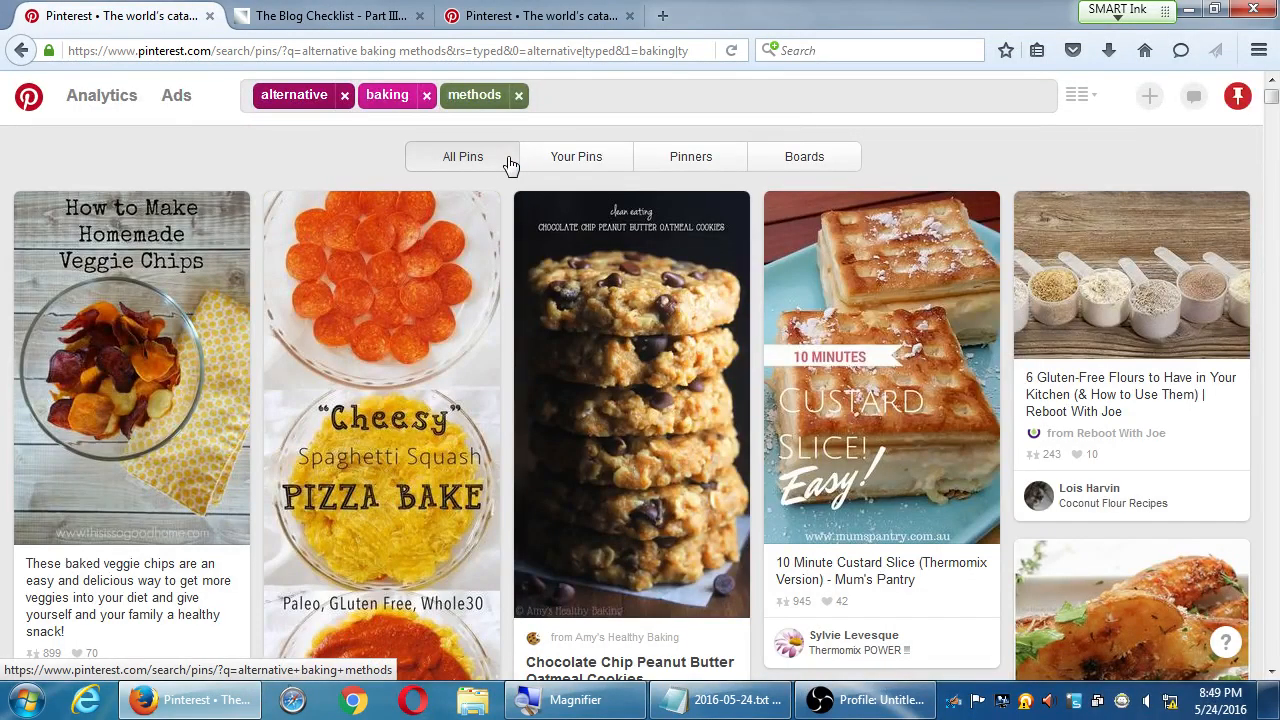
pyautogui.moveTo(462, 170)
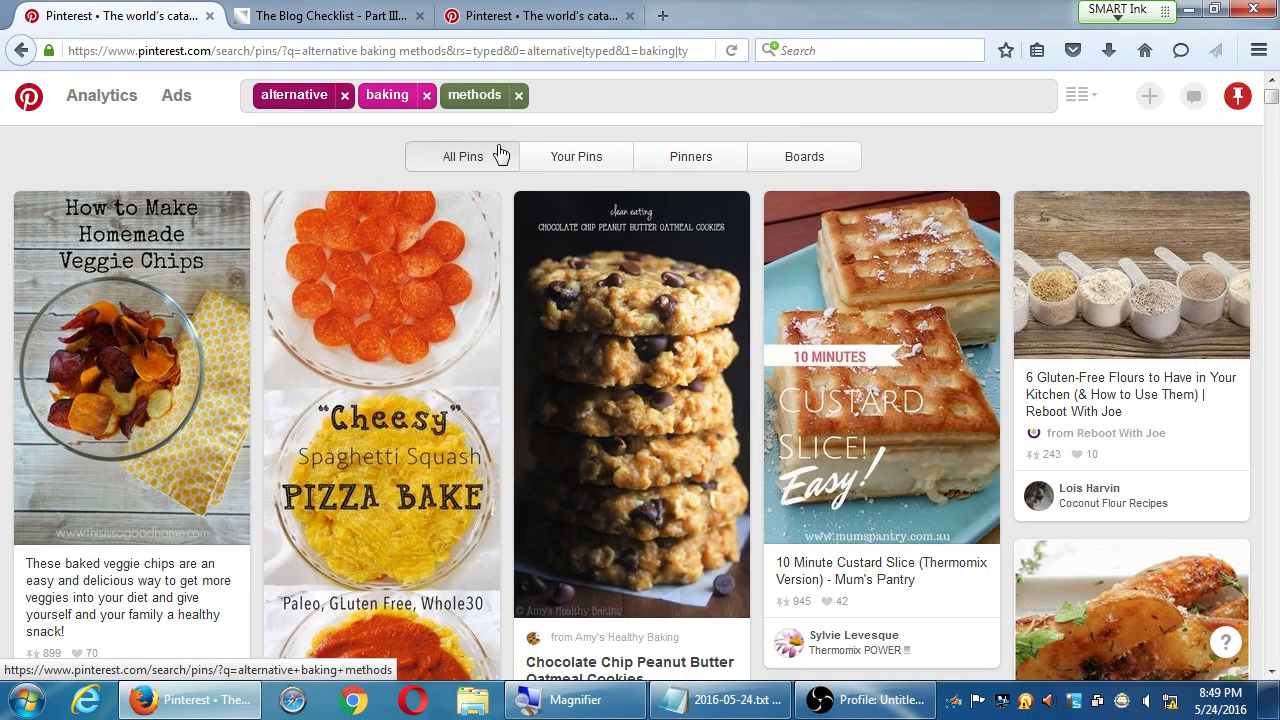
# - Check your own pins for the current search, then return to results from all pins
pyautogui.click(650, 95)
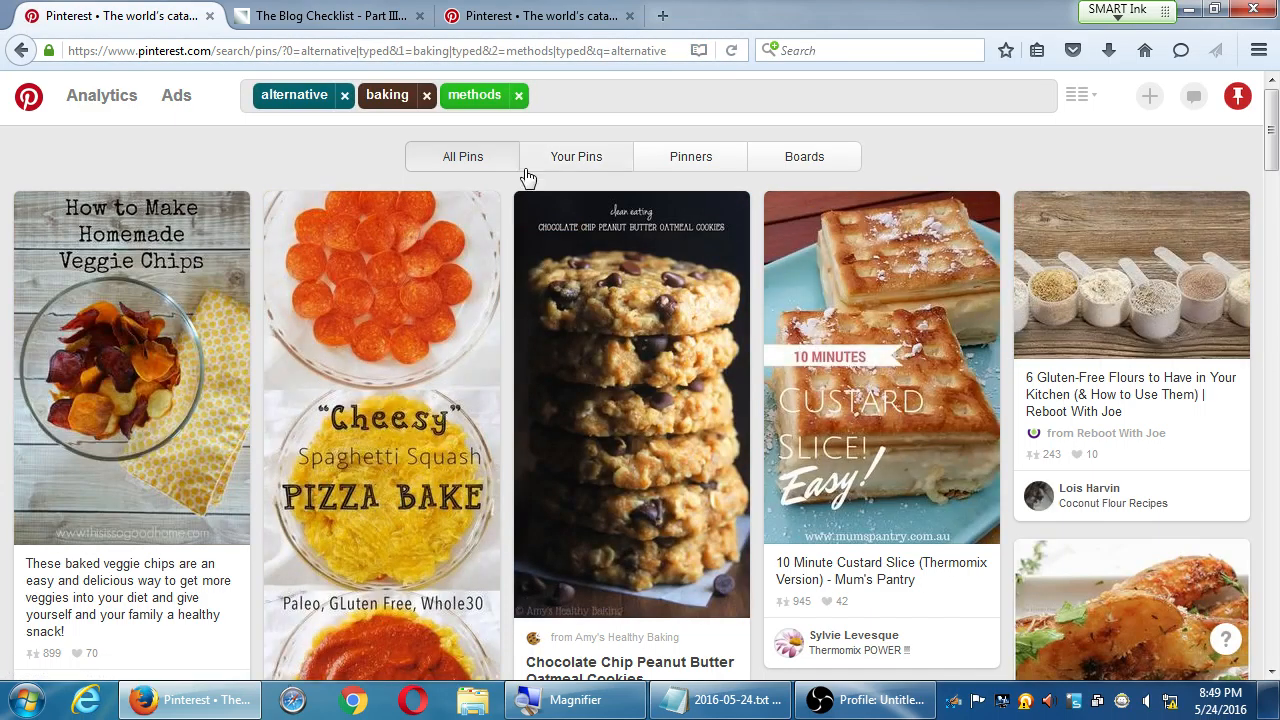
pyautogui.click(575, 156)
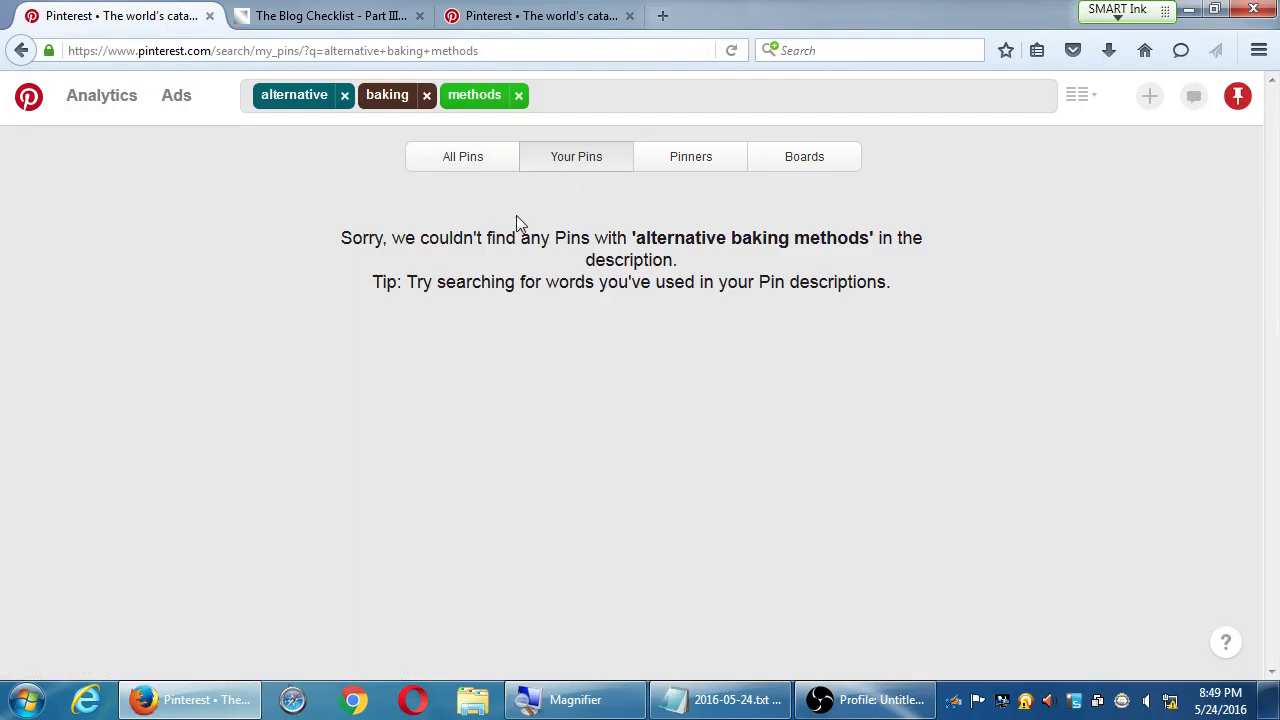
pyautogui.moveTo(478, 137)
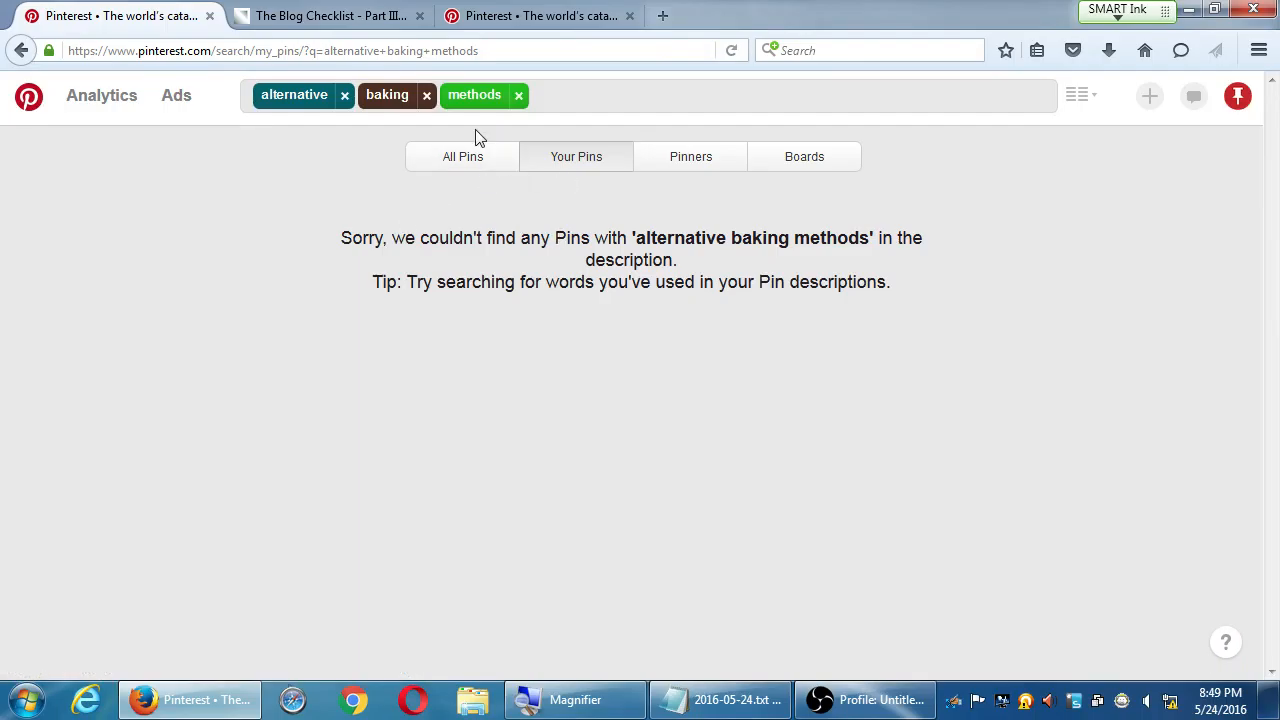
pyautogui.moveTo(555, 234)
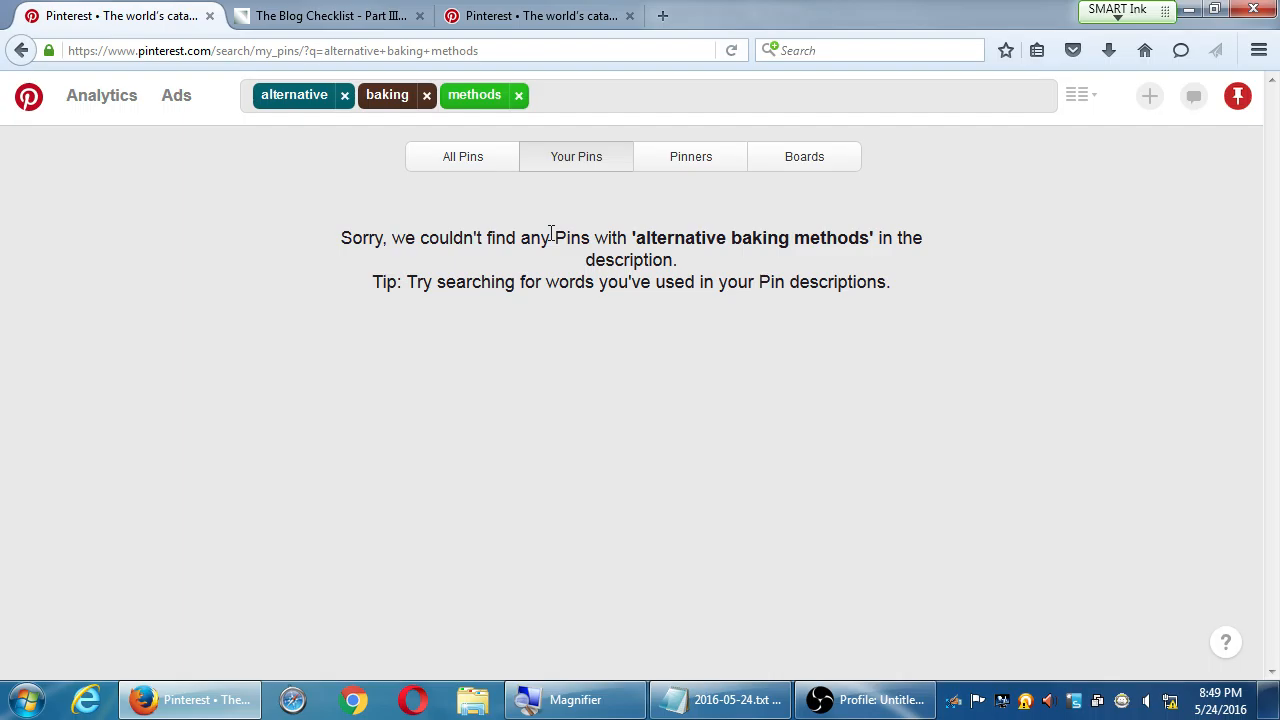
pyautogui.moveTo(459, 131)
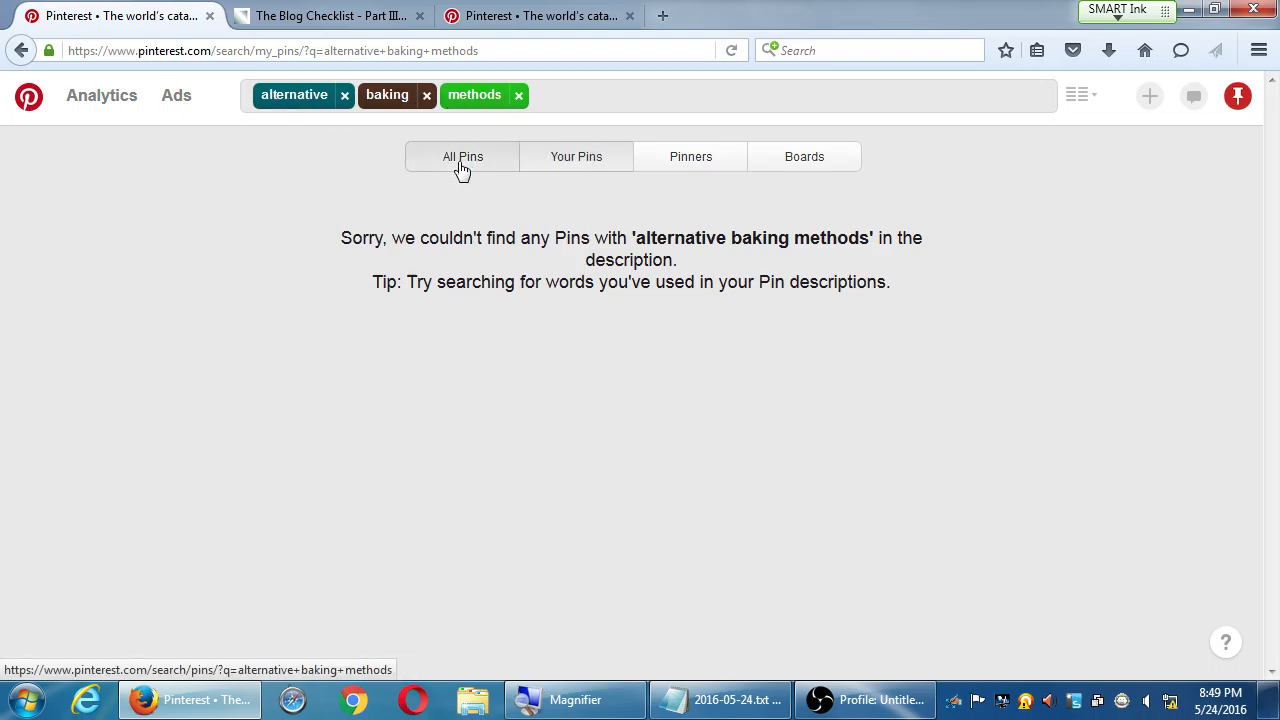
pyautogui.click(462, 156)
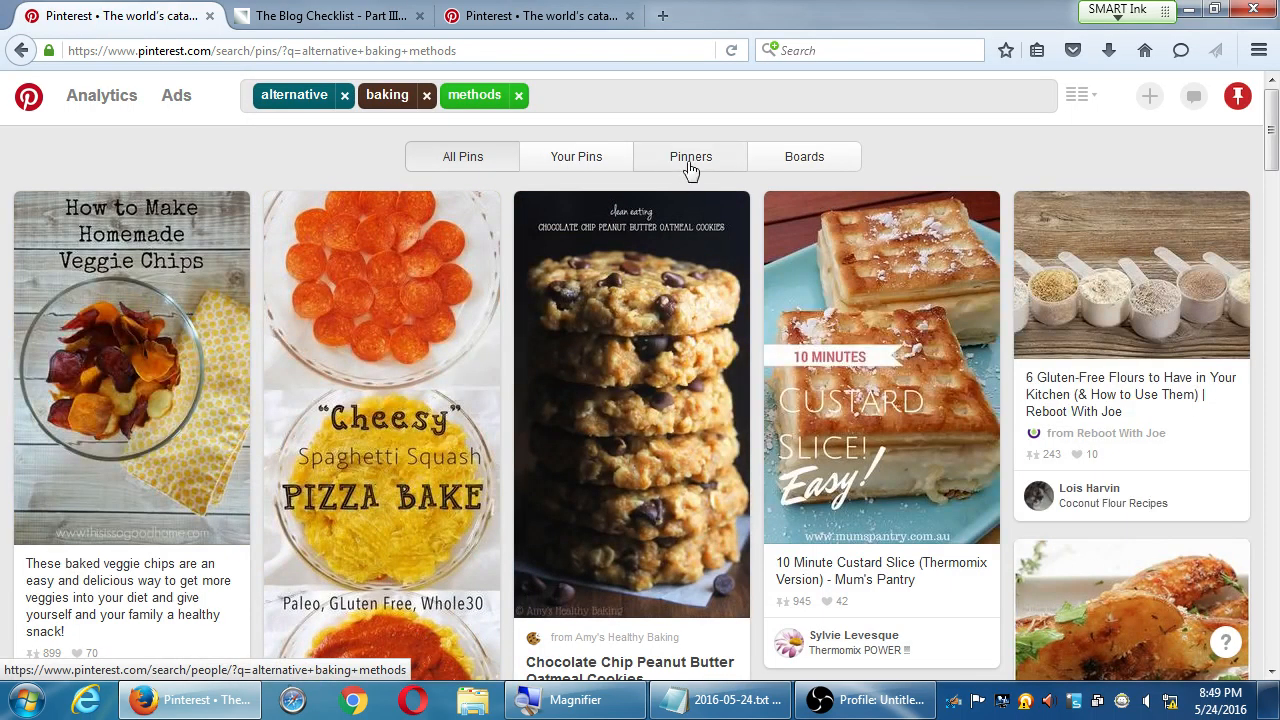
# - Show the Pinners results and change the search terms to just 'baking'
pyautogui.click(690, 156)
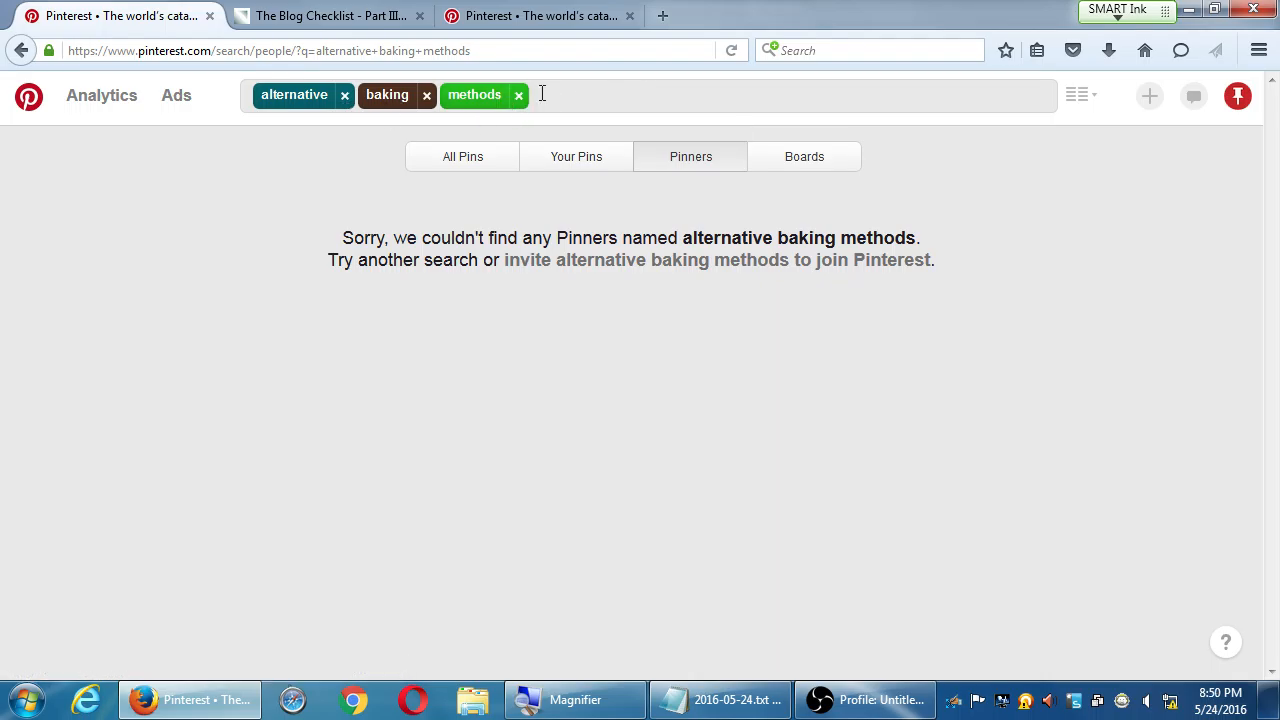
pyautogui.moveTo(553, 88)
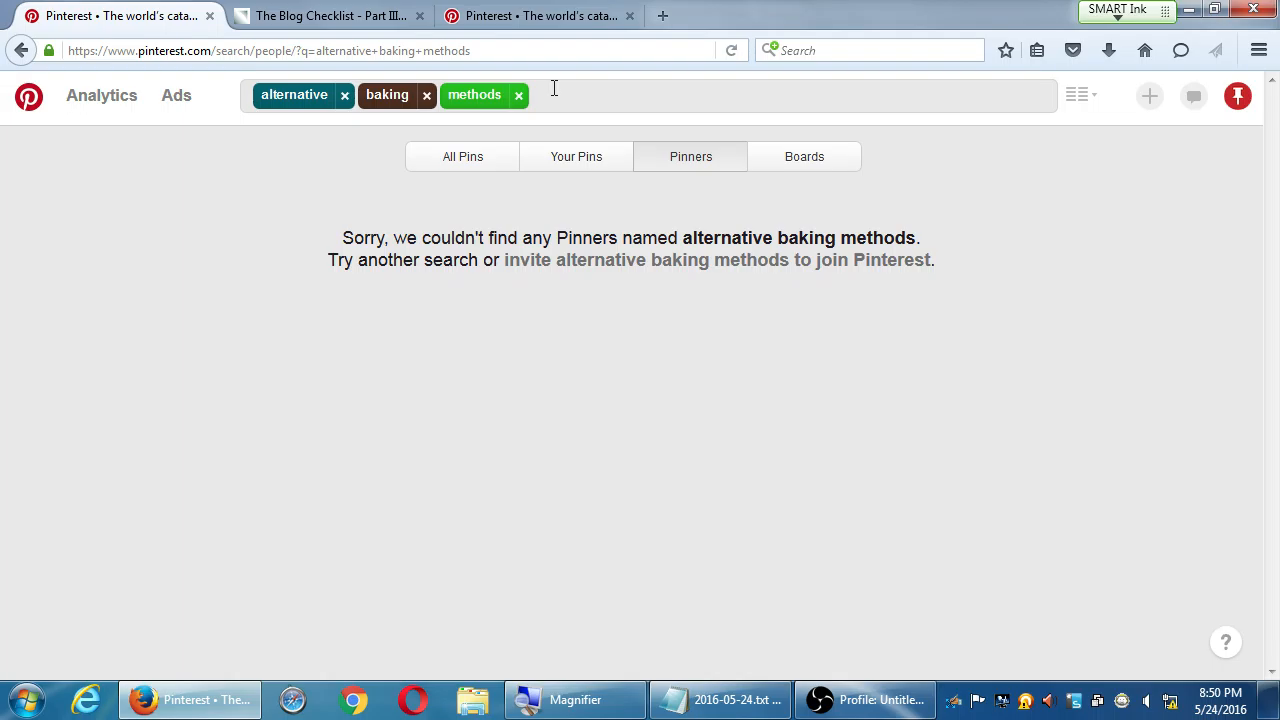
pyautogui.click(553, 95)
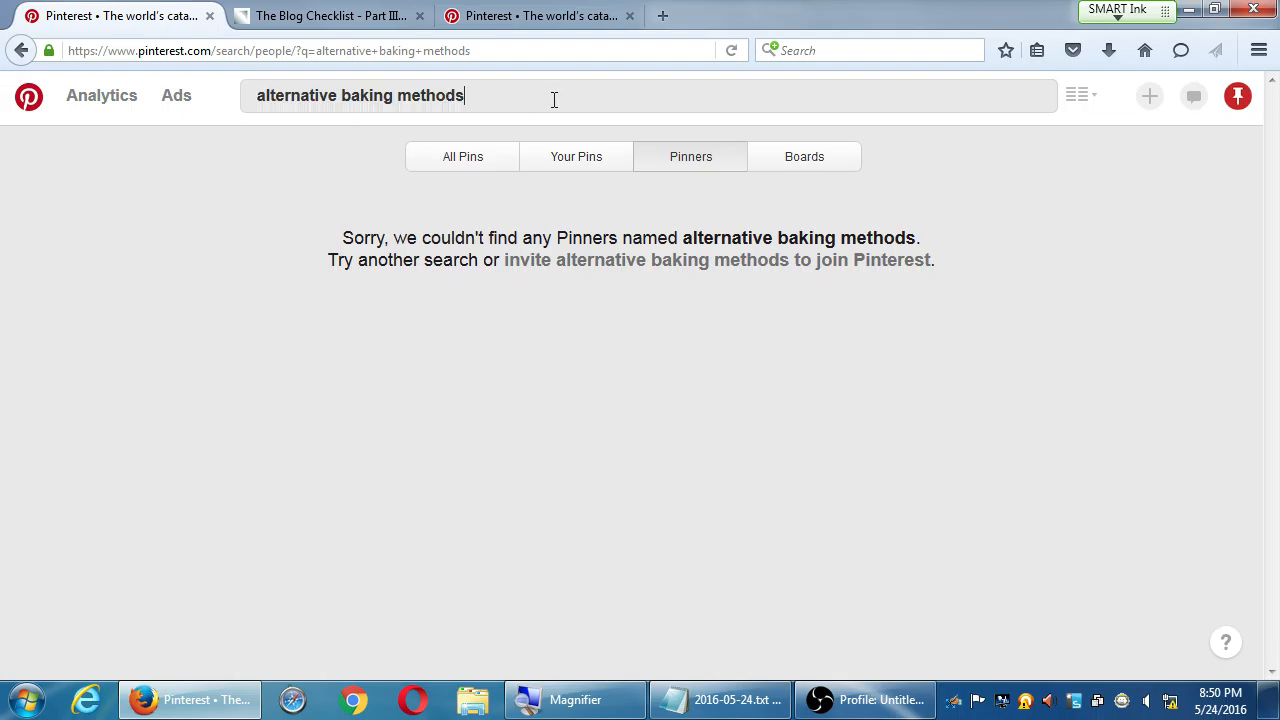
pyautogui.press('Backspace')
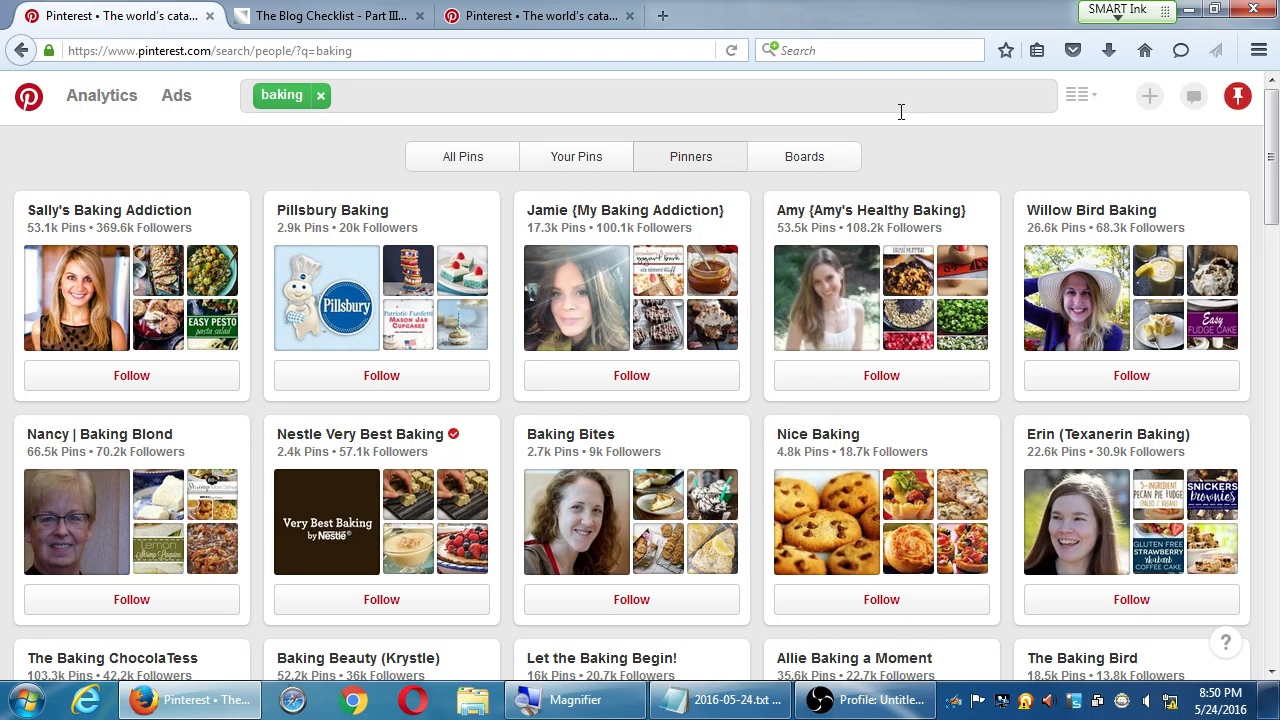
pyautogui.moveTo(962, 407)
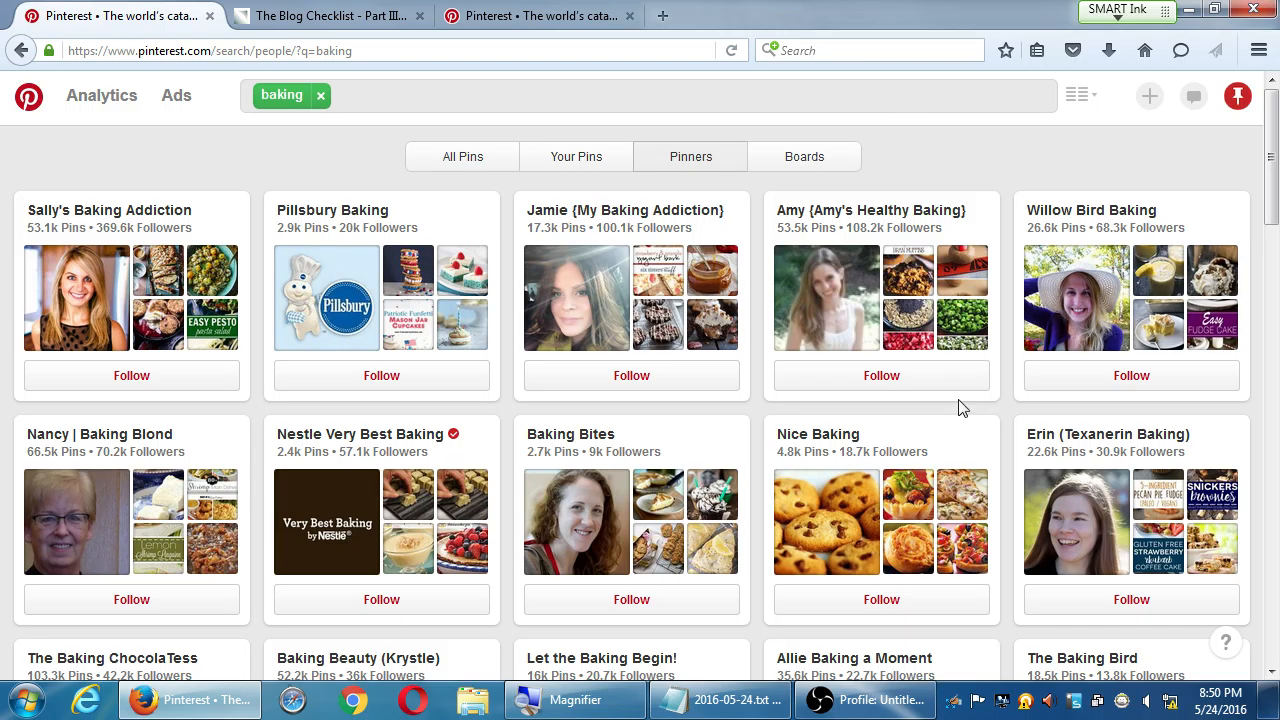
pyautogui.click(718, 699)
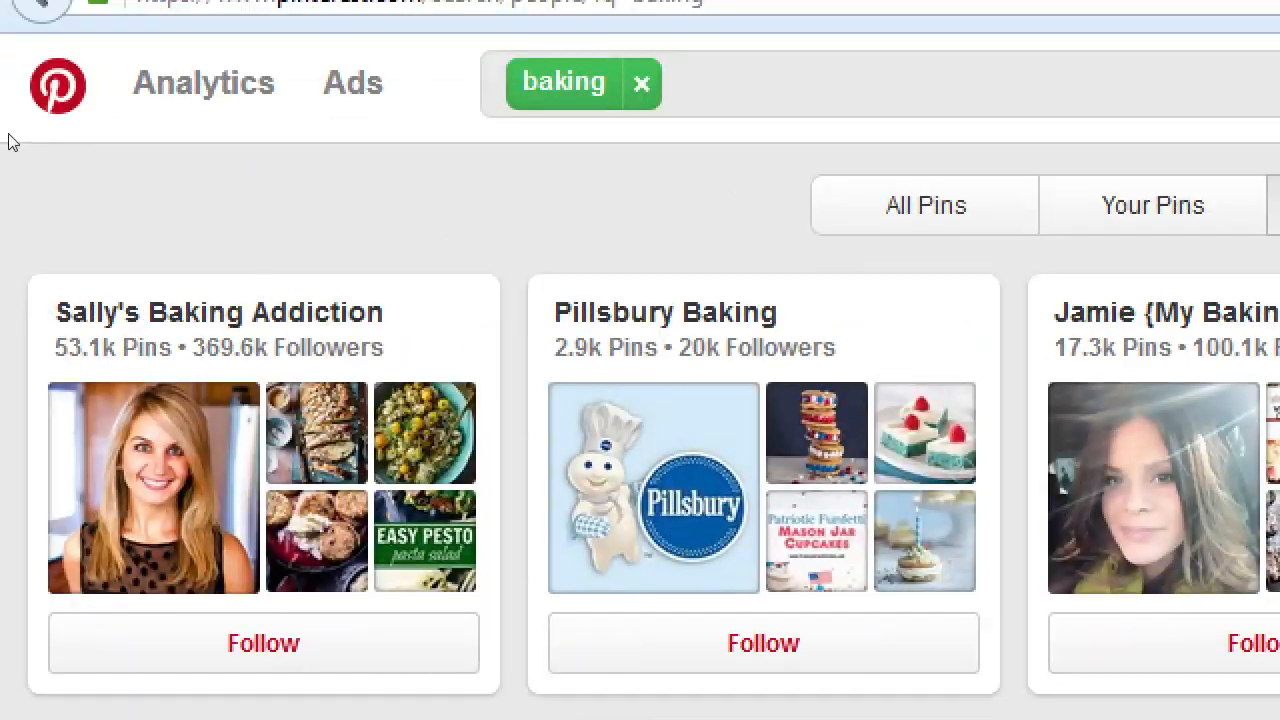
pyautogui.moveTo(88, 156)
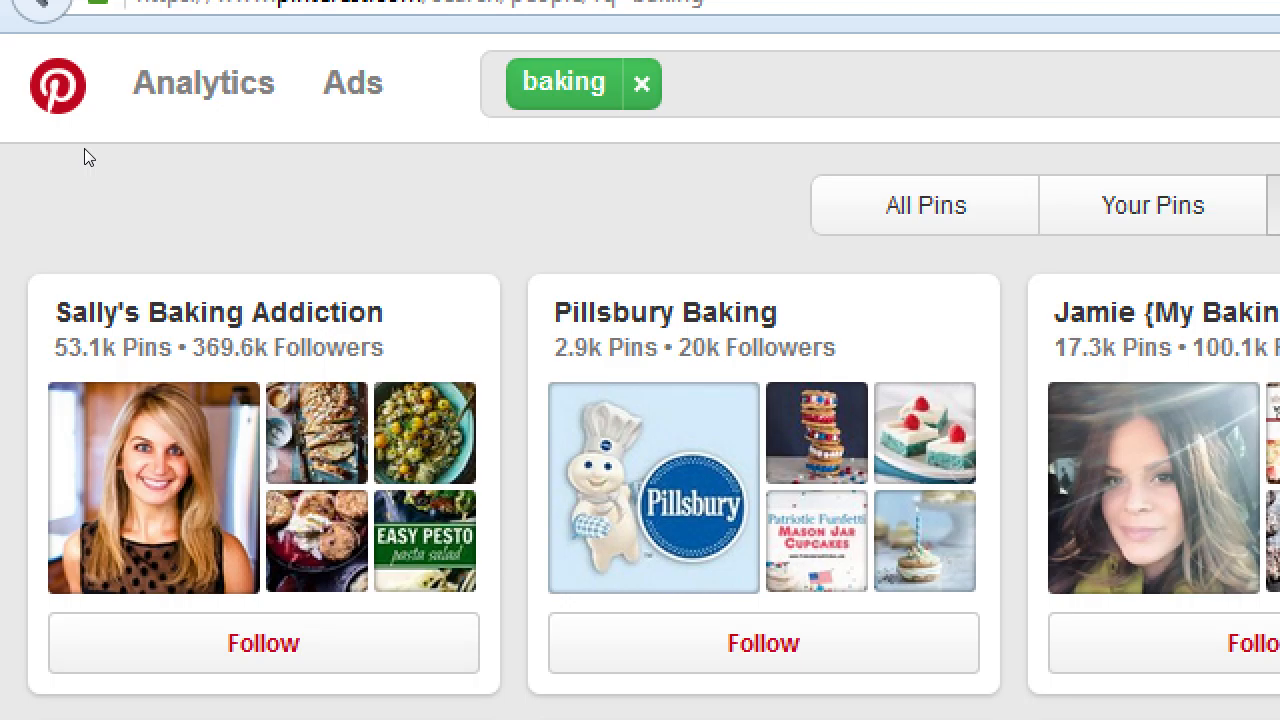
pyautogui.moveTo(331, 240)
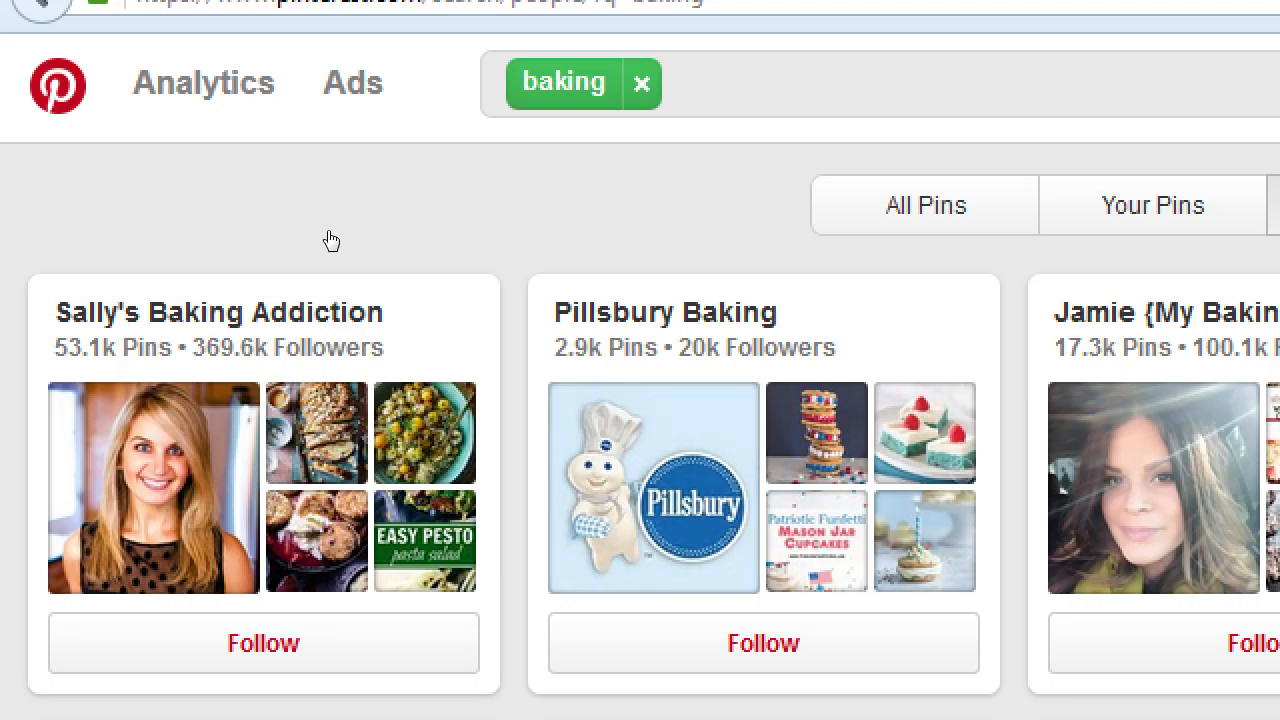
pyautogui.moveTo(381, 302)
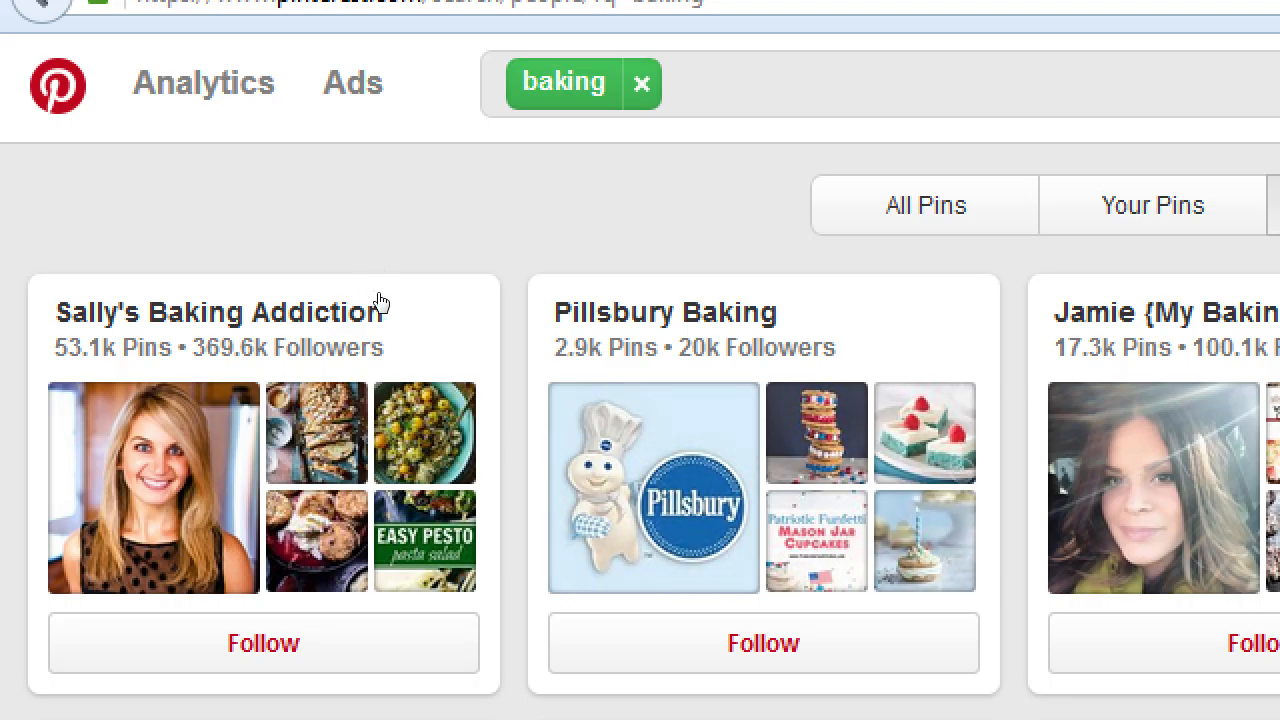
pyautogui.moveTo(357, 246)
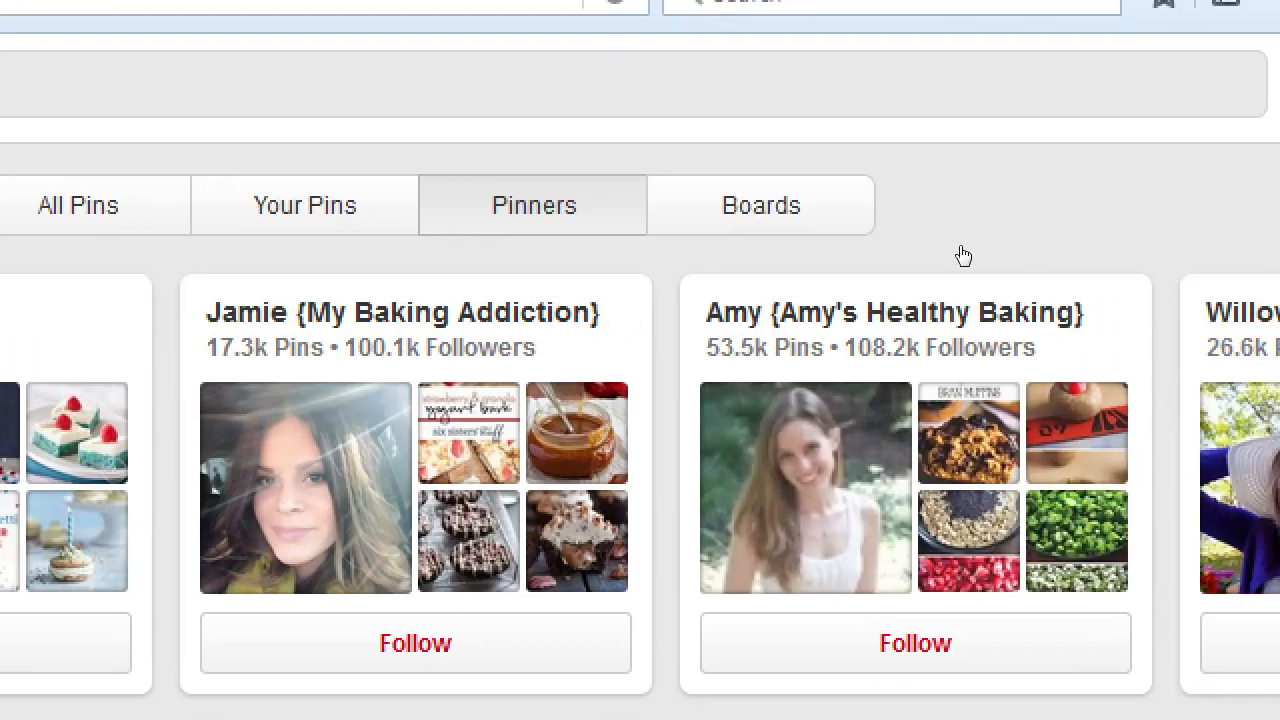
pyautogui.scroll(-3)
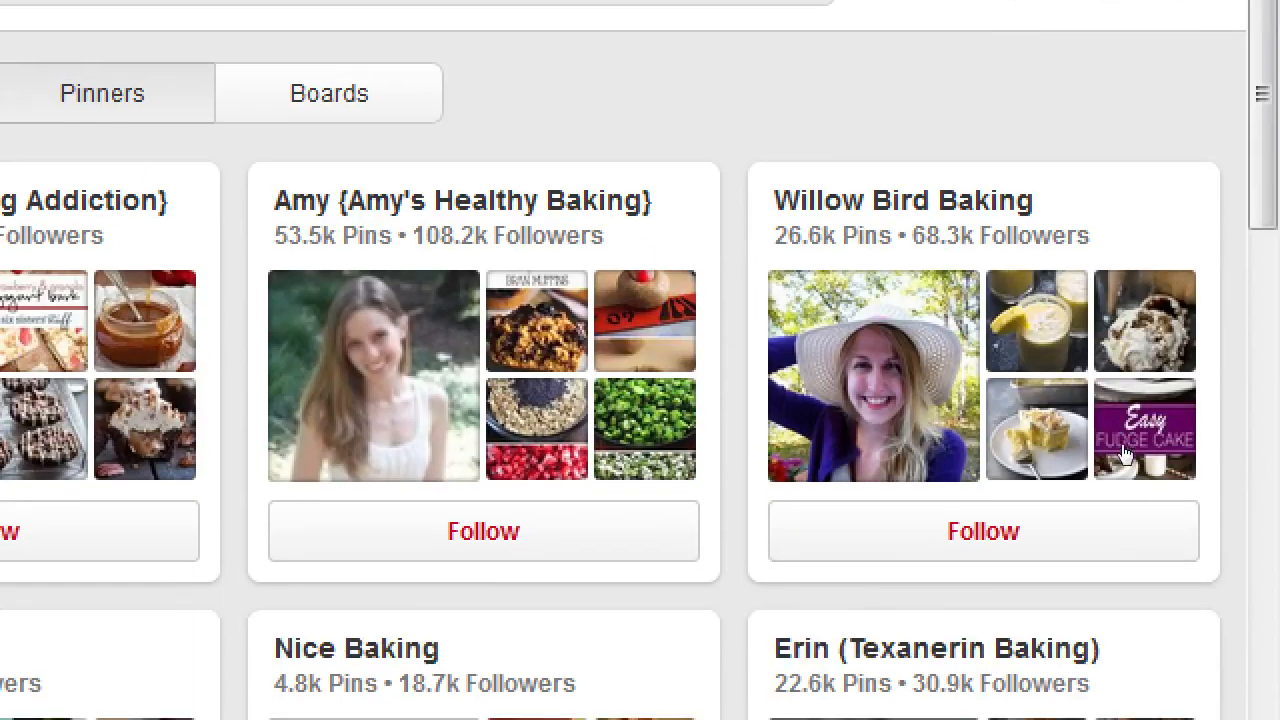
pyautogui.scroll(-3)
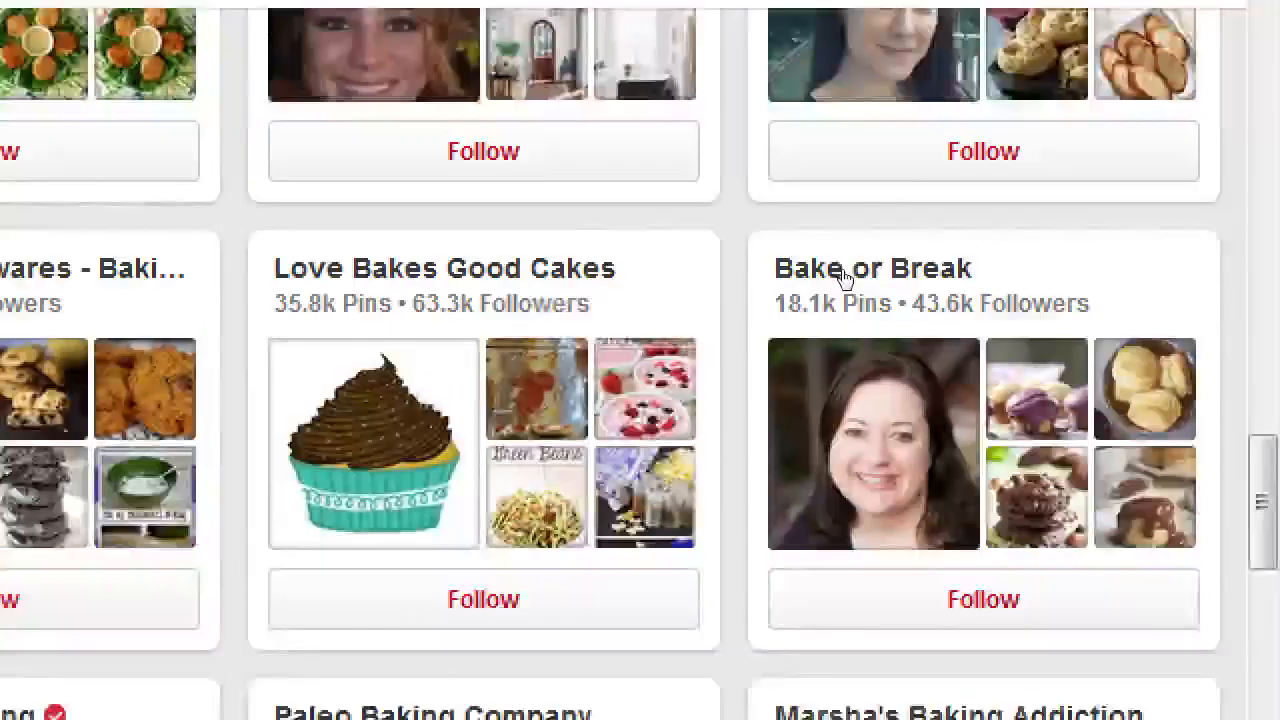
pyautogui.scroll(-3)
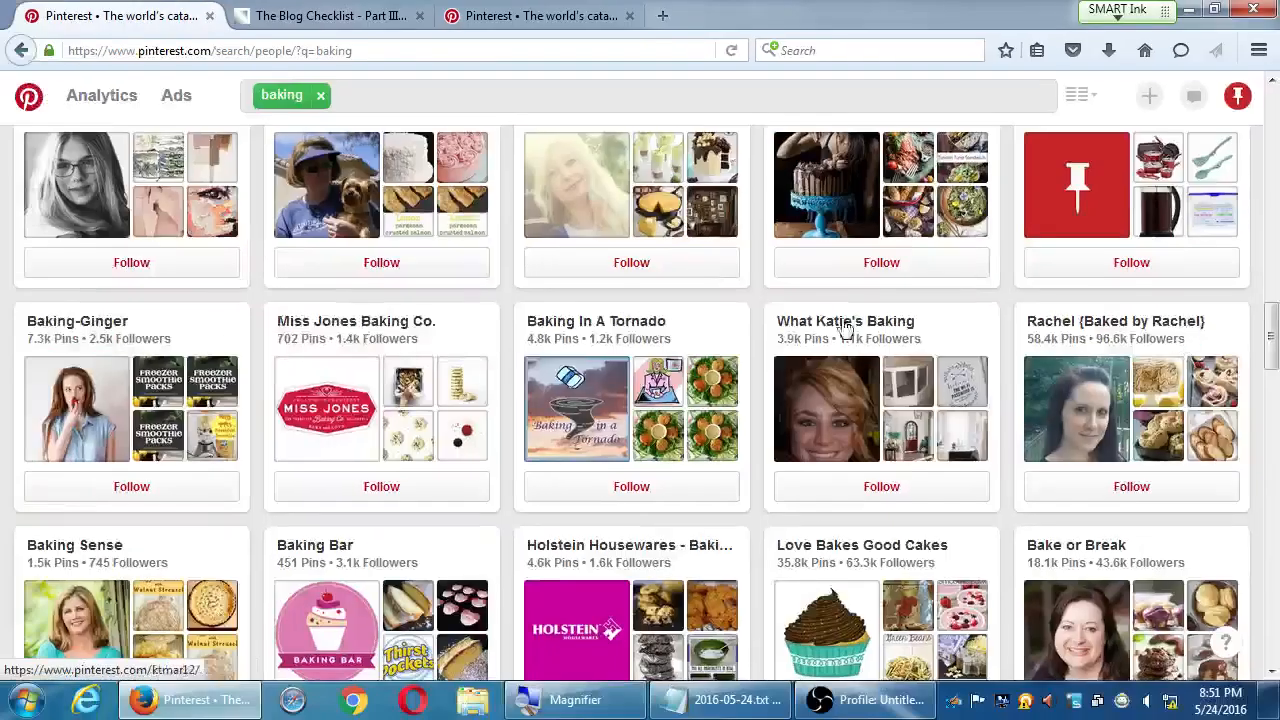
pyautogui.scroll(-3)
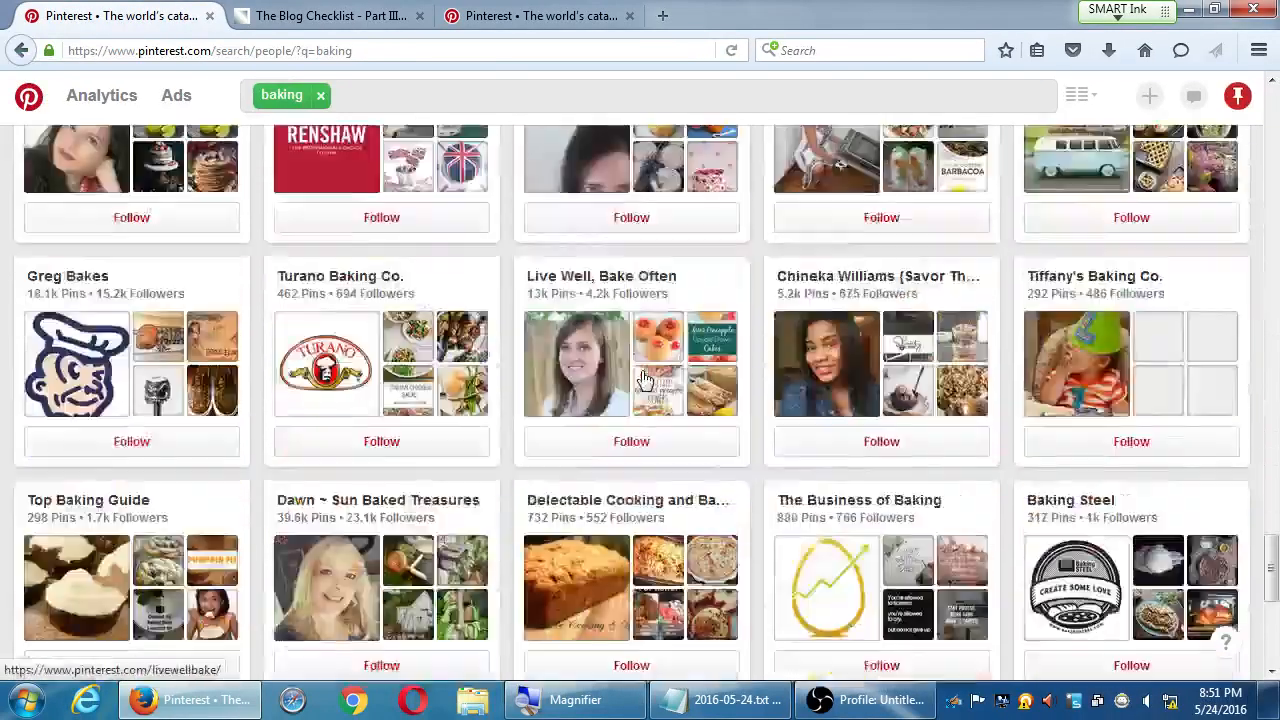
pyautogui.scroll(-3)
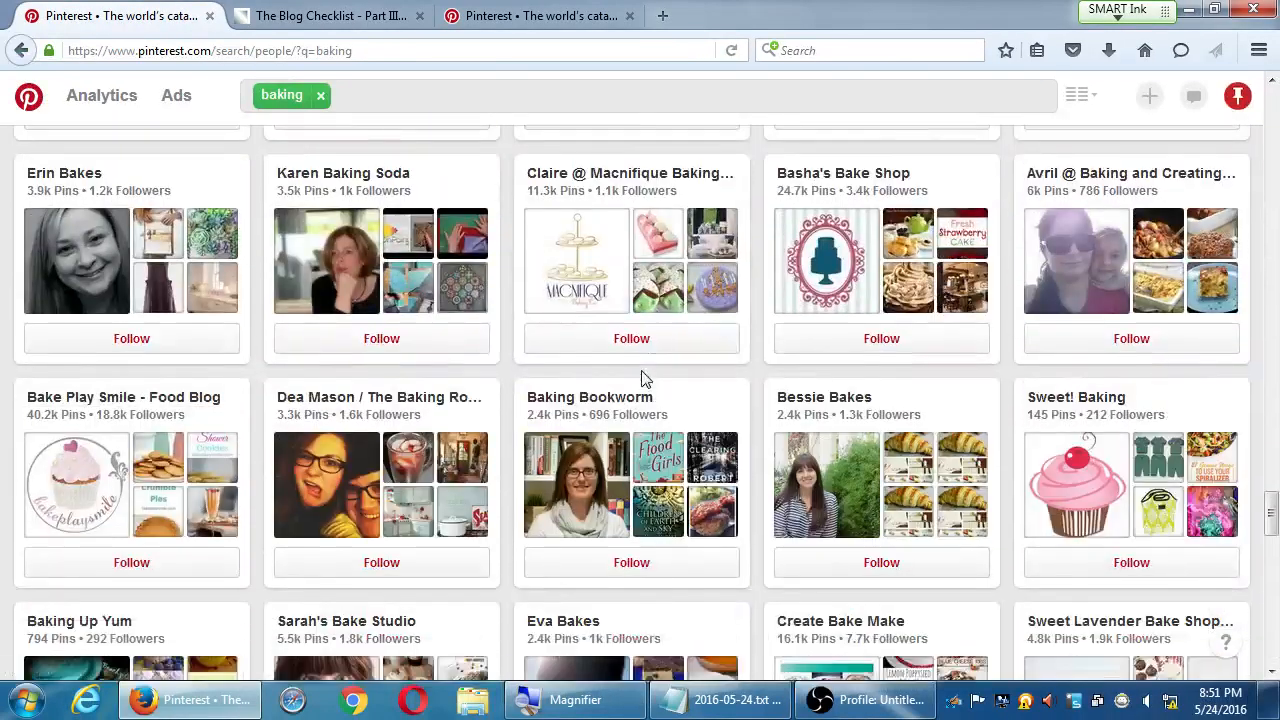
pyautogui.scroll(-3)
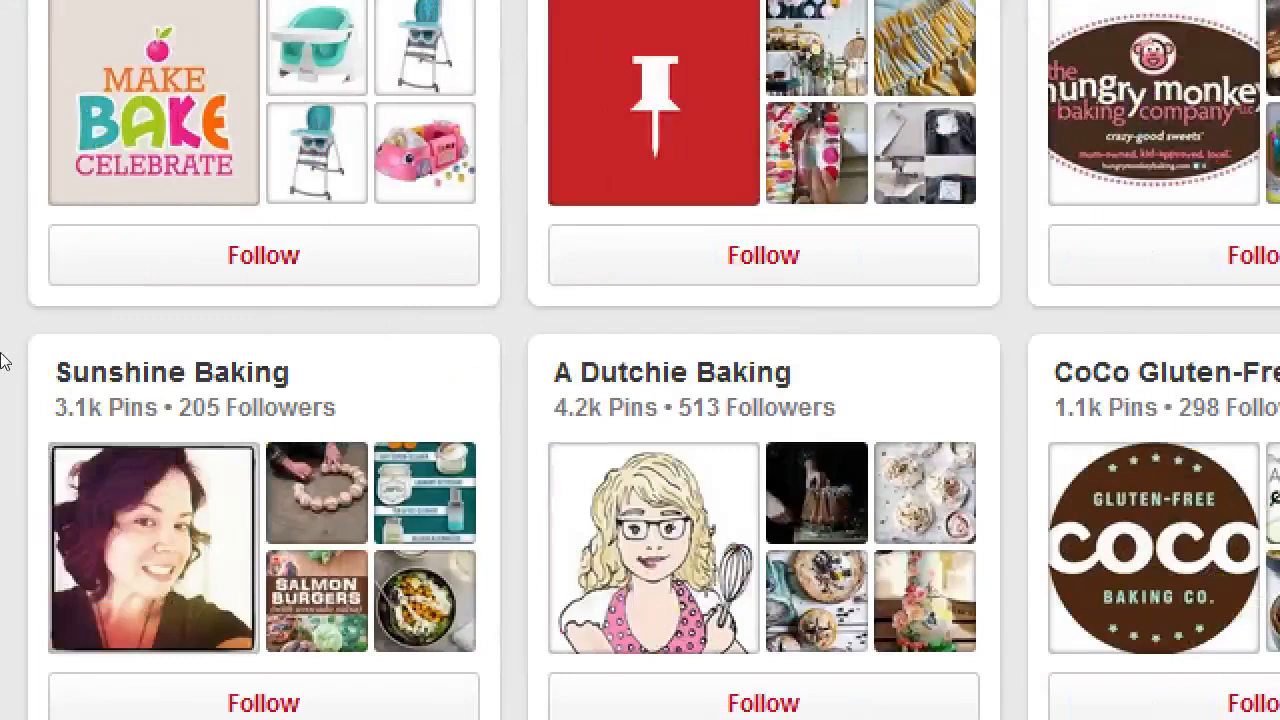
pyautogui.scroll(-3)
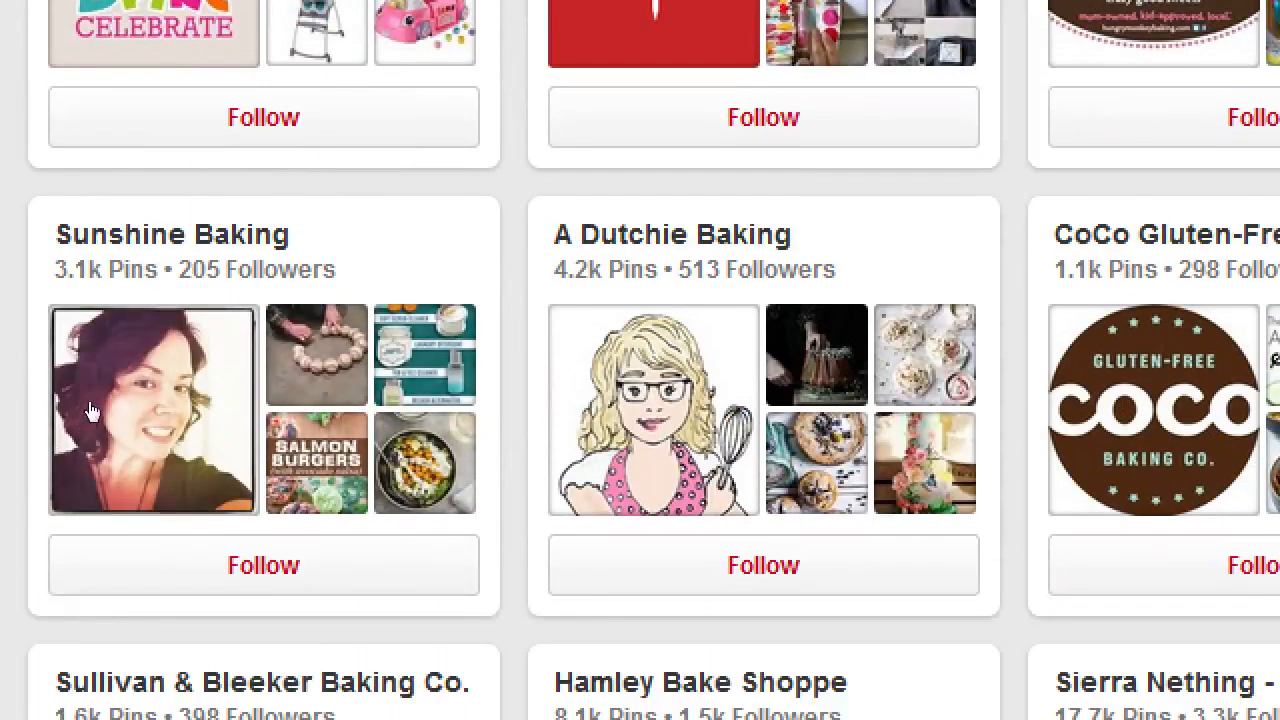
pyautogui.moveTo(105, 390)
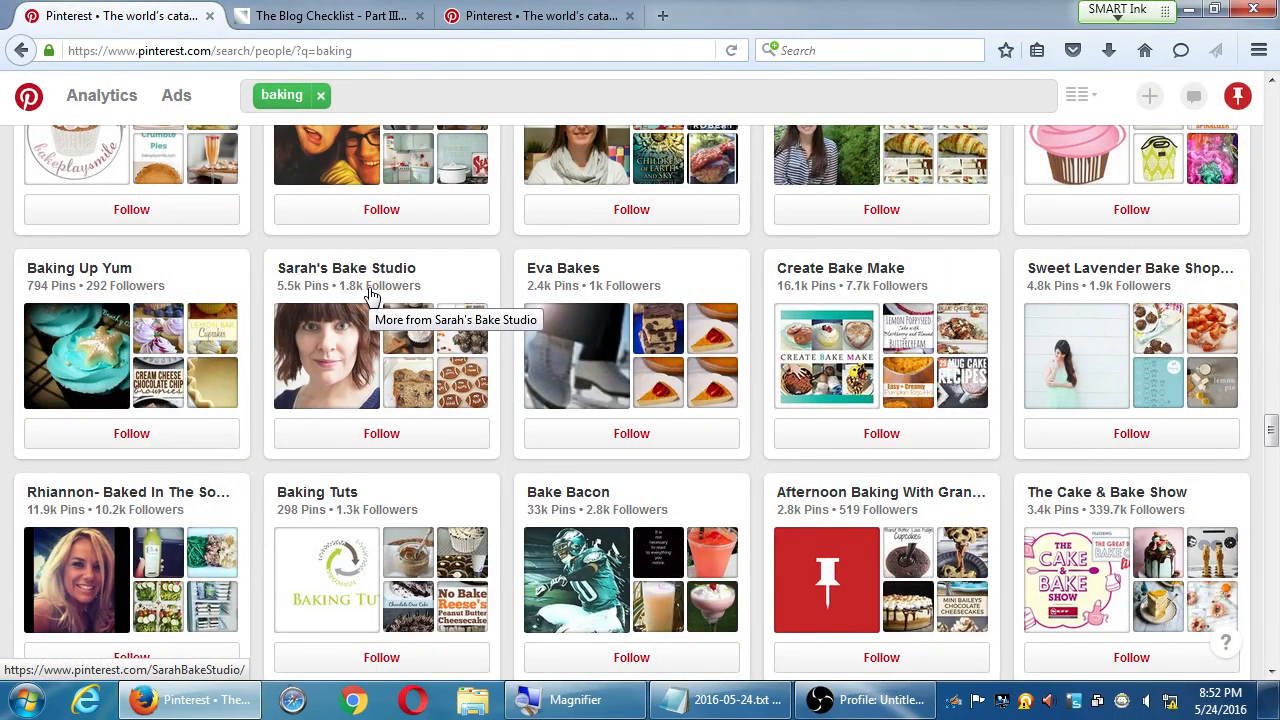
pyautogui.scroll(-3)
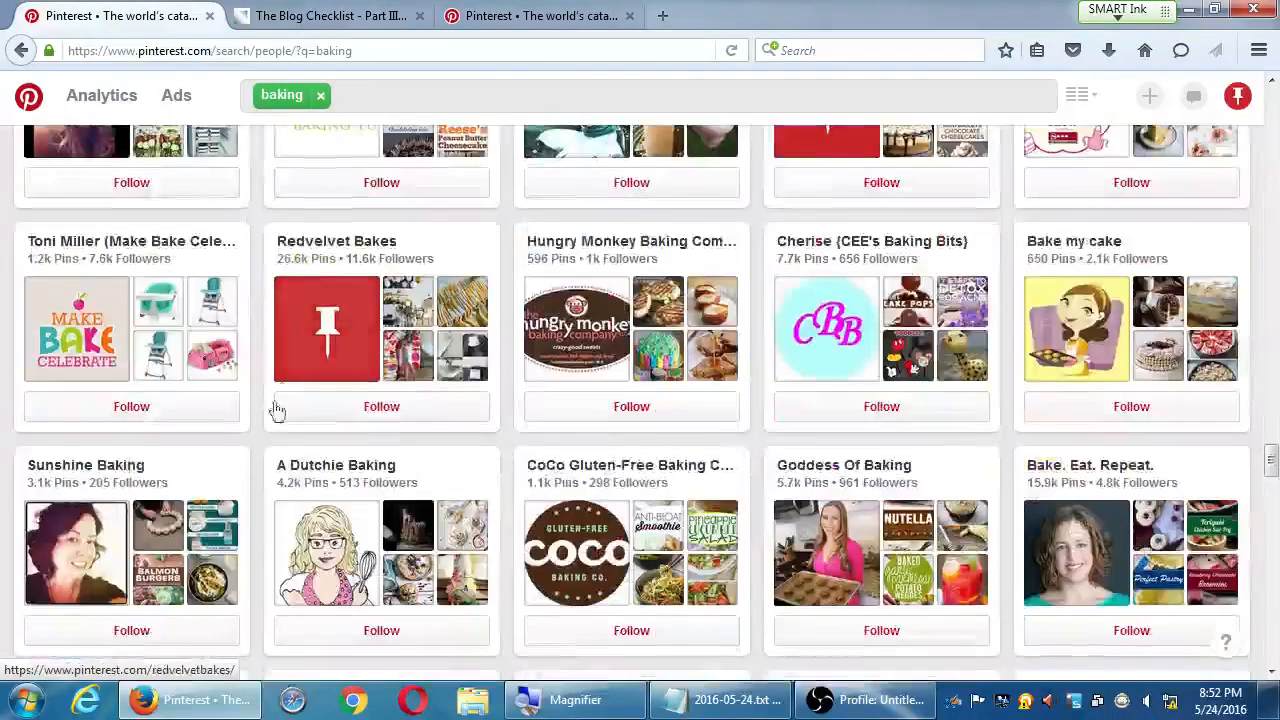
pyautogui.scroll(-3)
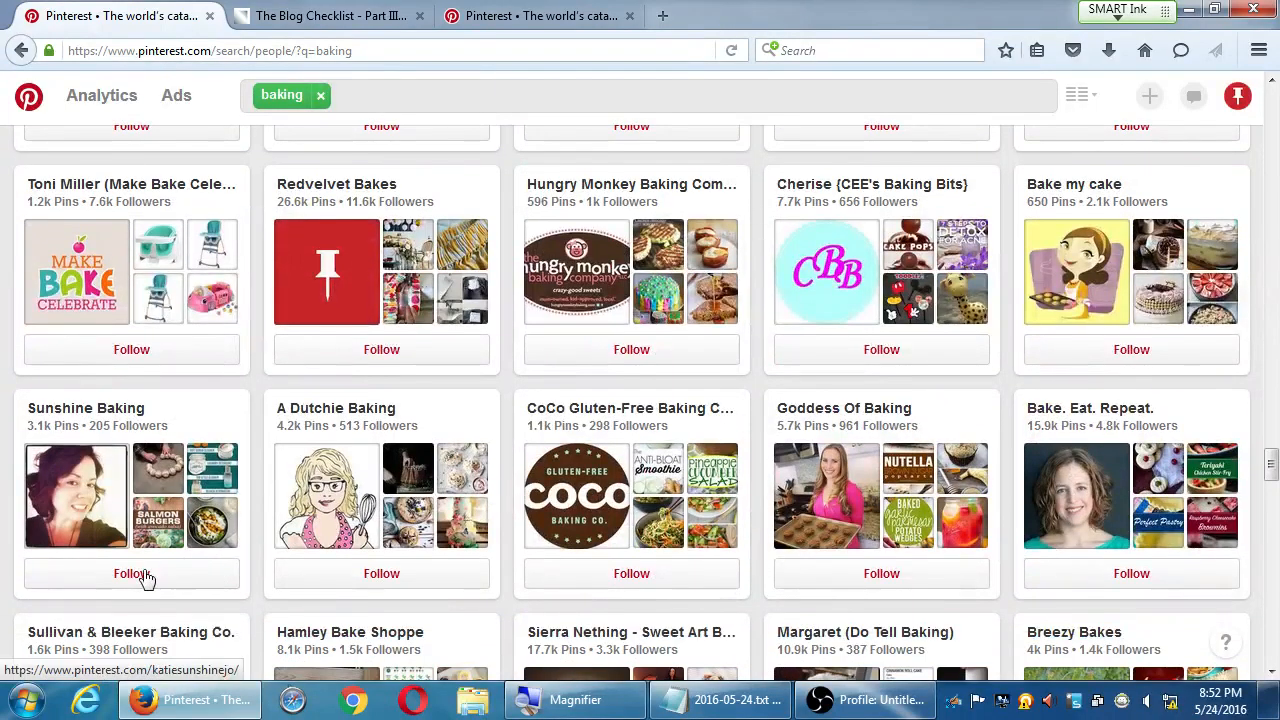
pyautogui.click(132, 573)
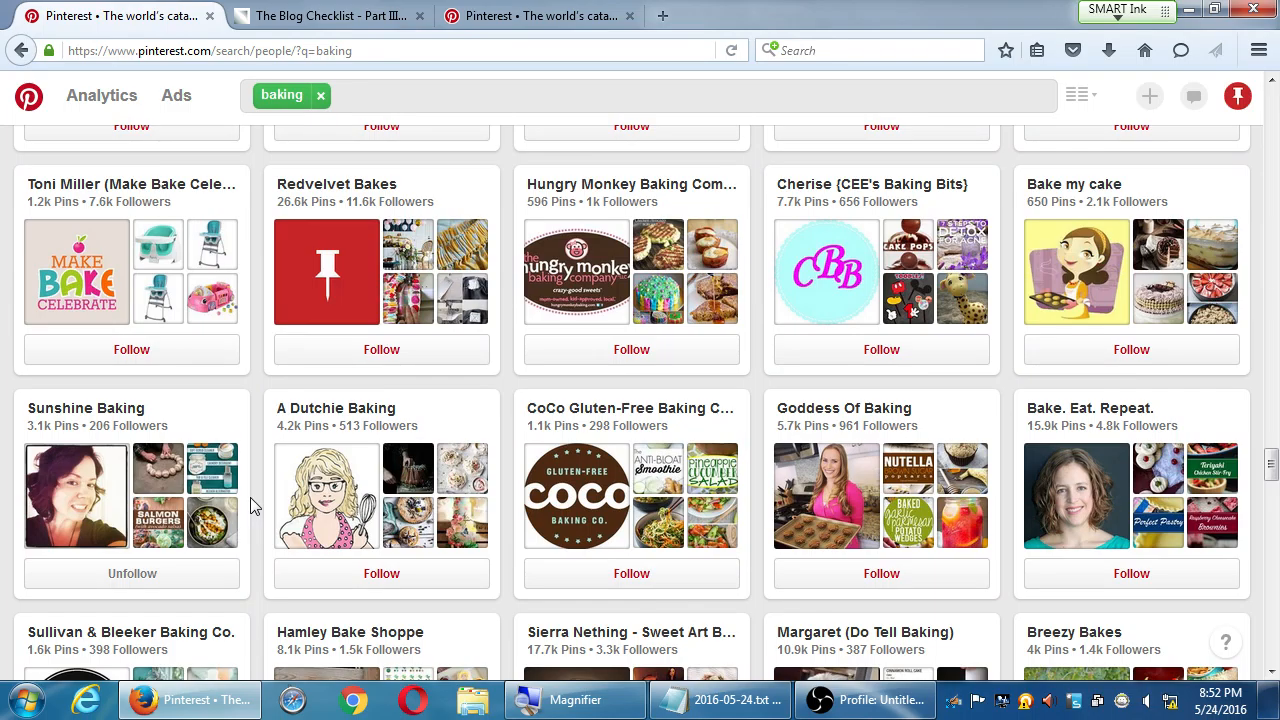
pyautogui.moveTo(88, 438)
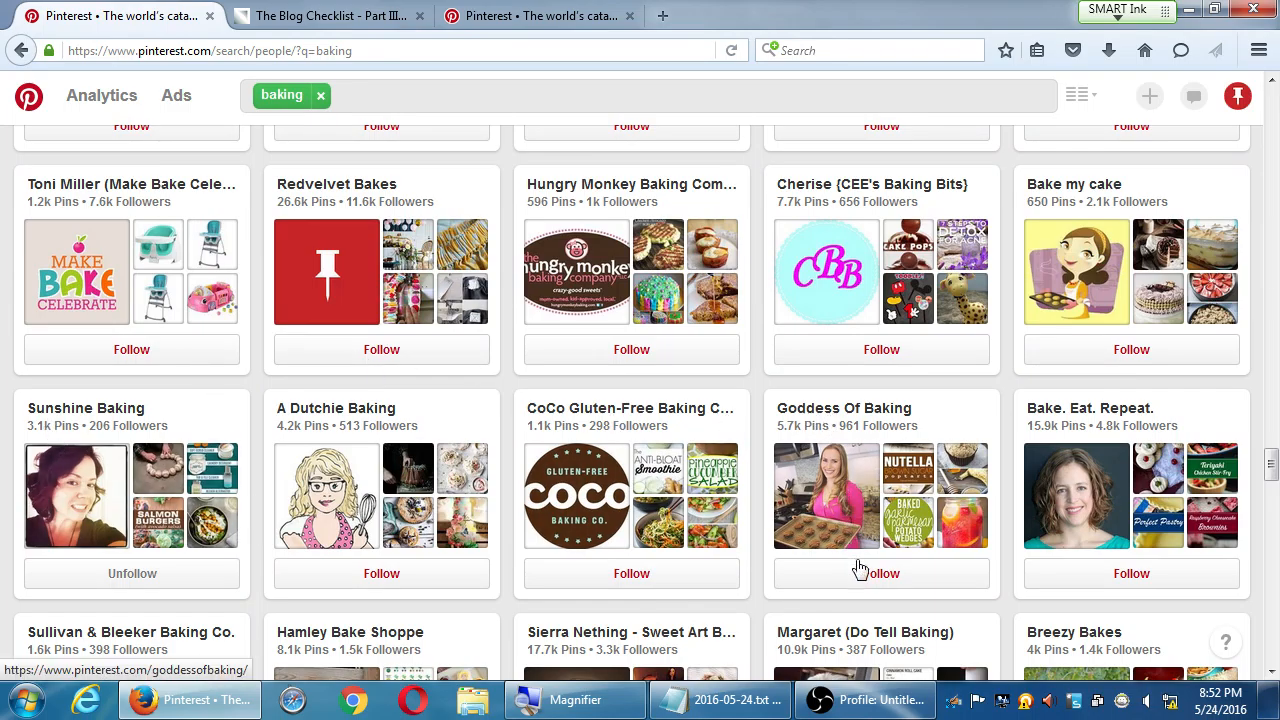
pyautogui.scroll(-3)
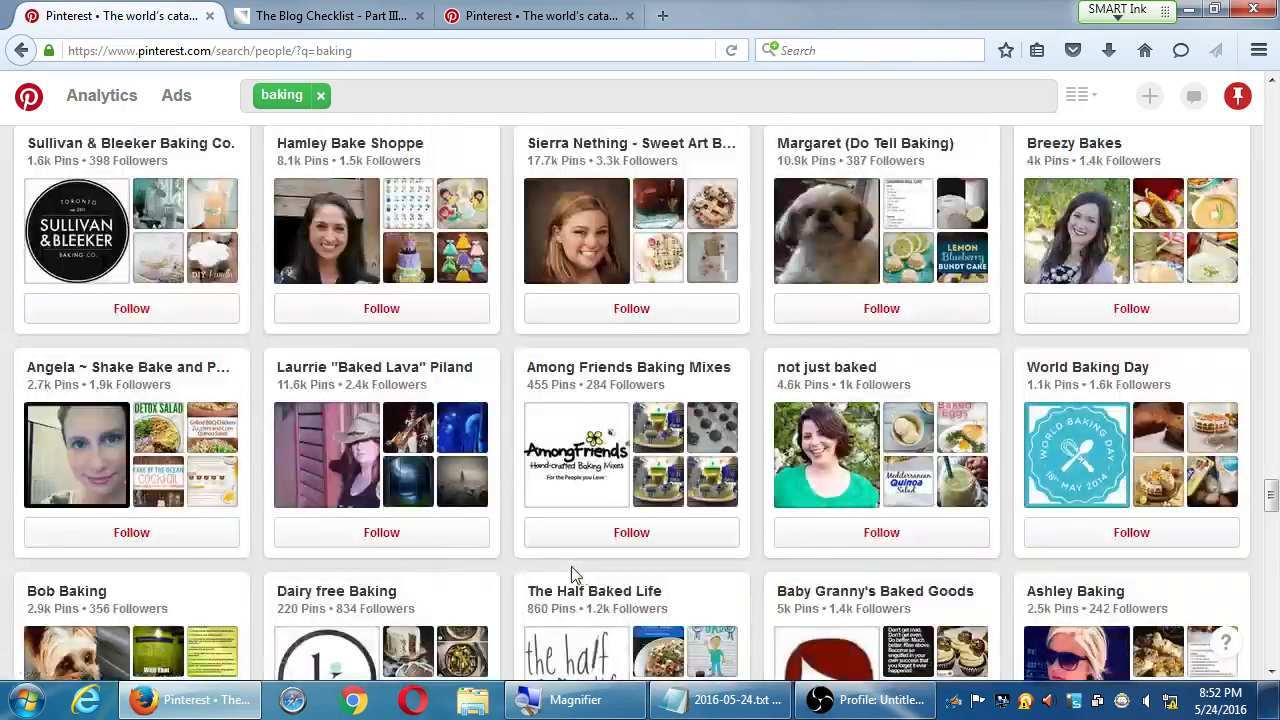
pyautogui.scroll(-3)
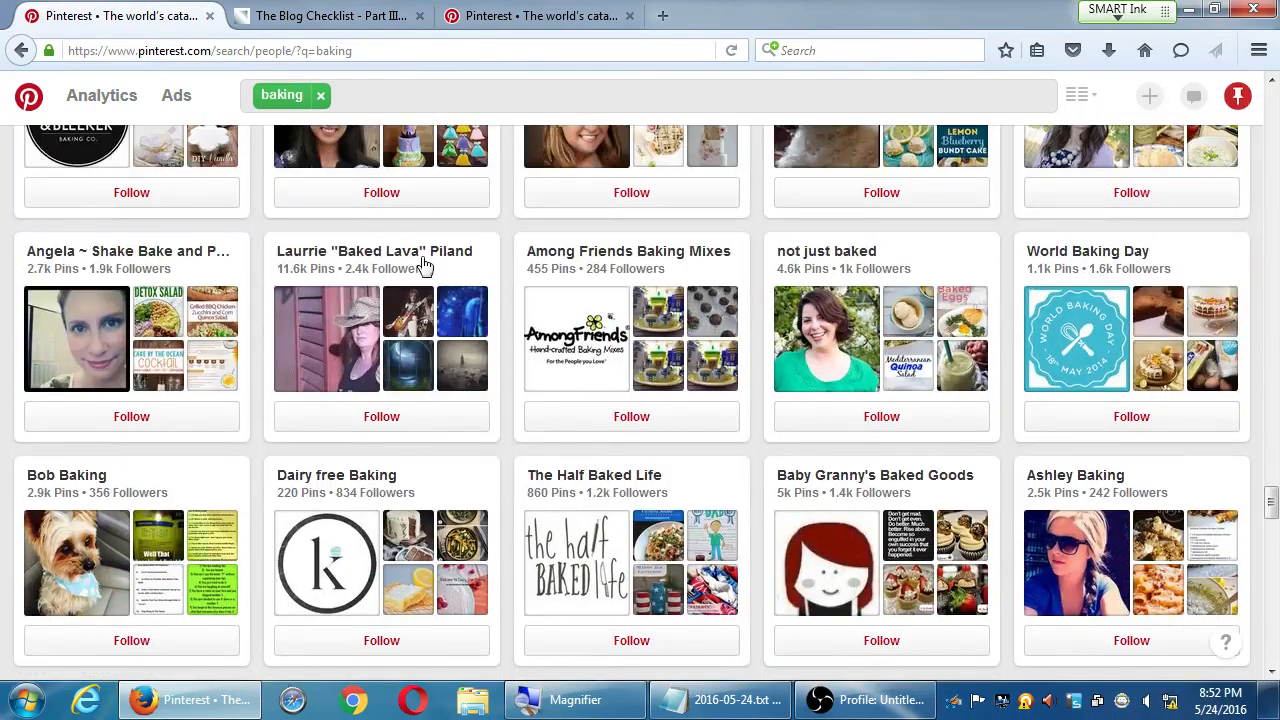
pyautogui.moveTo(611, 305)
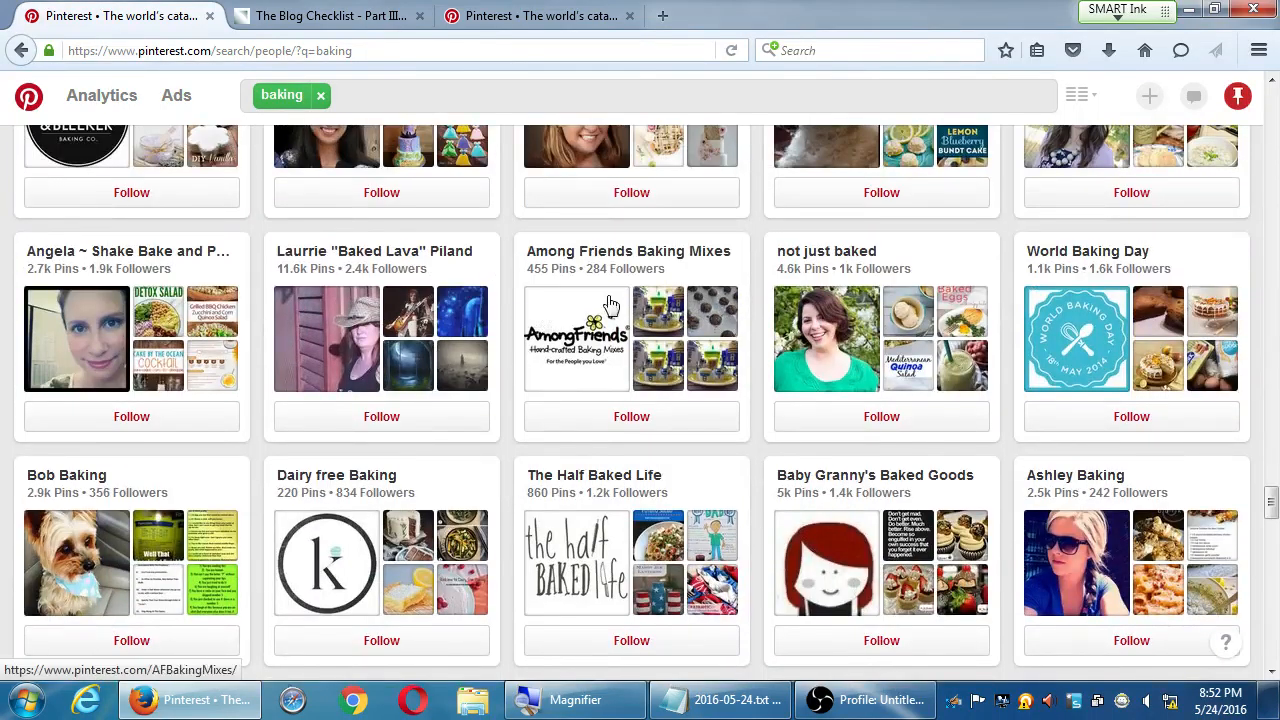
pyautogui.moveTo(418, 313)
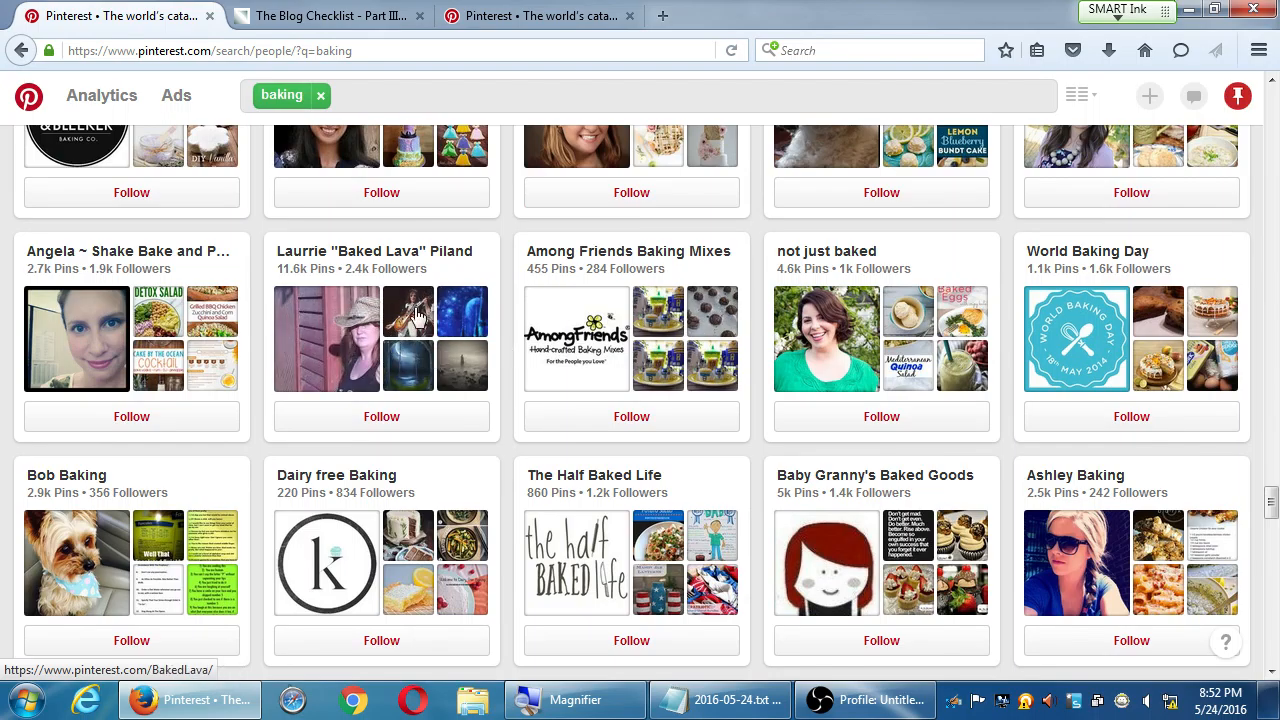
pyautogui.moveTo(413, 310)
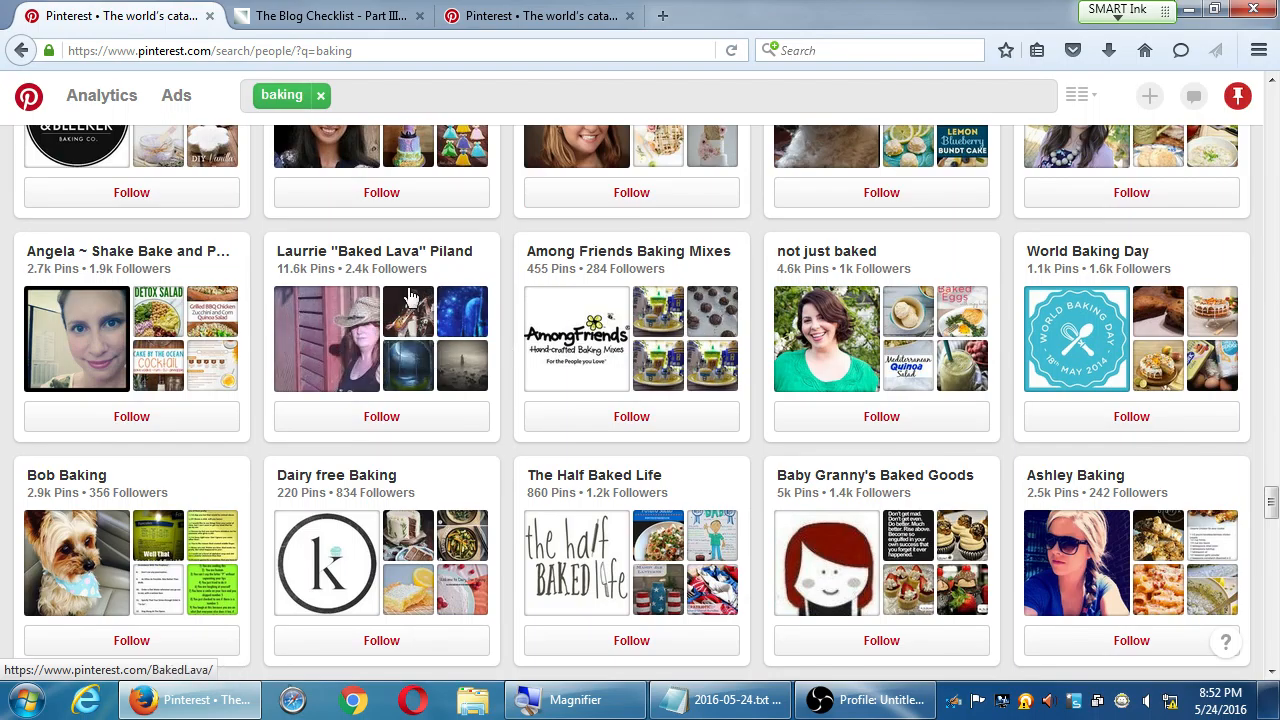
pyautogui.scroll(-3)
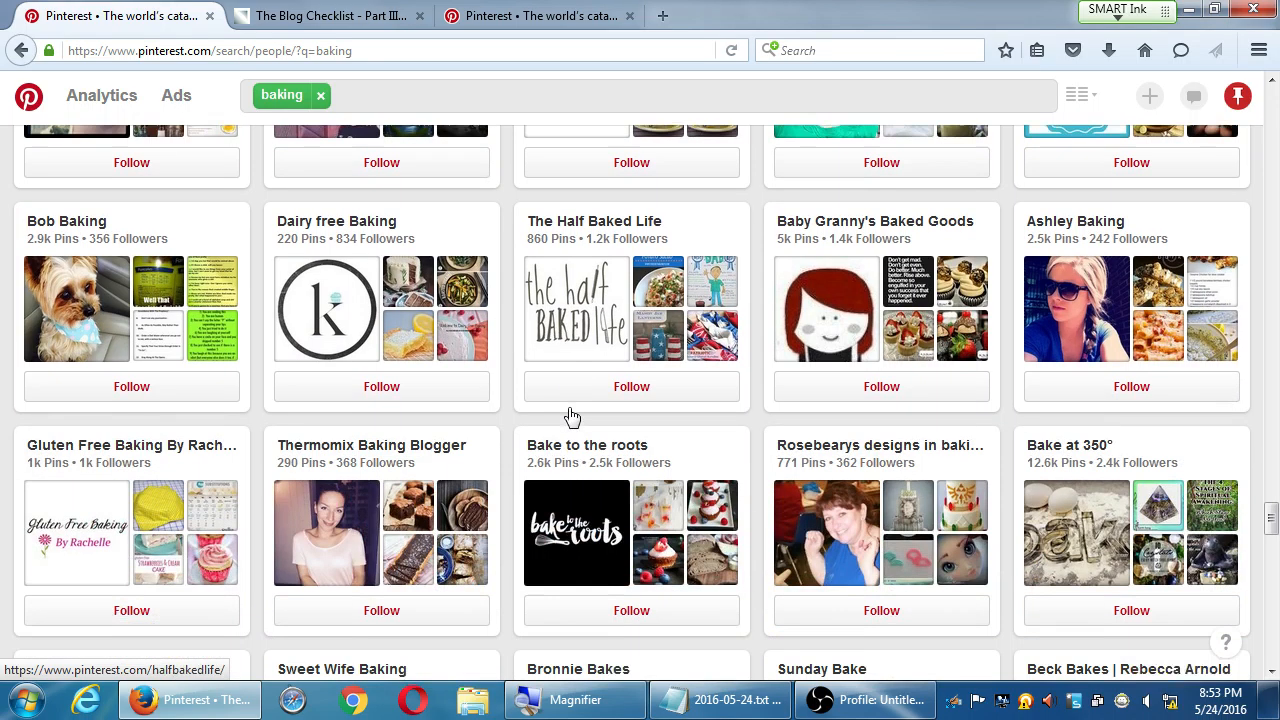
pyautogui.scroll(-3)
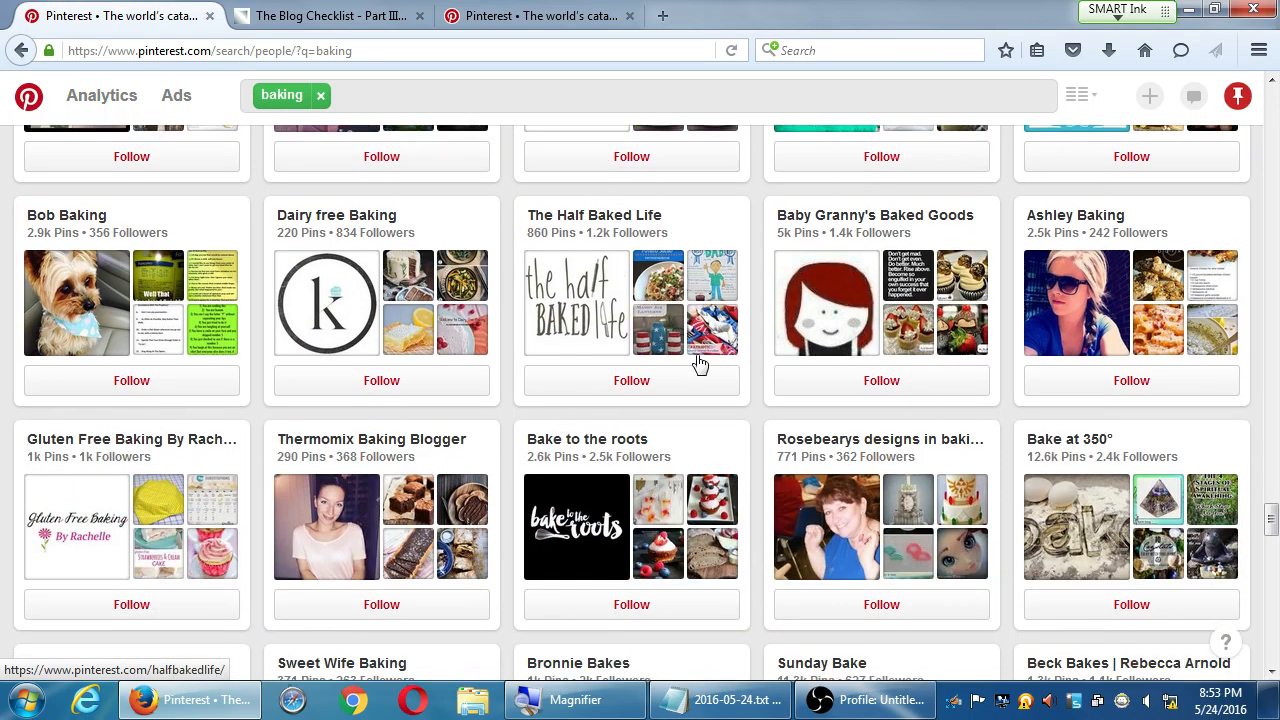
pyautogui.moveTo(783, 373)
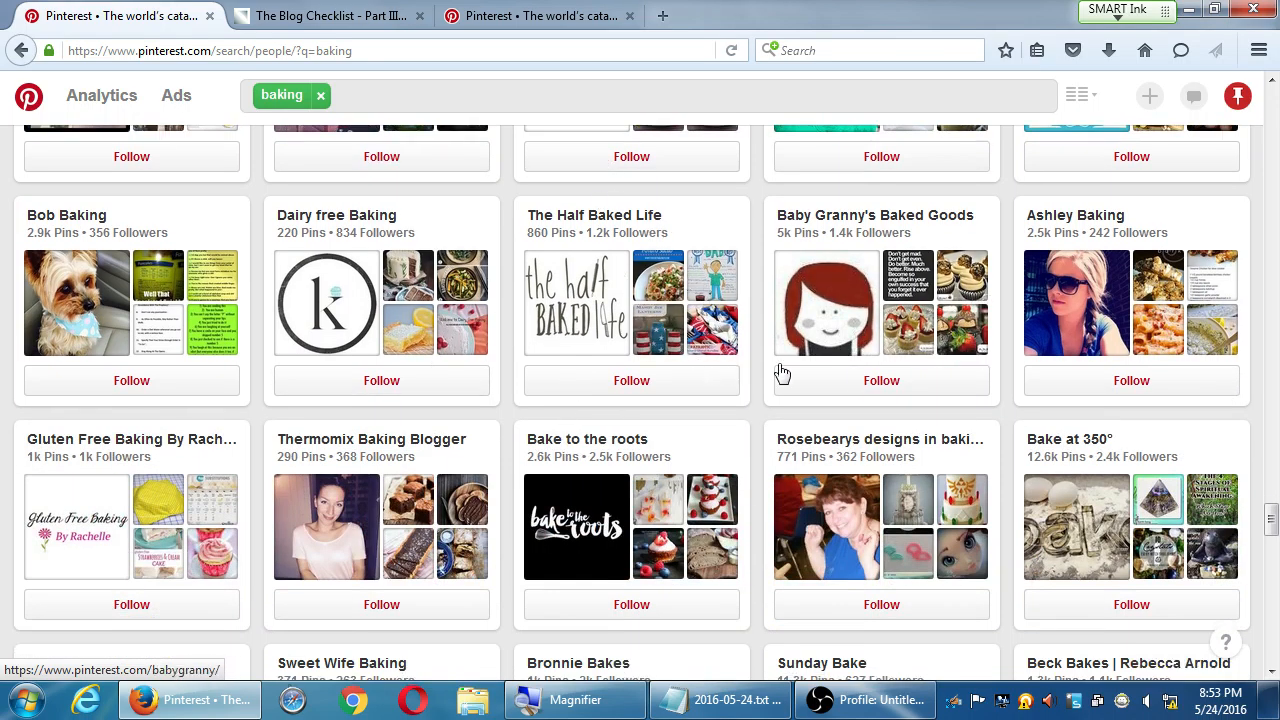
pyautogui.scroll(-3)
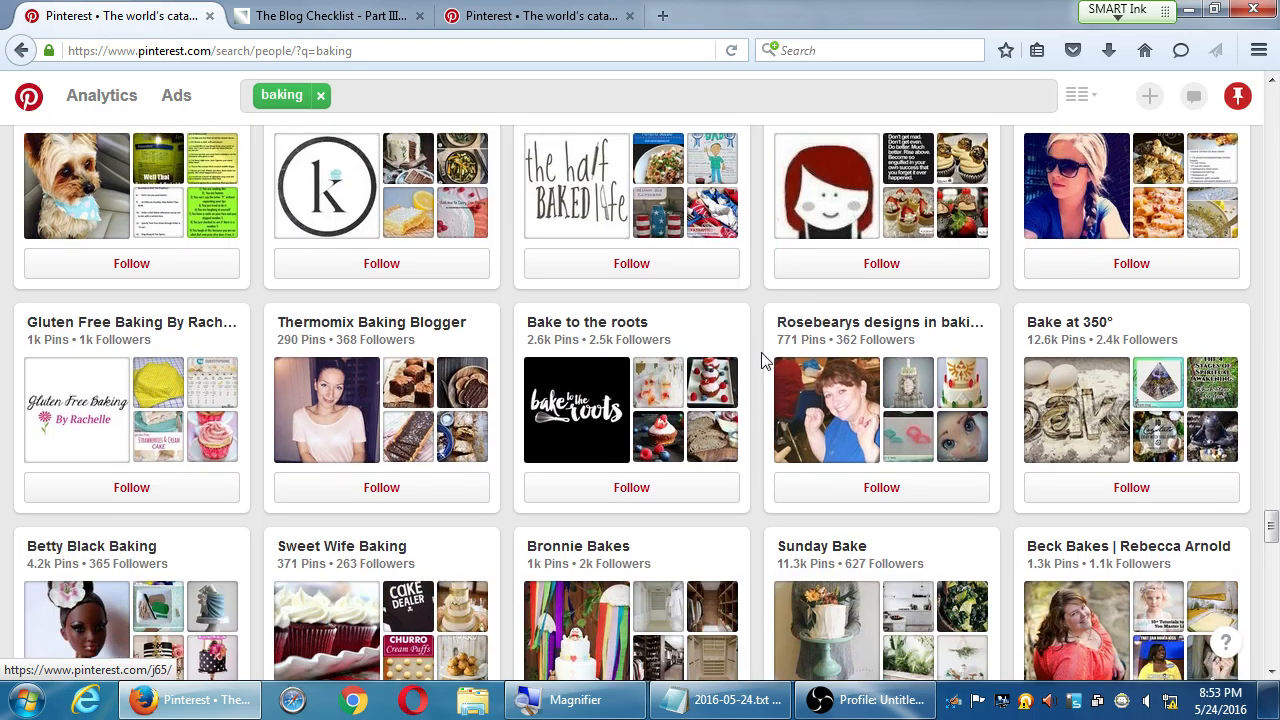
pyautogui.moveTo(695, 430)
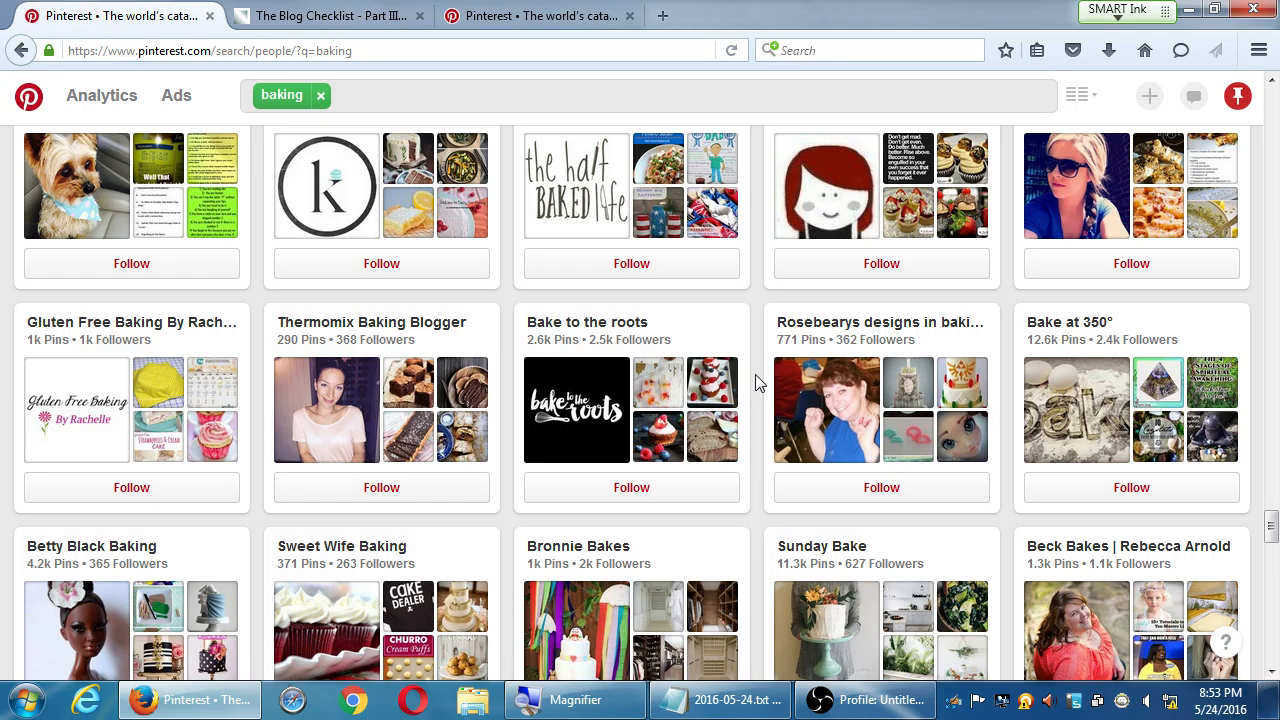
pyautogui.moveTo(615, 338)
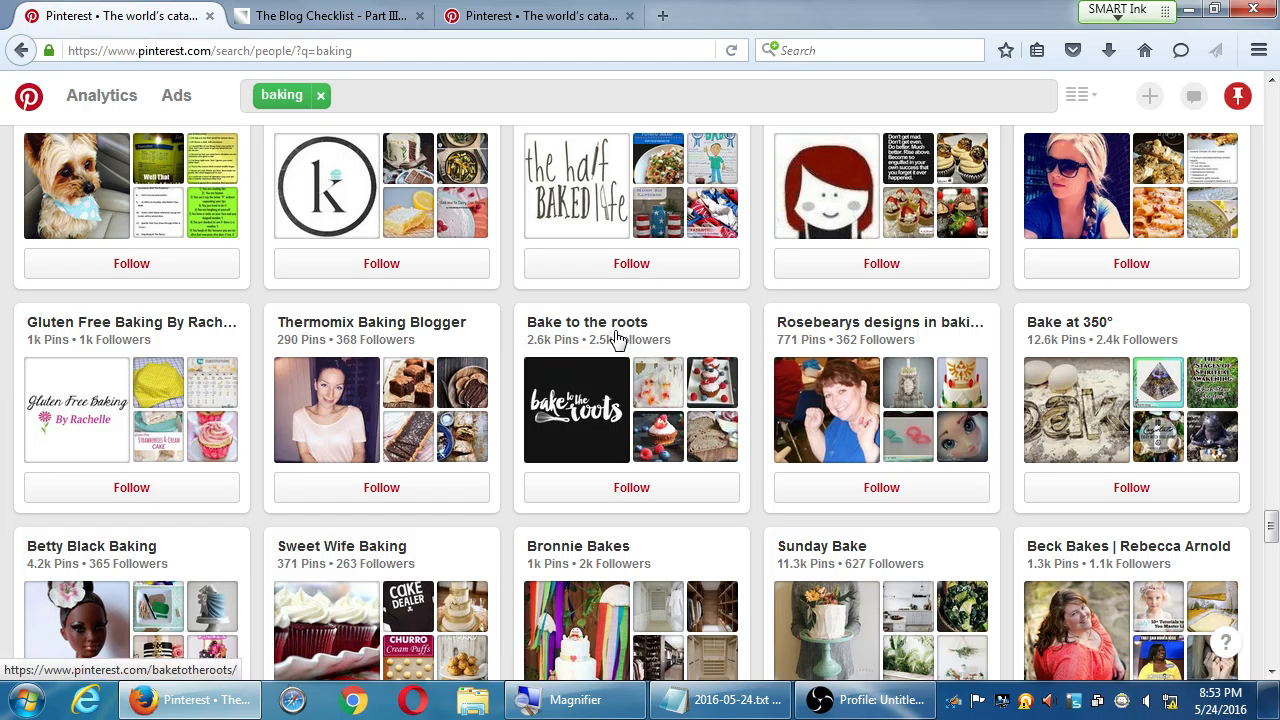
pyautogui.moveTo(588, 322)
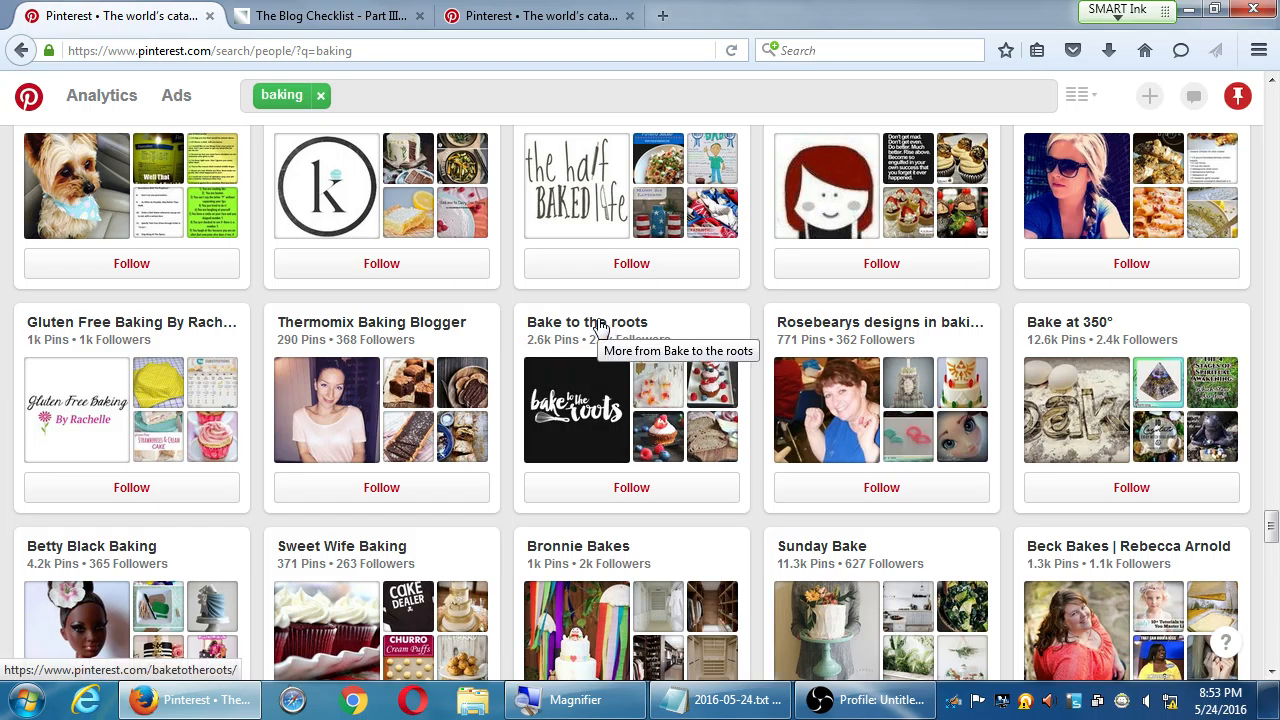
# - Look at Bake to the roots, then follow Thermomix Baking Blogger
pyautogui.click(587, 322)
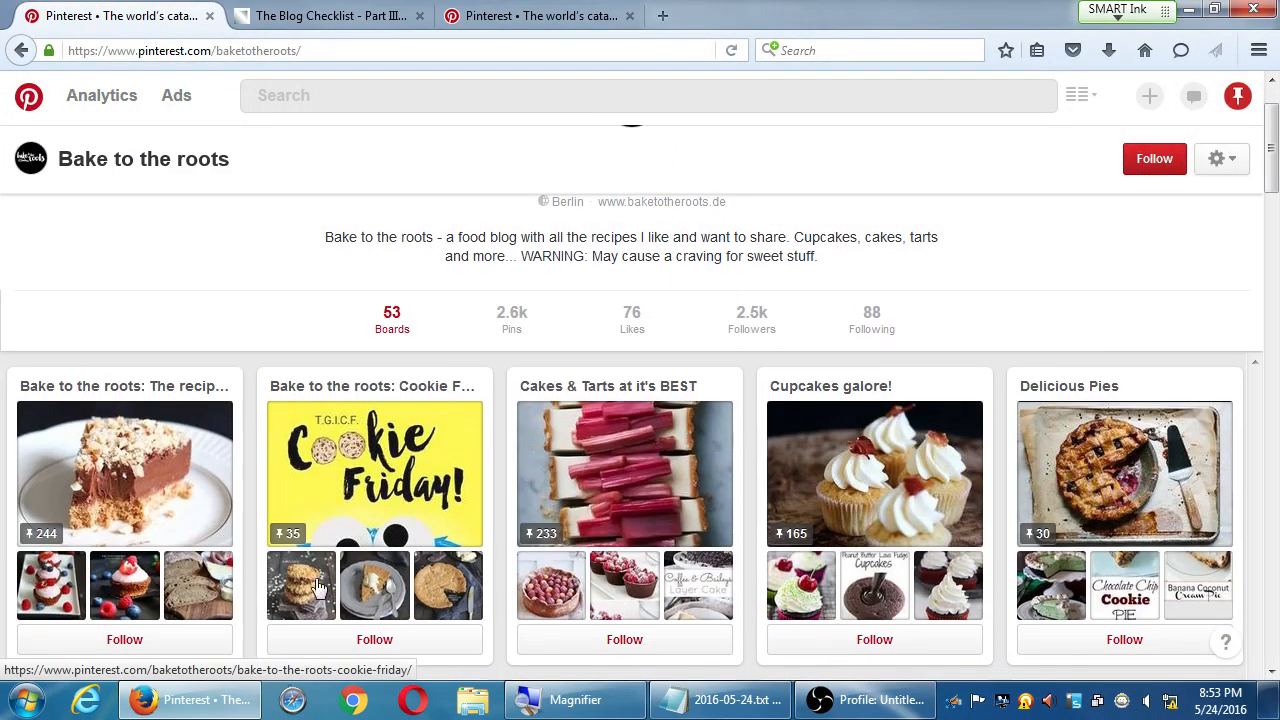
pyautogui.moveTo(200, 472)
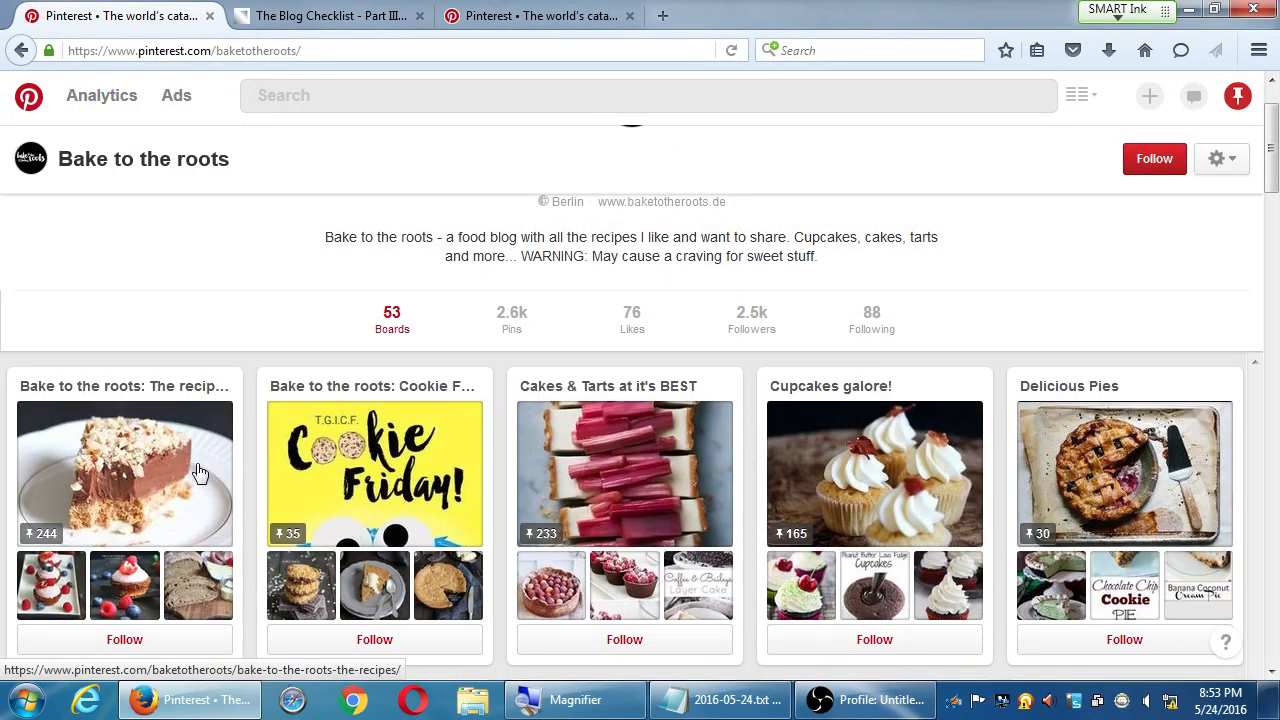
pyautogui.moveTo(668, 515)
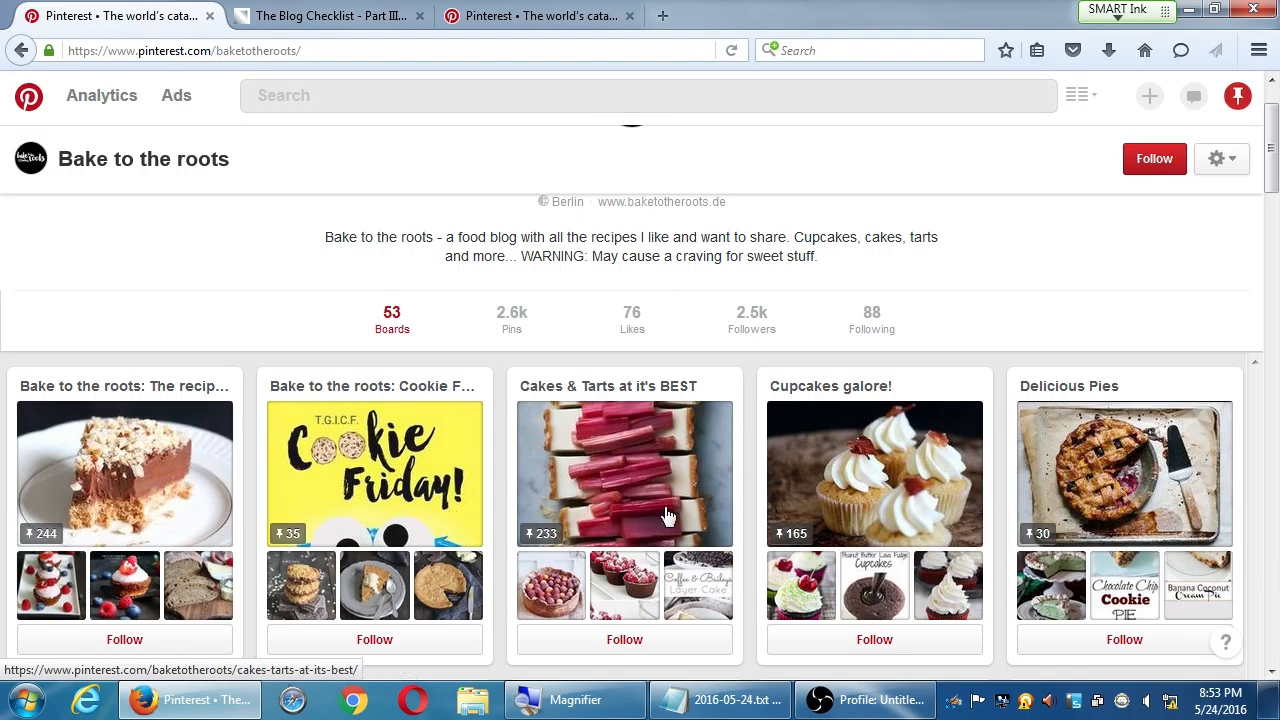
pyautogui.moveTo(1065, 302)
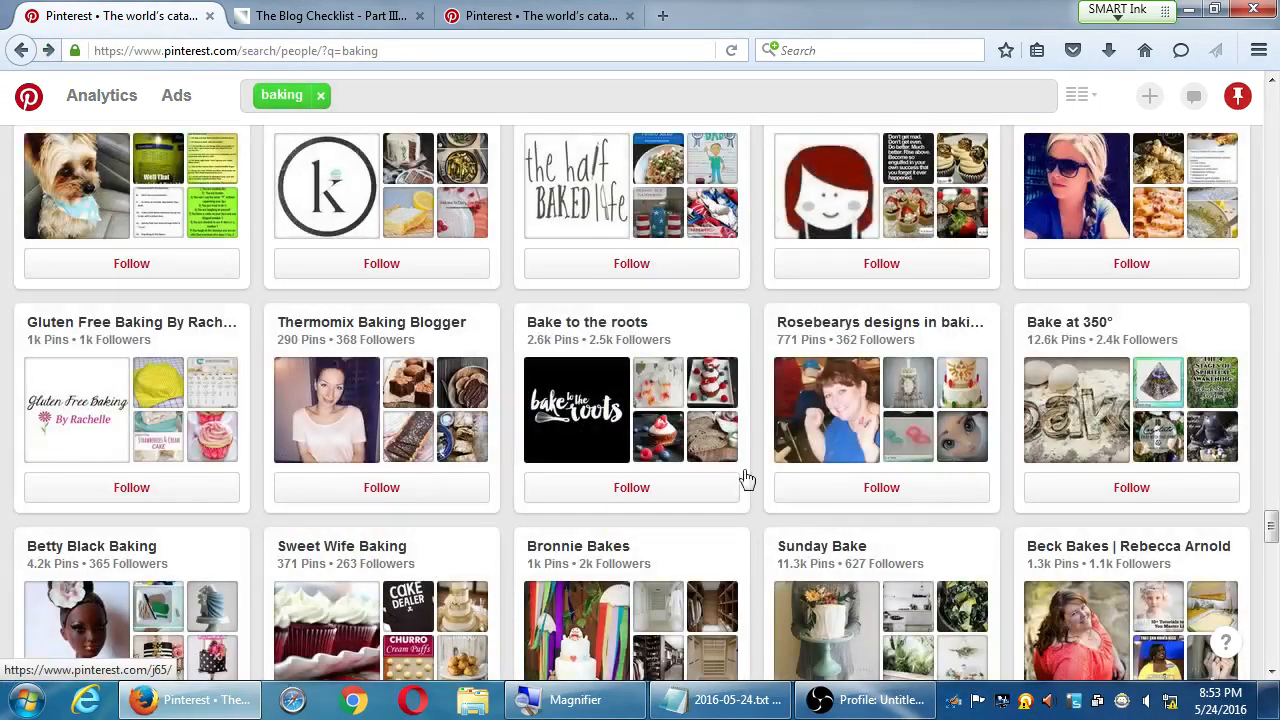
pyautogui.moveTo(383, 340)
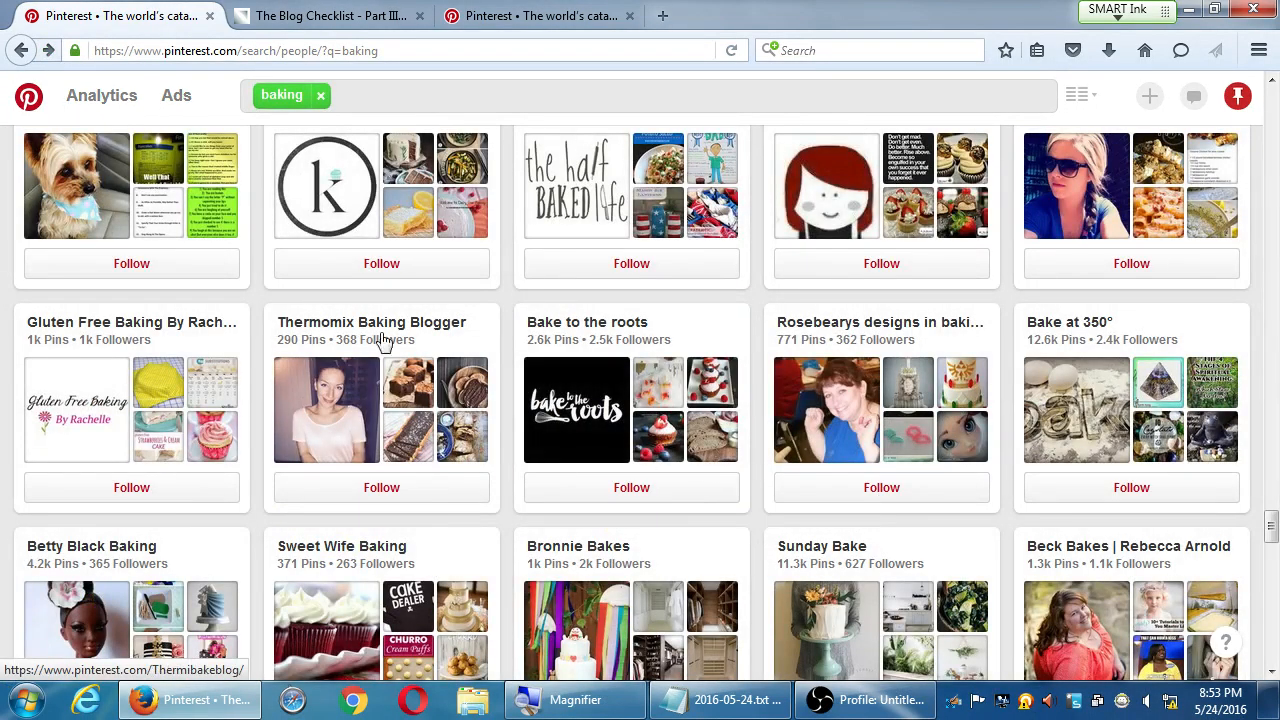
pyautogui.click(381, 487)
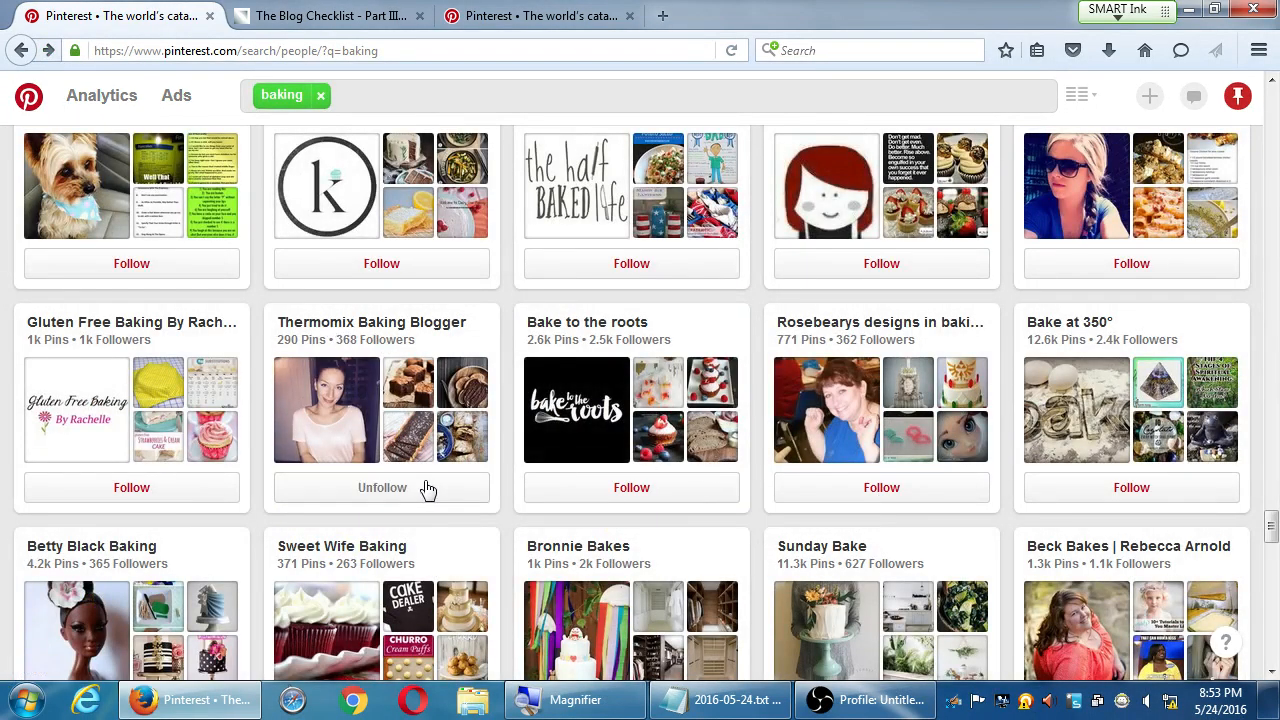
pyautogui.click(587, 321)
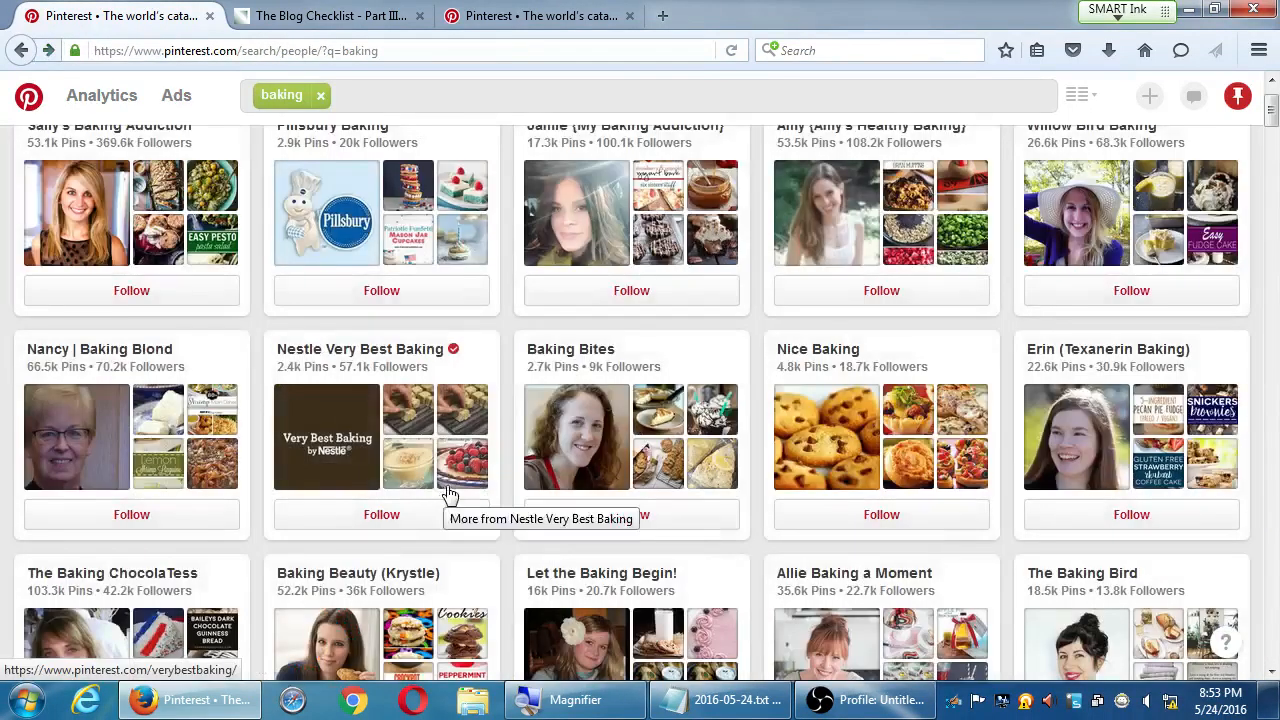
pyautogui.scroll(-3)
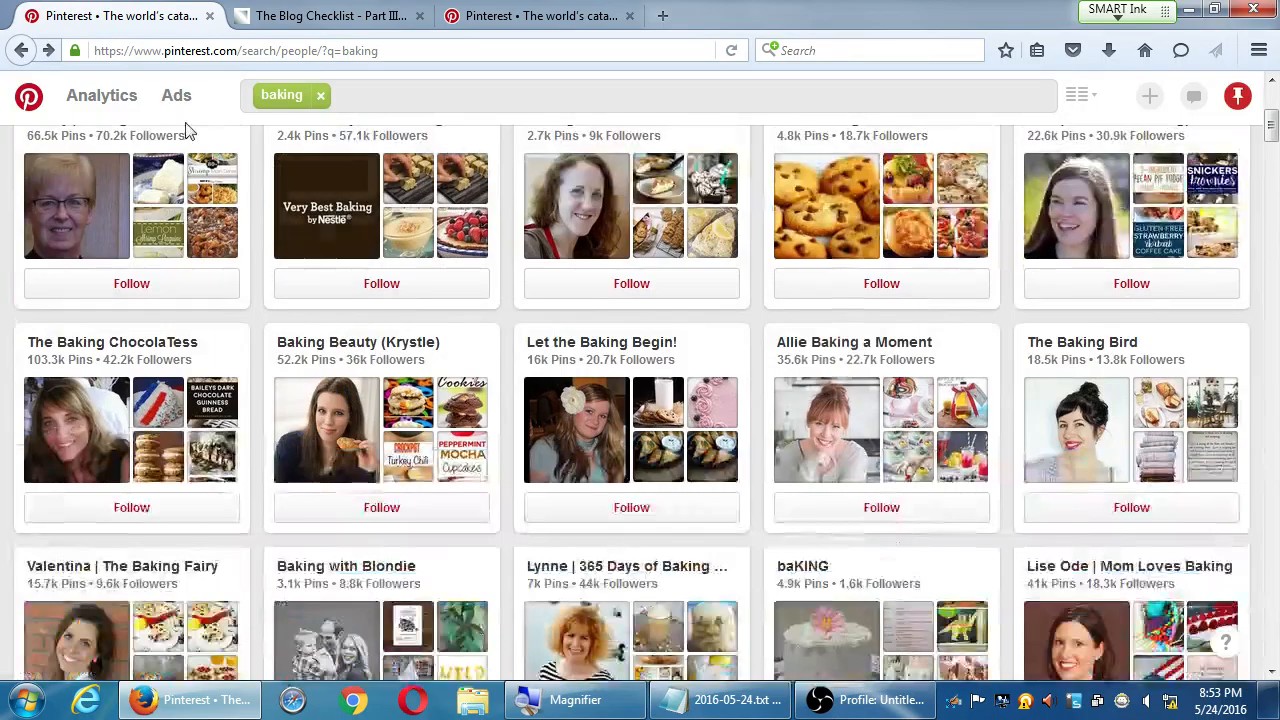
pyautogui.moveTo(350, 370)
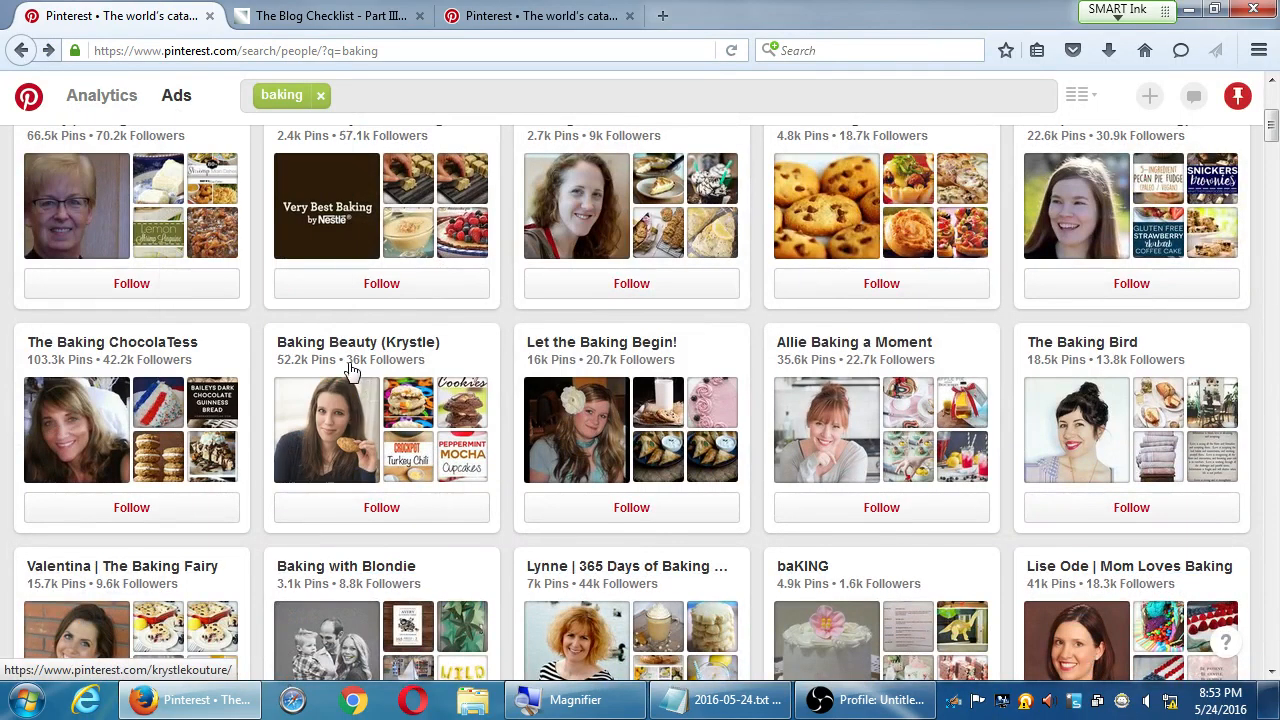
# - Open the Baking Beauty (Krystle) profile and scroll through its boards
pyautogui.click(381, 507)
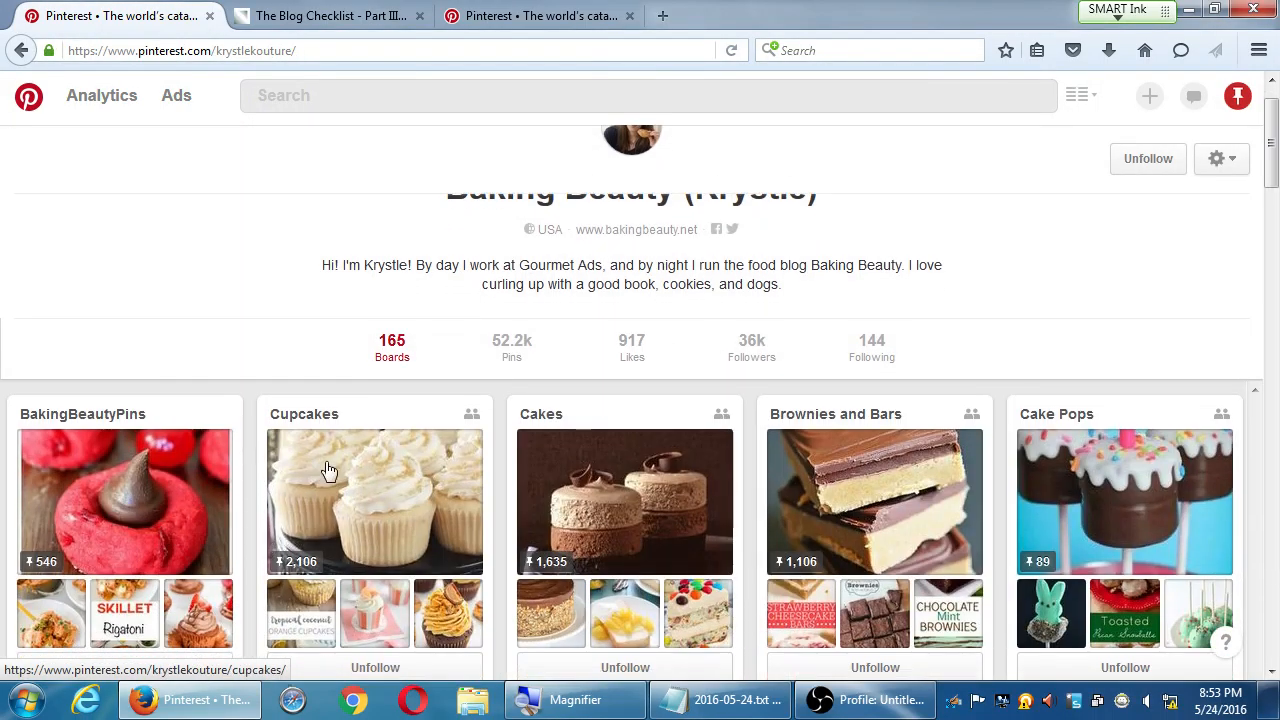
pyautogui.scroll(-3)
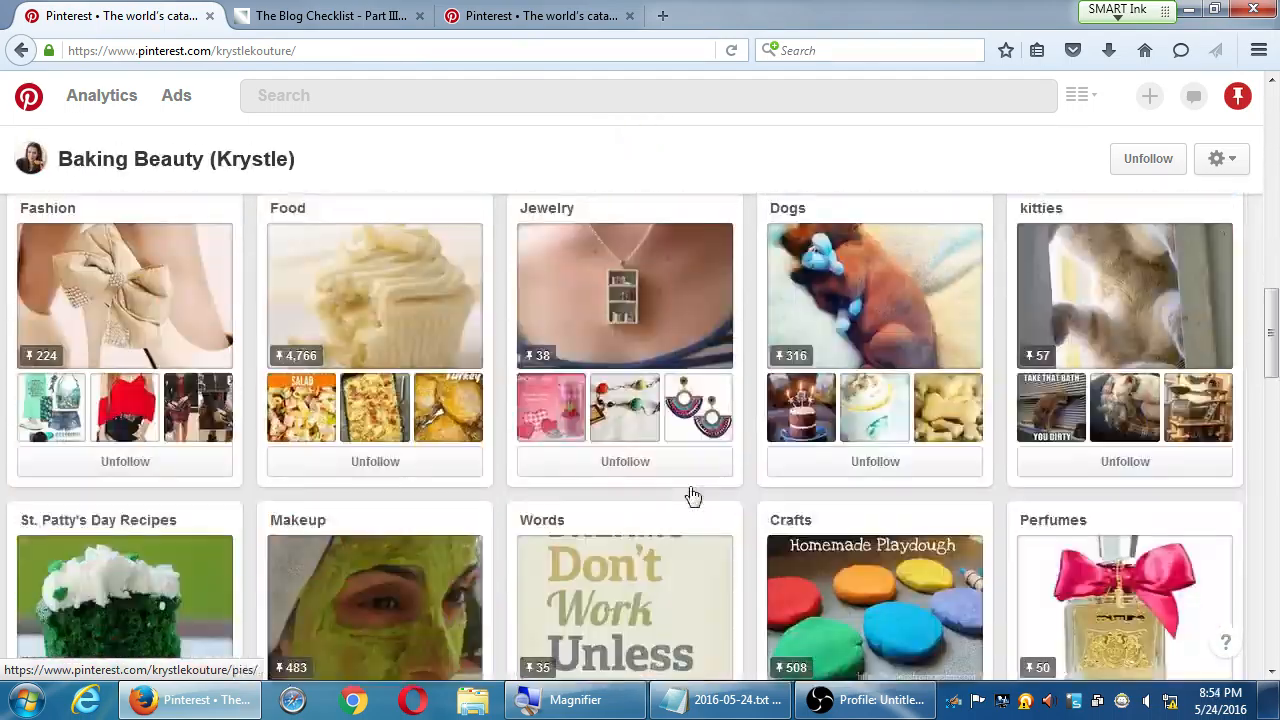
pyautogui.scroll(-3)
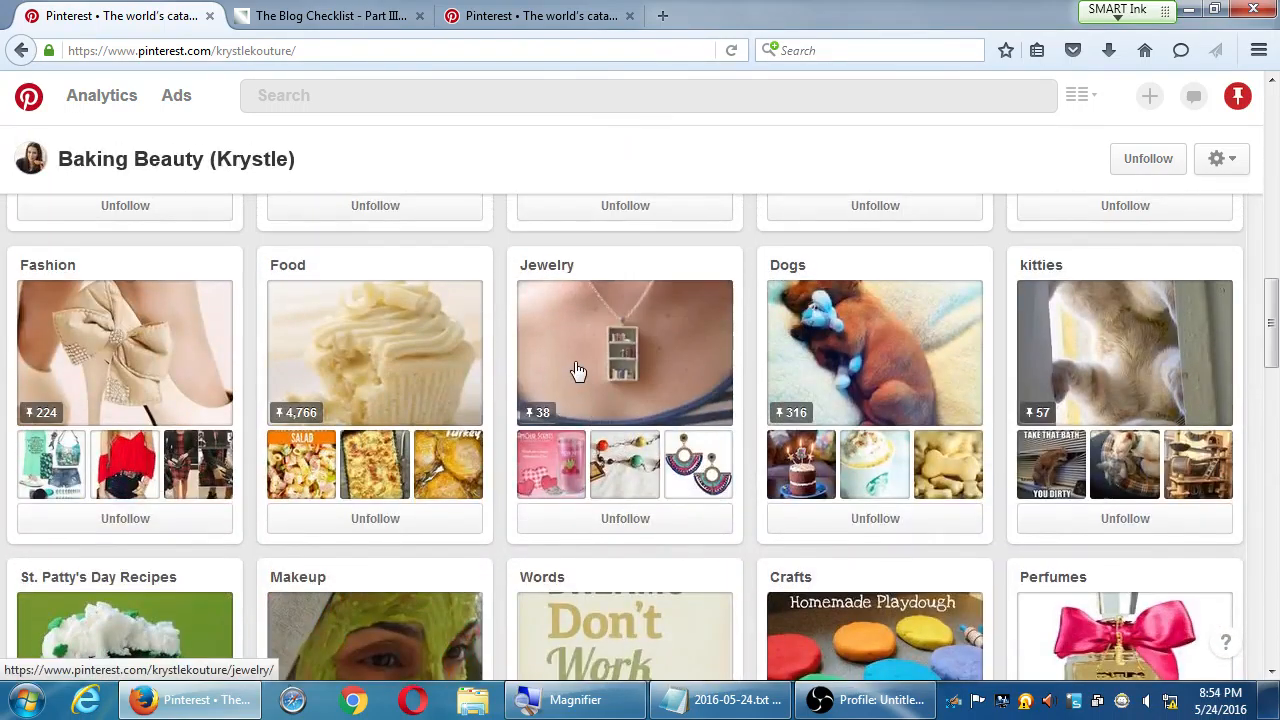
pyautogui.scroll(-3)
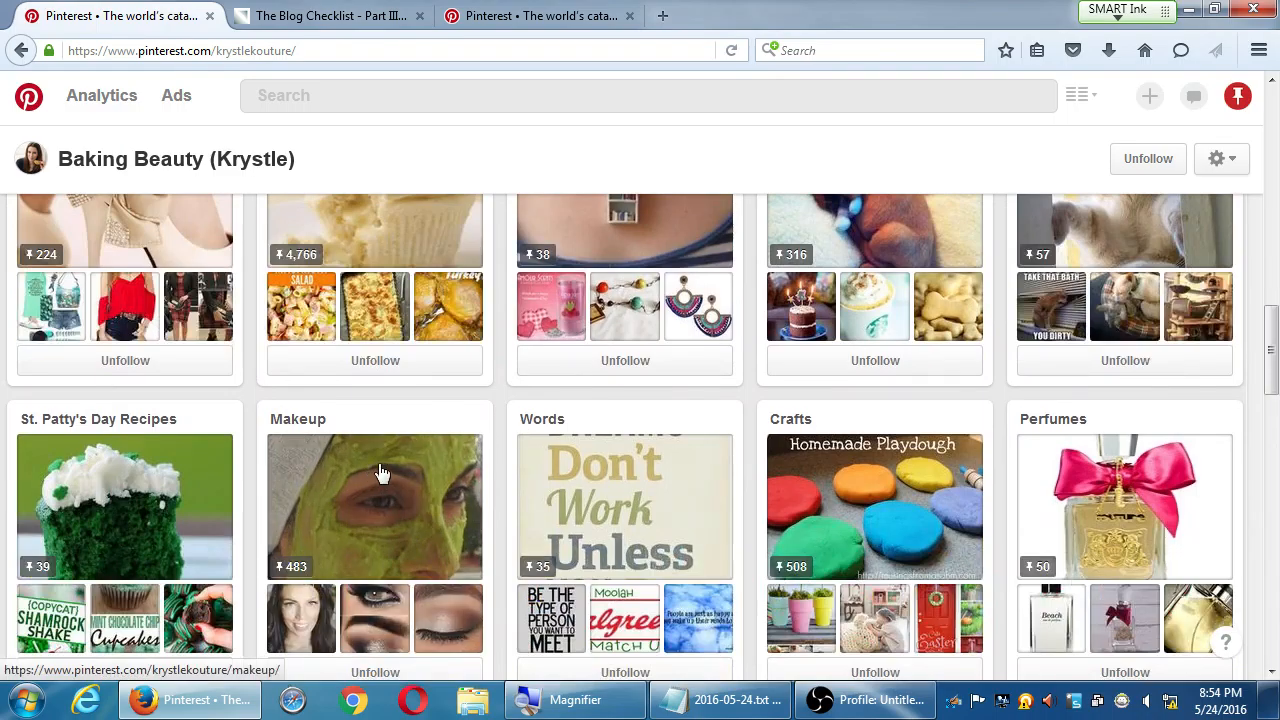
pyautogui.moveTo(555, 483)
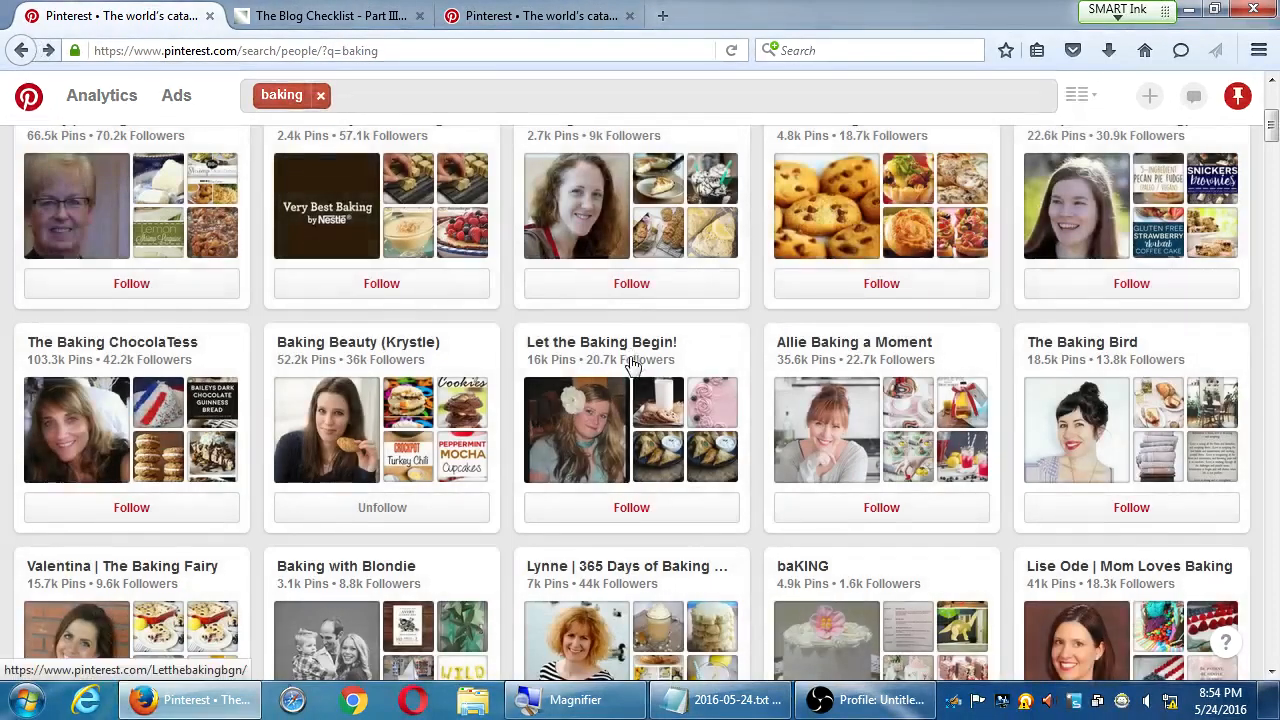
pyautogui.moveTo(600, 359)
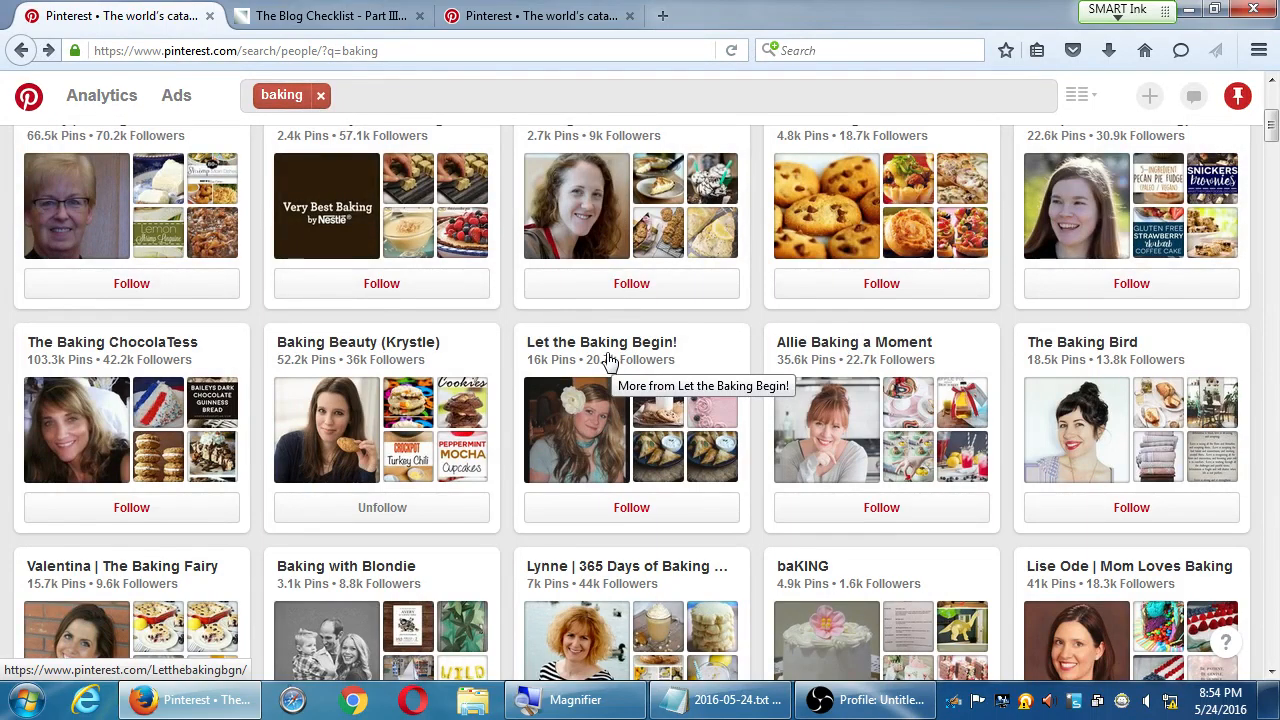
# - Open Let the Baking Begin! and follow its Eat Dessert First! and Cakes boards
pyautogui.click(601, 341)
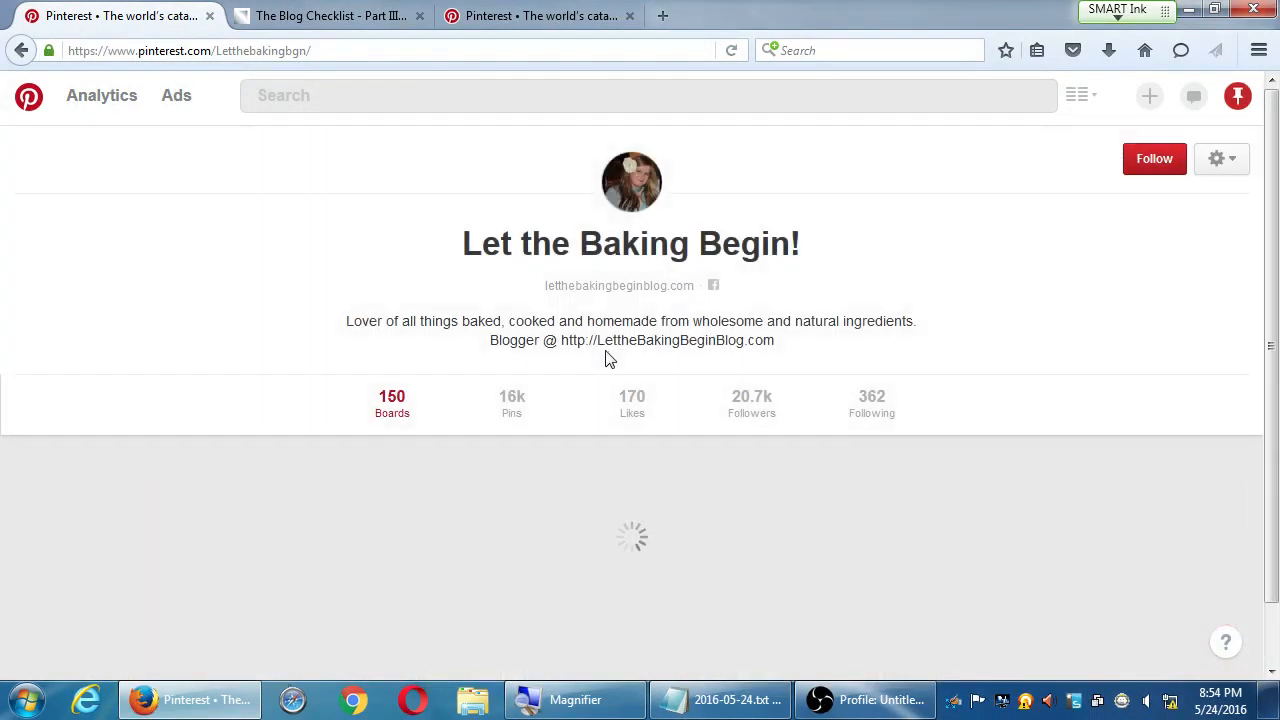
pyautogui.scroll(-3)
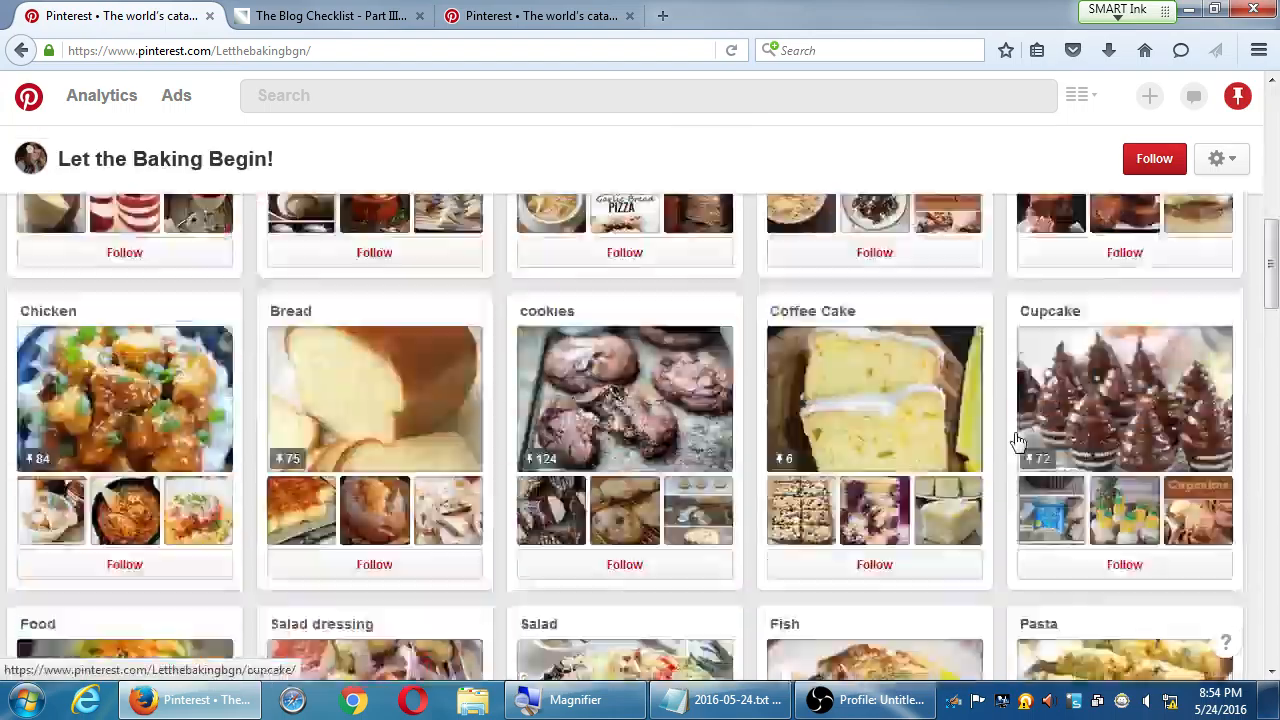
pyautogui.scroll(3)
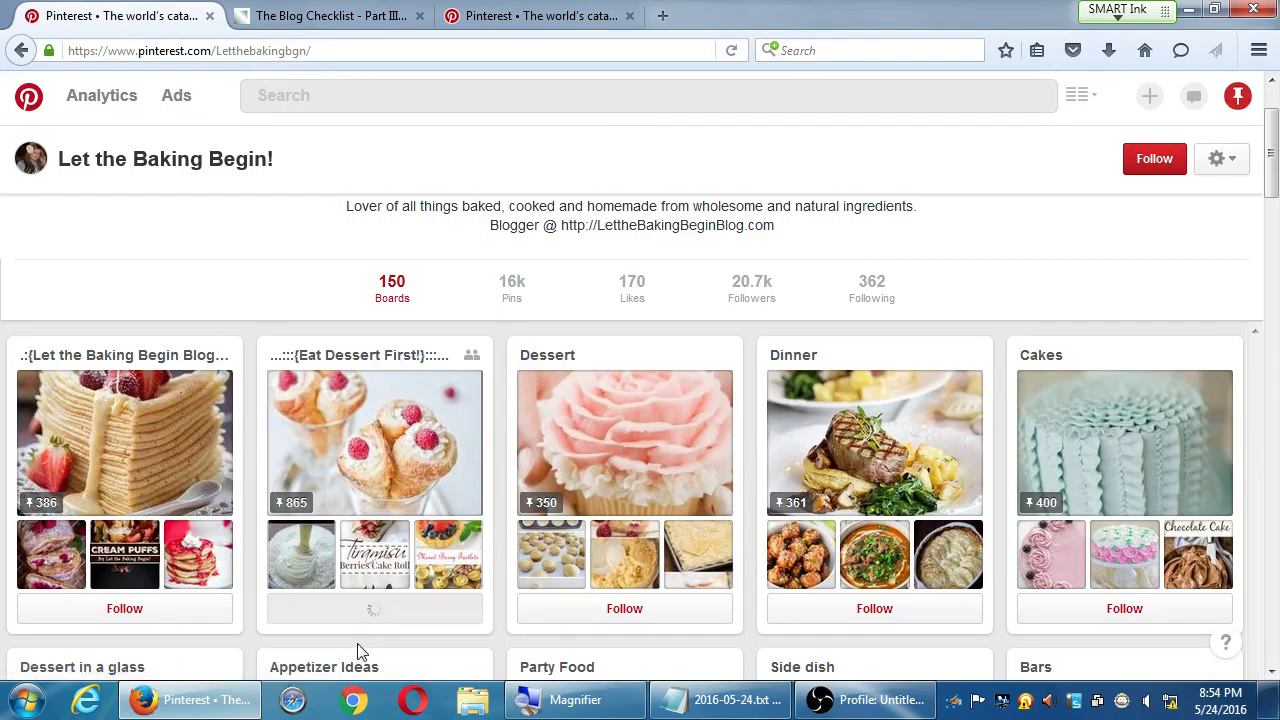
pyautogui.click(375, 608)
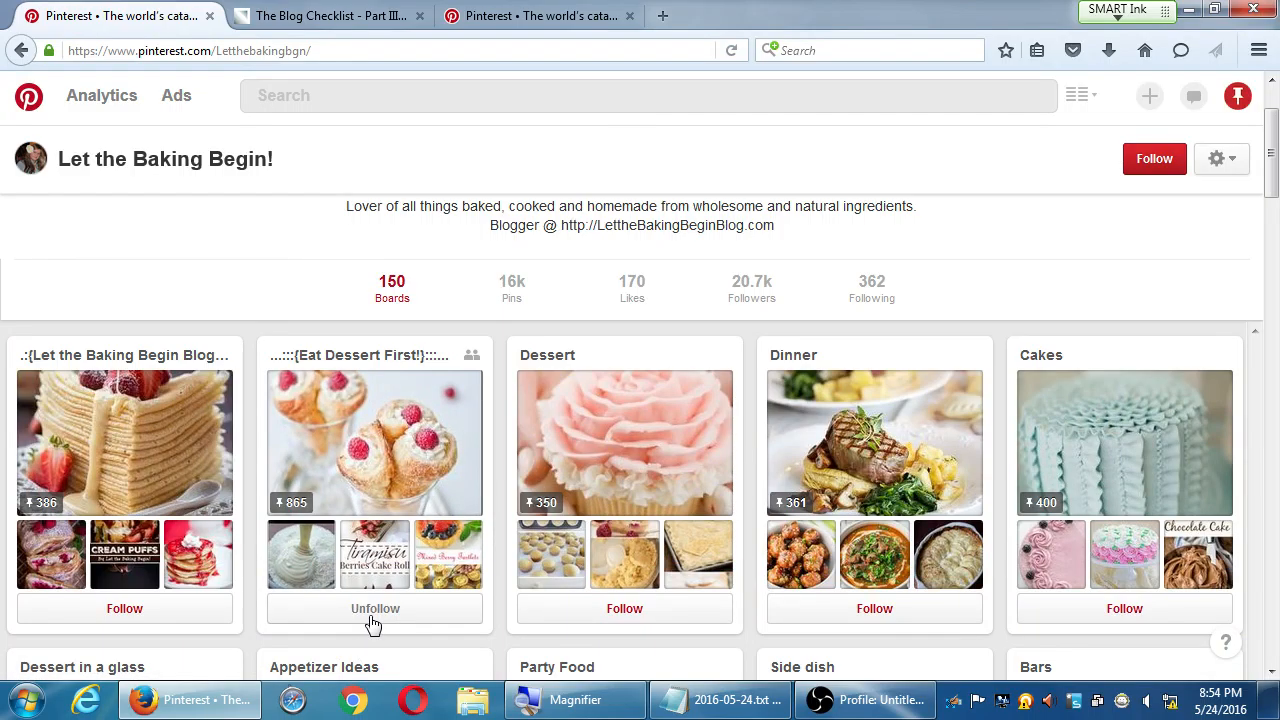
pyautogui.moveTo(1077, 616)
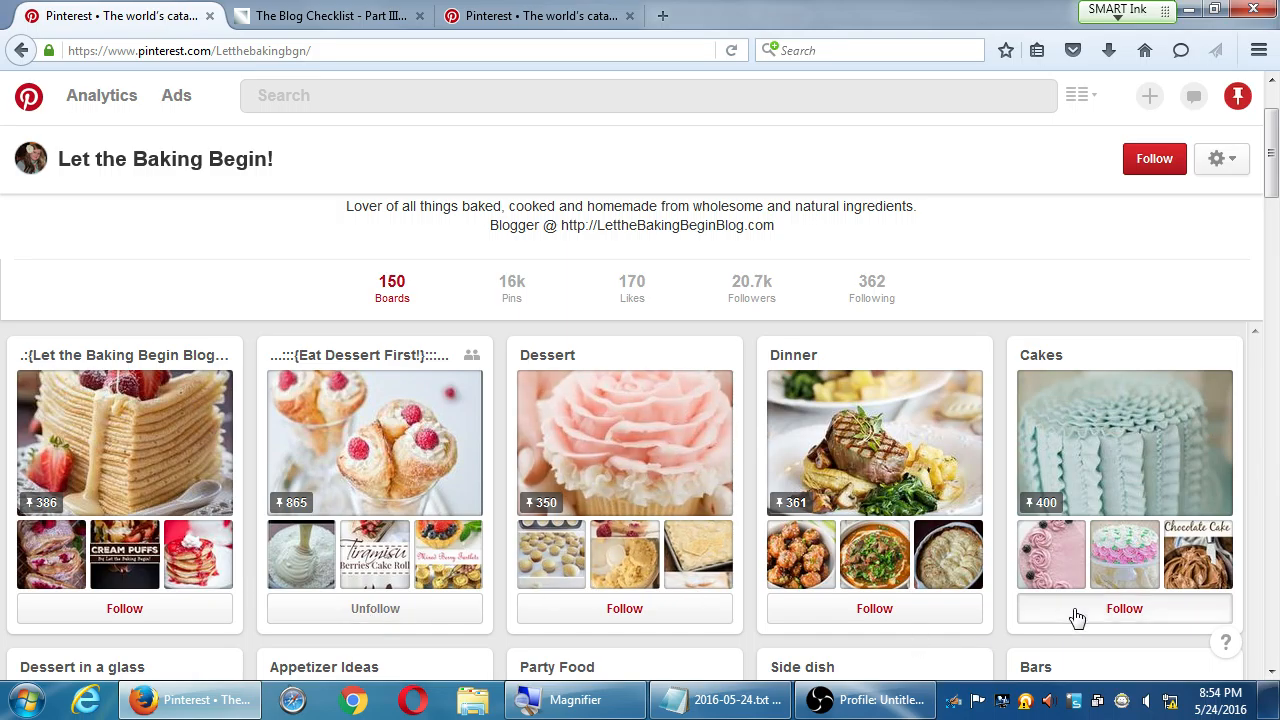
pyautogui.click(1124, 608)
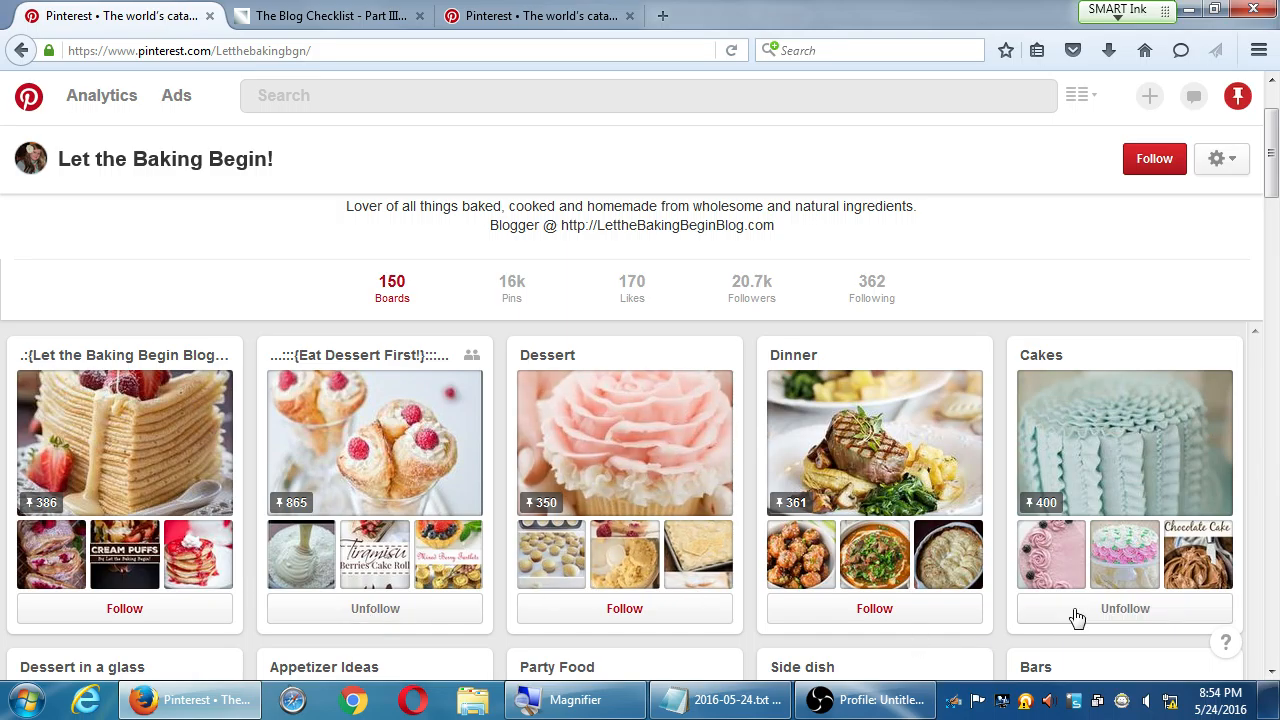
pyautogui.moveTo(1093, 583)
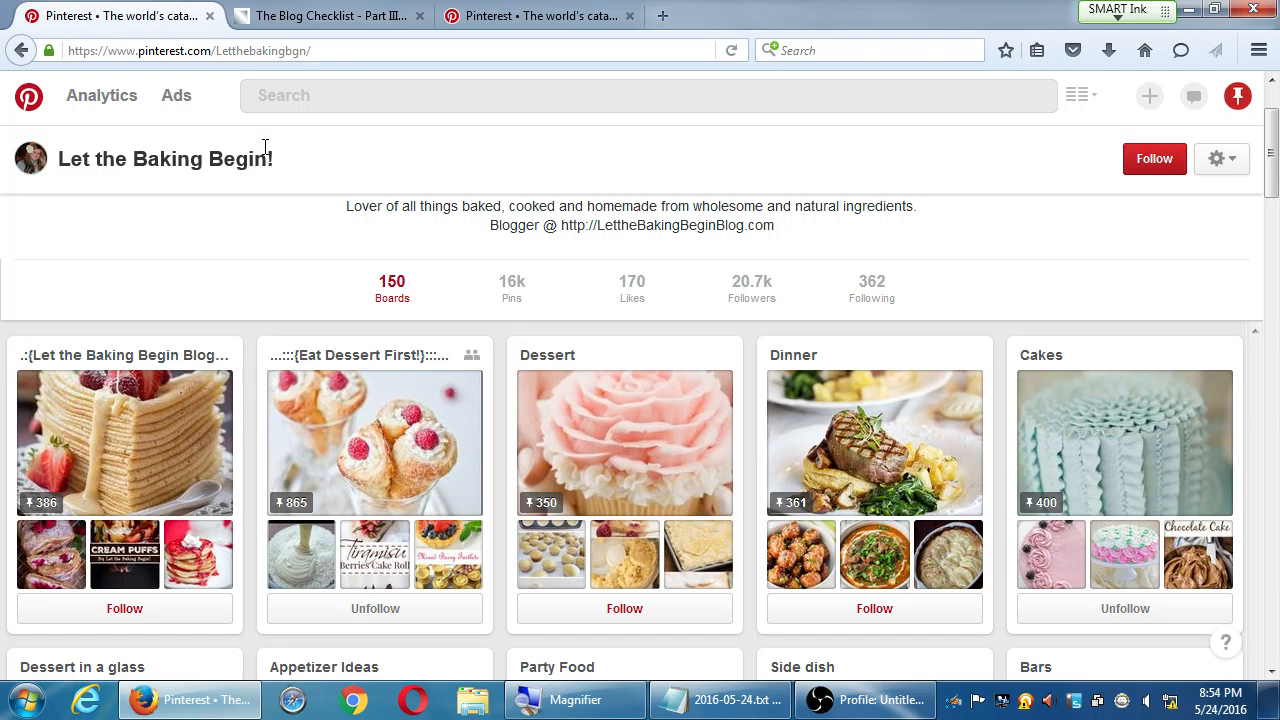
pyautogui.click(718, 699)
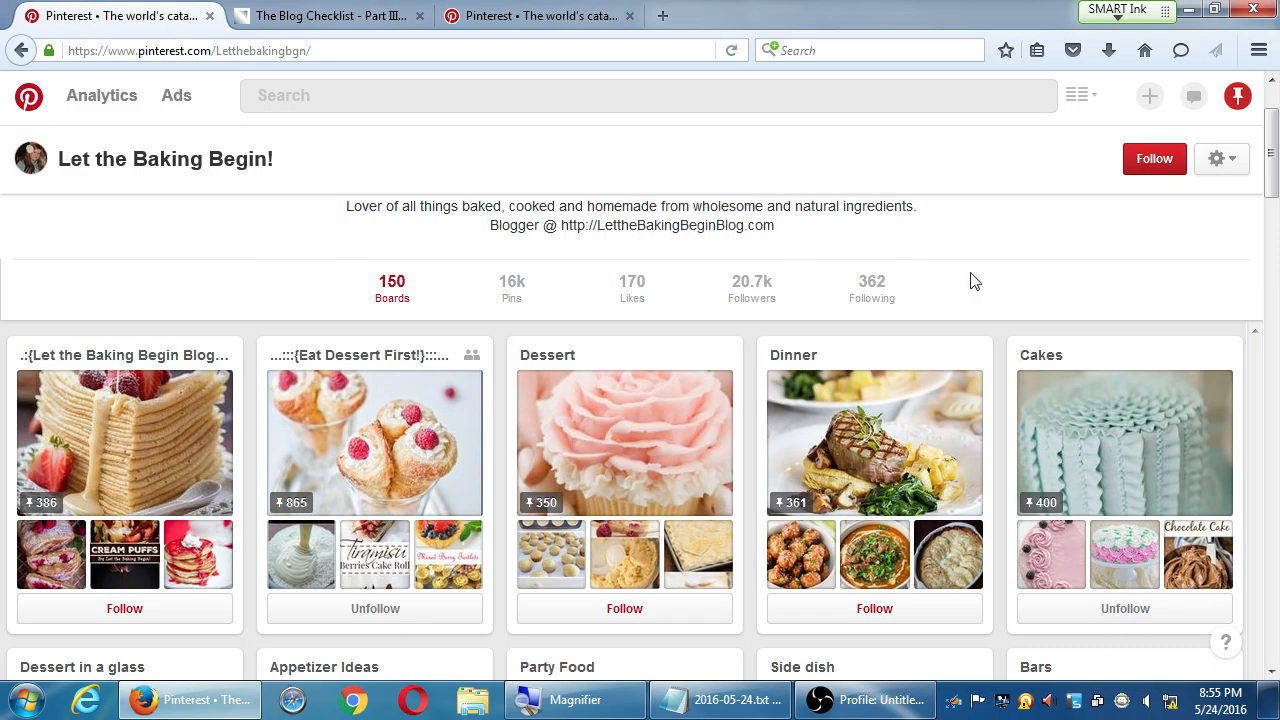
pyautogui.moveTo(994, 281)
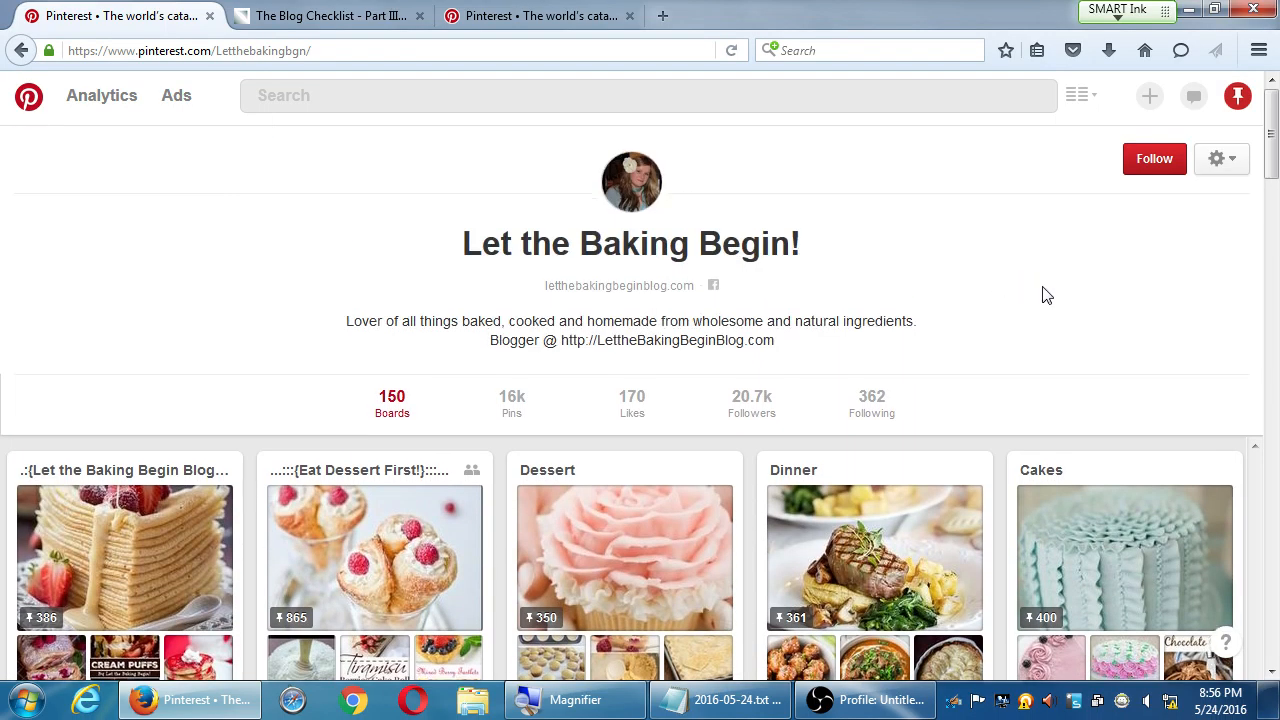
pyautogui.moveTo(751, 646)
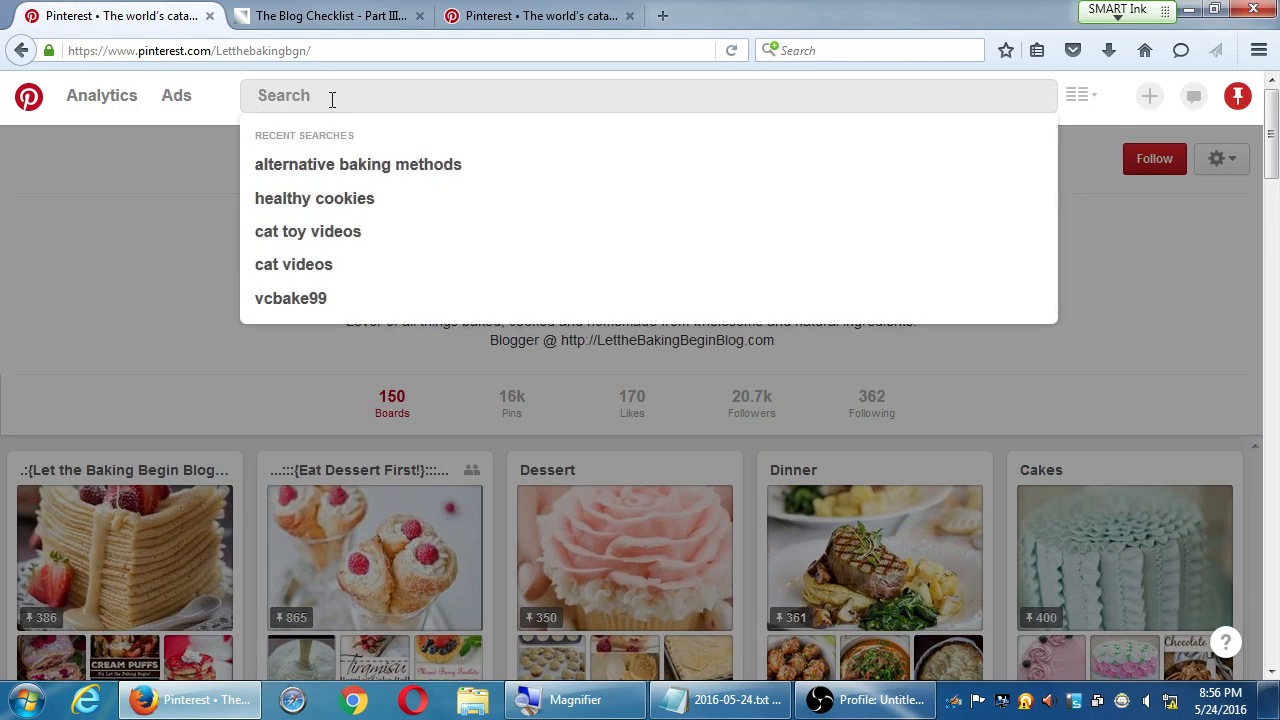
# - Rerun 'alternative baking methods', filter to Boards, and open Cynthia's Cuparons – Diabetic Friendly
pyautogui.write('alternative baking methods')
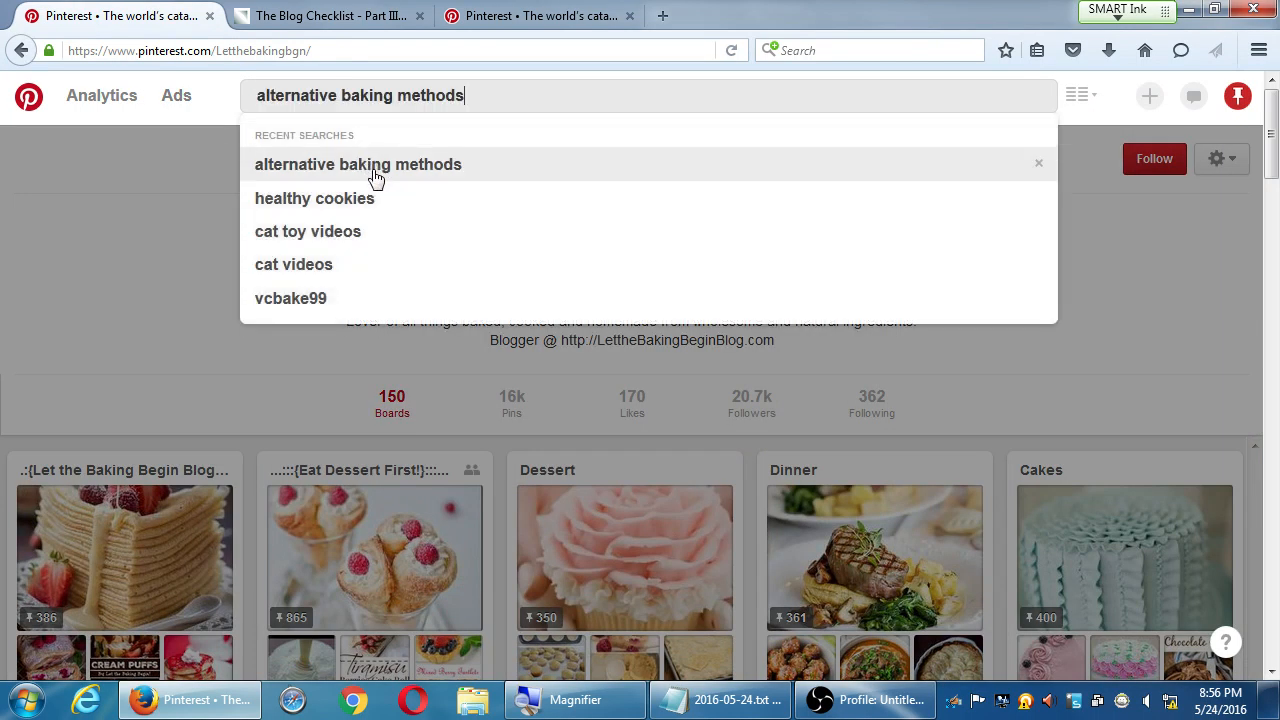
pyautogui.click(358, 164)
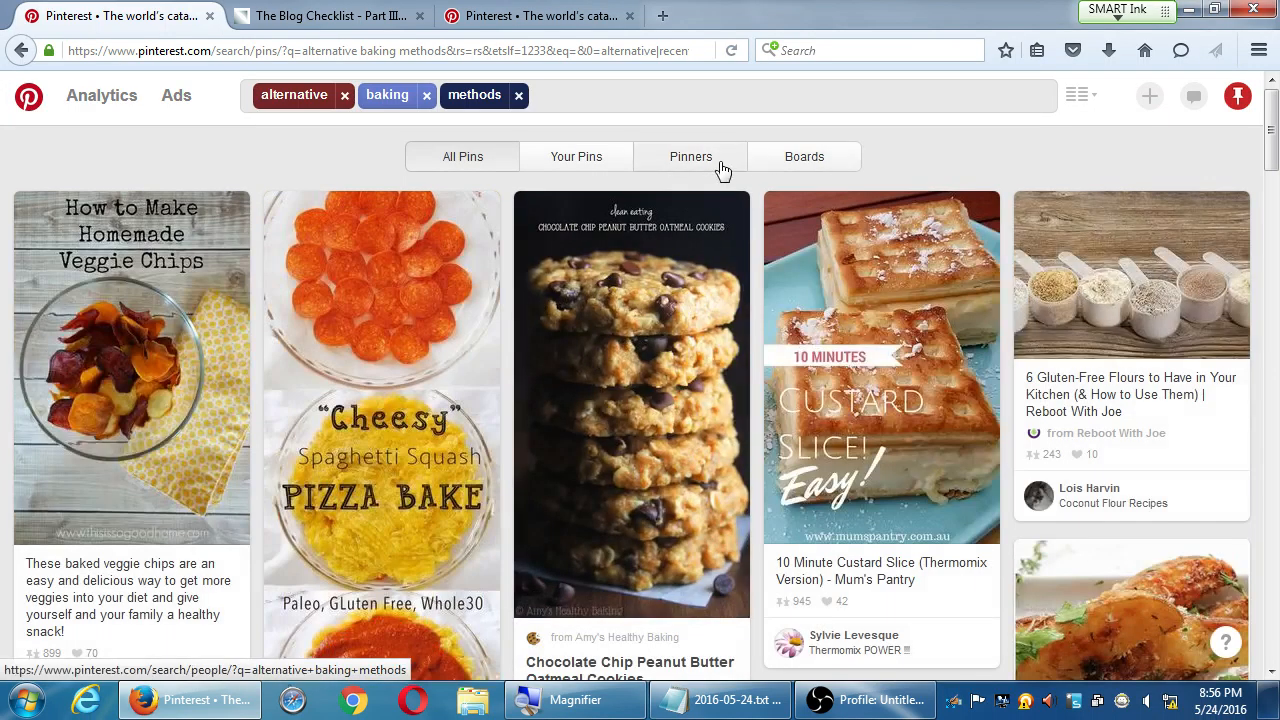
pyautogui.click(804, 156)
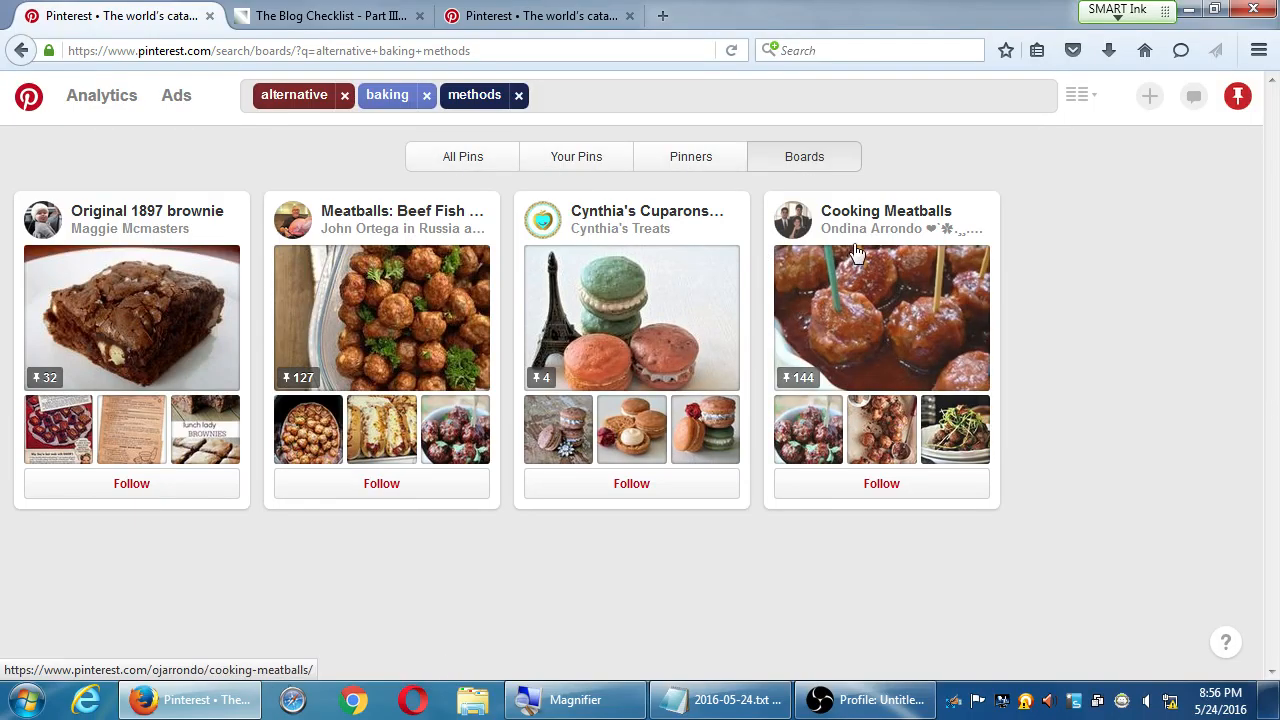
pyautogui.moveTo(620, 222)
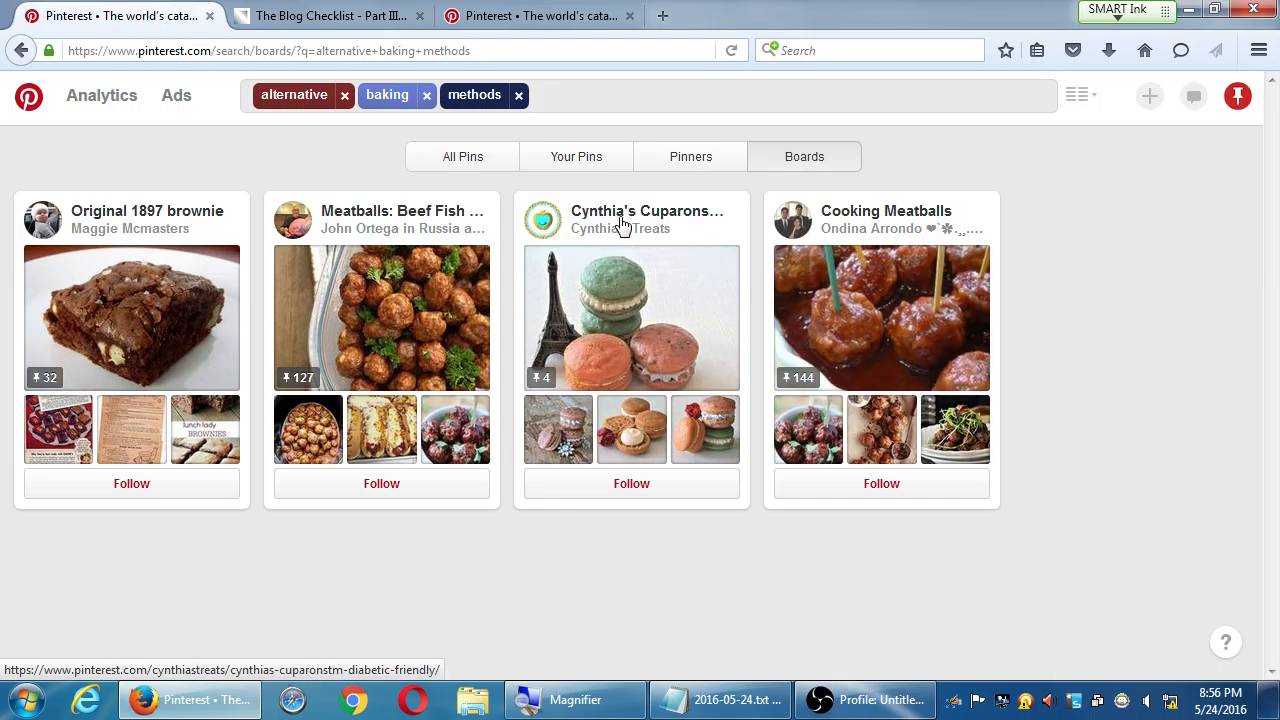
pyautogui.click(647, 211)
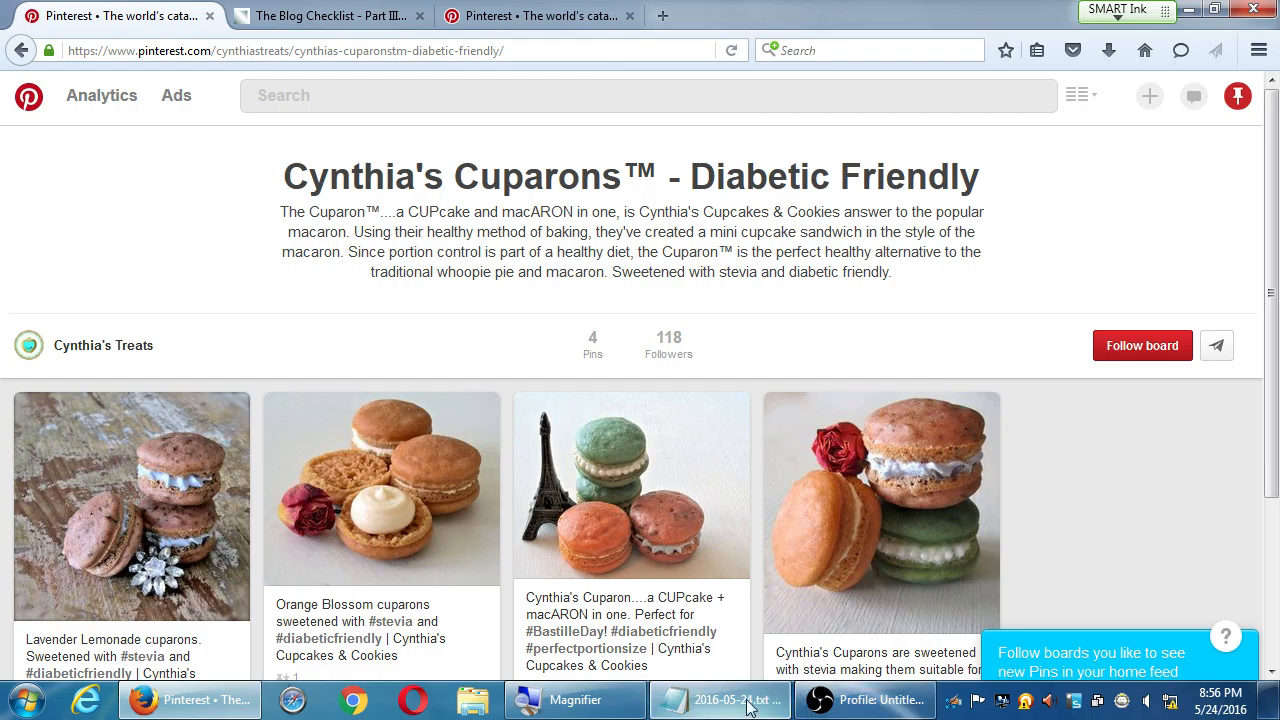
# - Start a 'Search topics' note listing View pins, Pinners, Boards
pyautogui.click(719, 699)
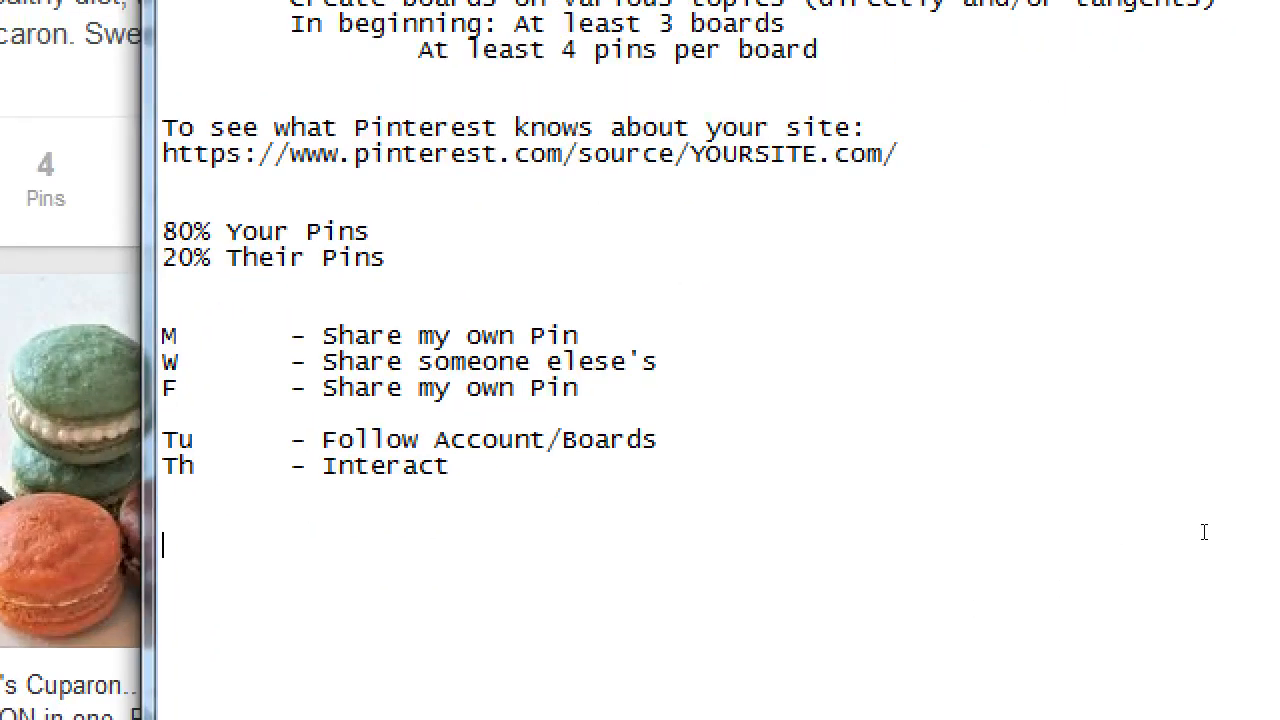
pyautogui.write('Search')
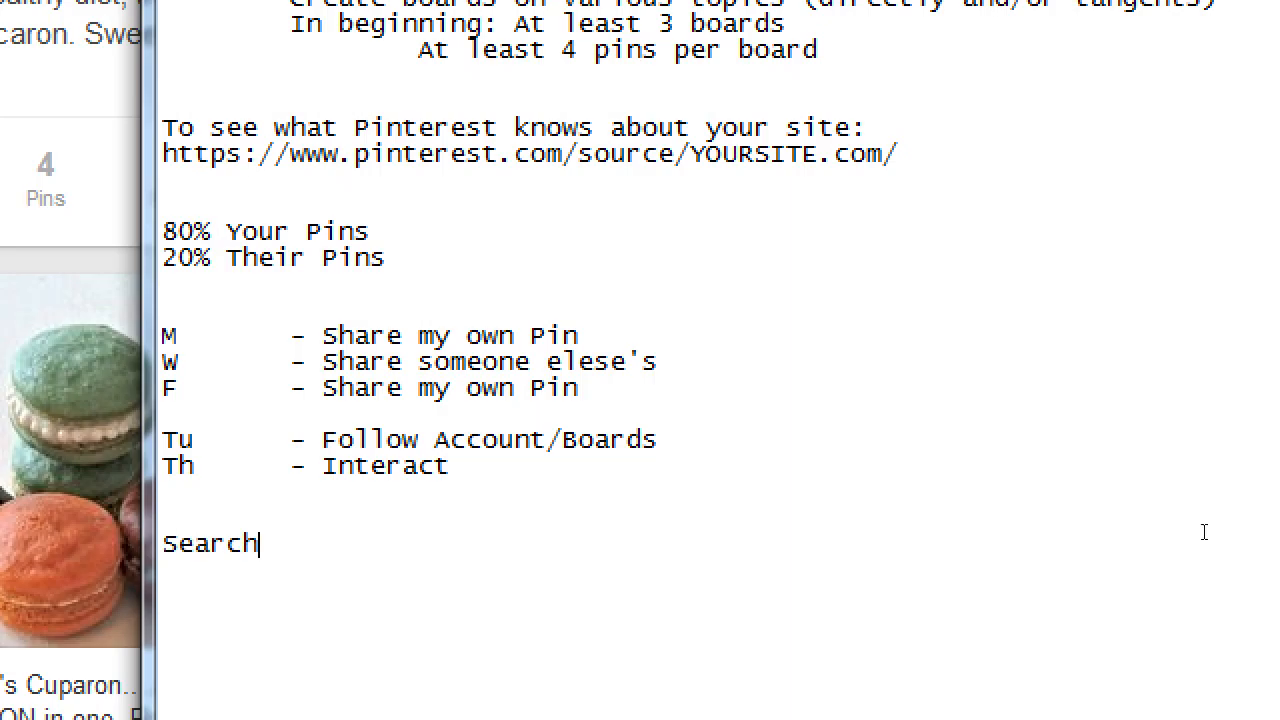
pyautogui.write('topics')
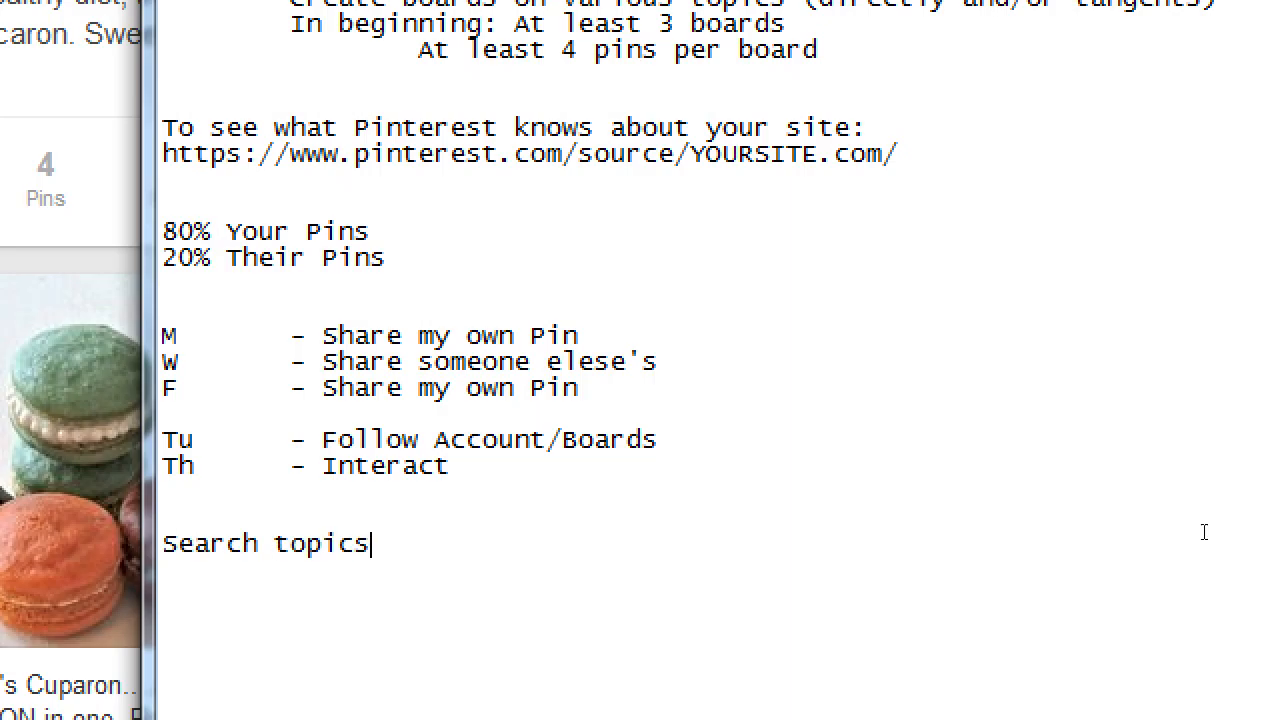
pyautogui.write('View pin')
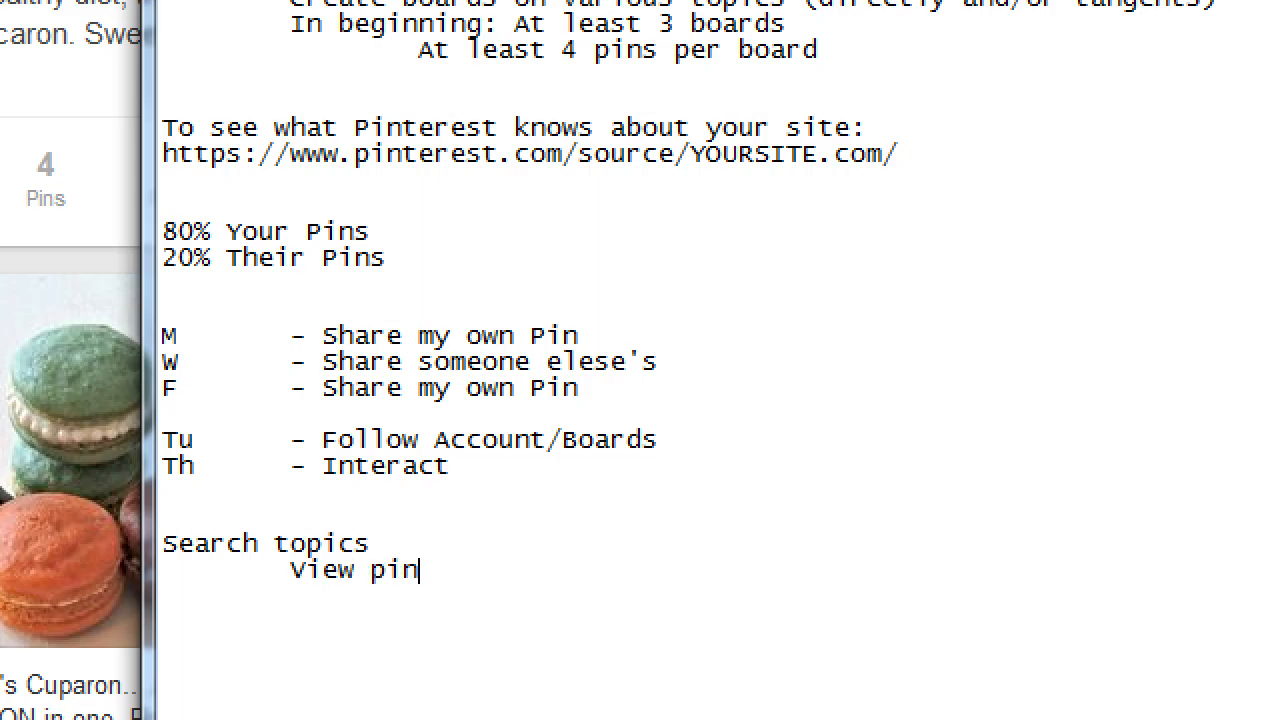
pyautogui.write('s, Pinn')
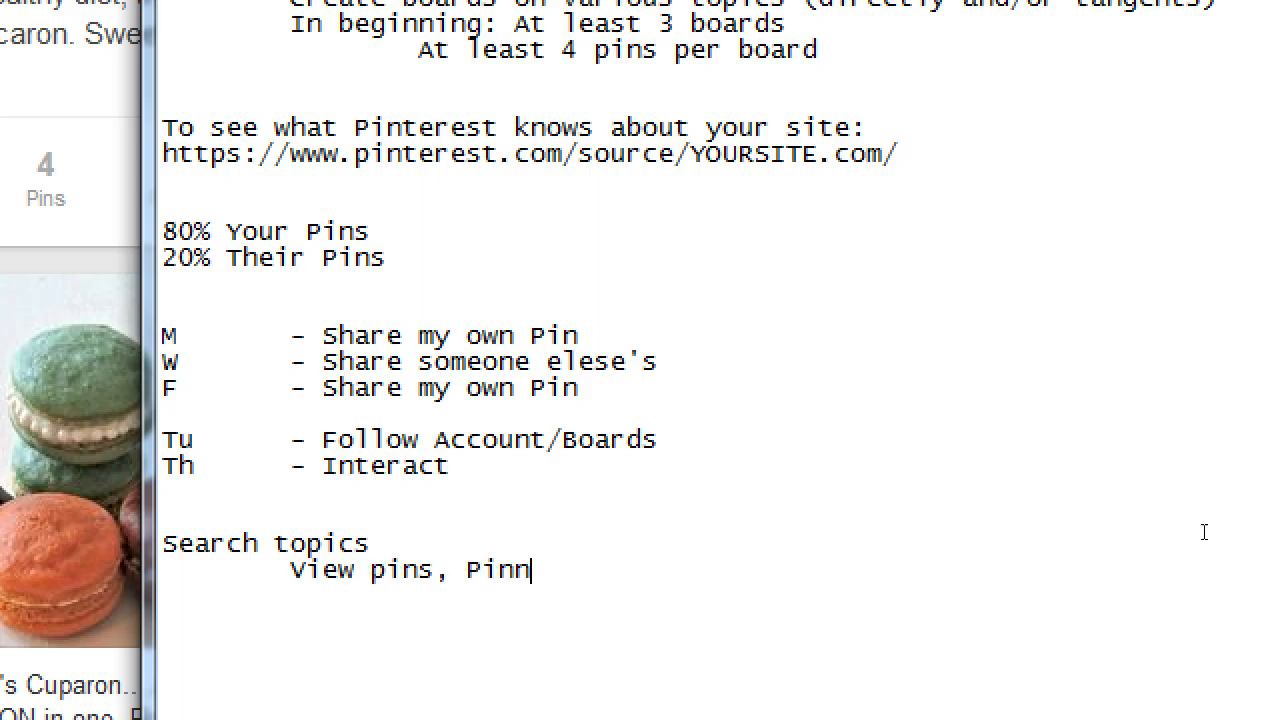
pyautogui.write('ers, Boards')
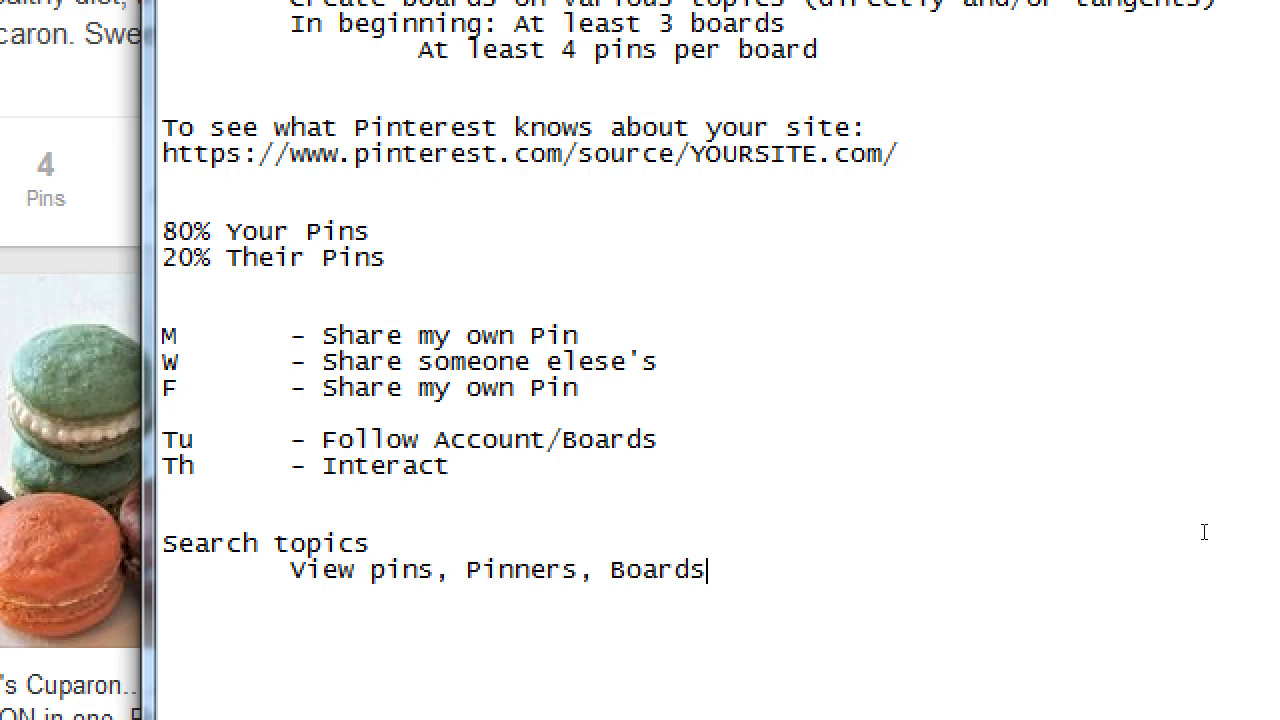
# - Add 'Dig deep (click to view, before following)' to the note
pyautogui.doubleClick(377, 569)
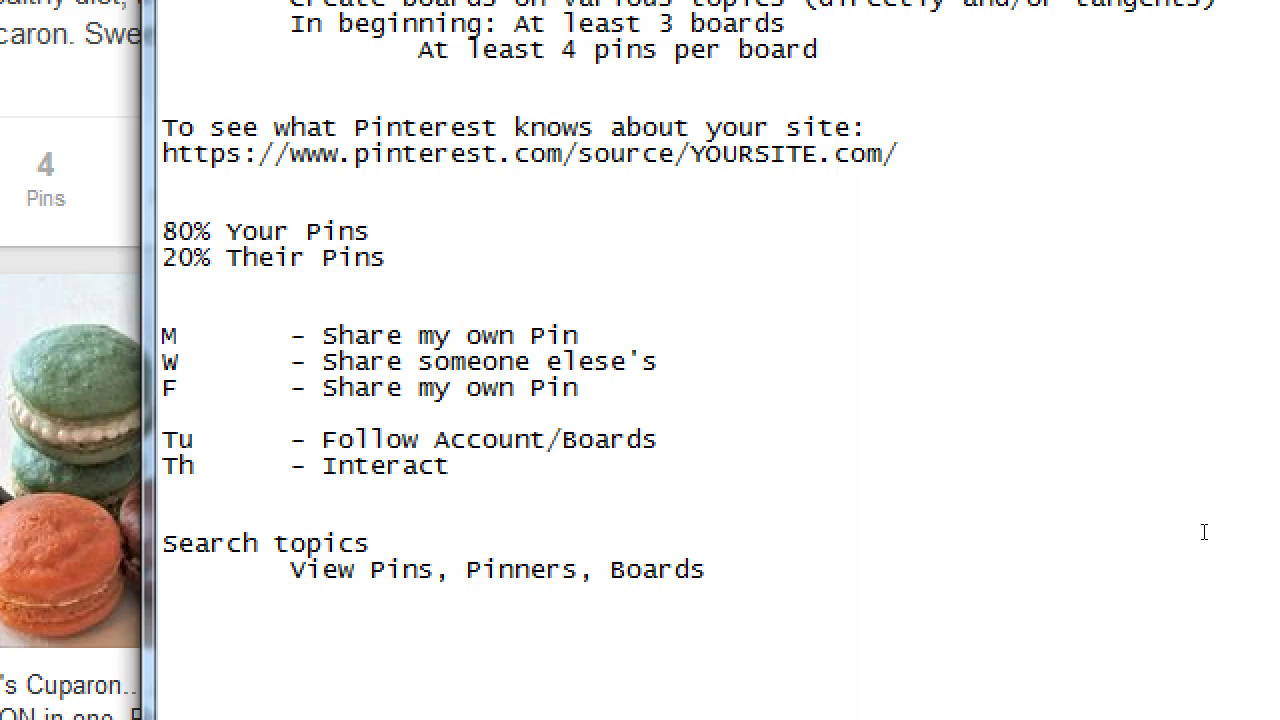
pyautogui.write('D')
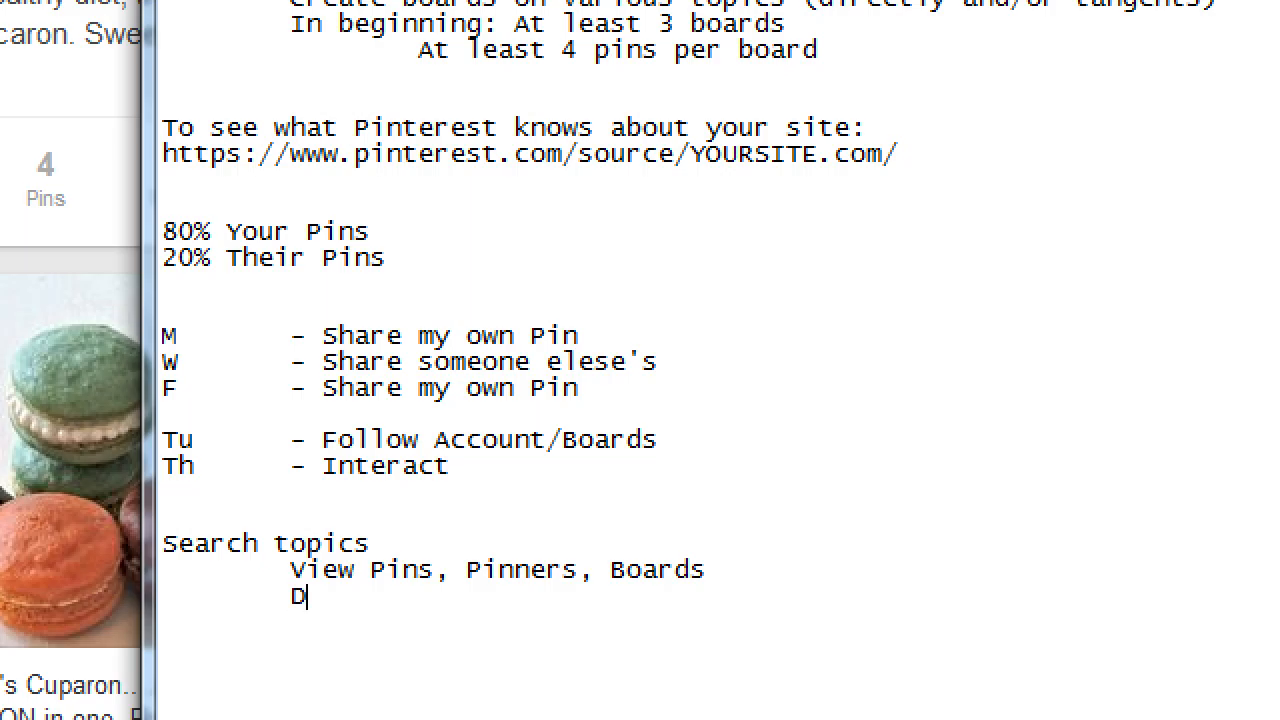
pyautogui.write('ig dee')
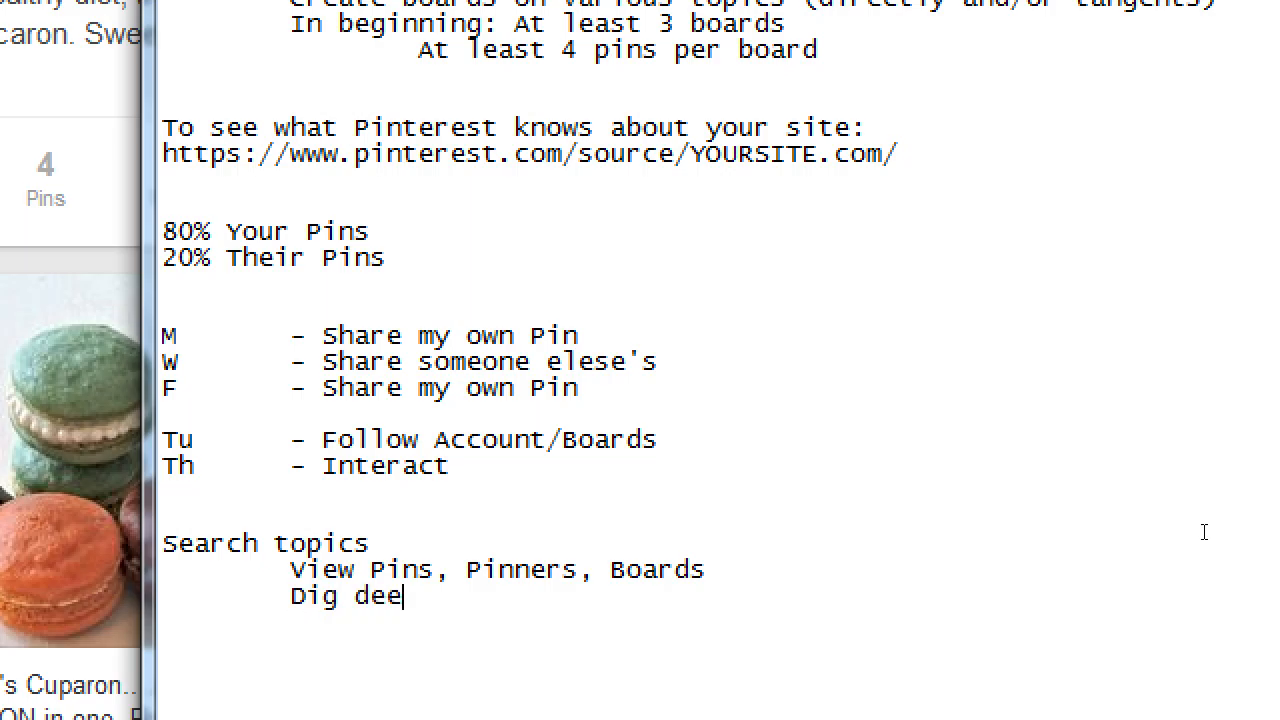
pyautogui.write('p (')
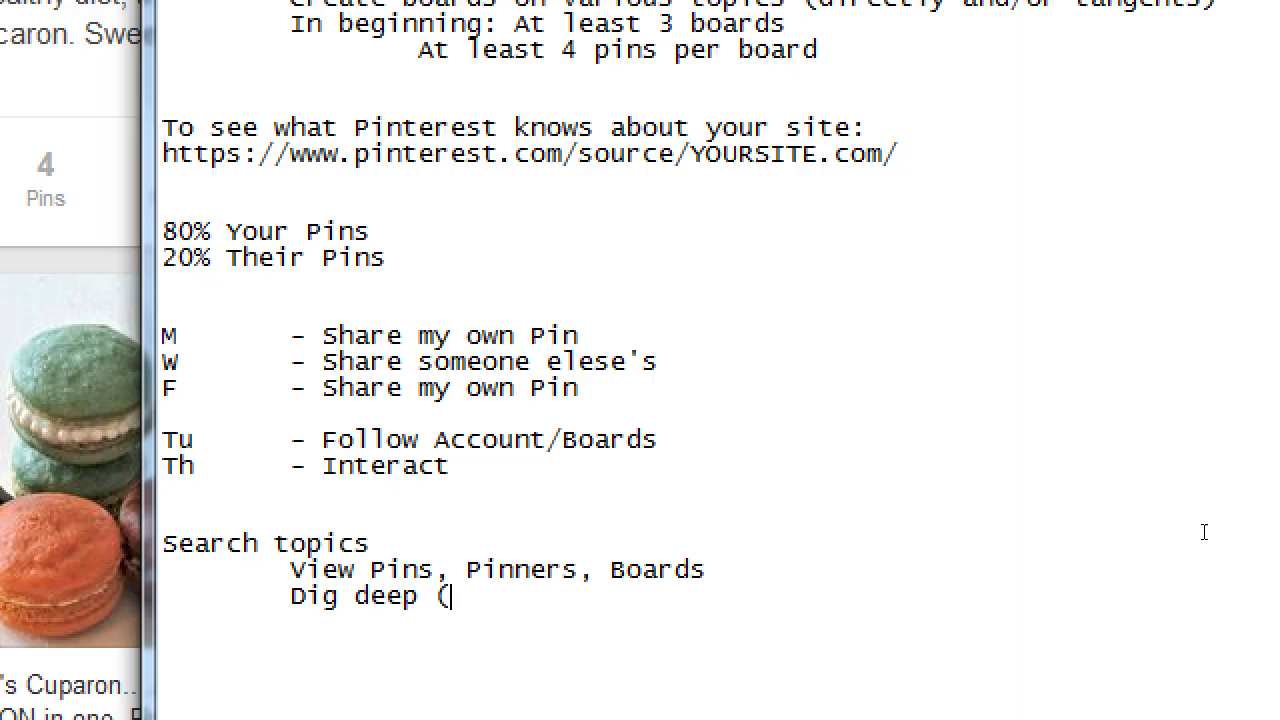
pyautogui.write('click')
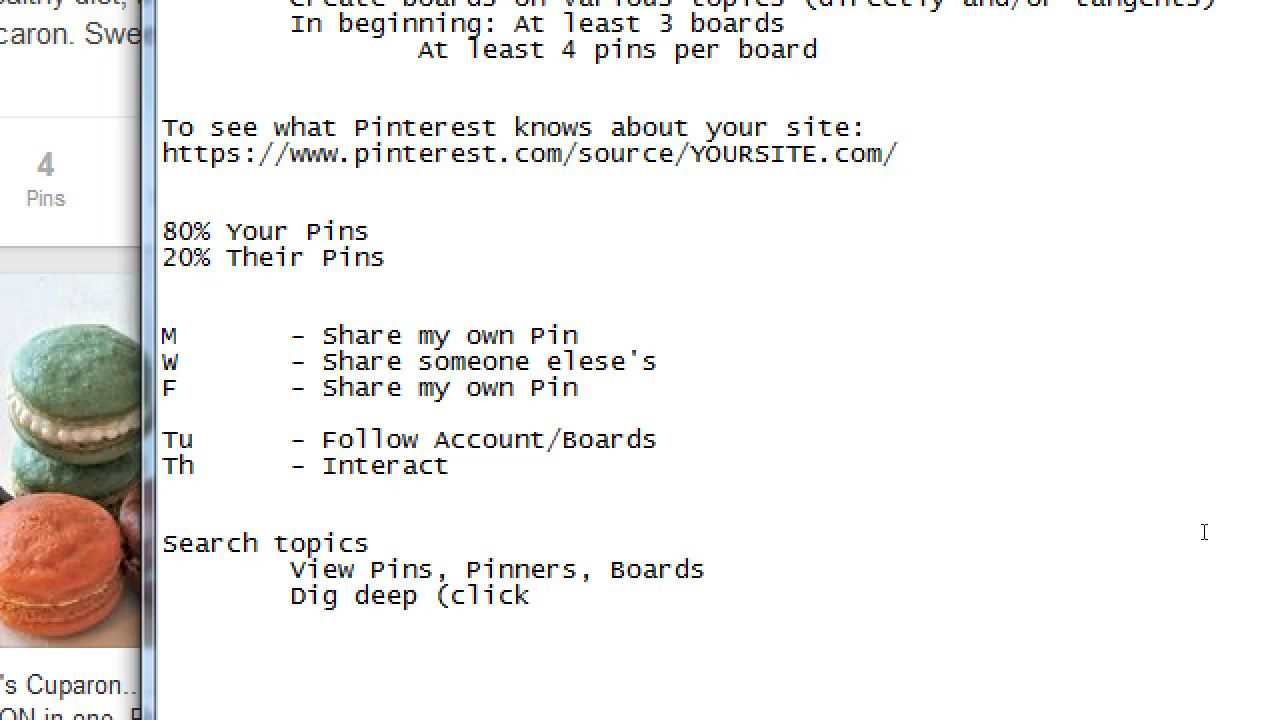
pyautogui.write('to view, be')
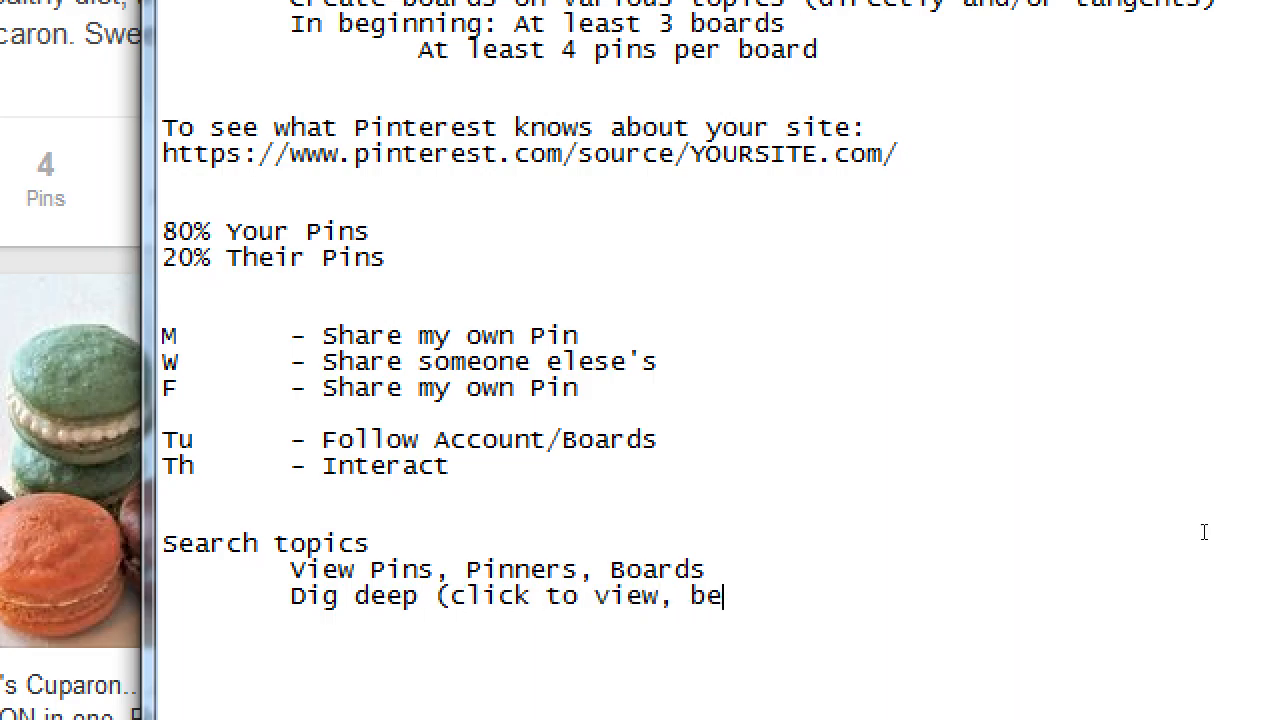
pyautogui.write('fore followi')
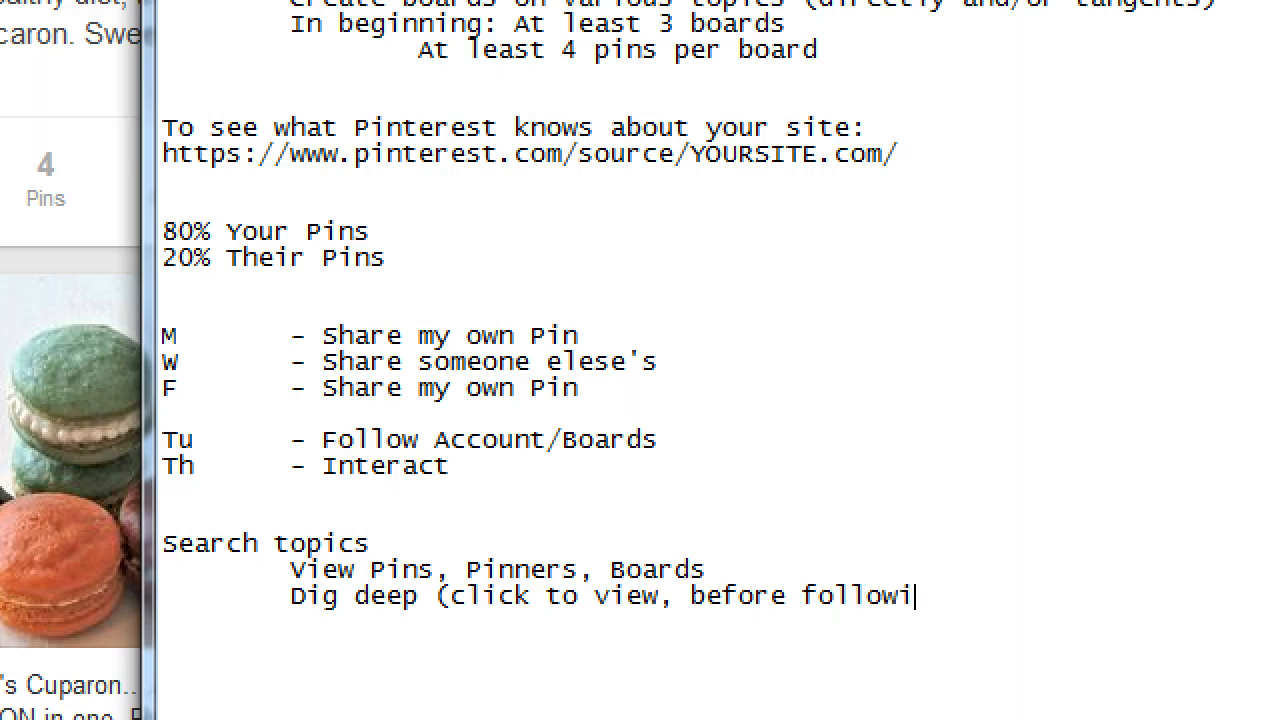
pyautogui.write('ng)')
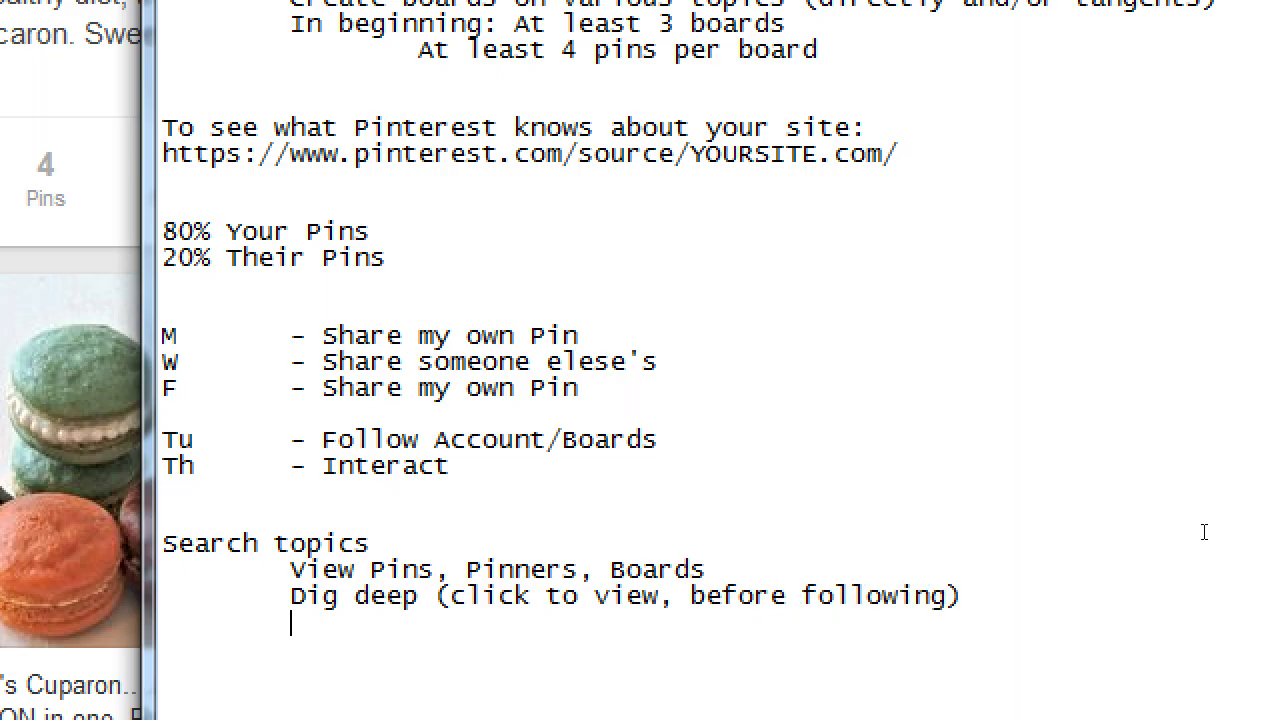
# - Note that pinners with LOTS of followers are LESS apt to followback
pyautogui.write('Pinners')
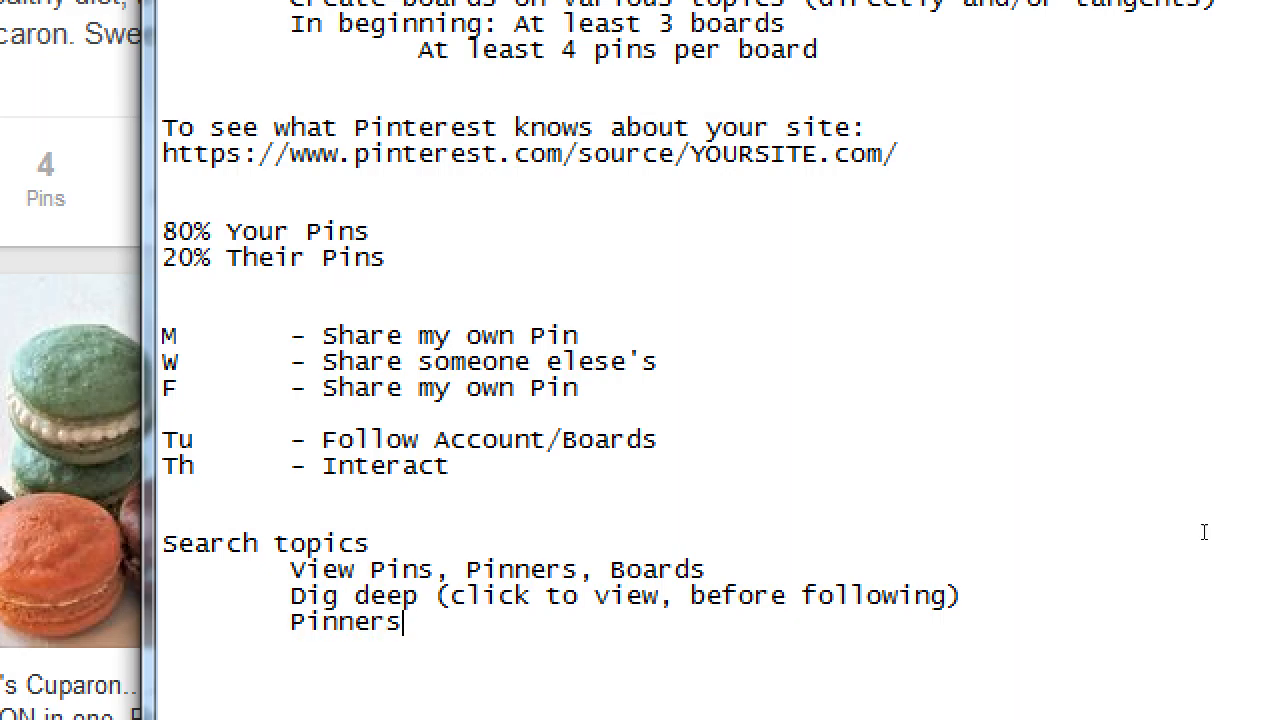
pyautogui.write('w/ LTOS')
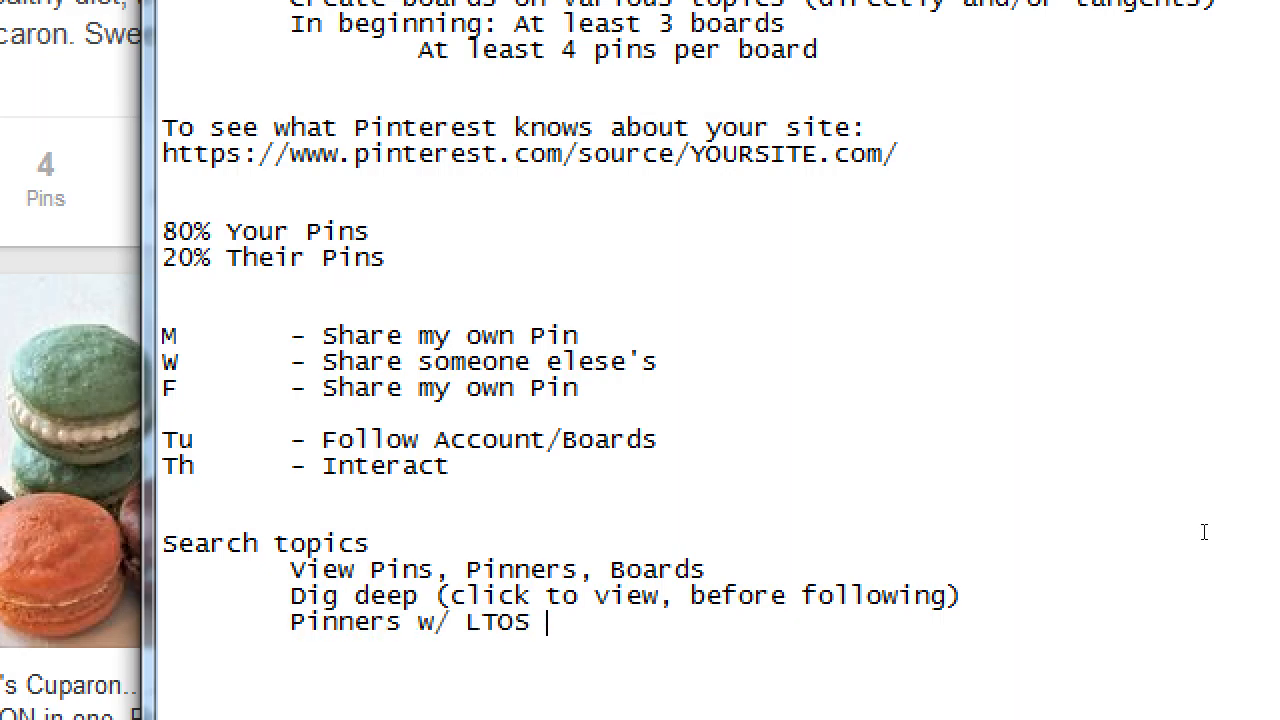
pyautogui.write('OTS of')
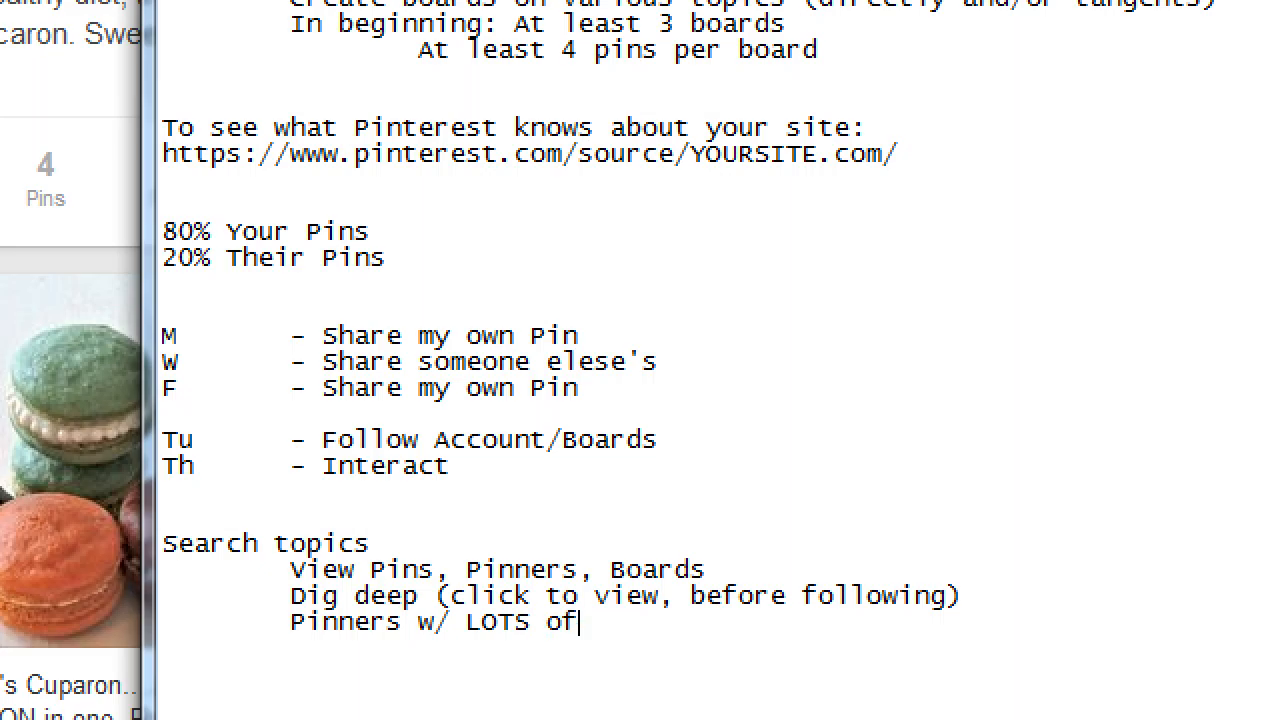
pyautogui.write('followers are')
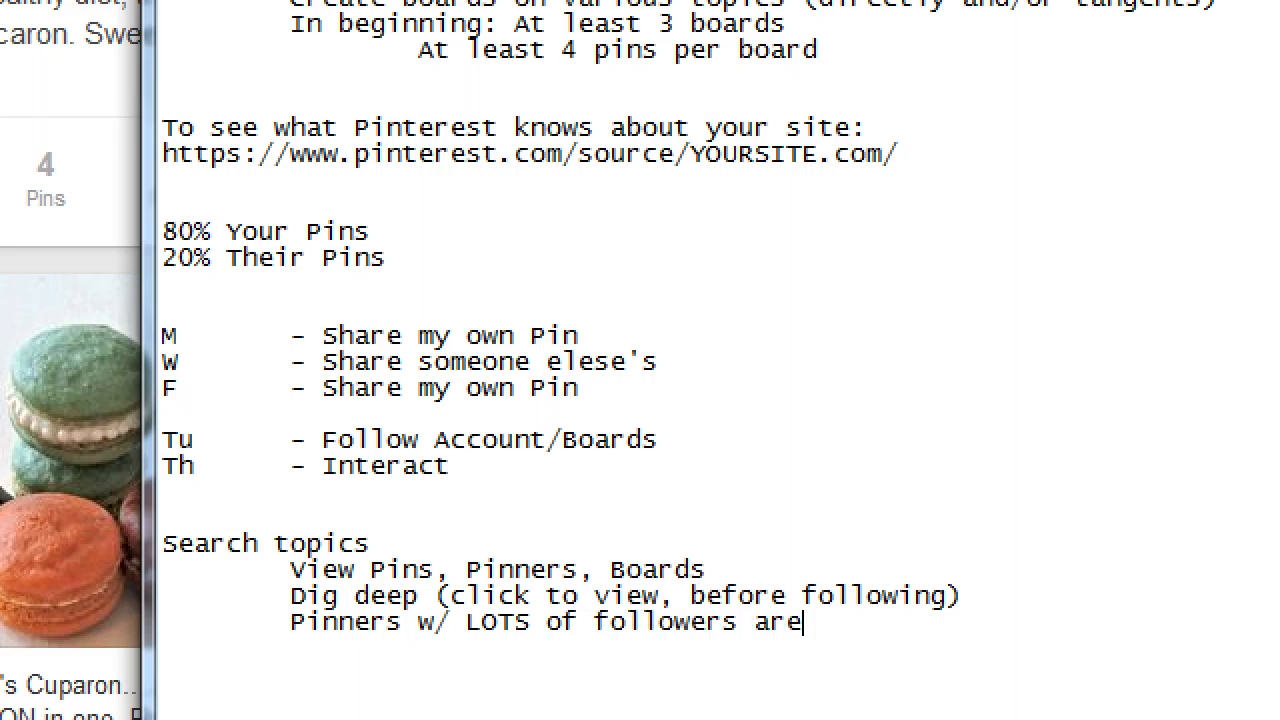
pyautogui.write('LESS apt to f')
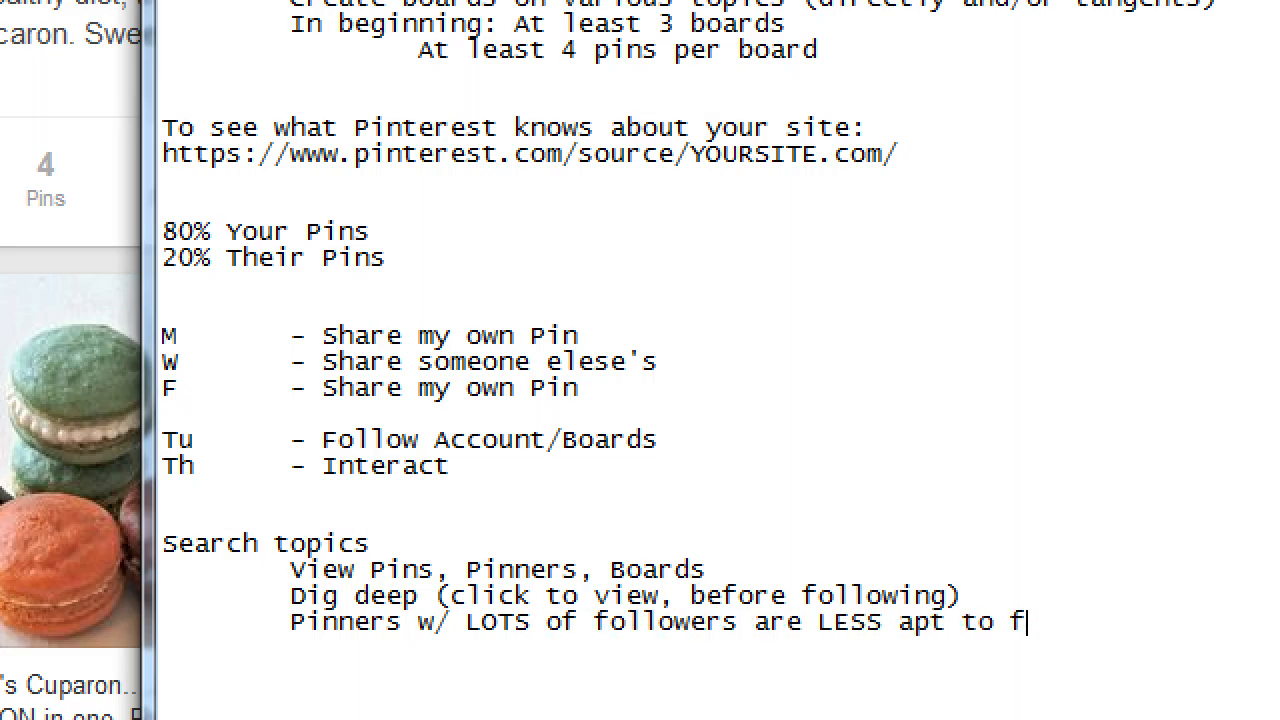
pyautogui.write('ollowbac')
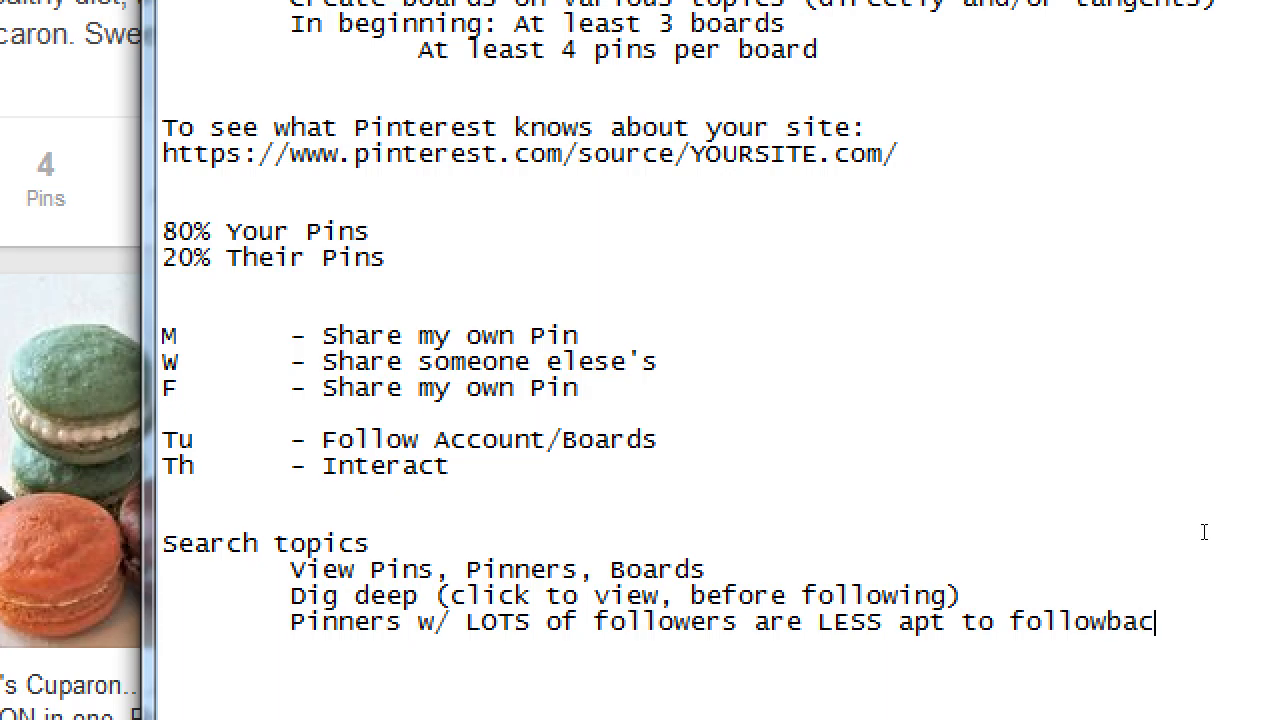
pyautogui.write('k')
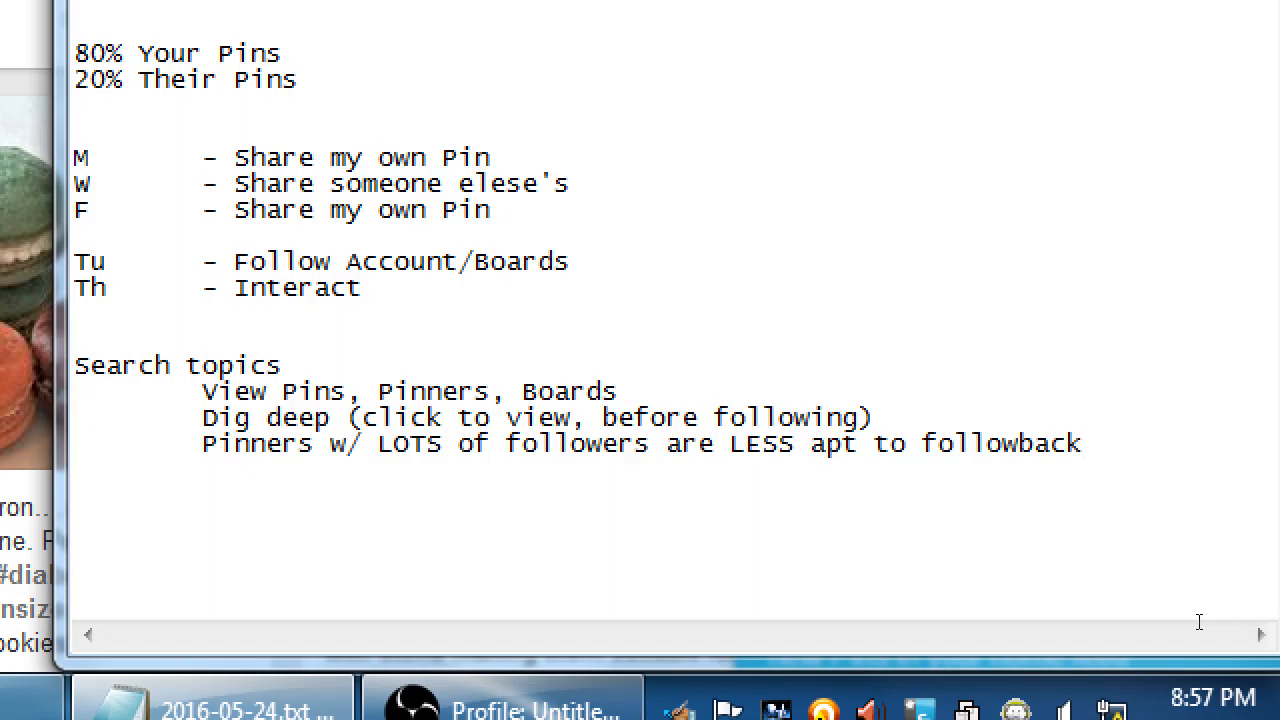
# - Add the line 'Follow Pinner/Boards that matter to your business'
pyautogui.click(1083, 443)
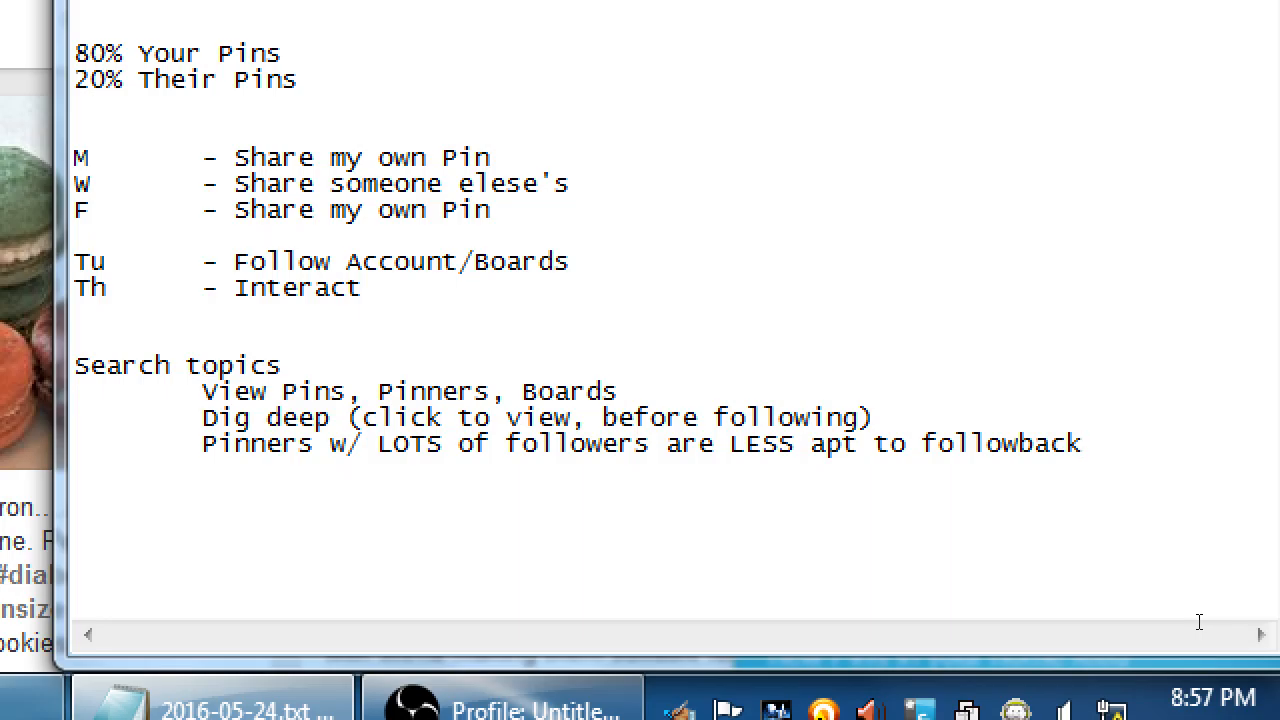
pyautogui.write('Follow')
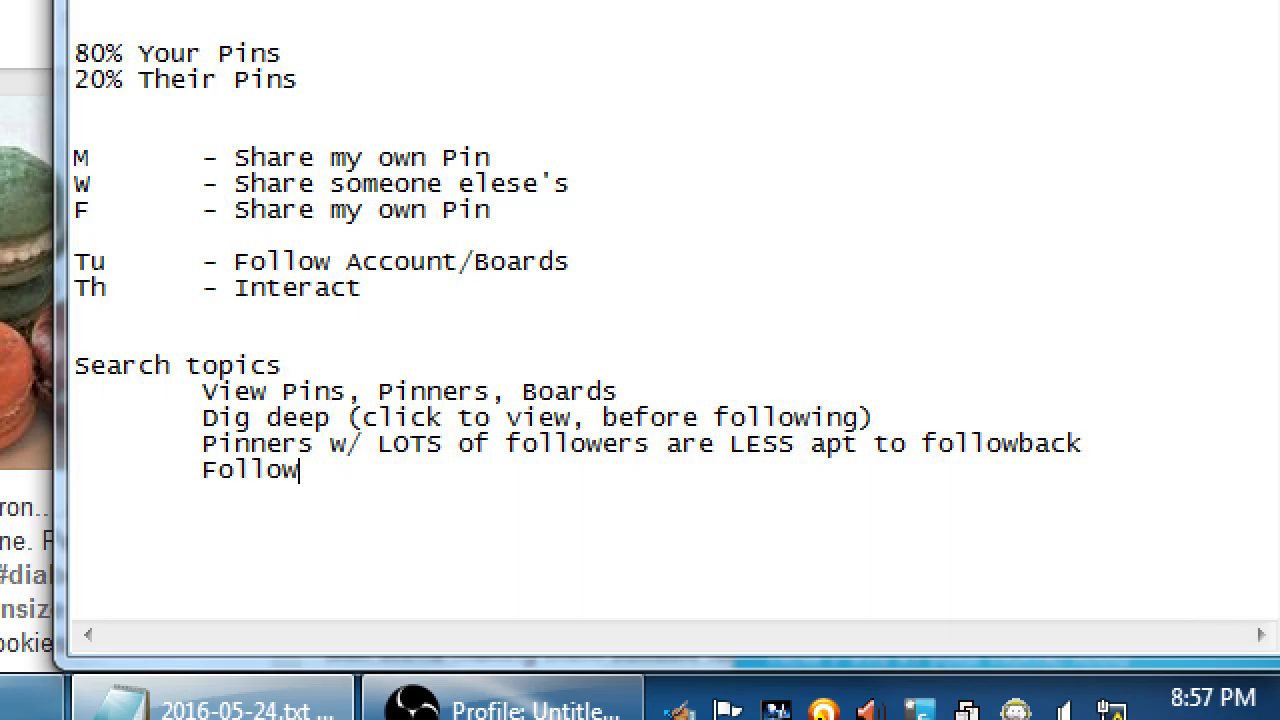
pyautogui.write('P')
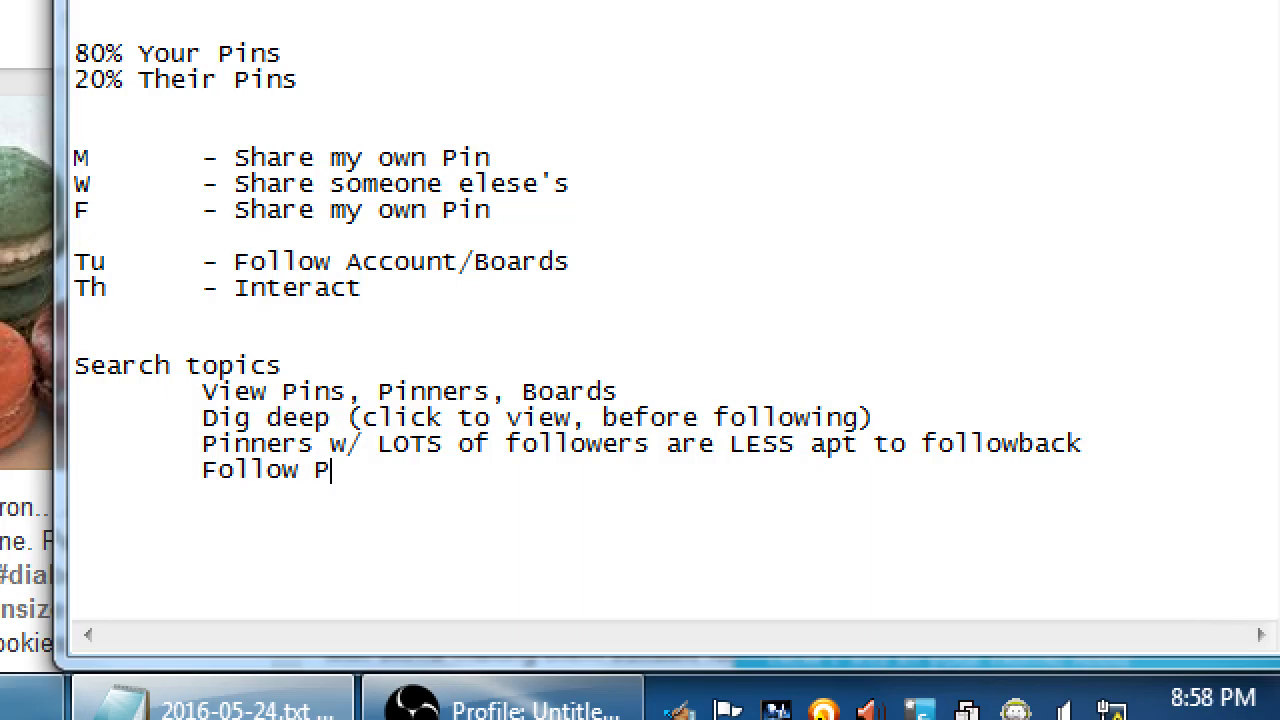
pyautogui.write('inner/Boar')
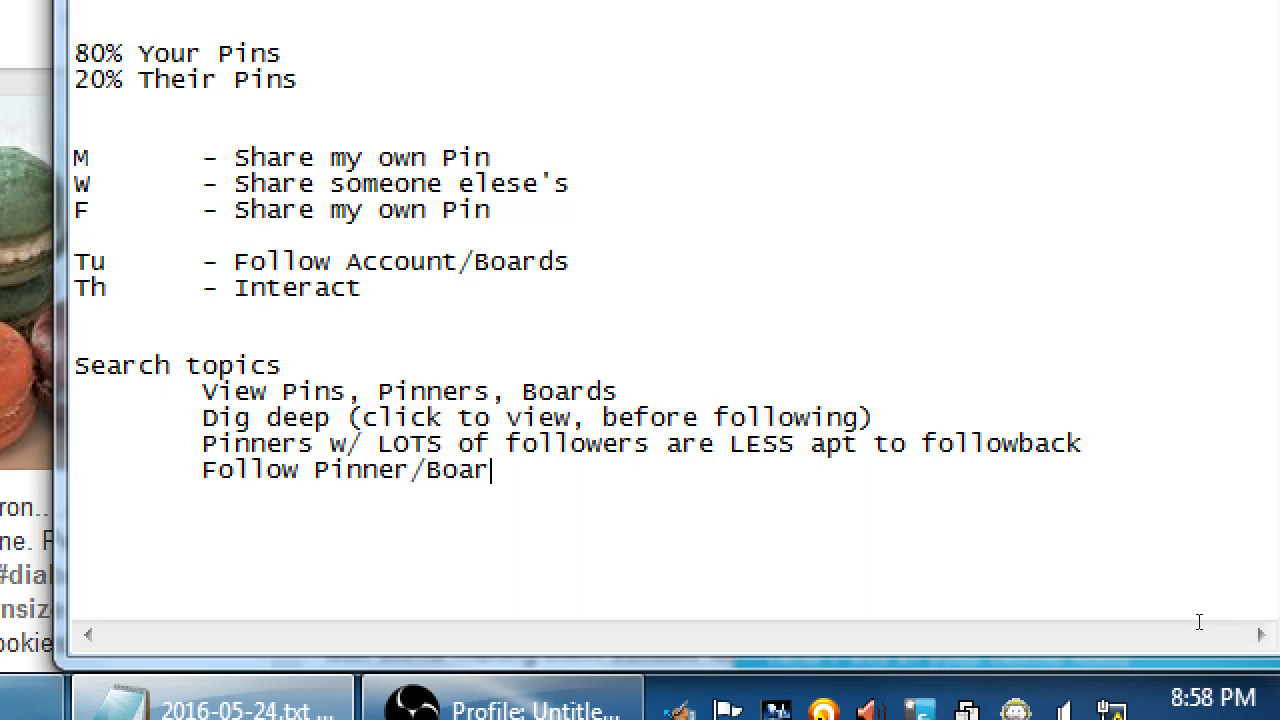
pyautogui.write('ds that mat')
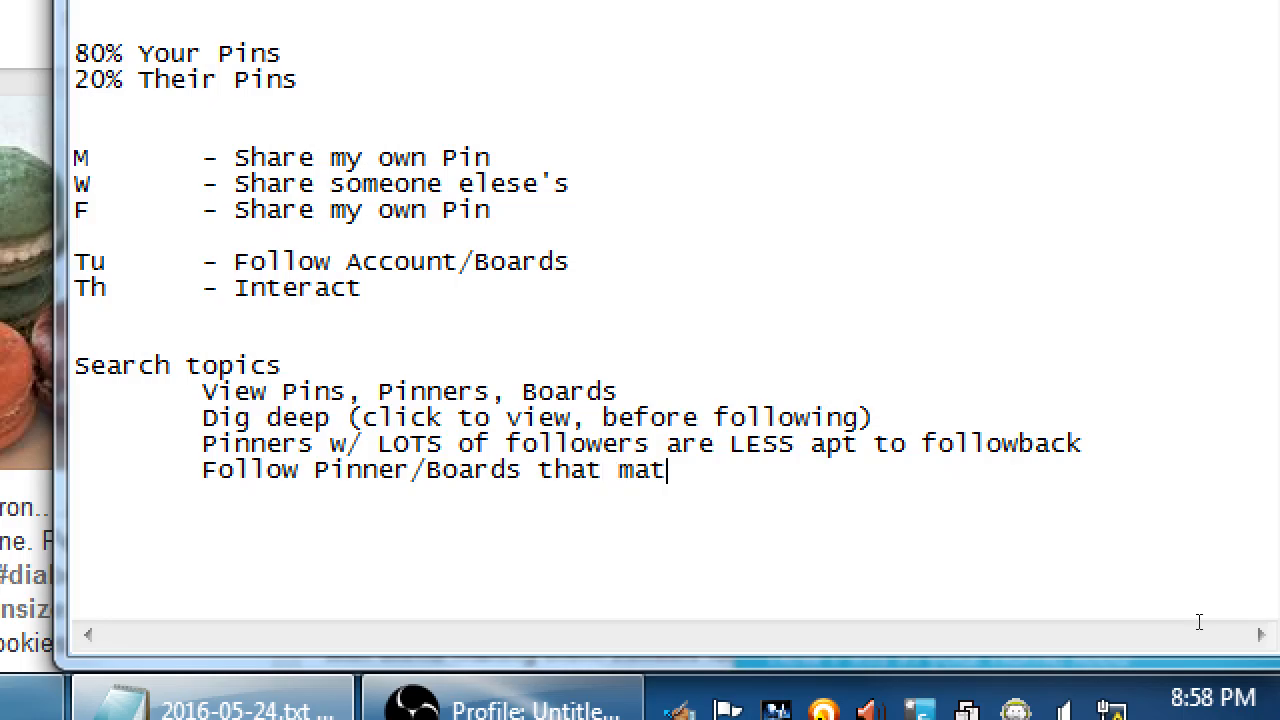
pyautogui.write('ter to your')
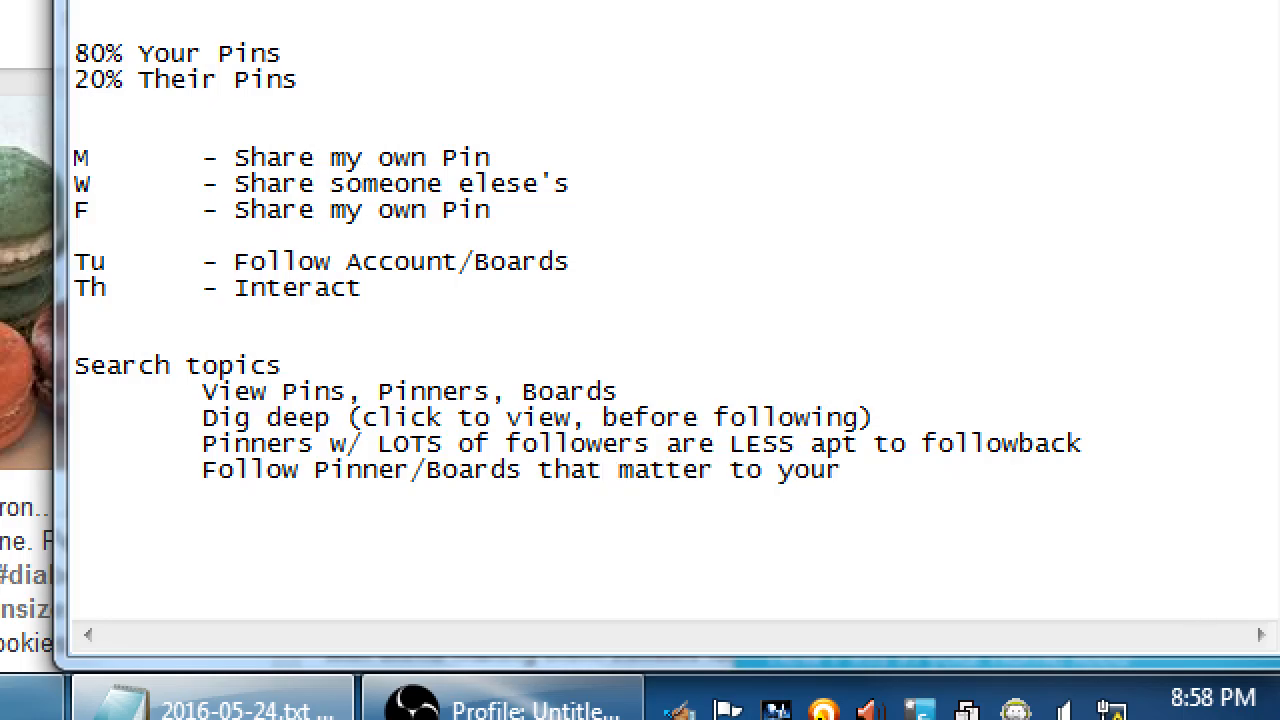
pyautogui.write('business')
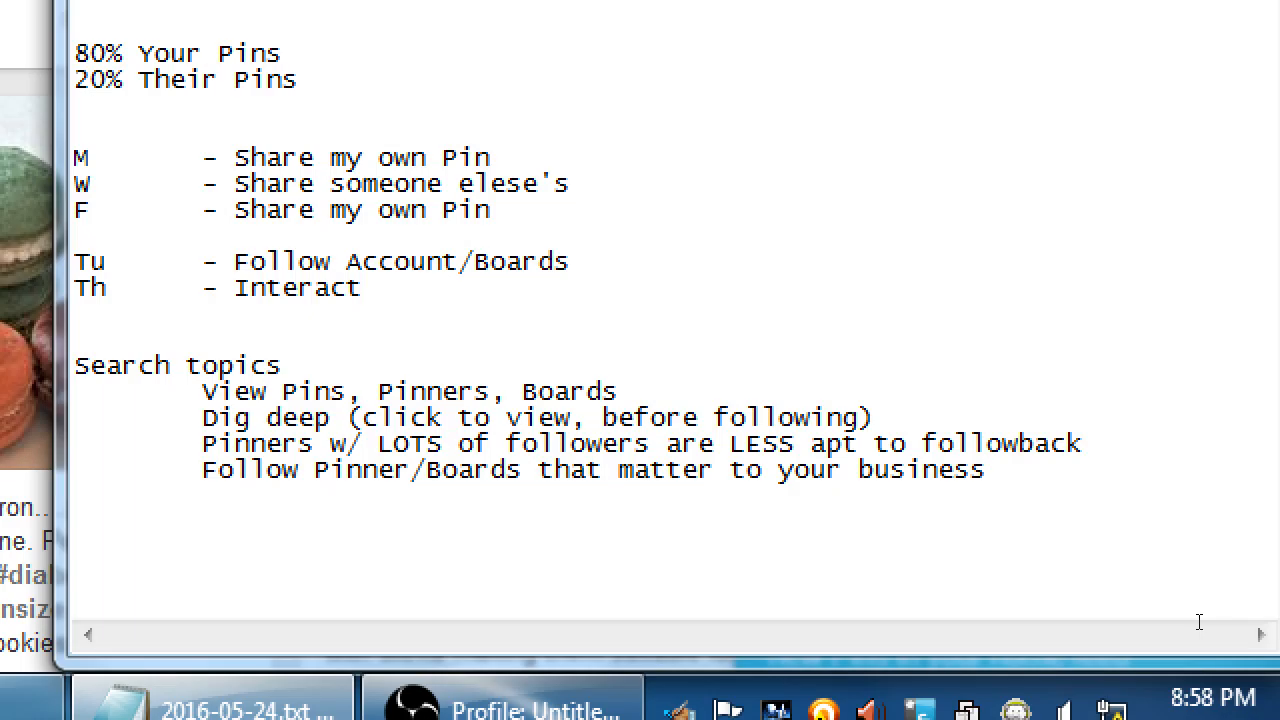
pyautogui.click(986, 469)
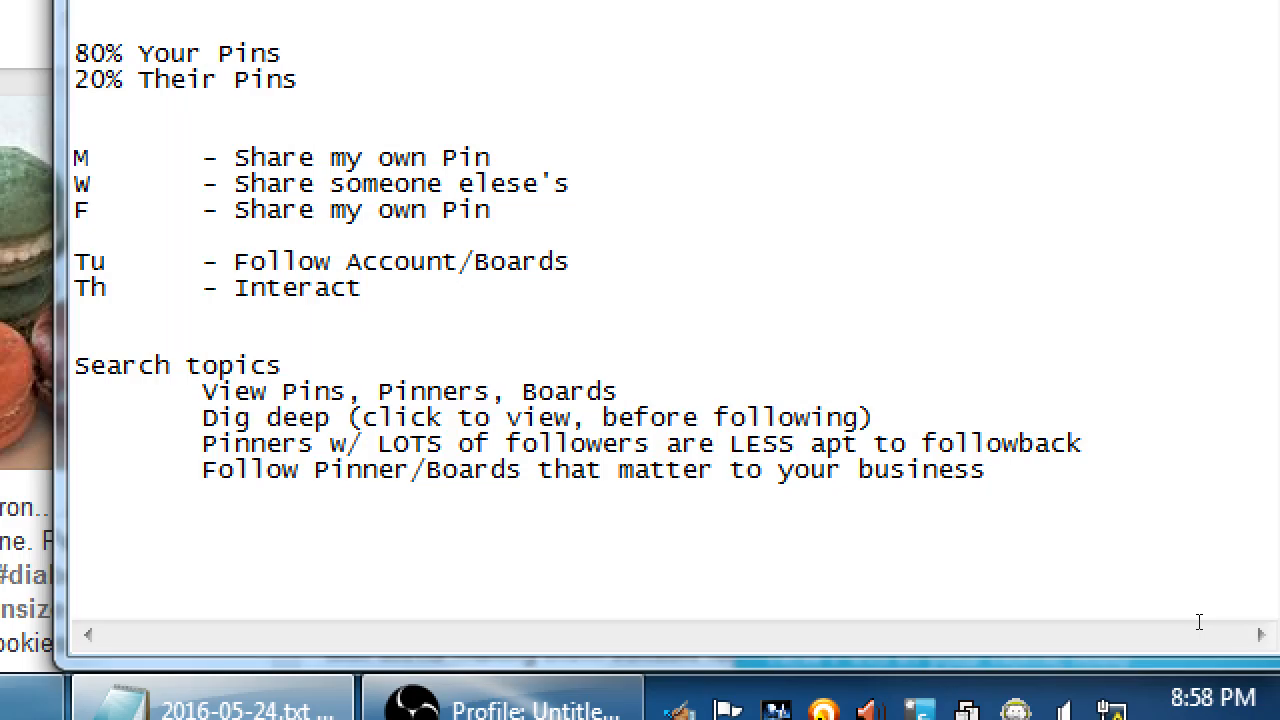
pyautogui.click(985, 470)
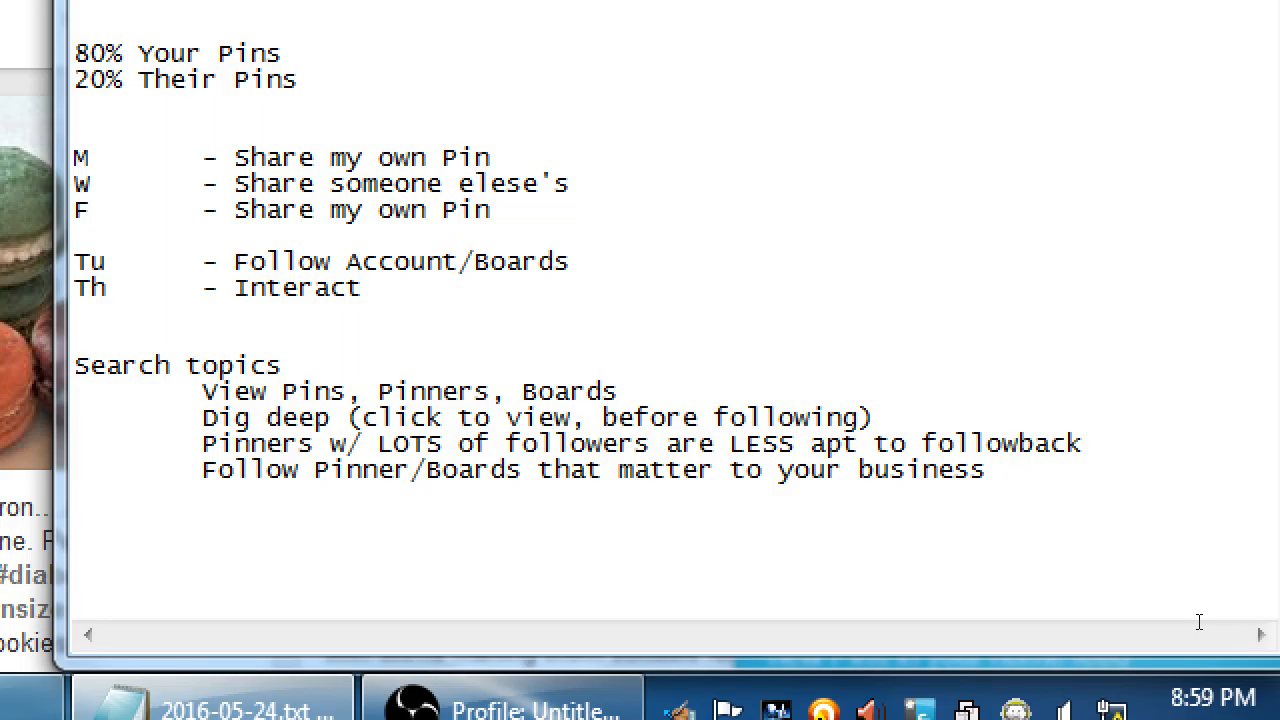
pyautogui.click(985, 470)
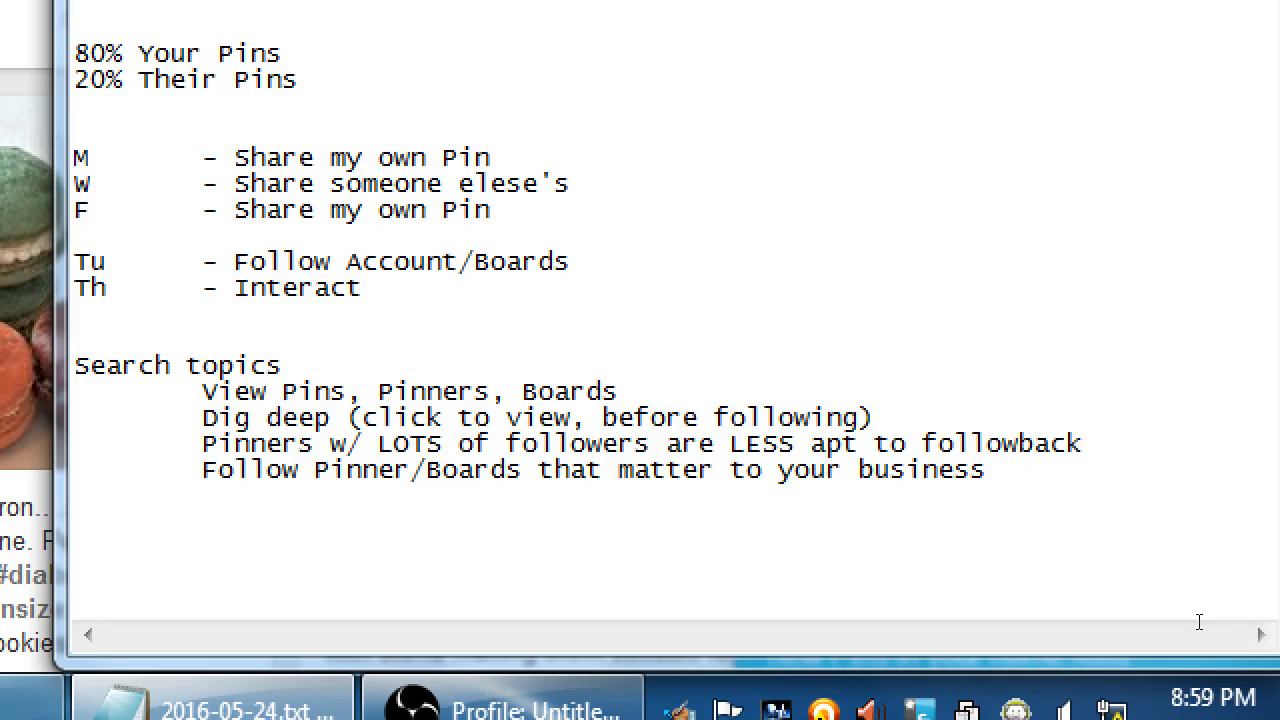
pyautogui.click(985, 470)
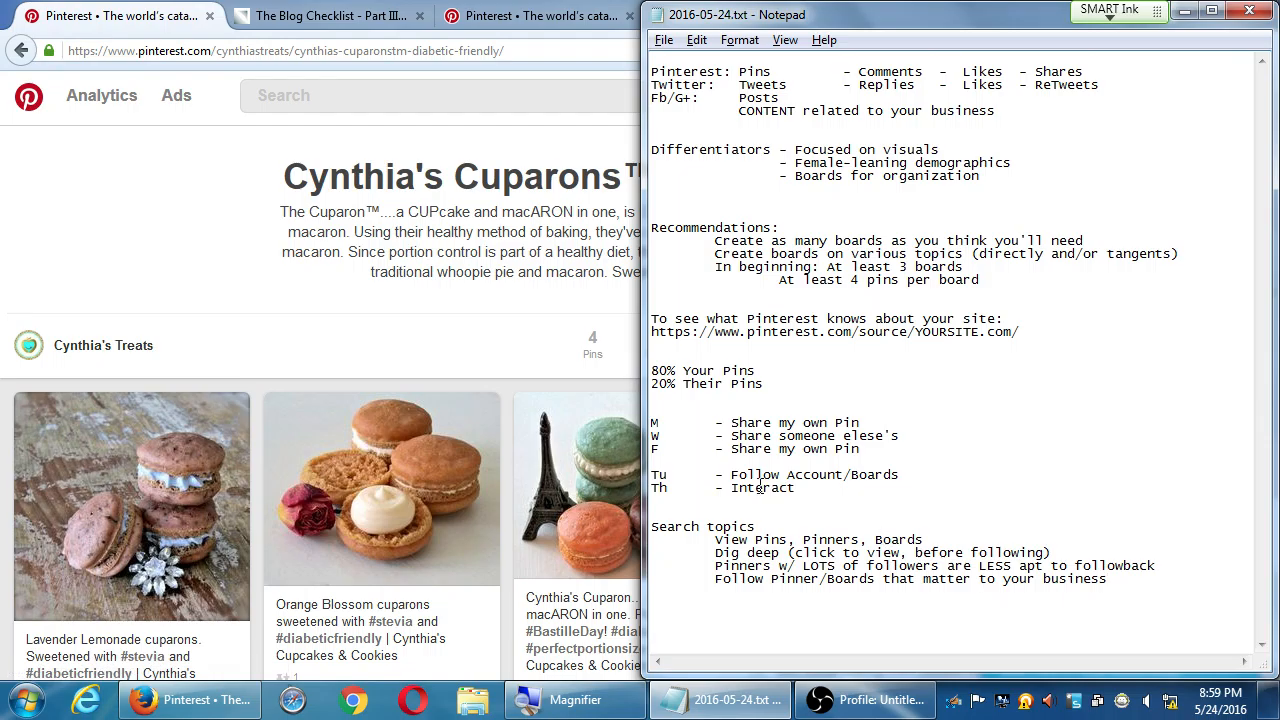
# - Move the notes aside, go to the Pinterest home feed, and scroll through followed pins
pyautogui.moveTo(744, 474); pyautogui.dragTo(857, 474)
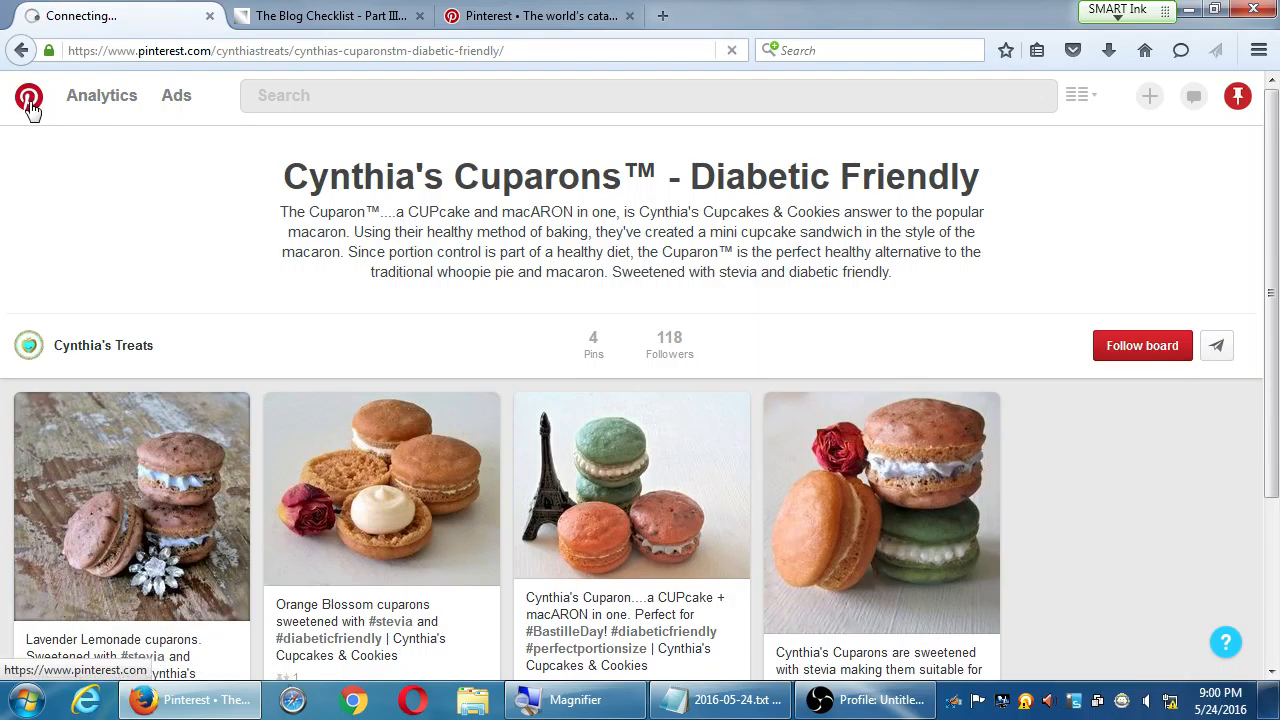
pyautogui.click(28, 95)
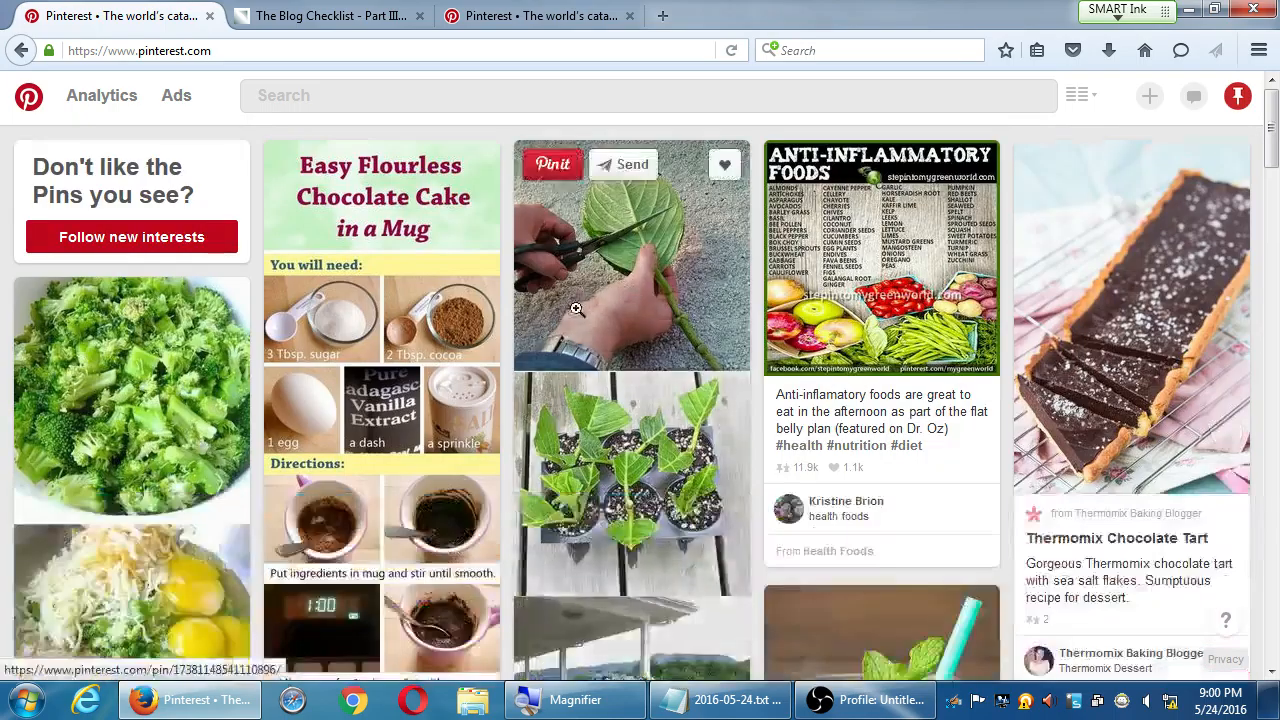
pyautogui.scroll(-3)
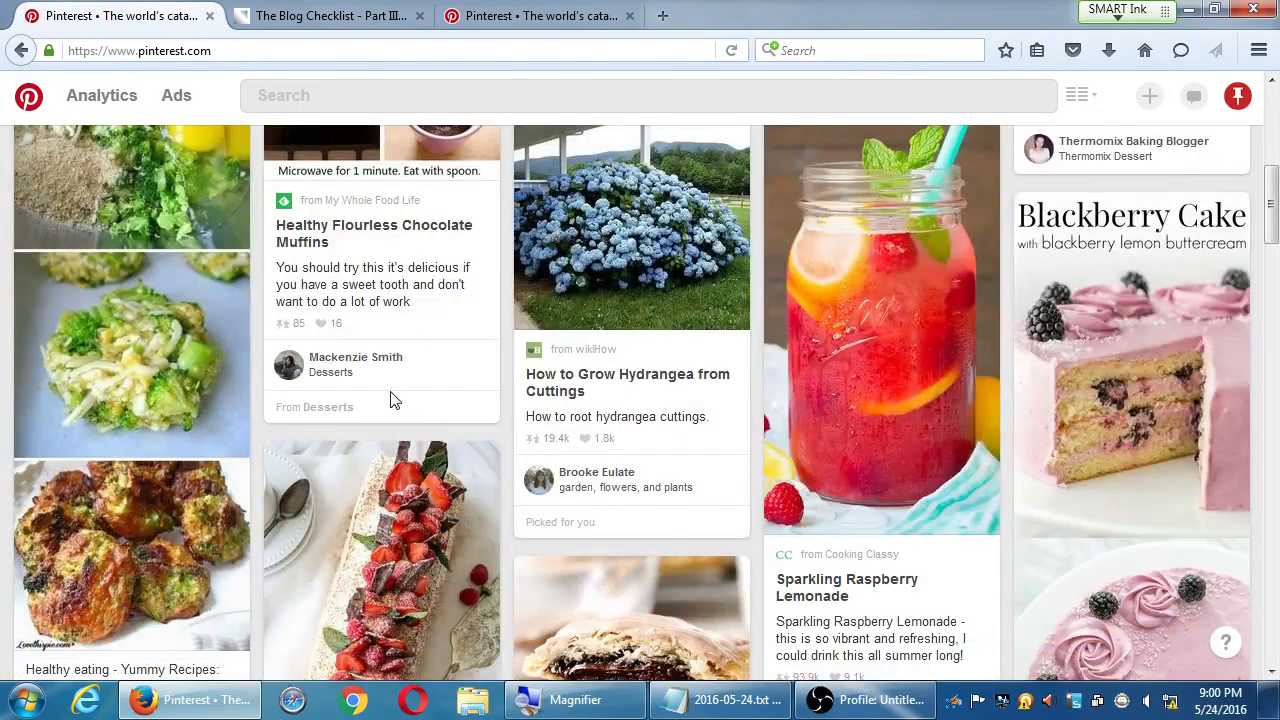
pyautogui.scroll(-3)
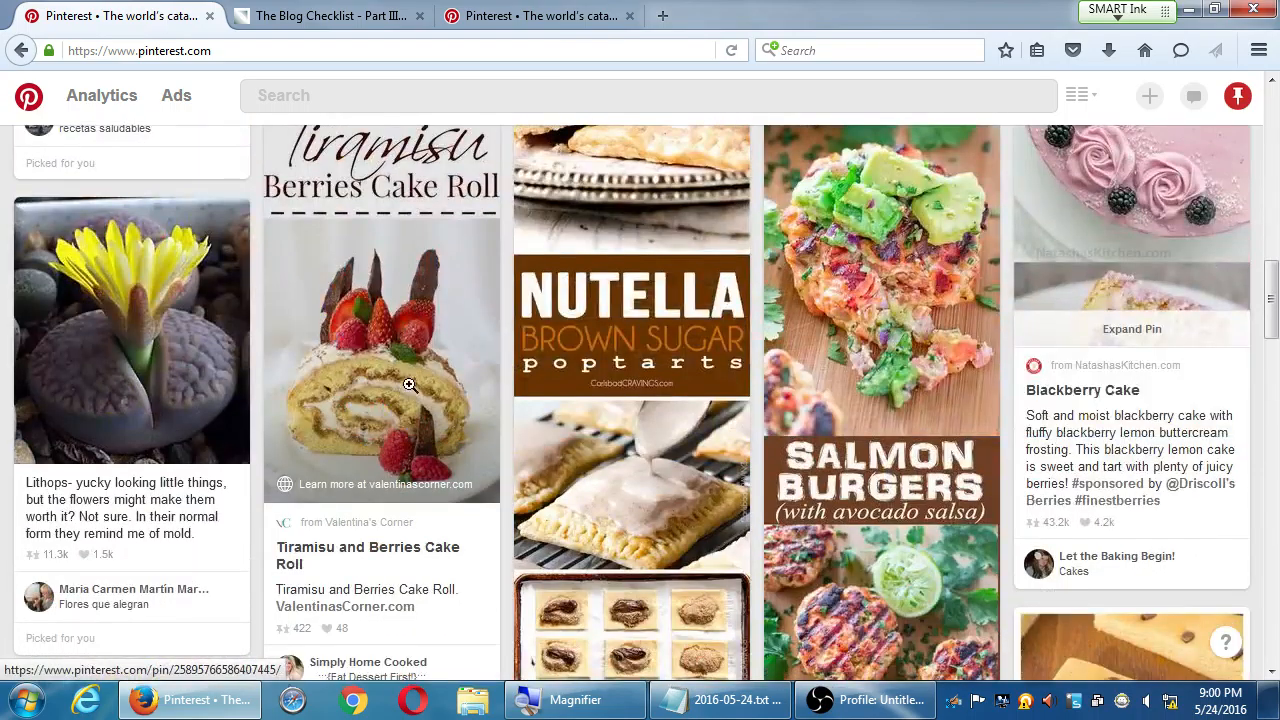
pyautogui.scroll(-3)
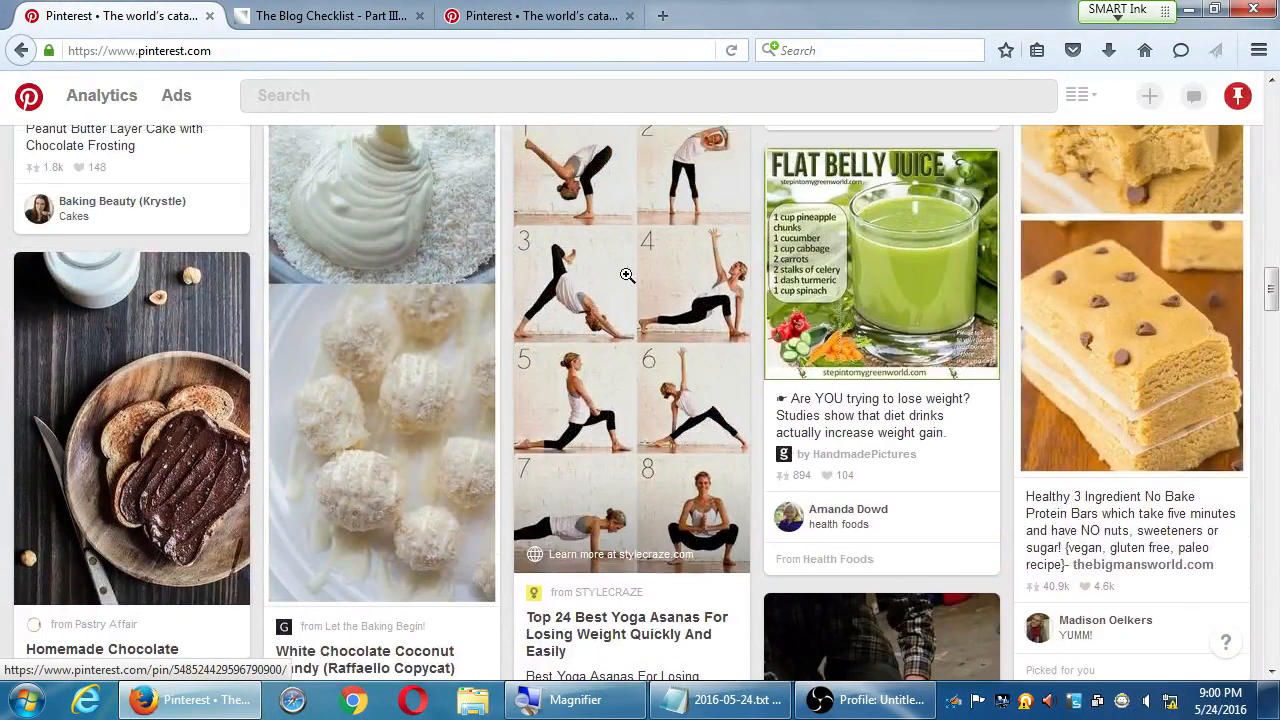
pyautogui.moveTo(645, 296)
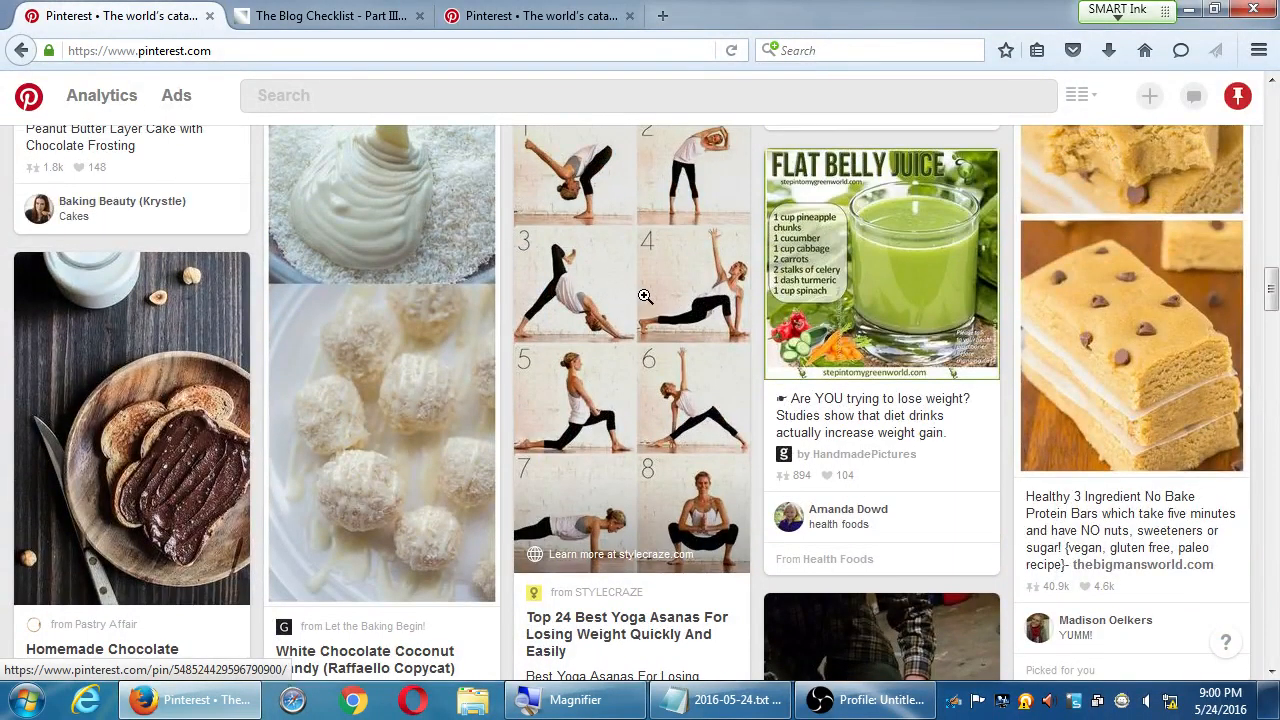
pyautogui.scroll(-3)
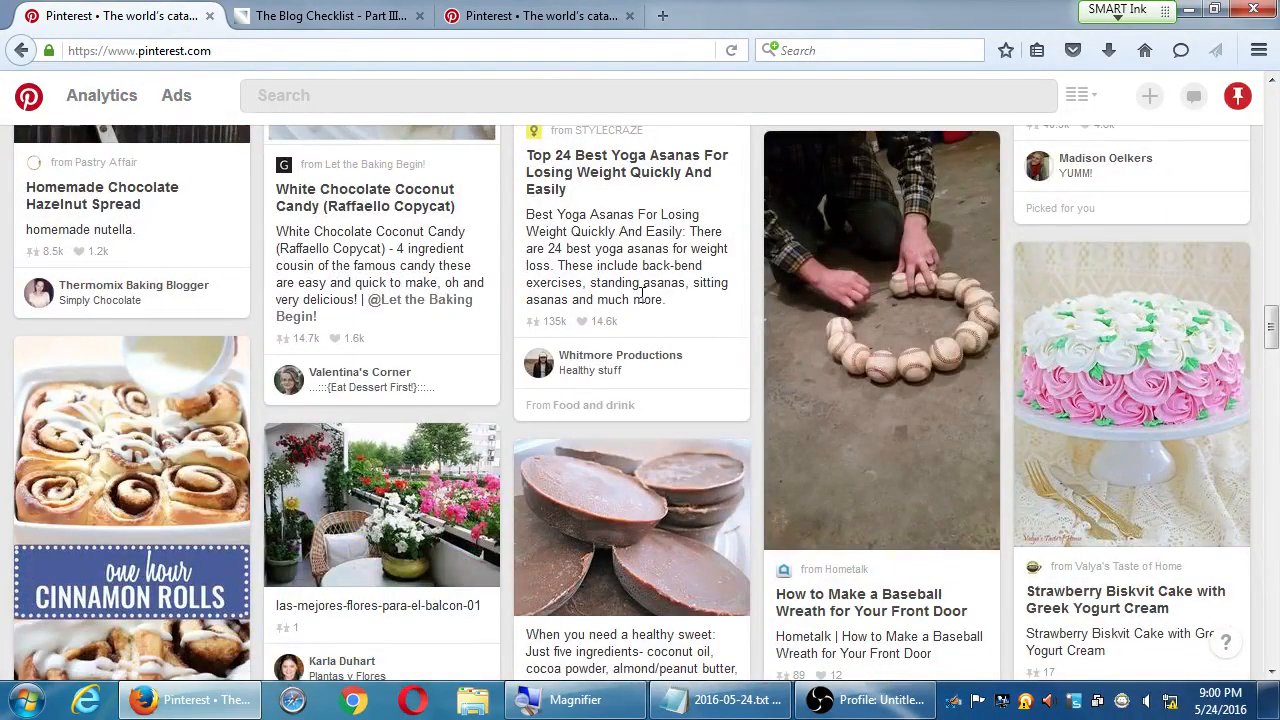
pyautogui.scroll(-3)
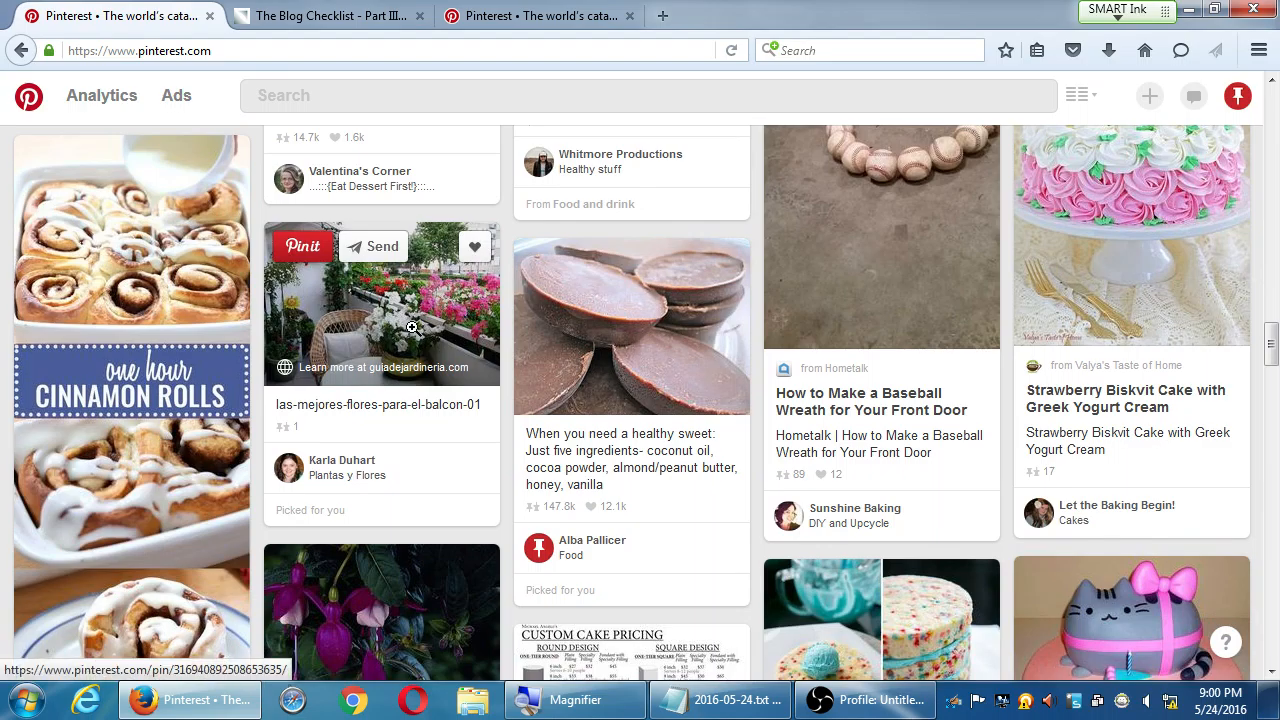
pyautogui.scroll(-3)
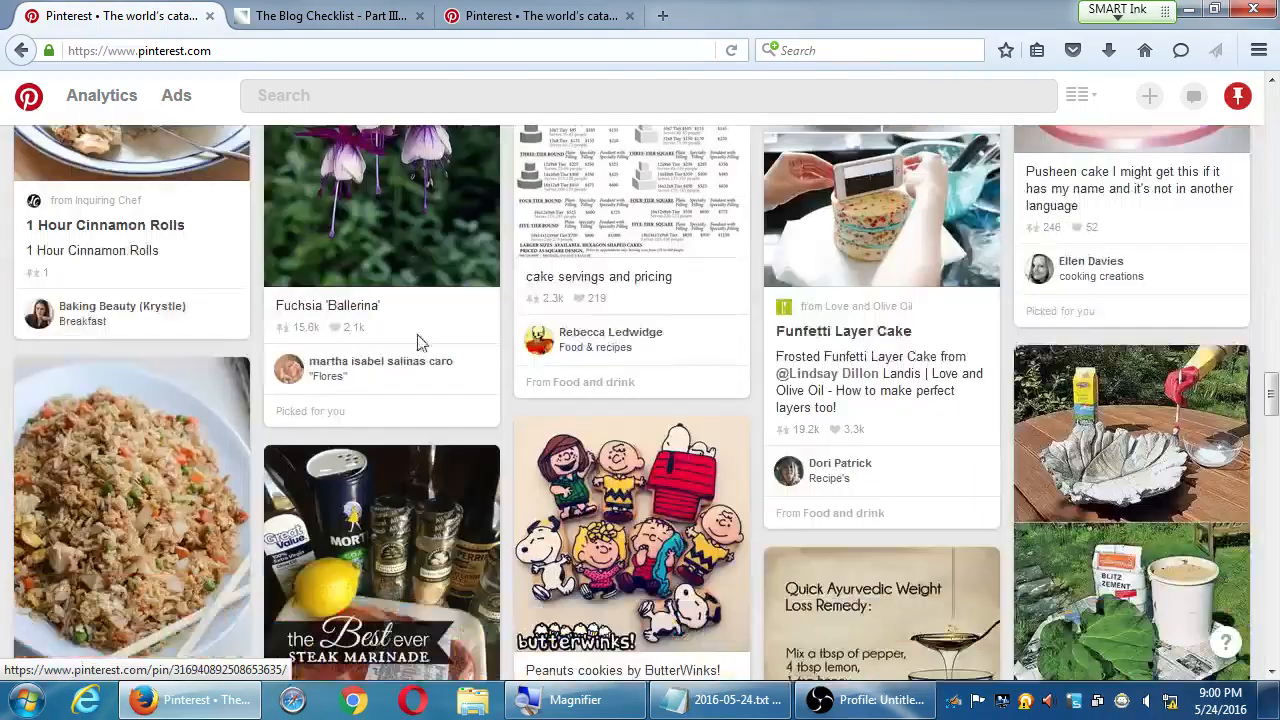
pyautogui.scroll(-3)
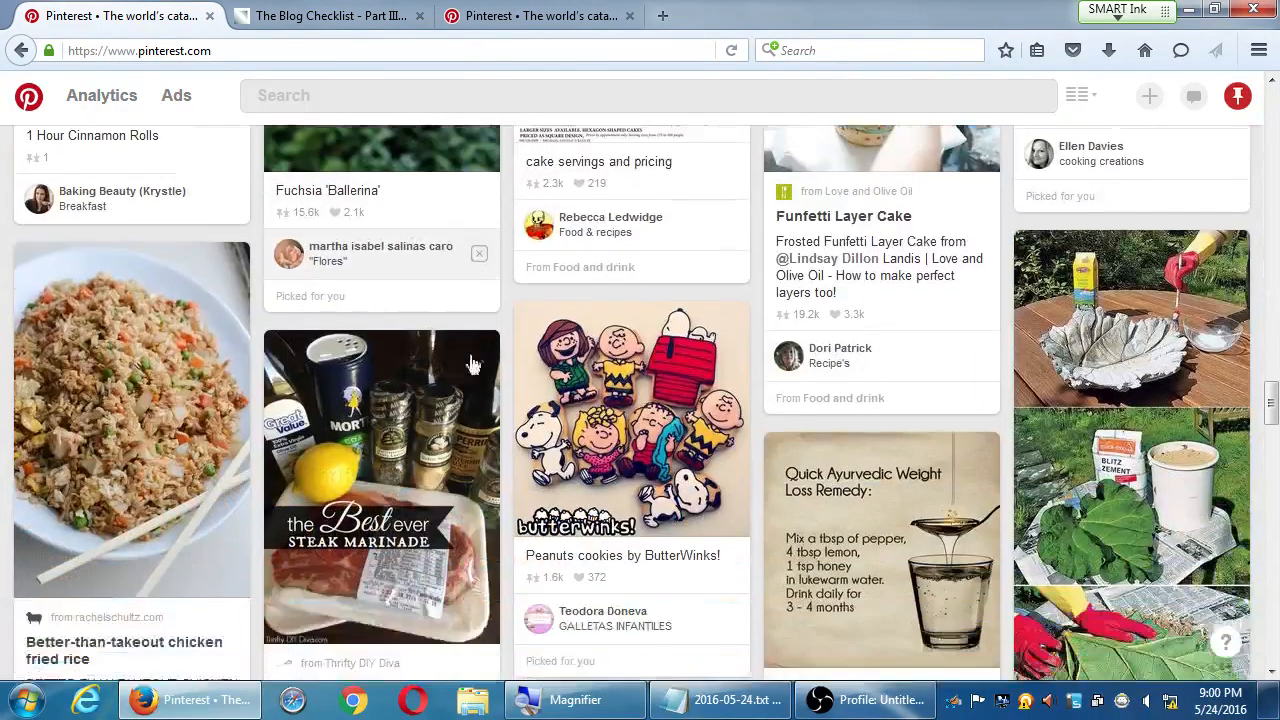
pyautogui.scroll(-3)
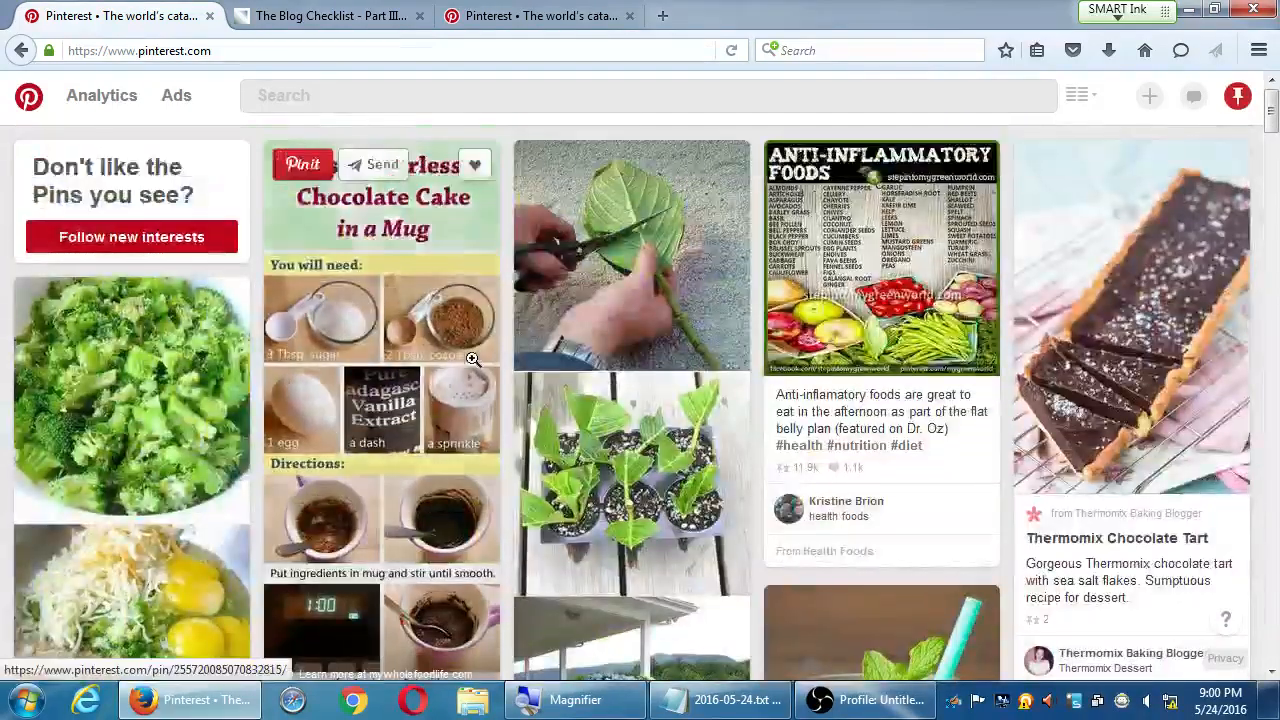
pyautogui.click(1237, 96)
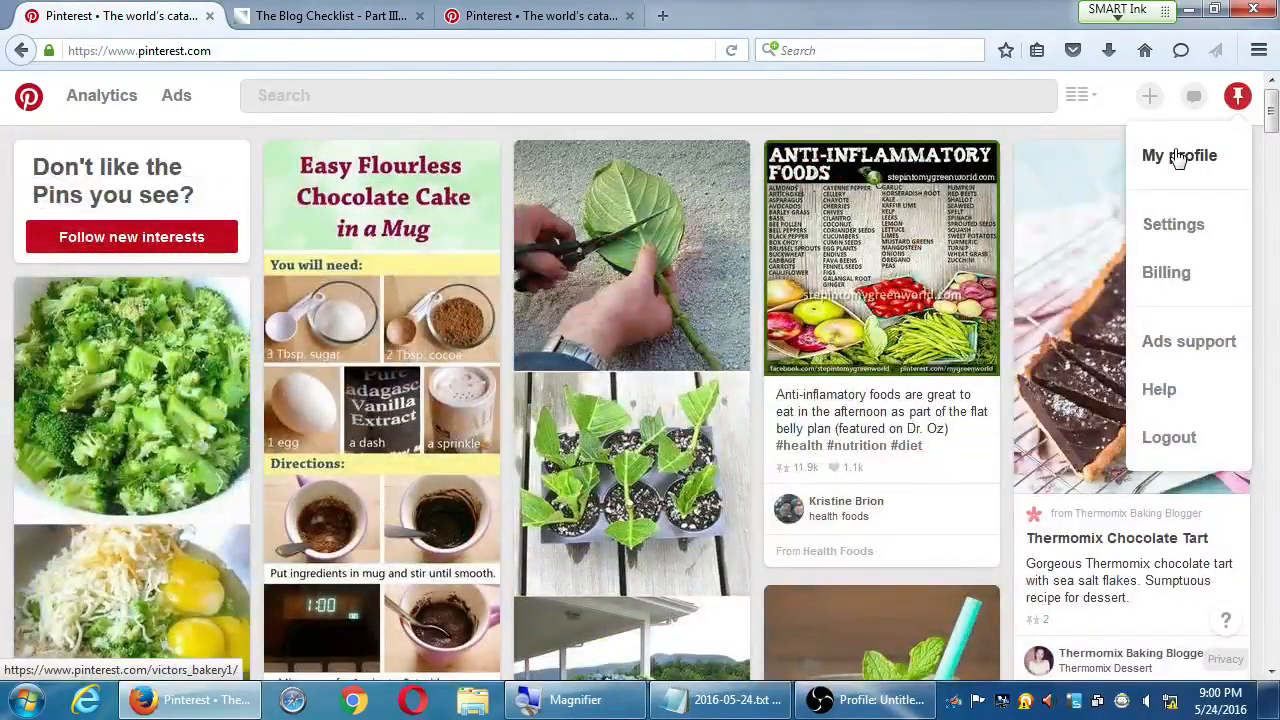
pyautogui.click(1180, 155)
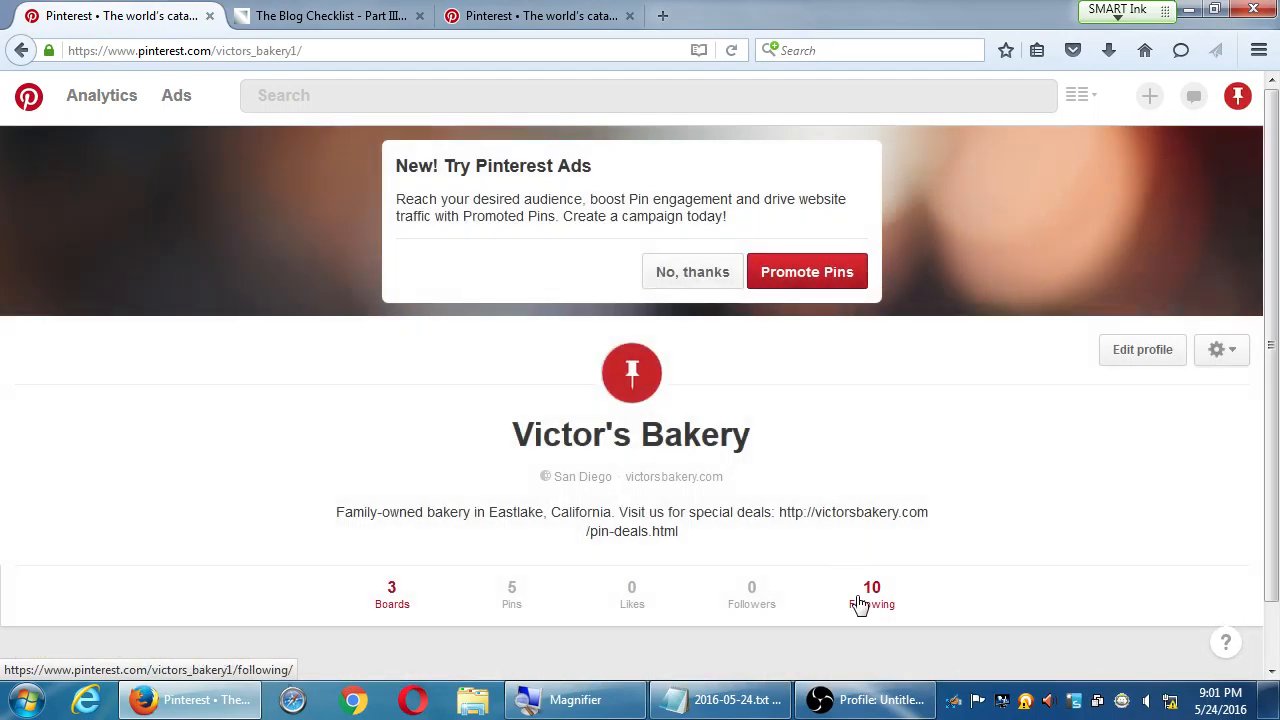
pyautogui.click(871, 595)
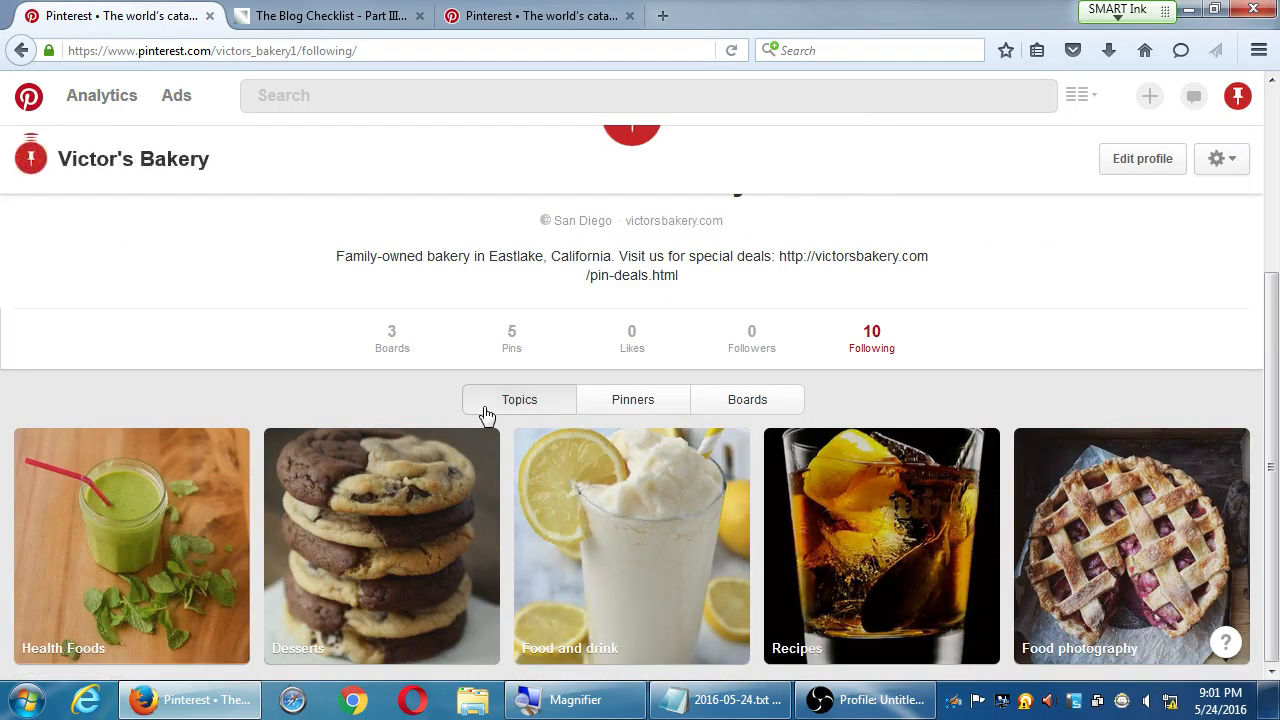
pyautogui.click(632, 399)
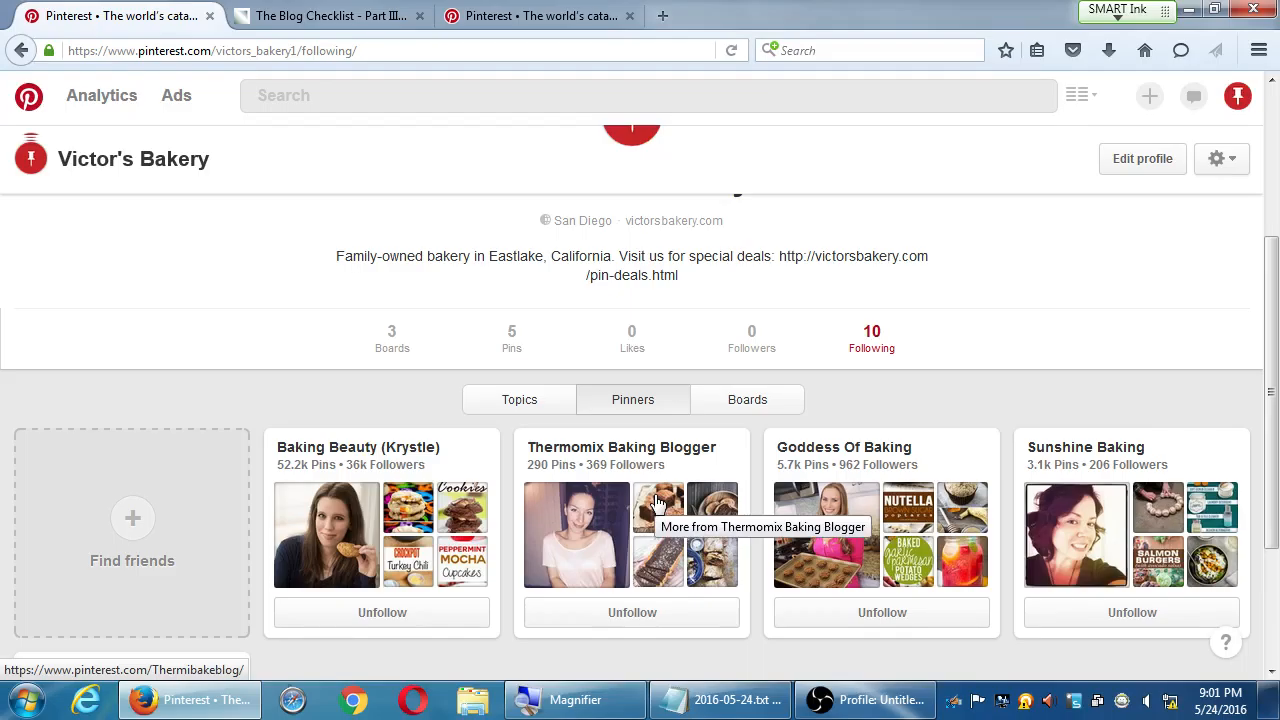
# - Switch among followed Boards, Topics and Pinners, then open Thermomix Baking Blogger
pyautogui.click(747, 399)
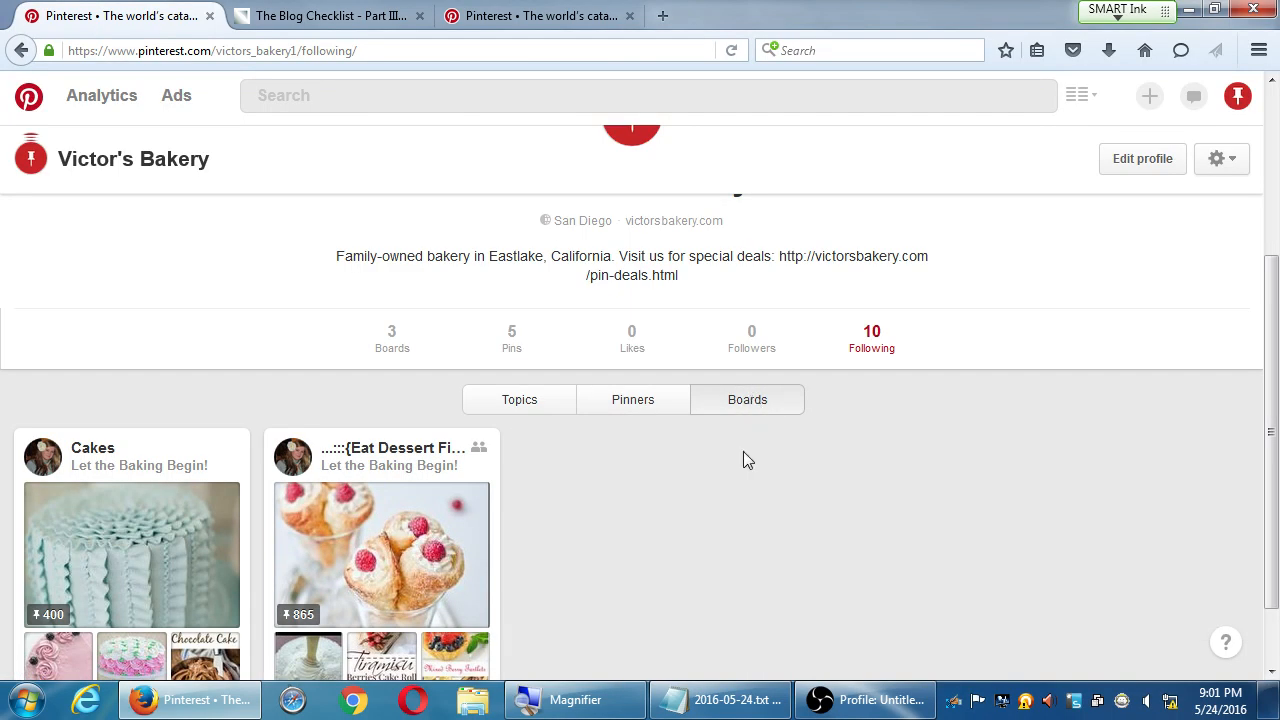
pyautogui.scroll(-3)
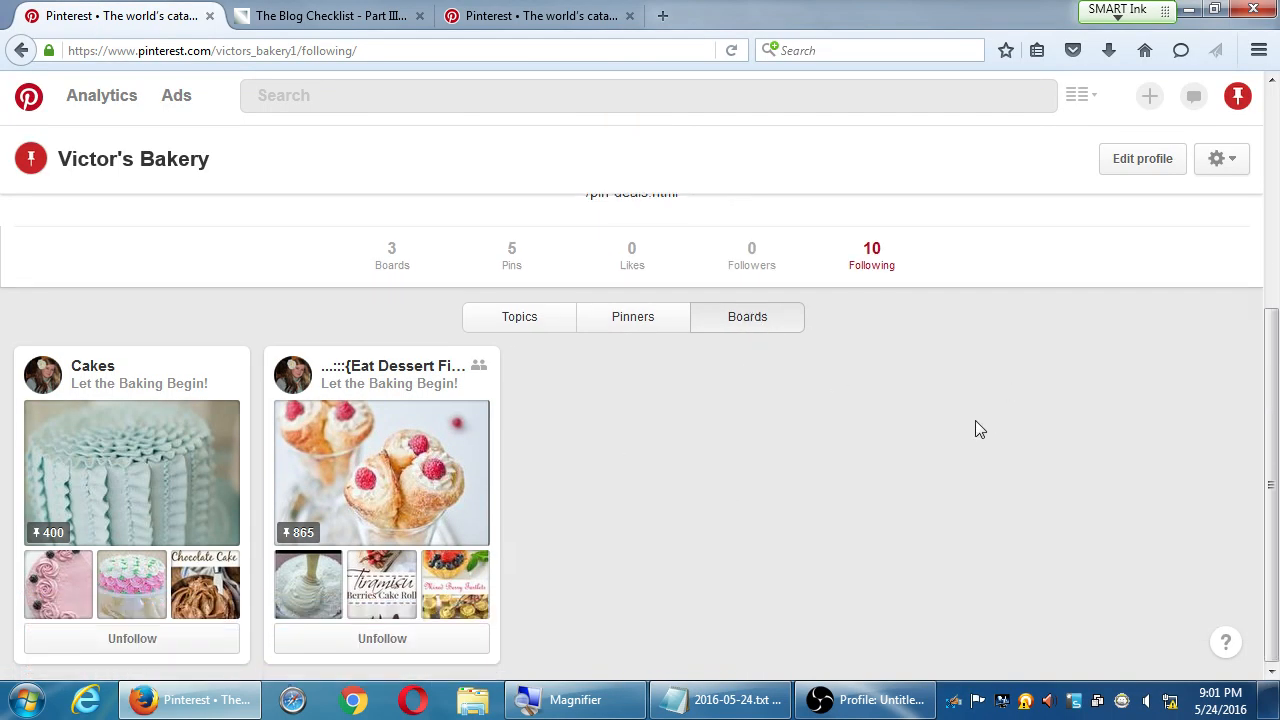
pyautogui.click(731, 50)
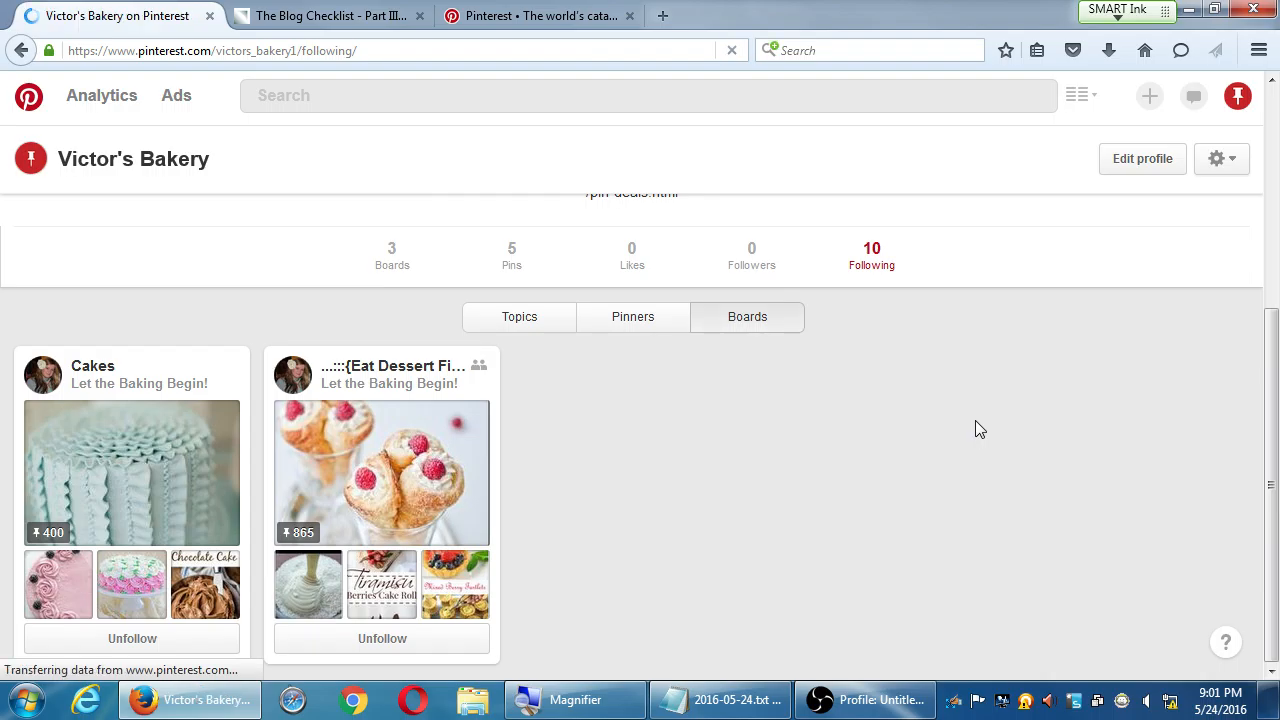
pyautogui.click(519, 317)
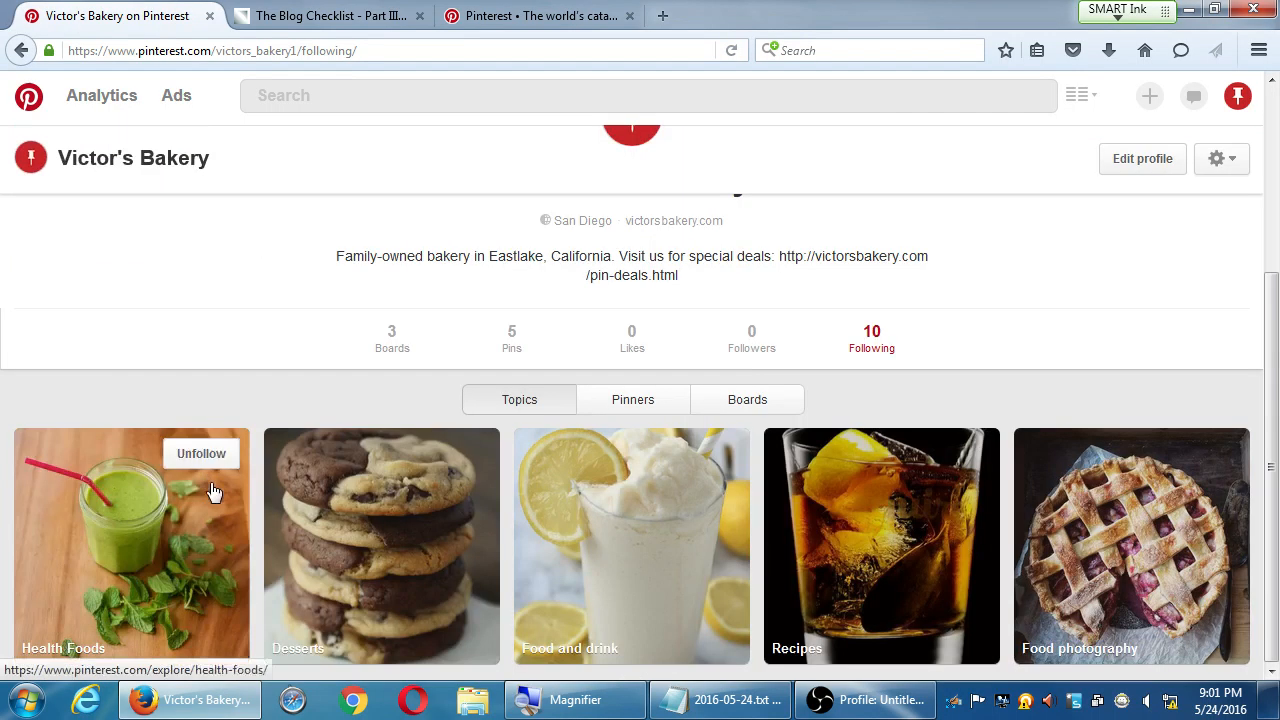
pyautogui.click(747, 399)
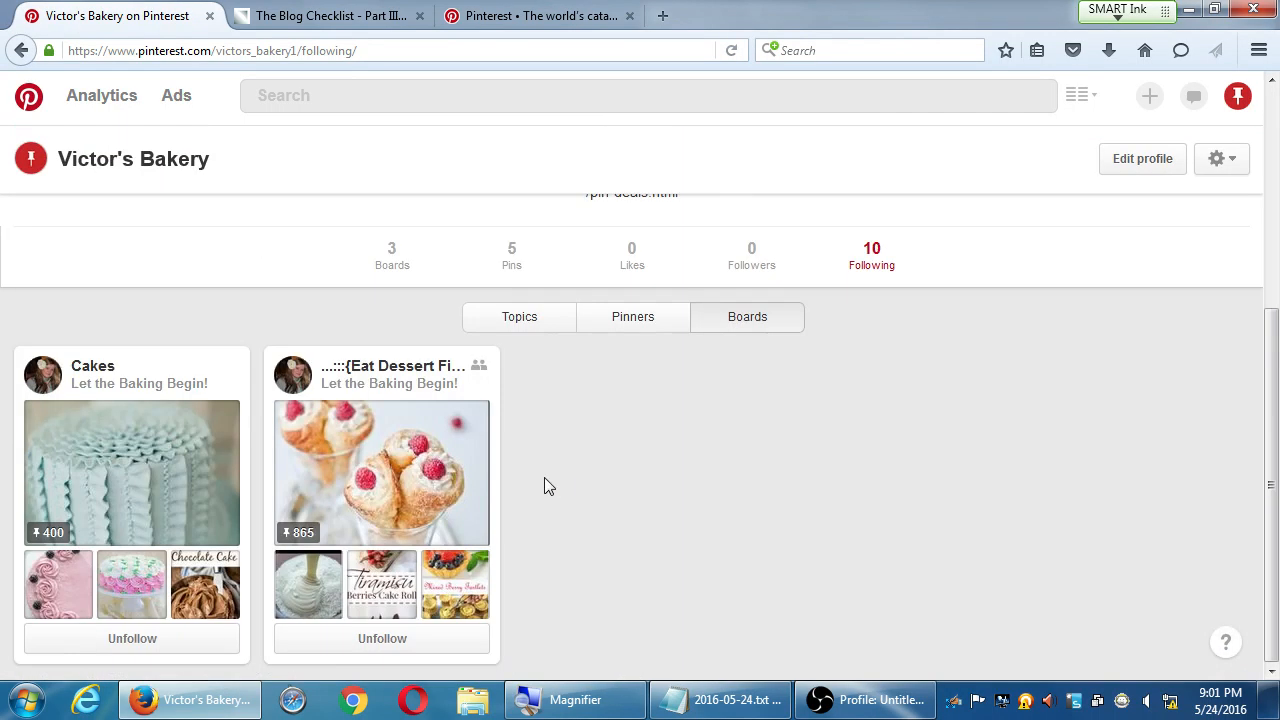
pyautogui.moveTo(517, 537)
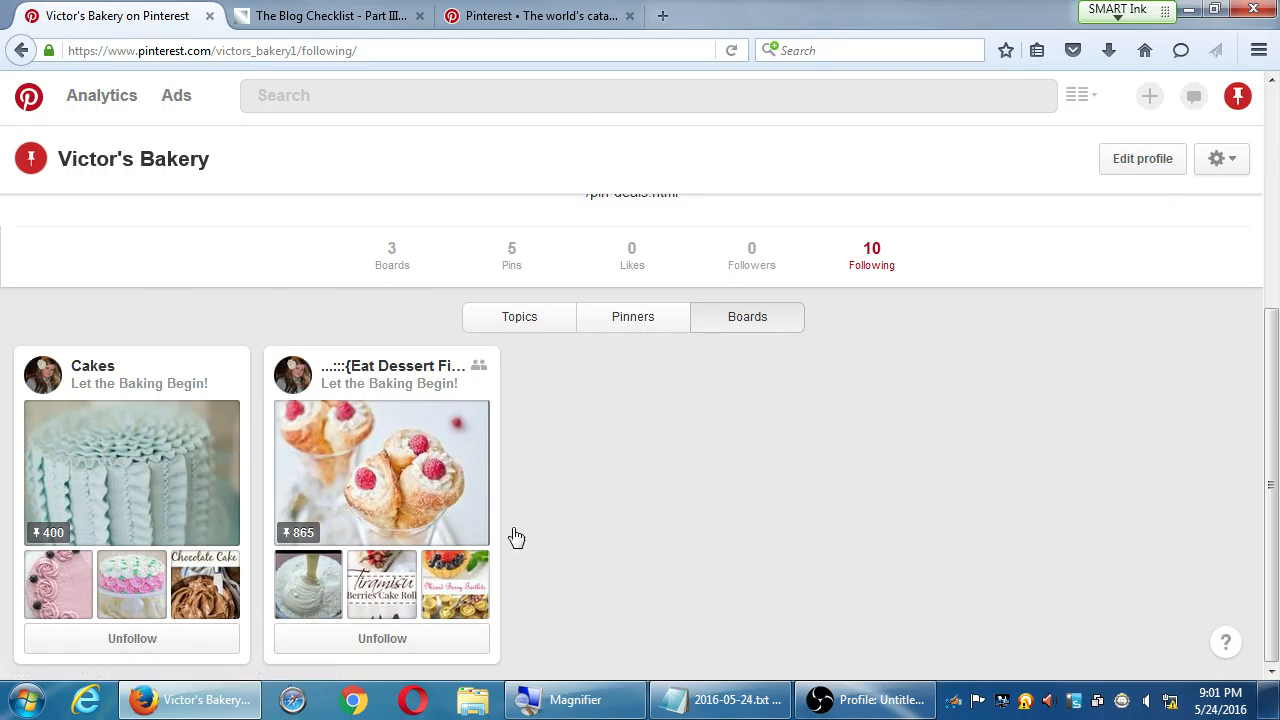
pyautogui.click(632, 316)
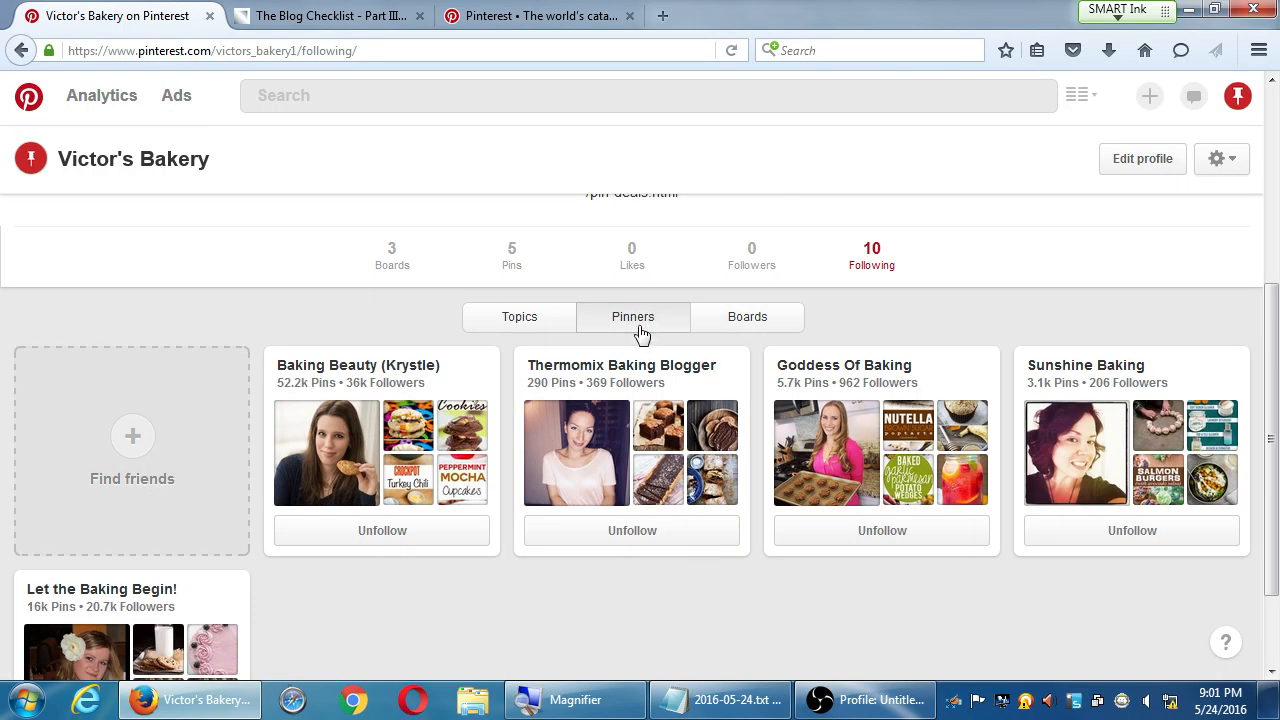
pyautogui.moveTo(645, 397)
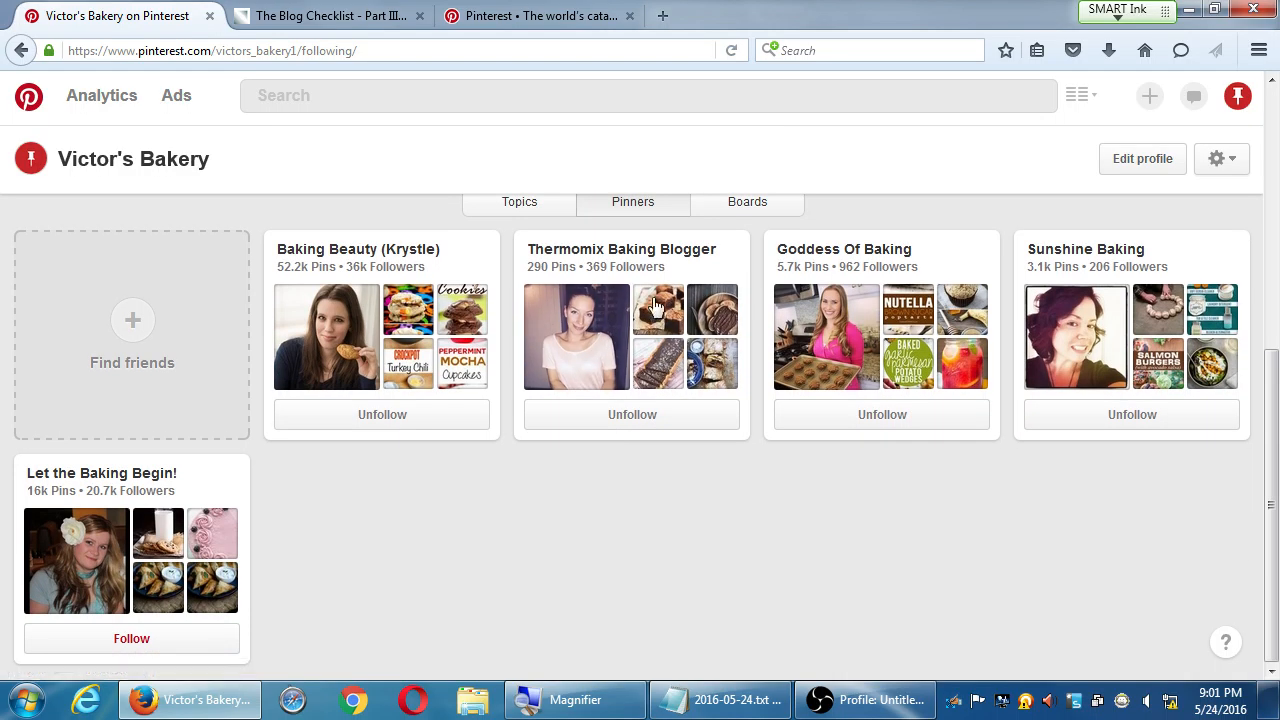
pyautogui.click(621, 249)
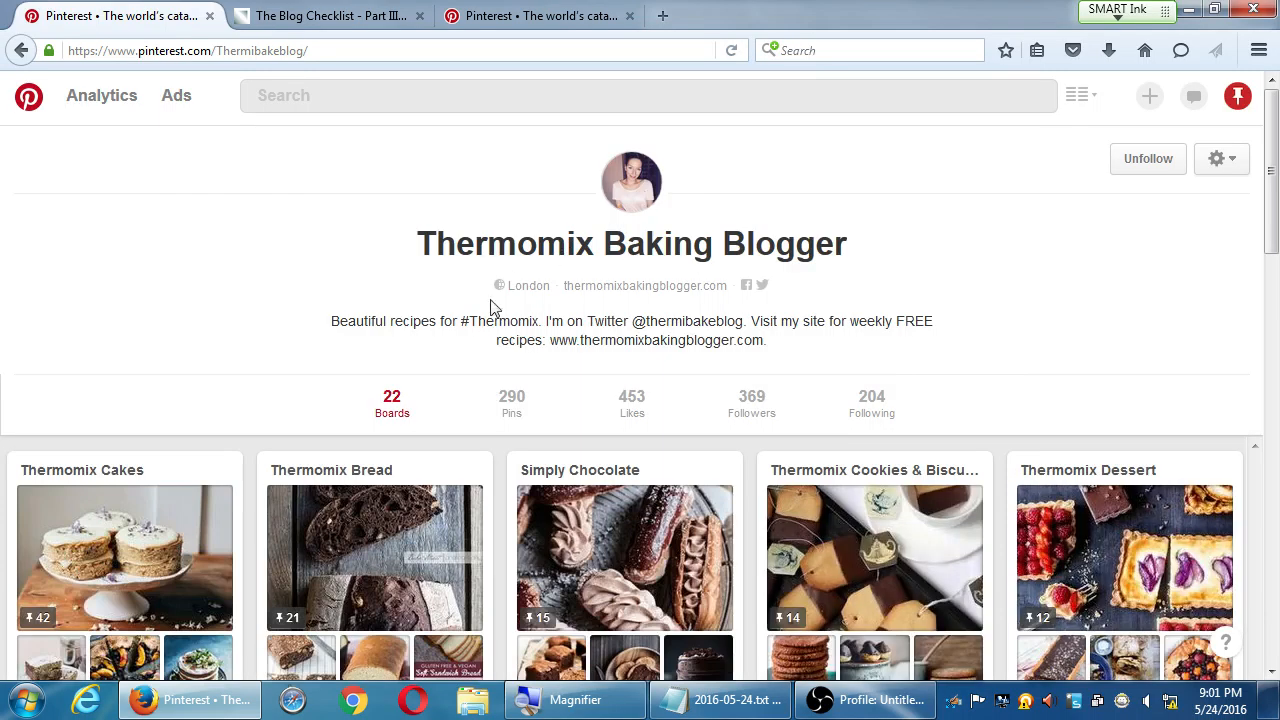
# - Browse Thermomix Baking Blogger's boards, then unfollow the account
pyautogui.scroll(-3)
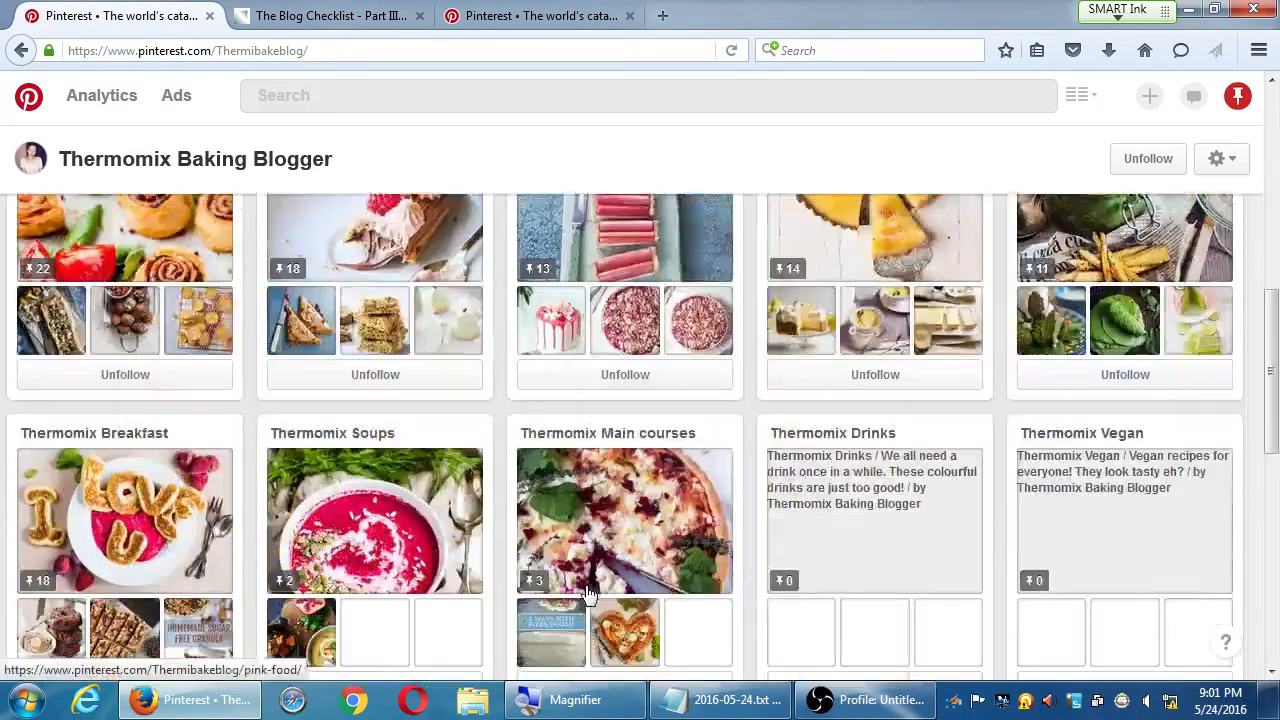
pyautogui.scroll(-3)
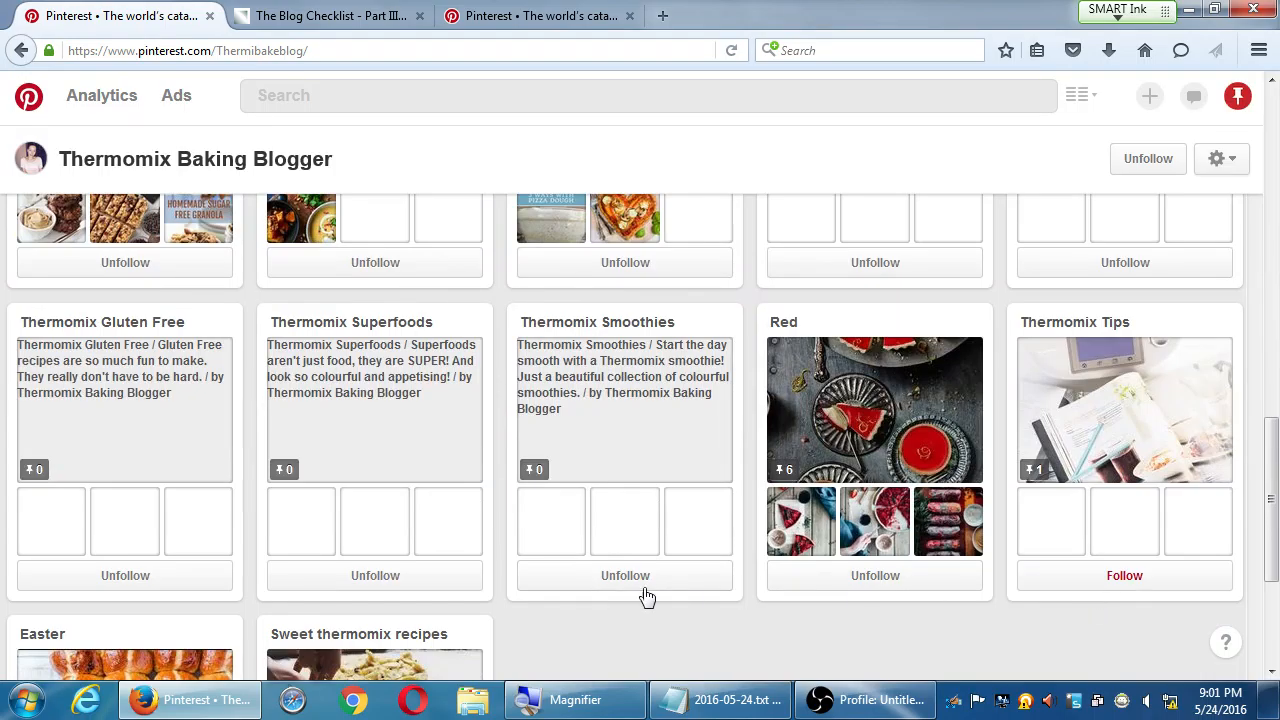
pyautogui.click(625, 575)
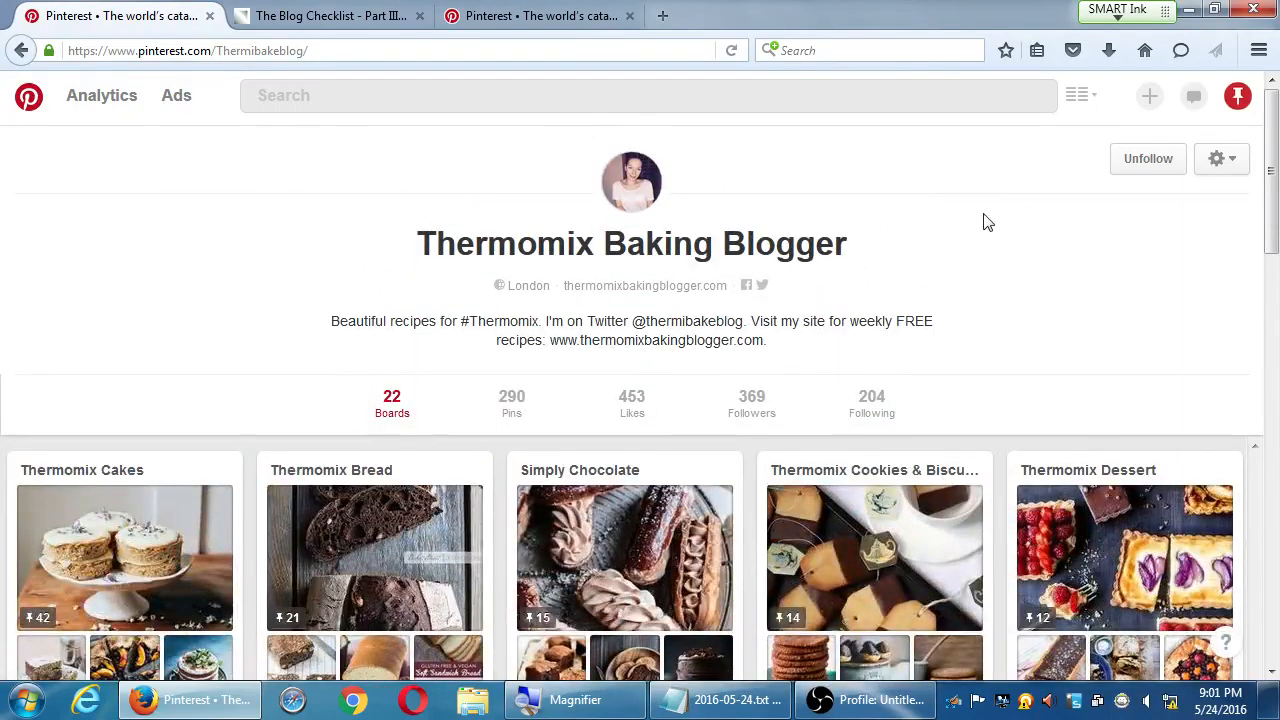
pyautogui.scroll(-3)
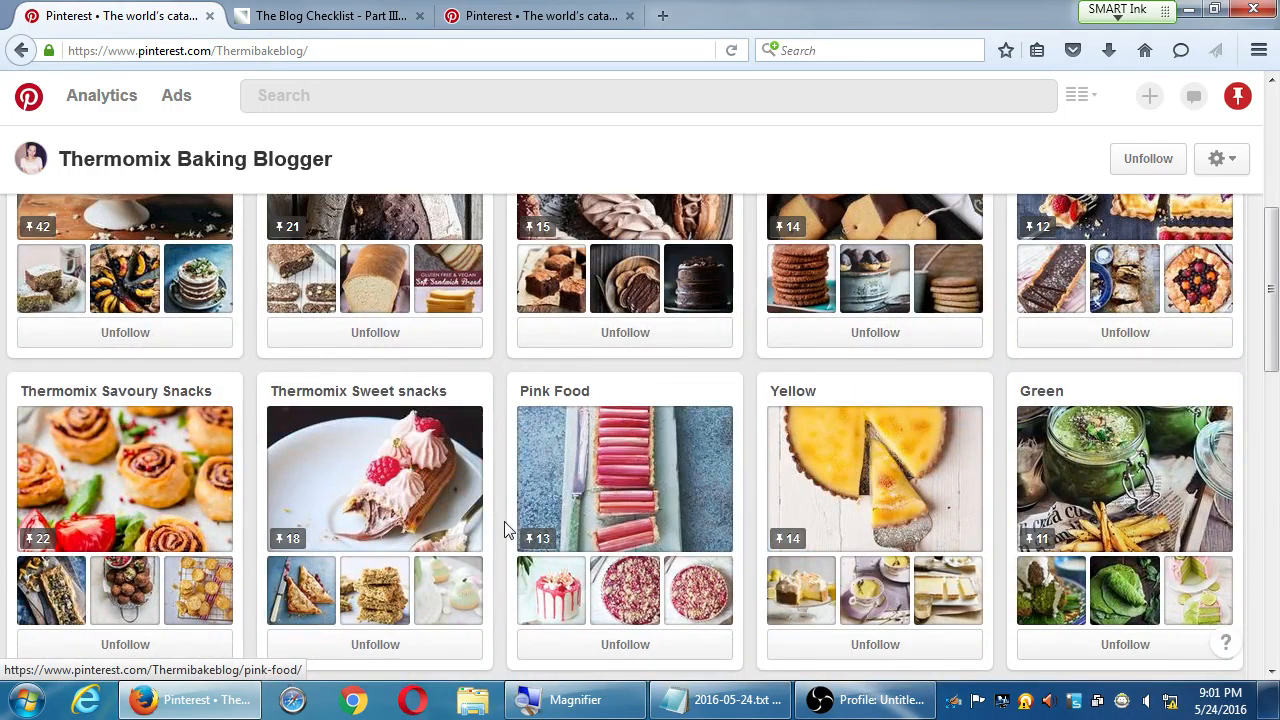
pyautogui.moveTo(491, 470)
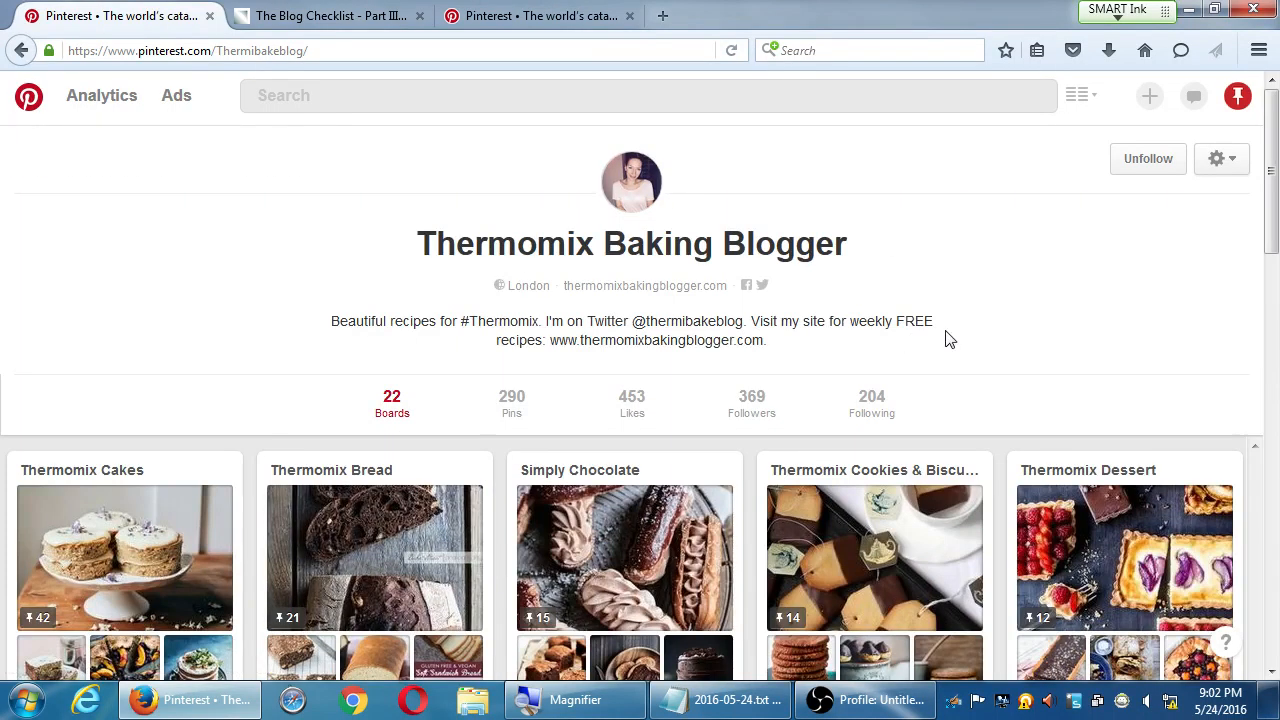
pyautogui.moveTo(1003, 327)
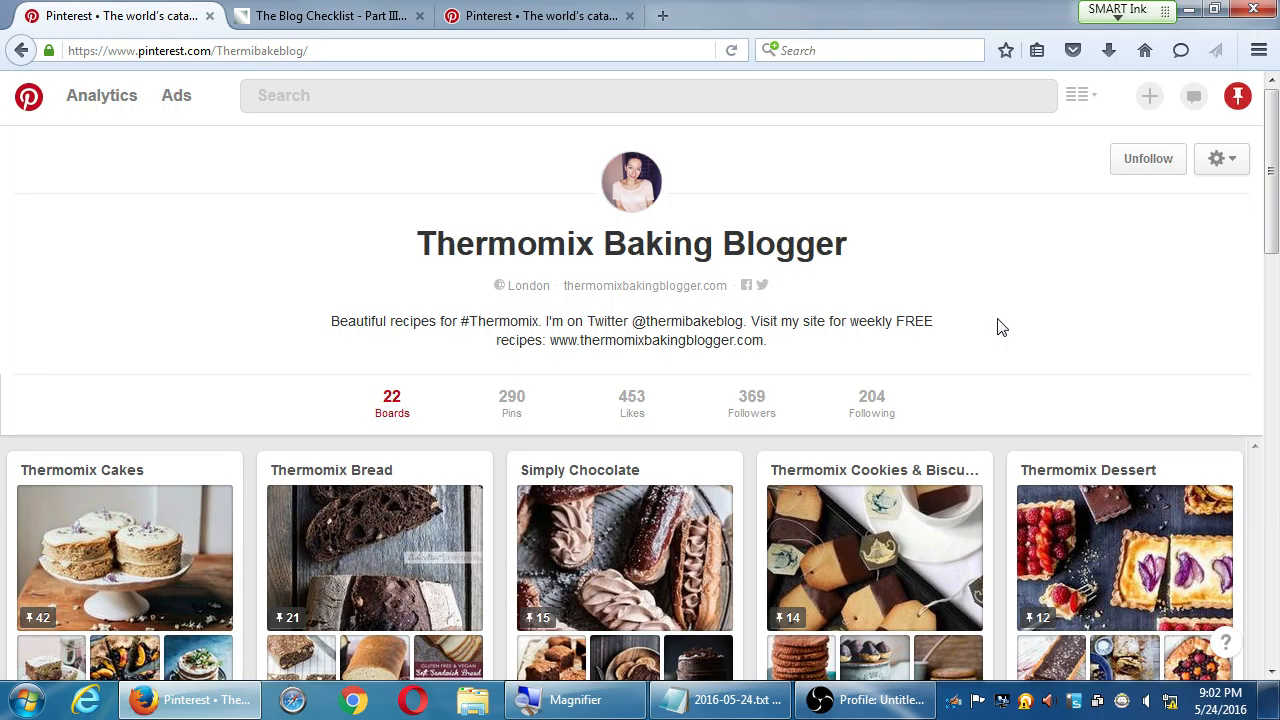
pyautogui.moveTo(953, 362)
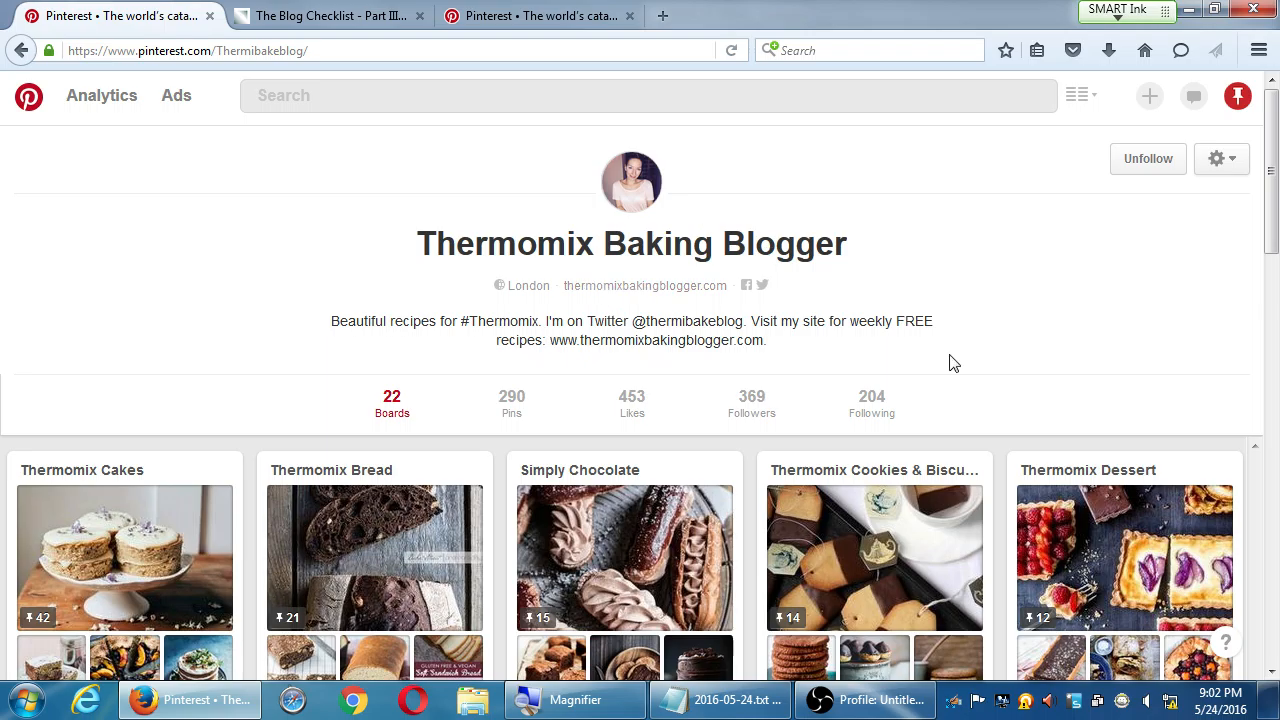
pyautogui.moveTo(235, 511)
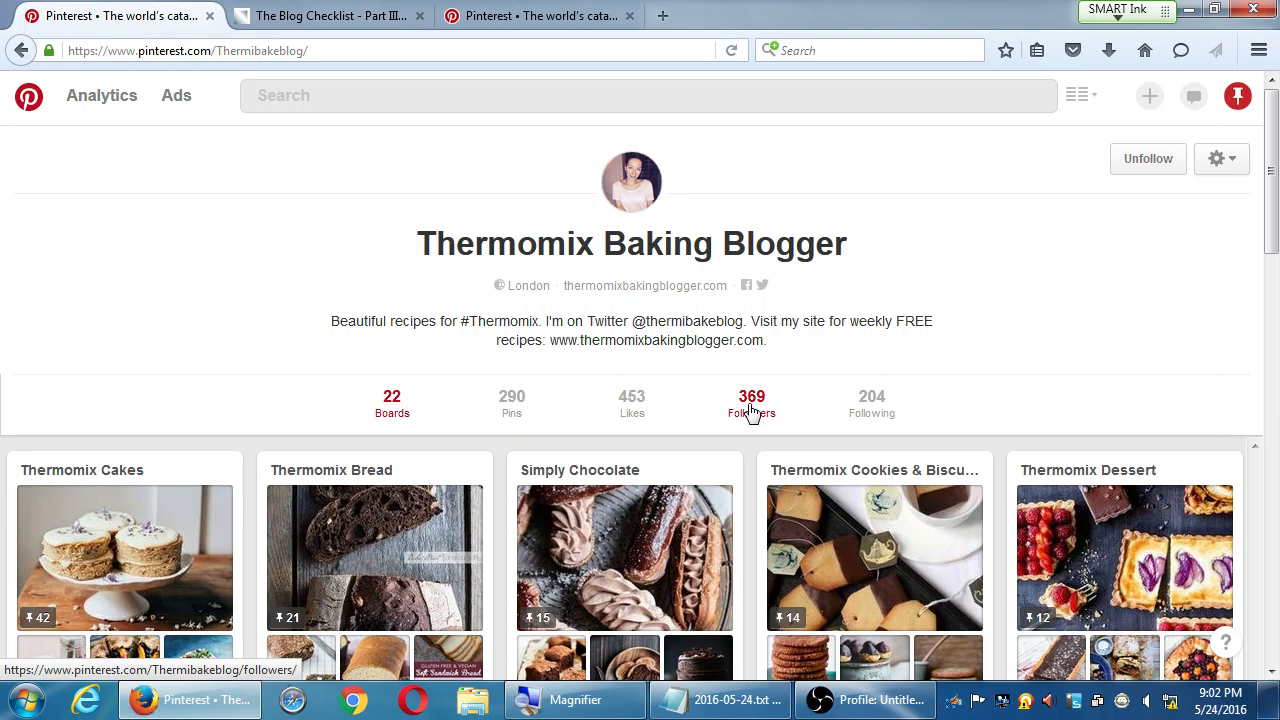
pyautogui.moveTo(993, 318)
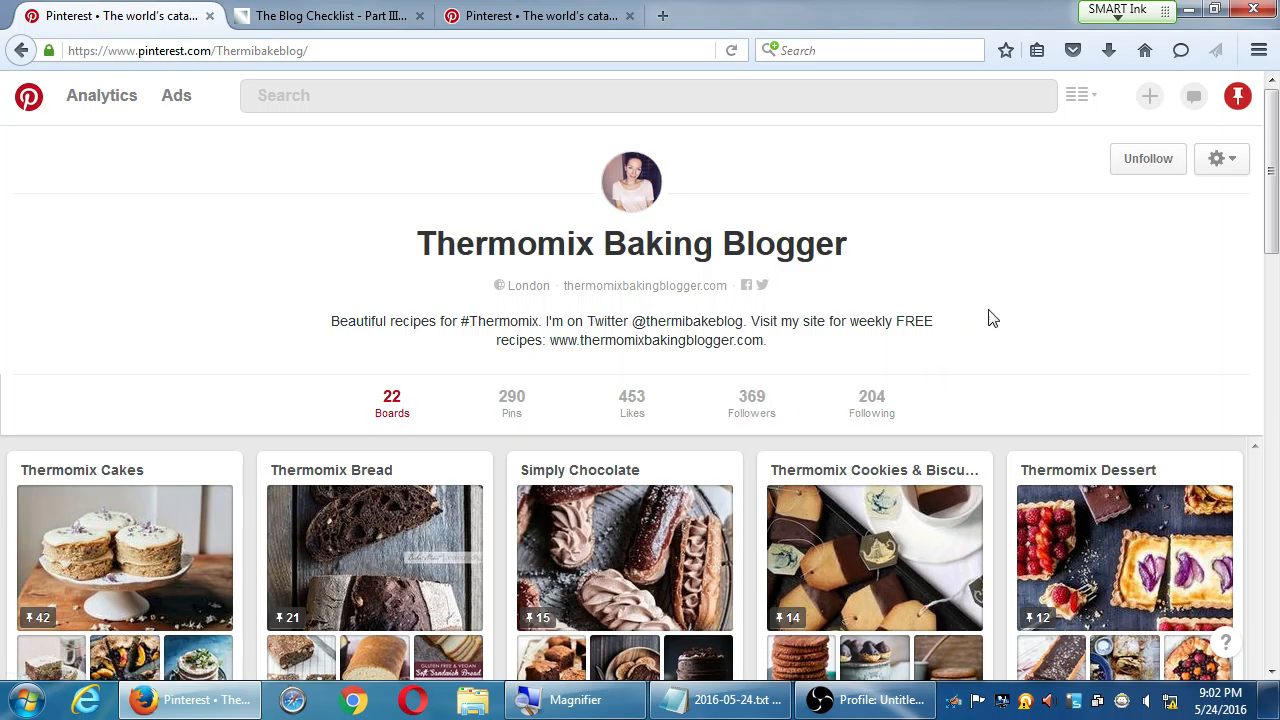
pyautogui.click(1147, 158)
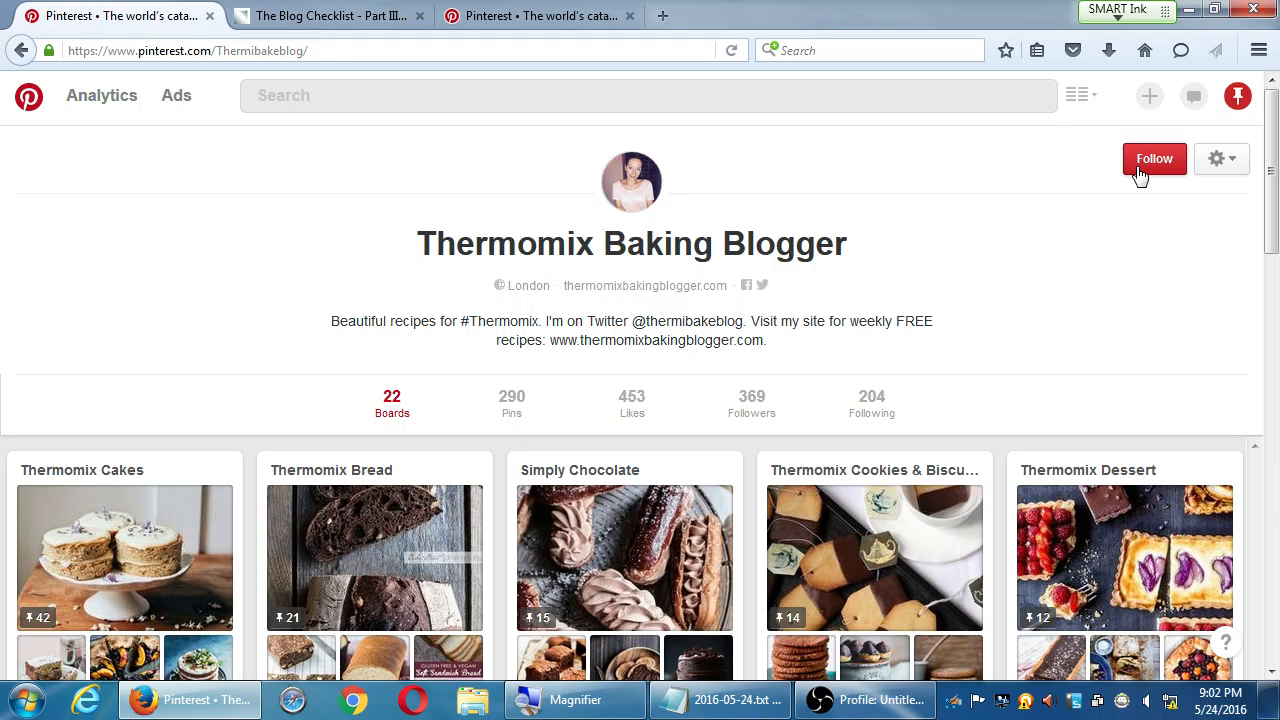
pyautogui.moveTo(1163, 178)
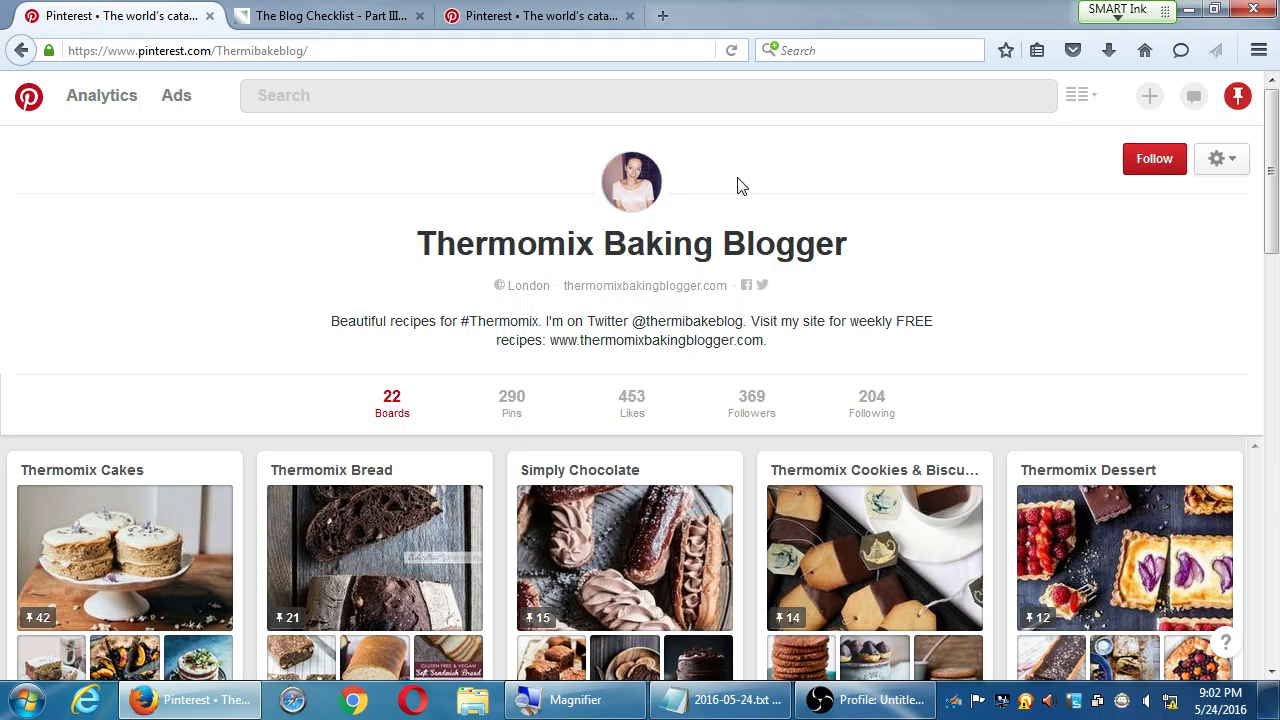
pyautogui.moveTo(624, 557)
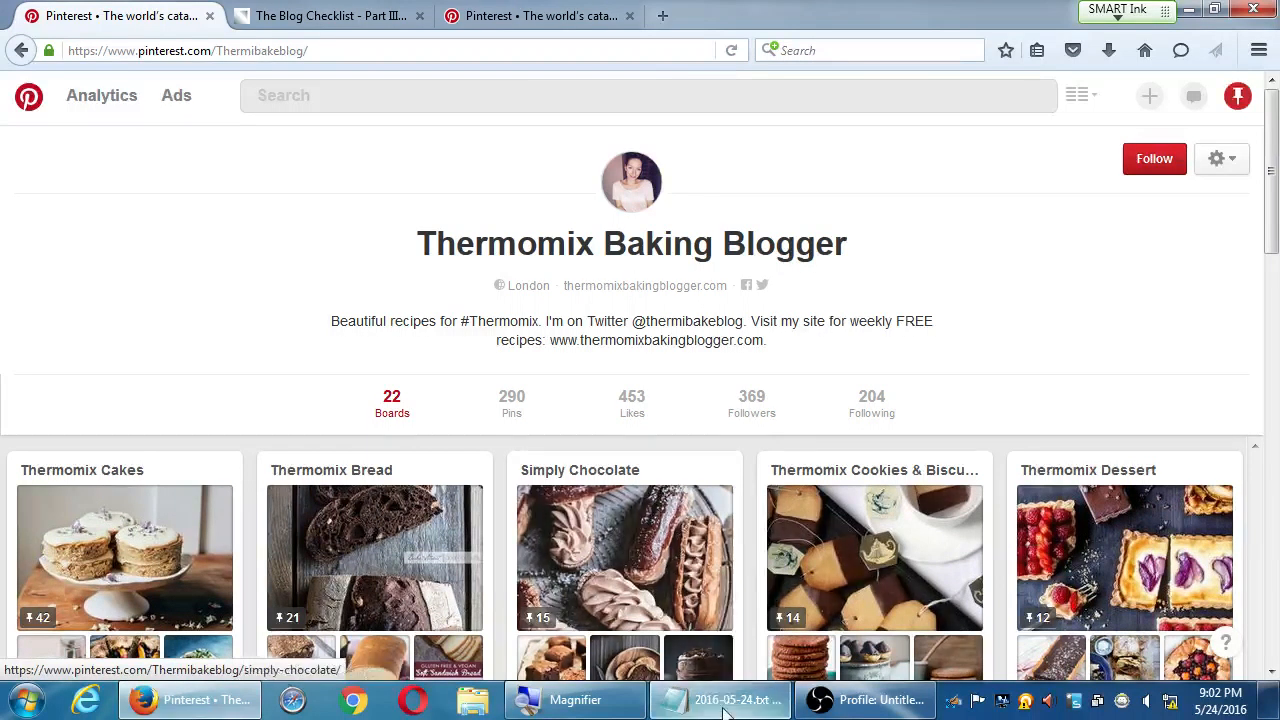
pyautogui.click(720, 699)
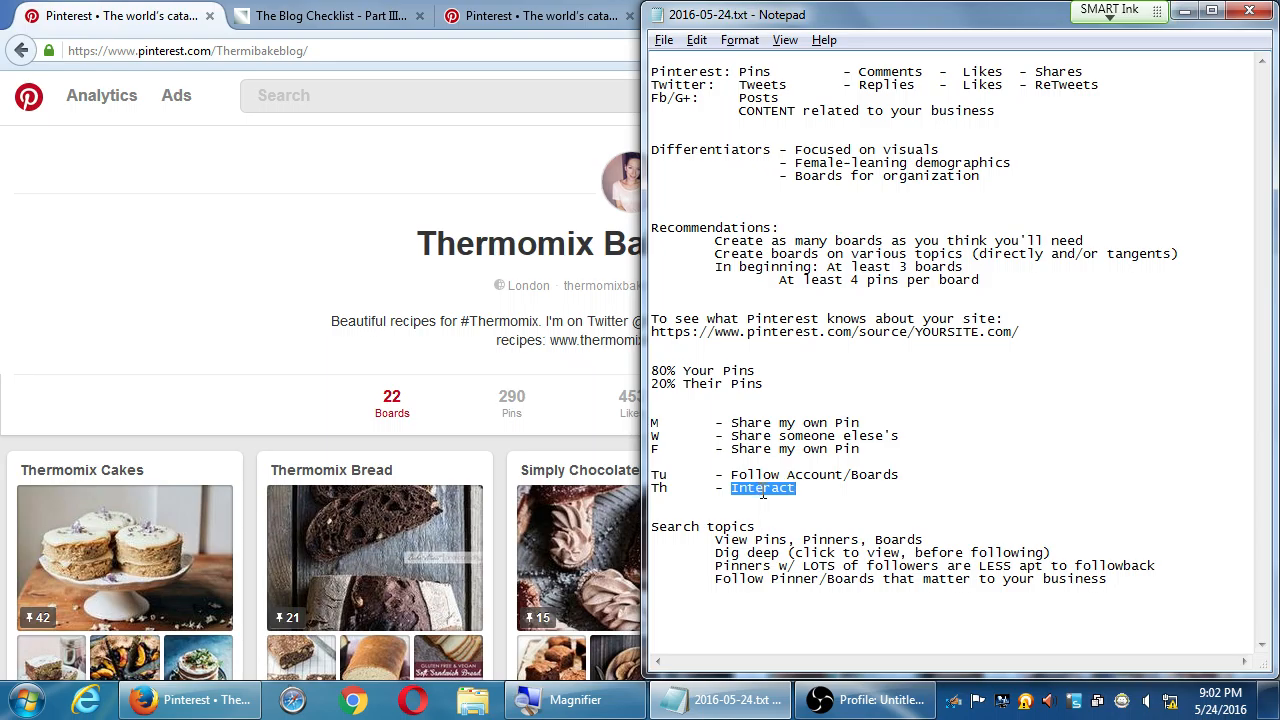
pyautogui.moveTo(258, 391)
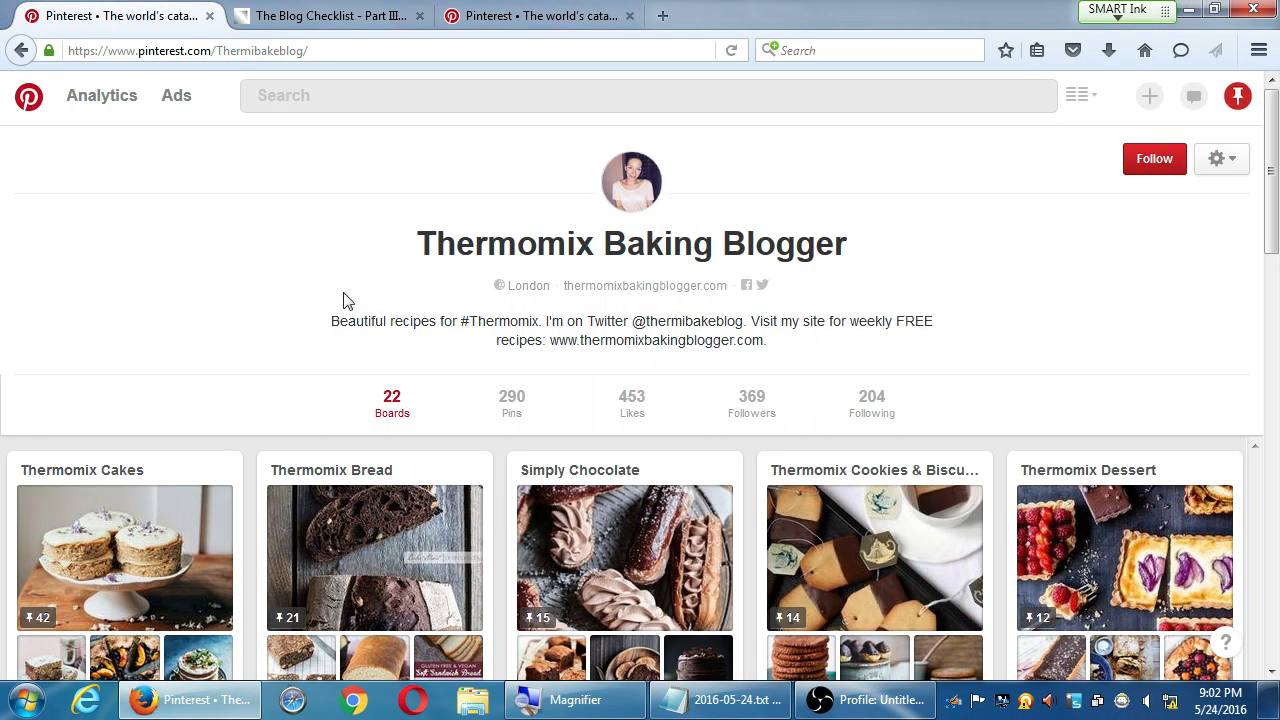
# - Rerun the 'alternative baking methods' search, scroll the pins, then bring the notes forward
pyautogui.click(650, 95)
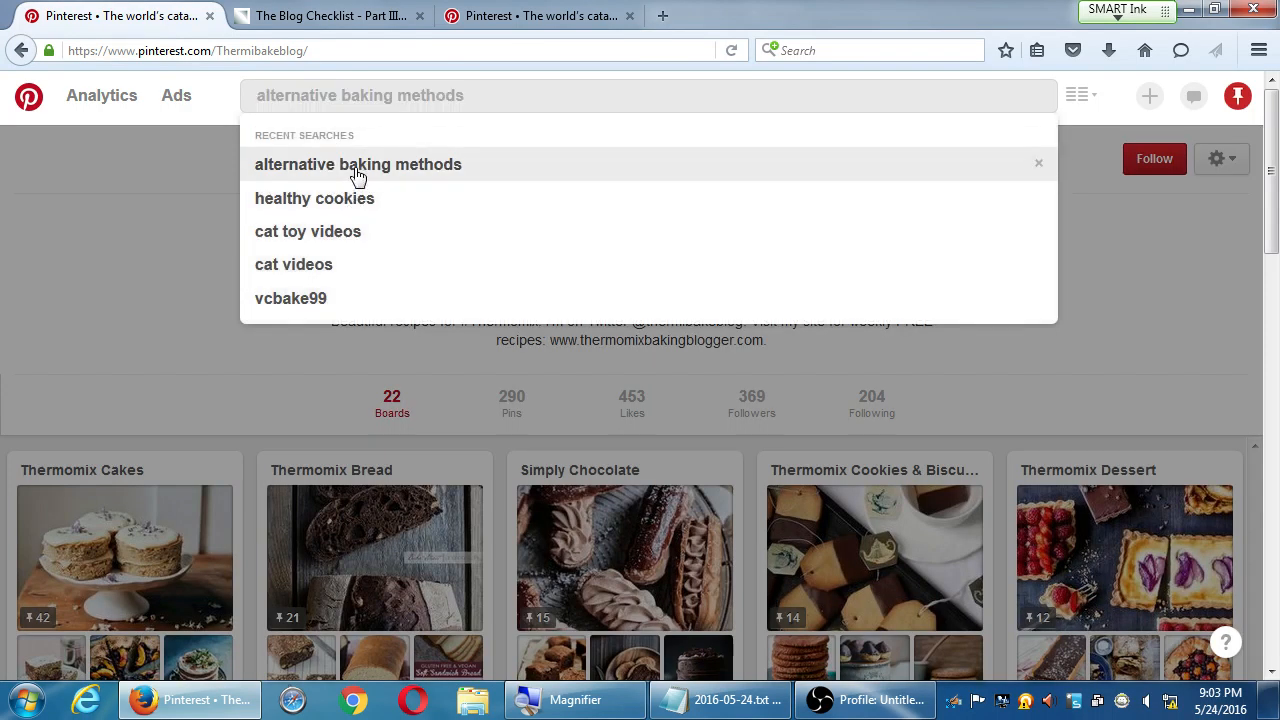
pyautogui.click(357, 164)
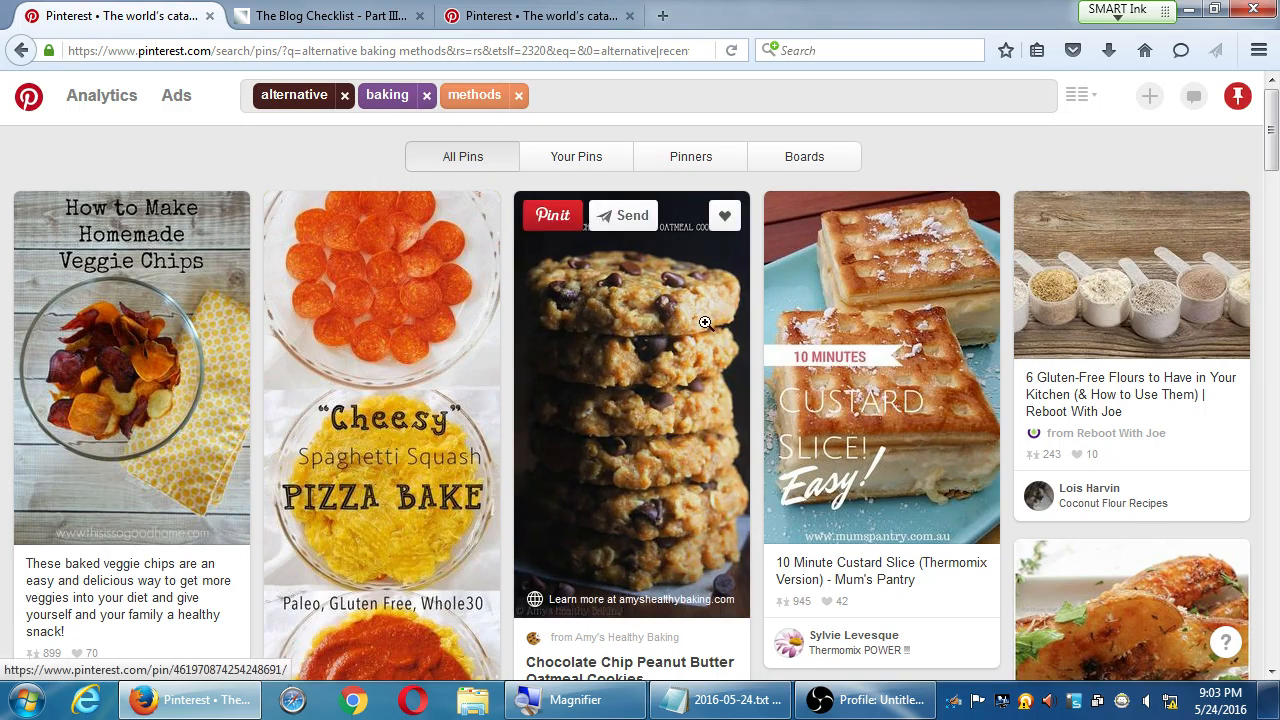
pyautogui.moveTo(740, 225)
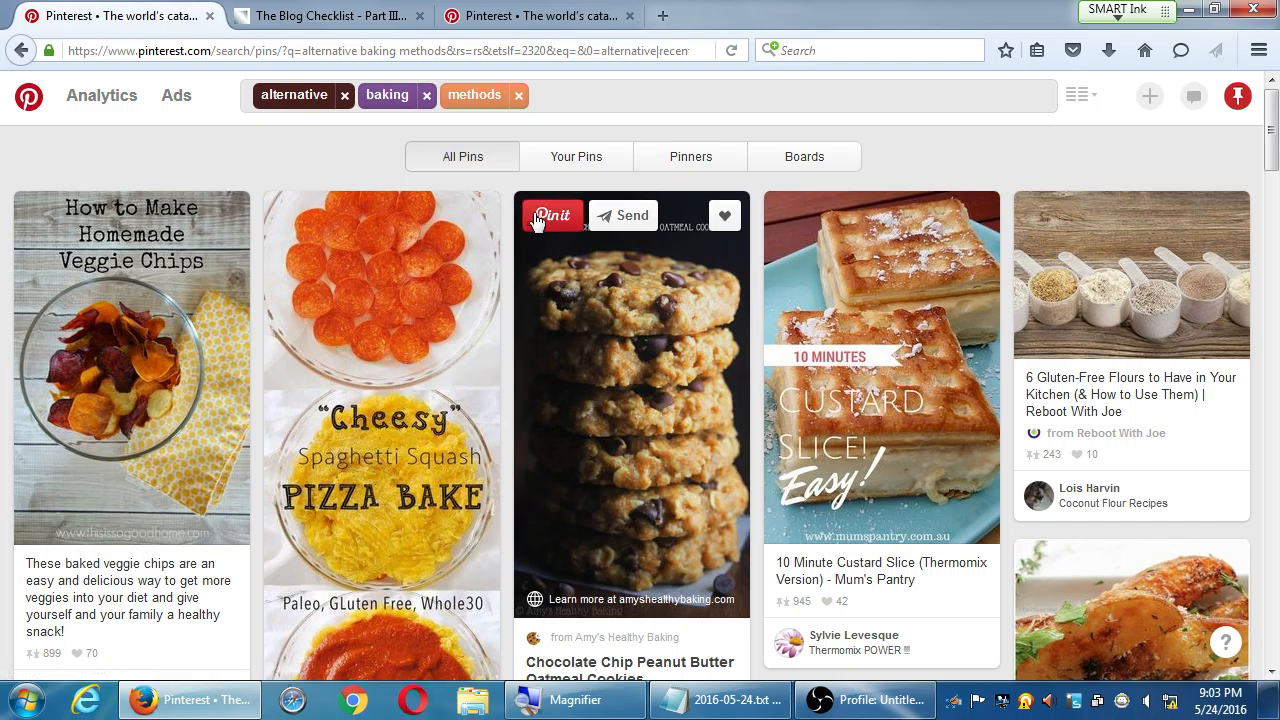
pyautogui.moveTo(722, 215)
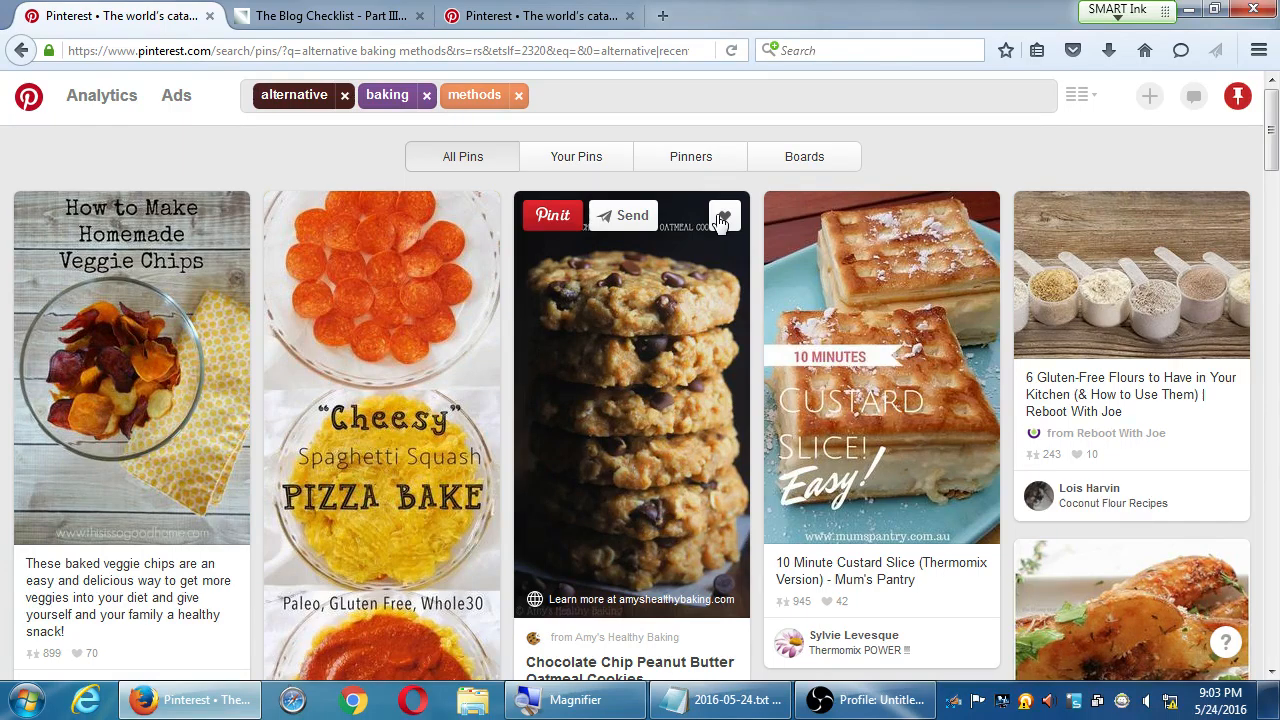
pyautogui.scroll(-3)
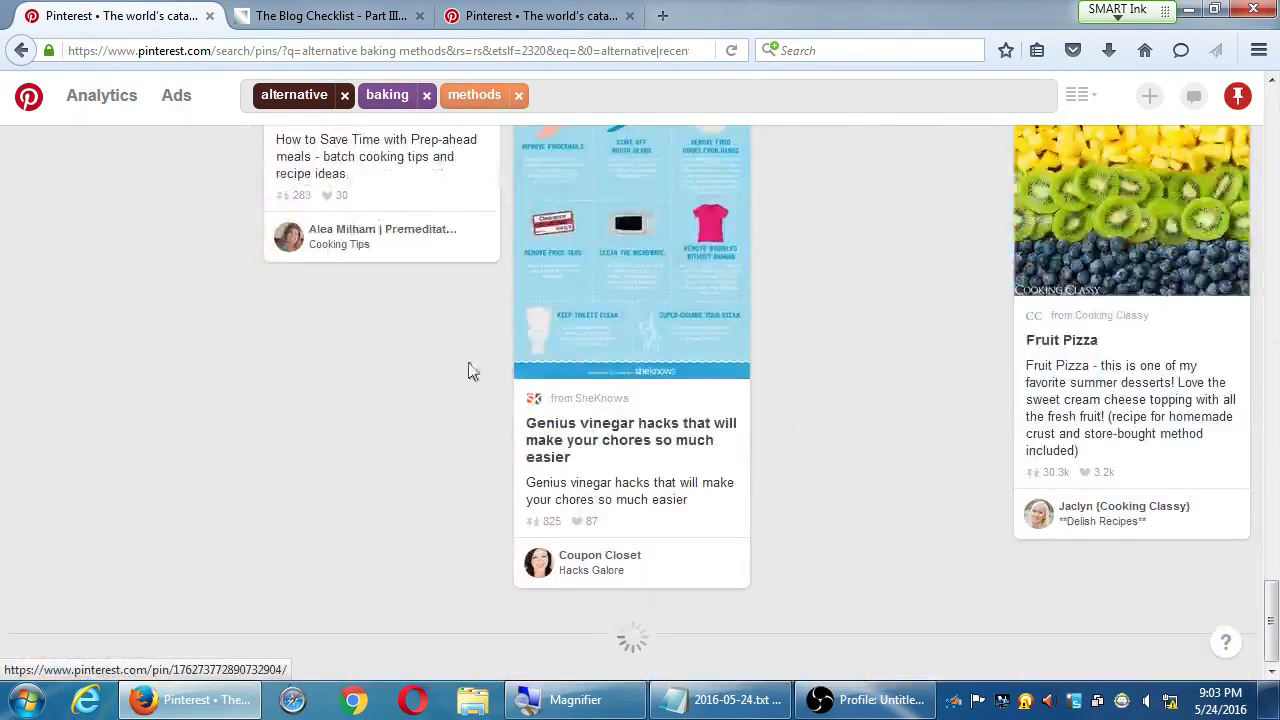
pyautogui.scroll(-3)
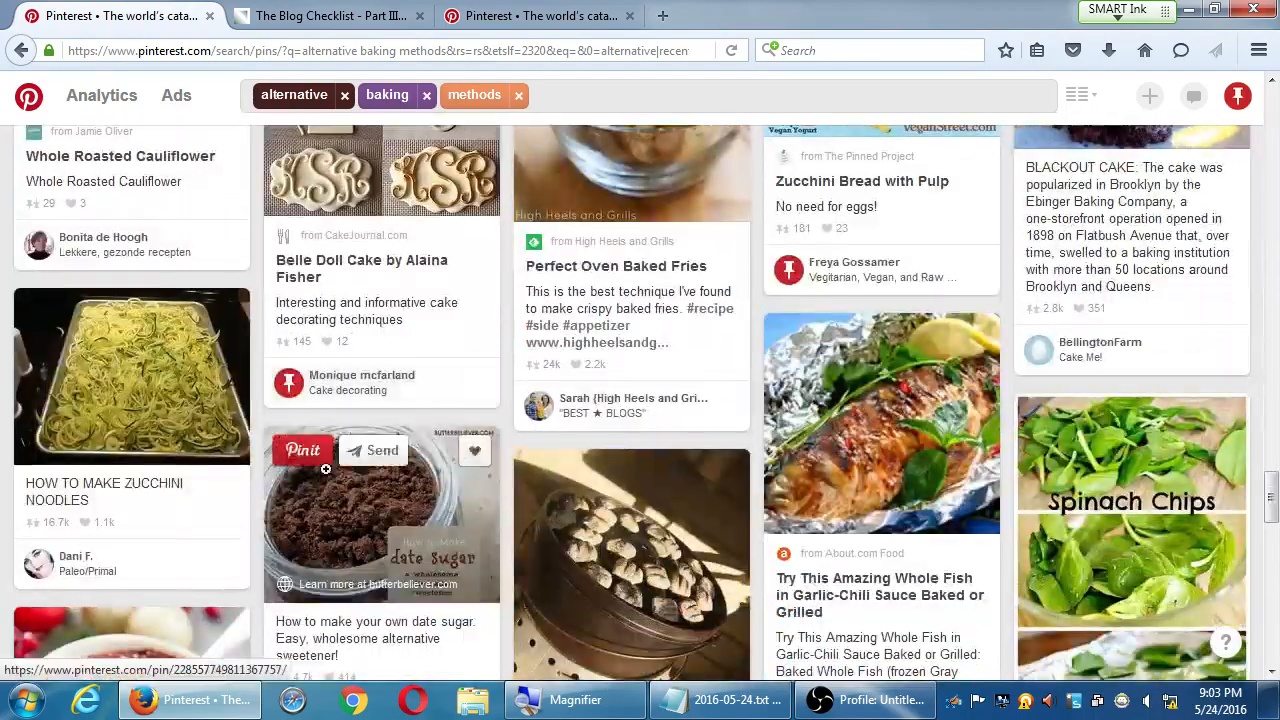
pyautogui.moveTo(155, 357)
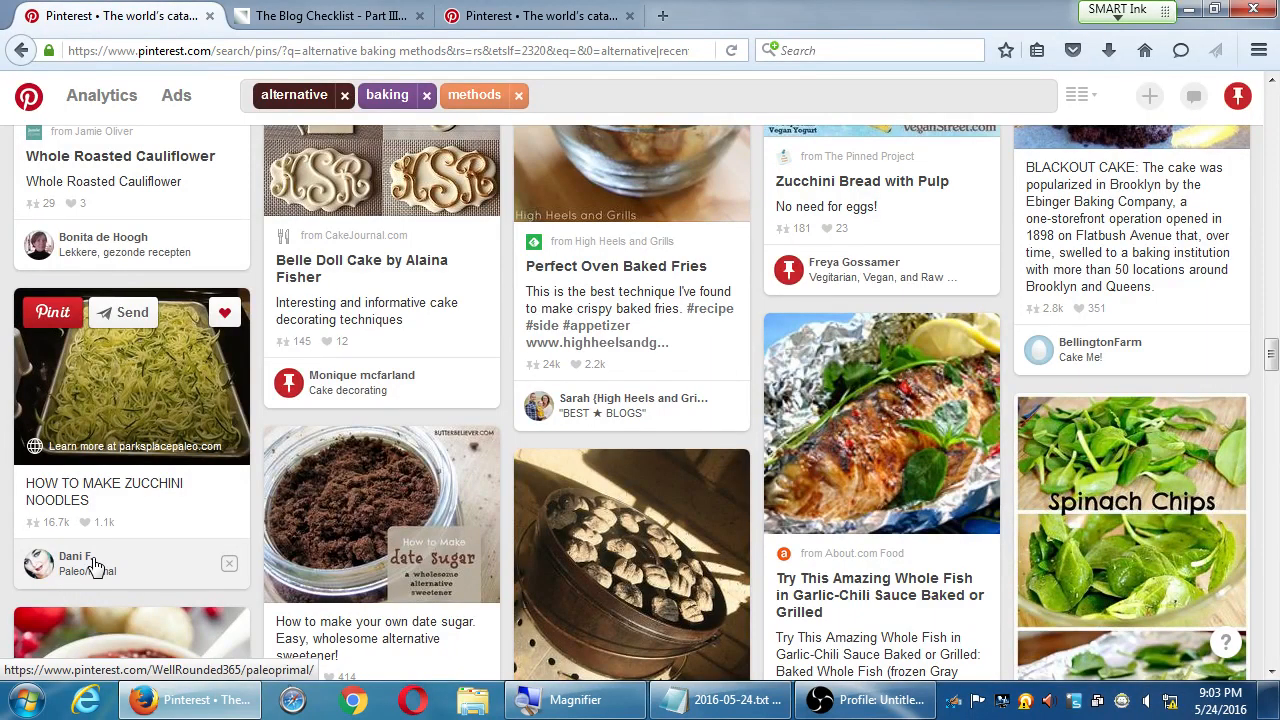
pyautogui.moveTo(162, 617)
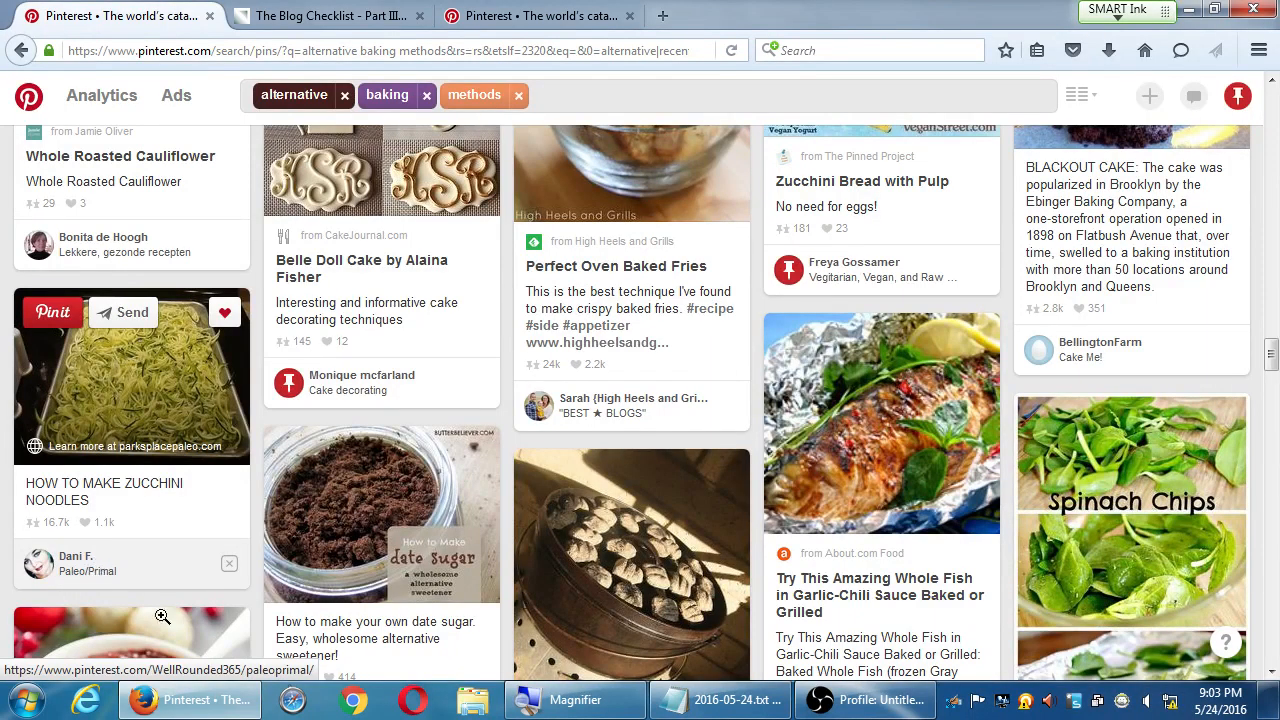
pyautogui.click(719, 699)
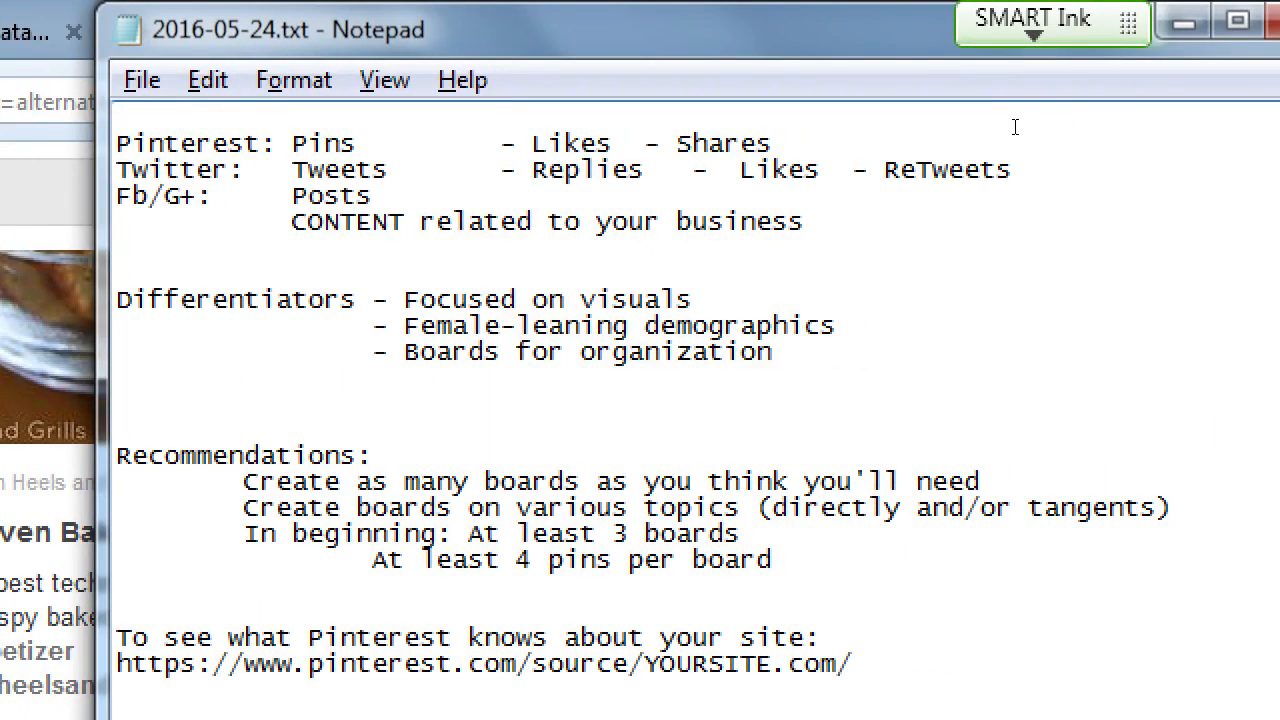
# - Insert 'Comments -' on the Pinterest line and reorder Likes and Replies on Twitter
pyautogui.click(678, 143)
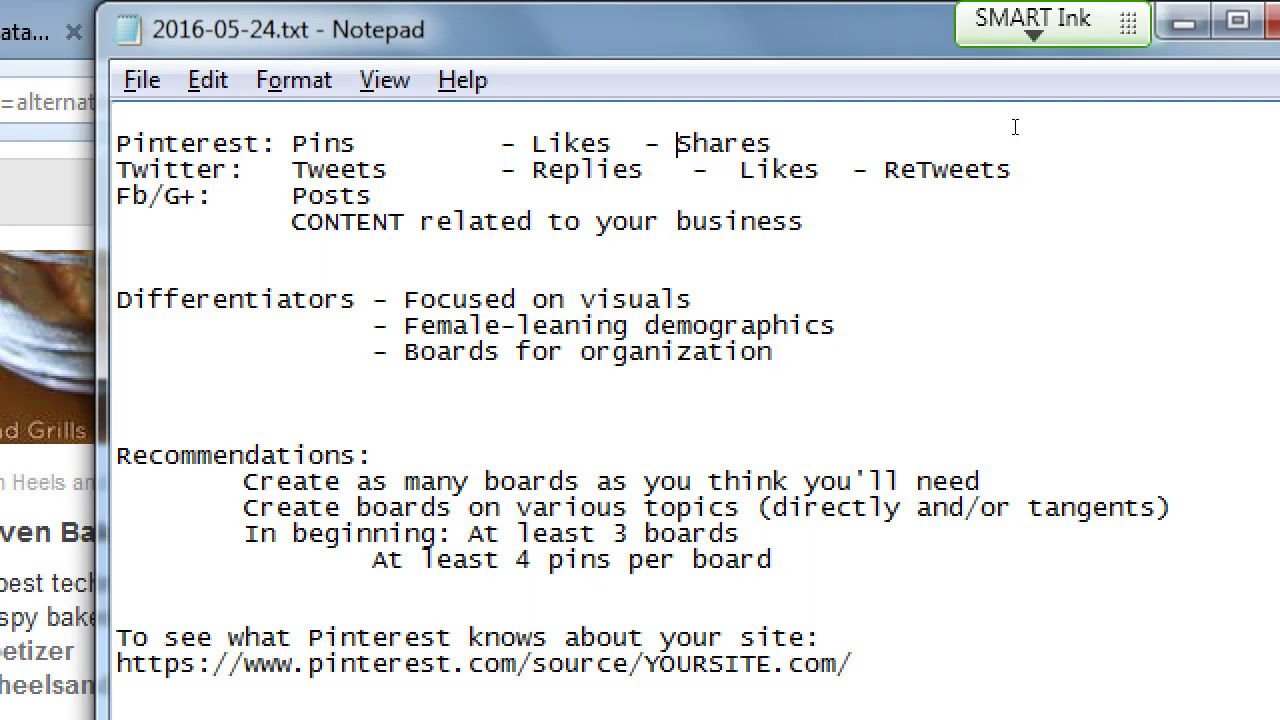
pyautogui.write('Comments  -')
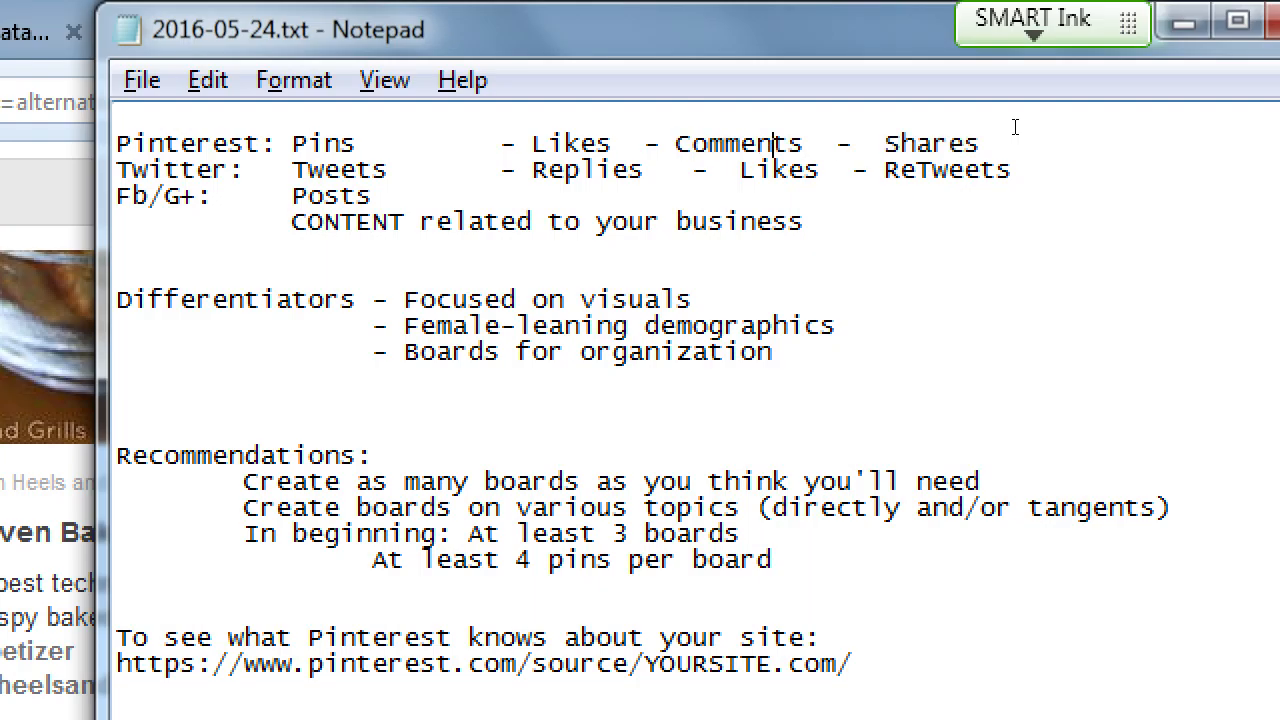
pyautogui.doubleClick(587, 169)
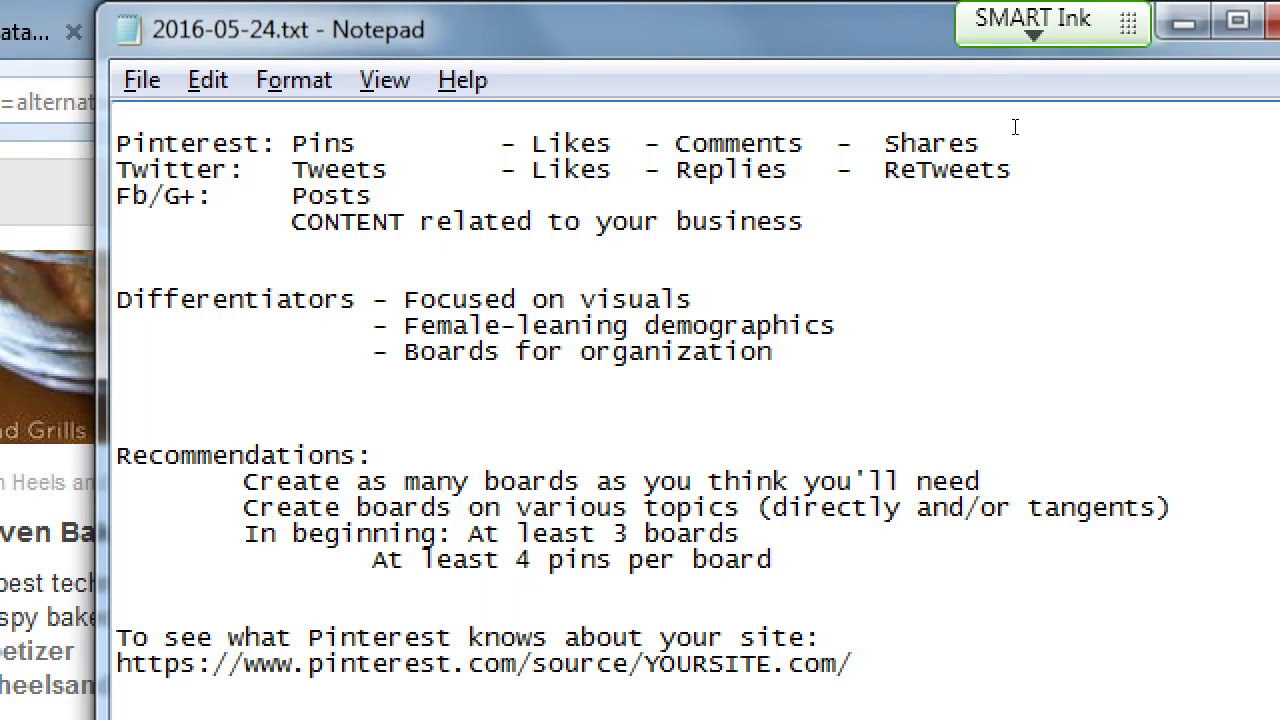
pyautogui.click(805, 143)
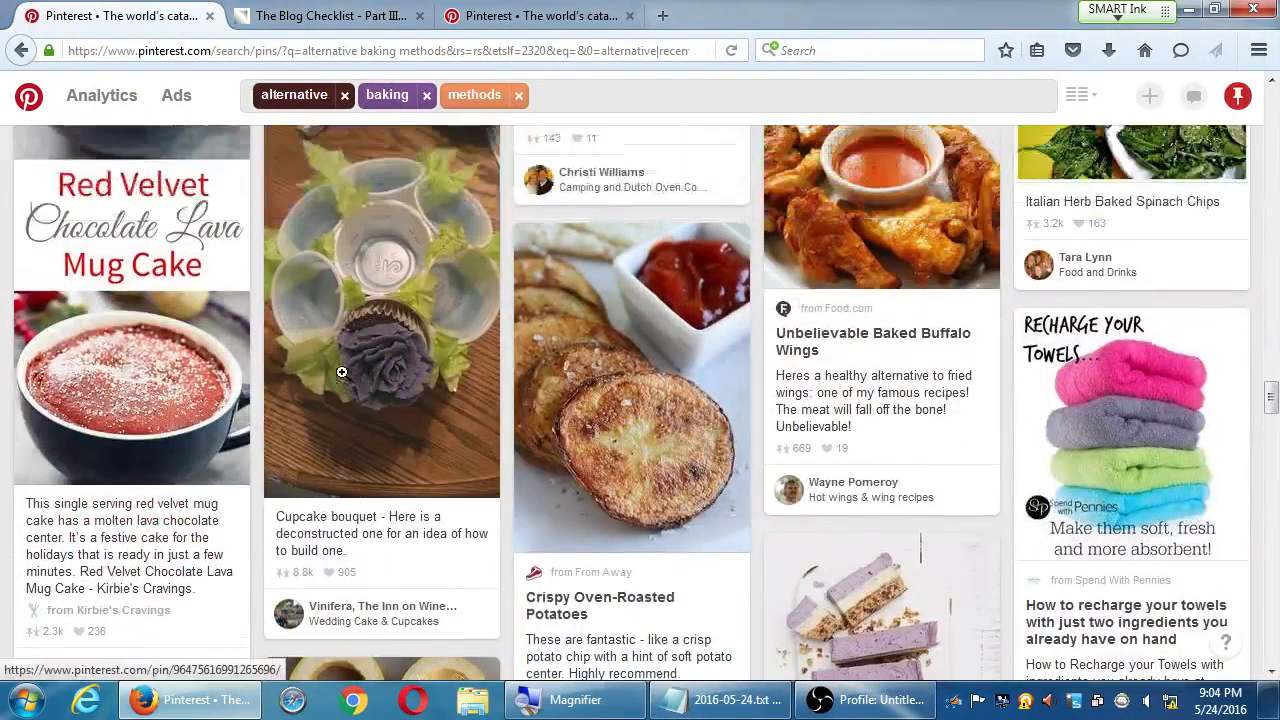
pyautogui.scroll(-3)
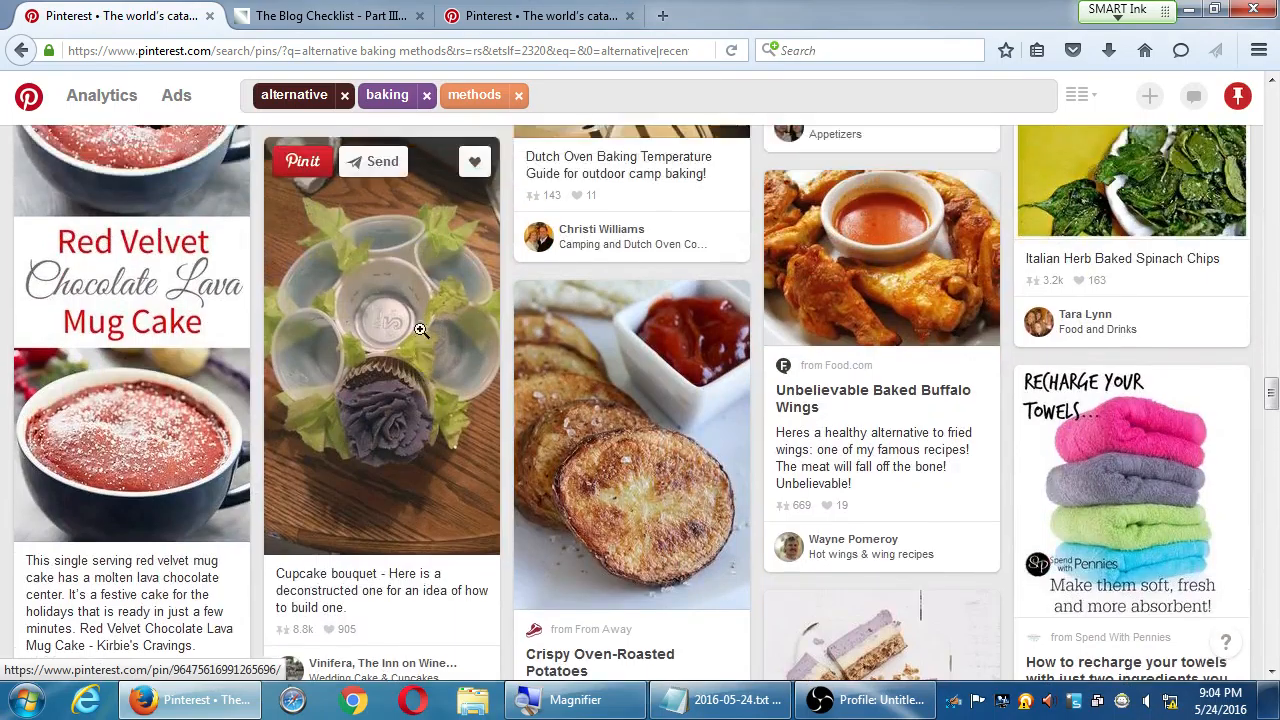
pyautogui.click(381, 345)
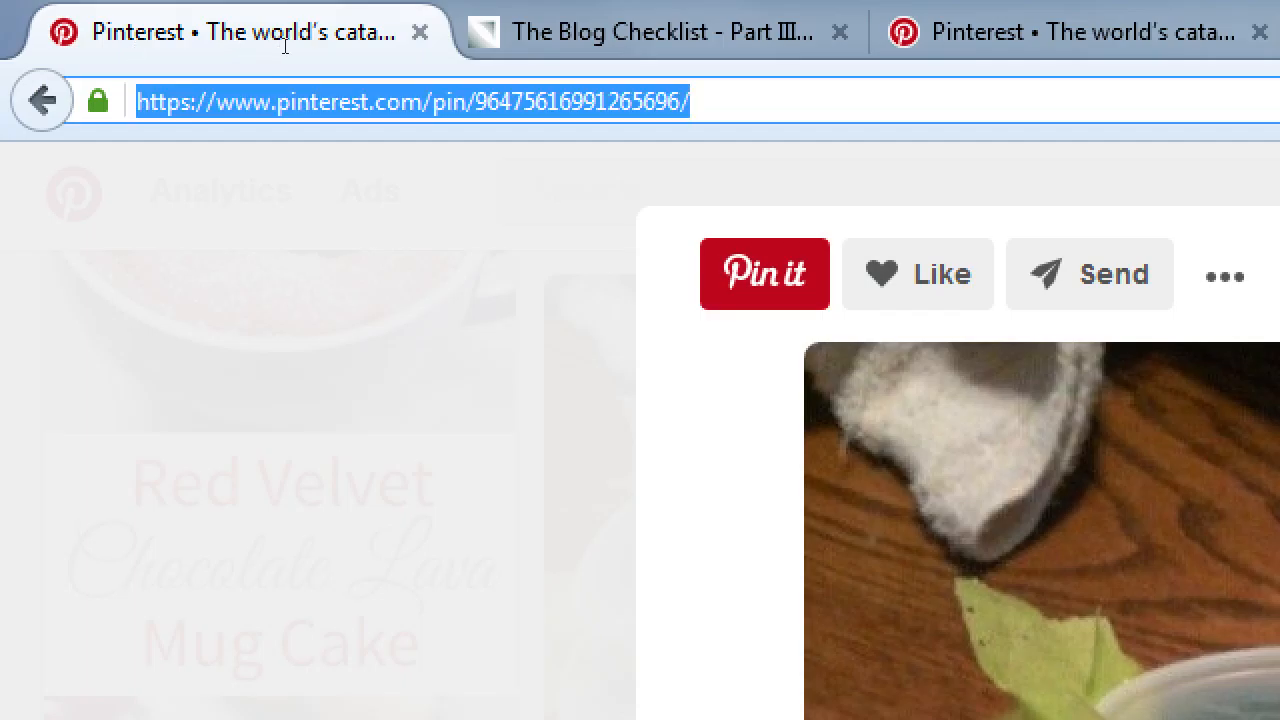
pyautogui.moveTo(325, 50)
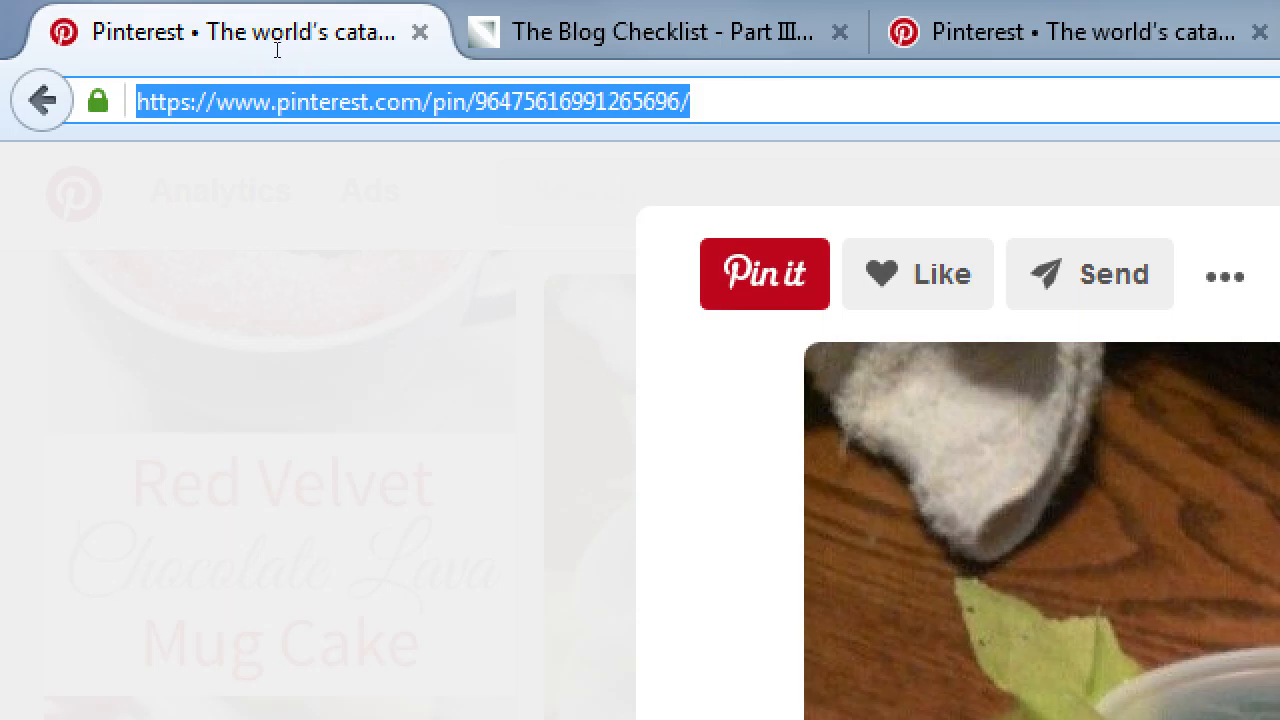
pyautogui.moveTo(275, 73)
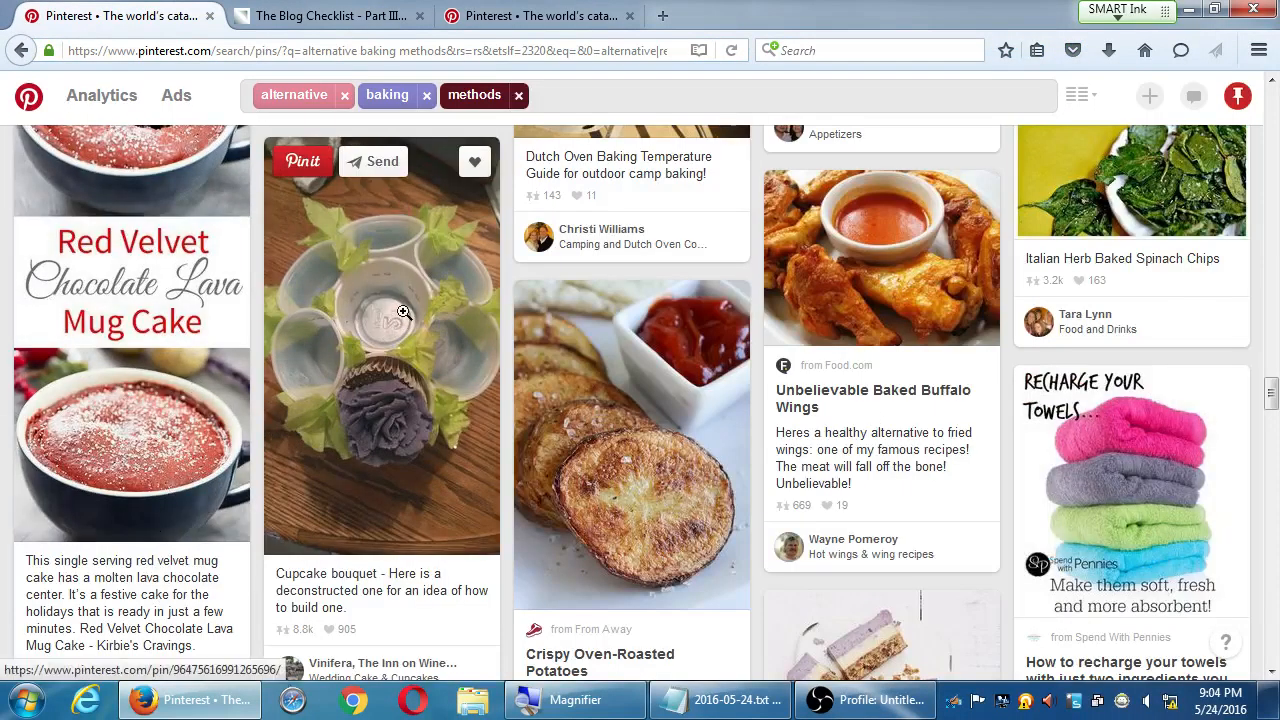
pyautogui.click(381, 345)
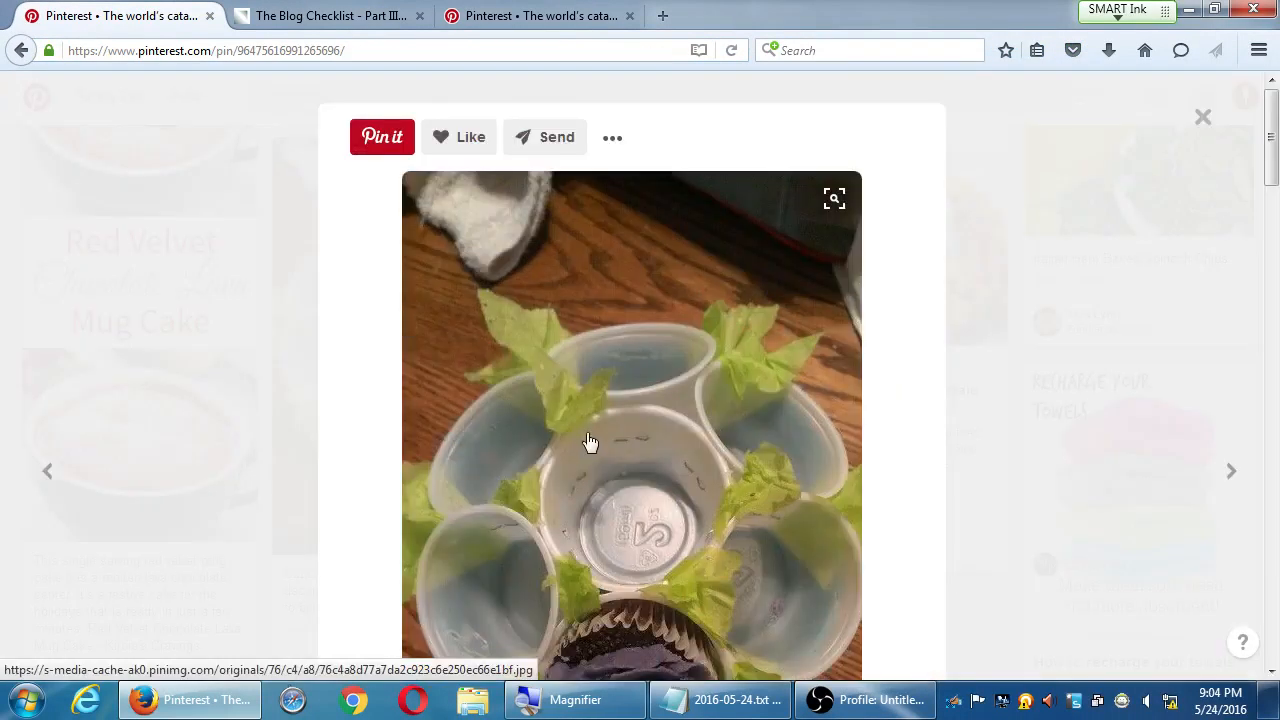
pyautogui.scroll(-3)
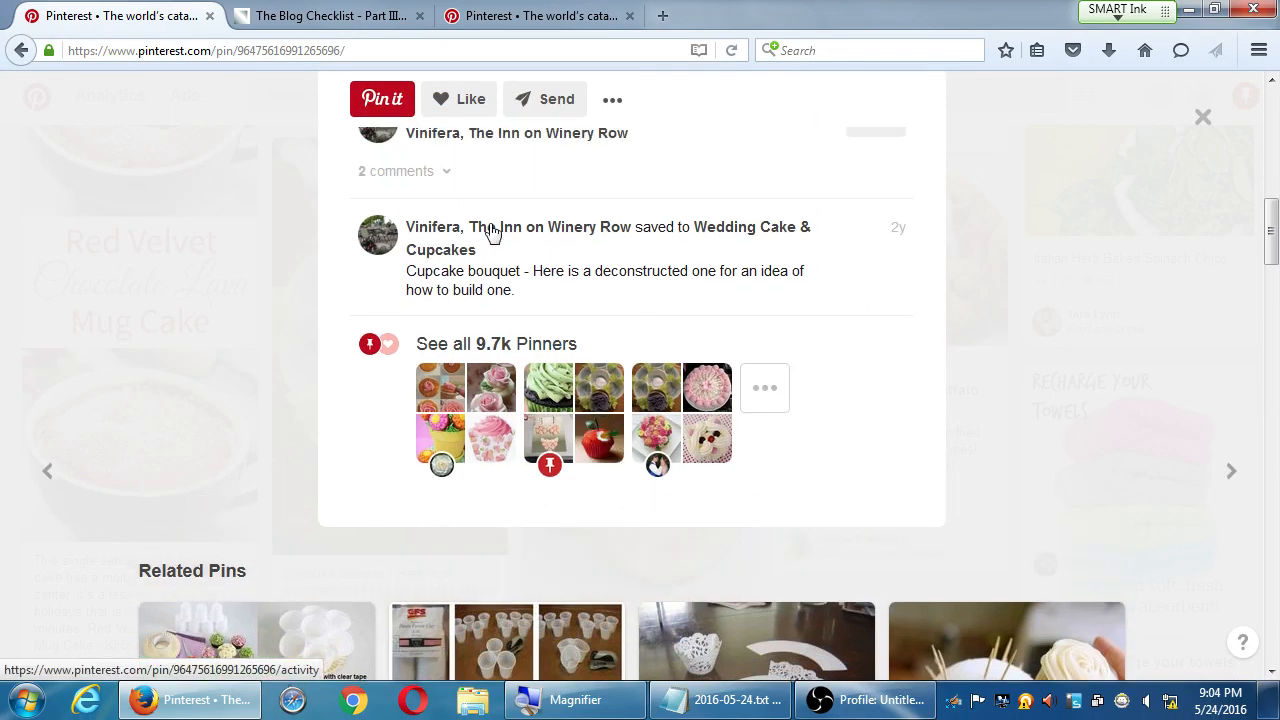
pyautogui.click(397, 171)
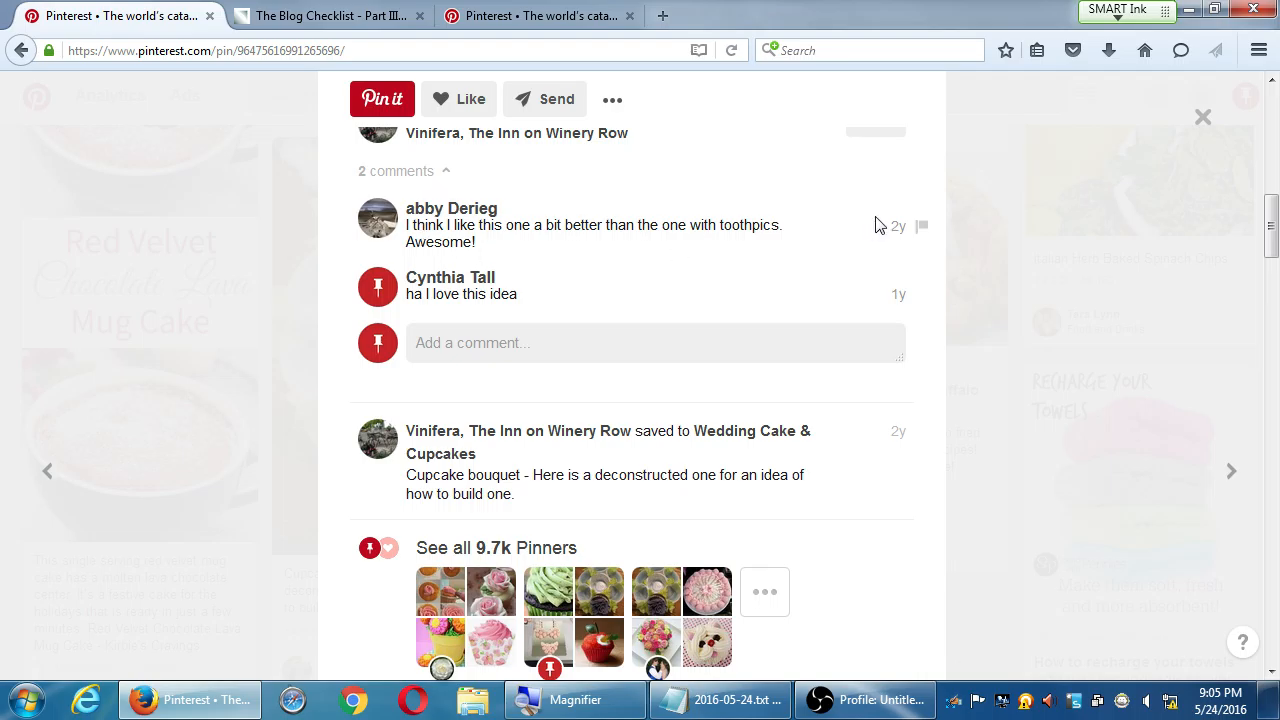
pyautogui.moveTo(898, 314)
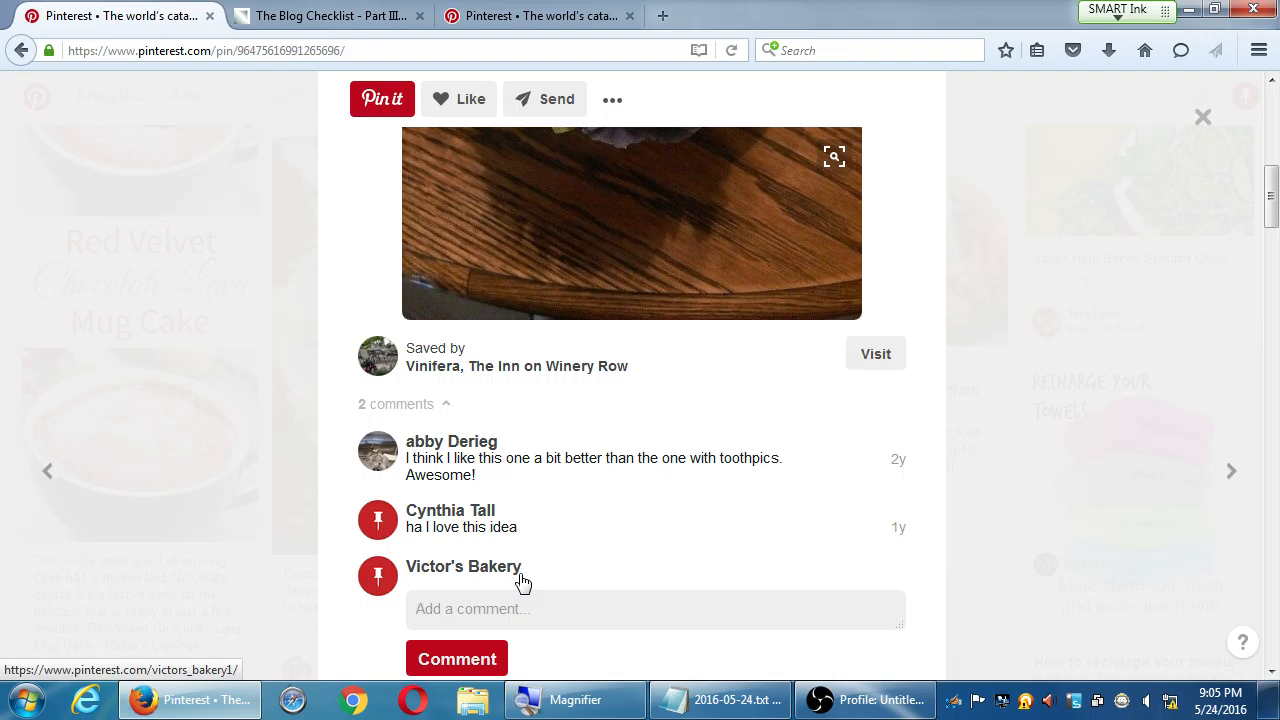
pyautogui.write('This looks')
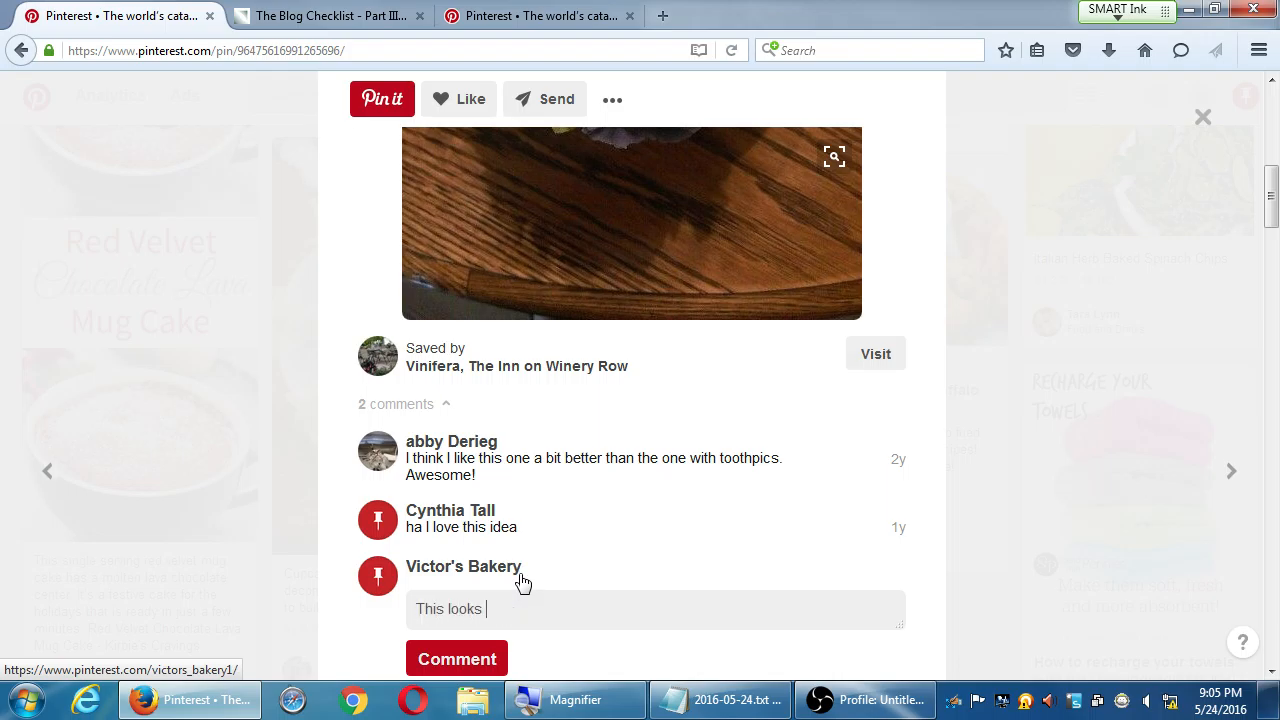
pyautogui.write('so tasty,')
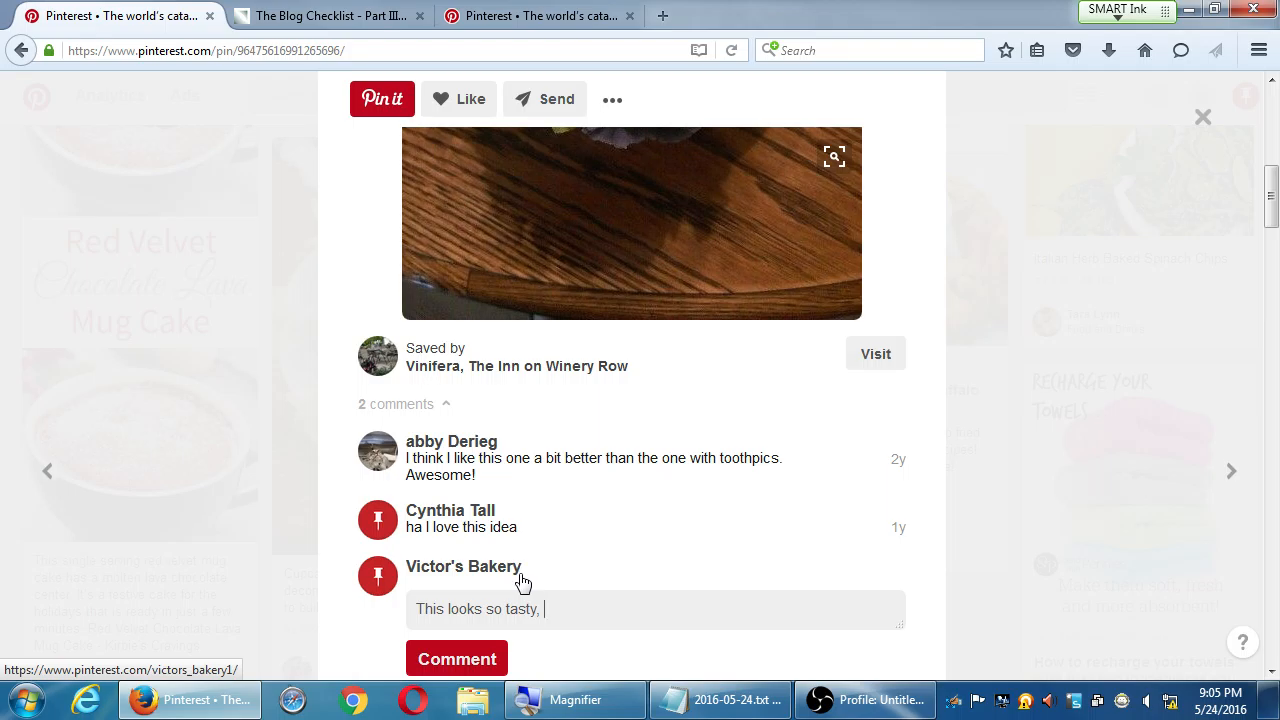
pyautogui.write('=e')
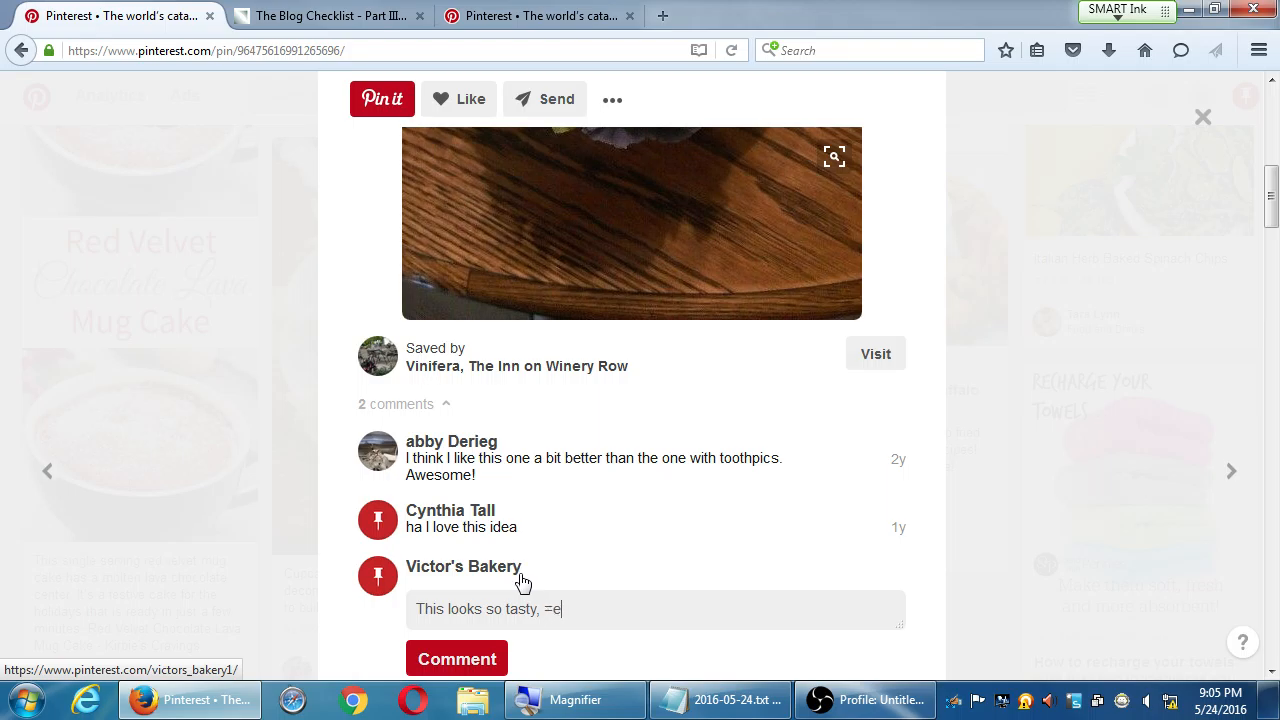
pyautogui.write('perfr')
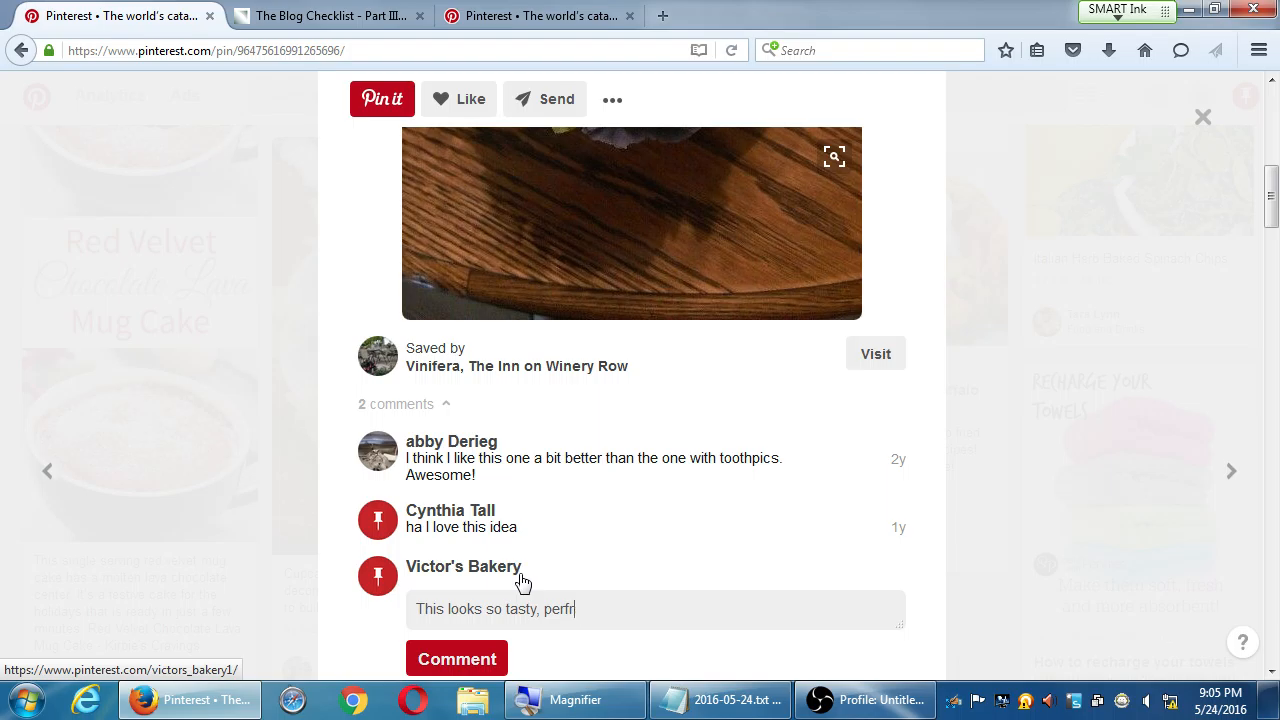
pyautogui.write('ect')
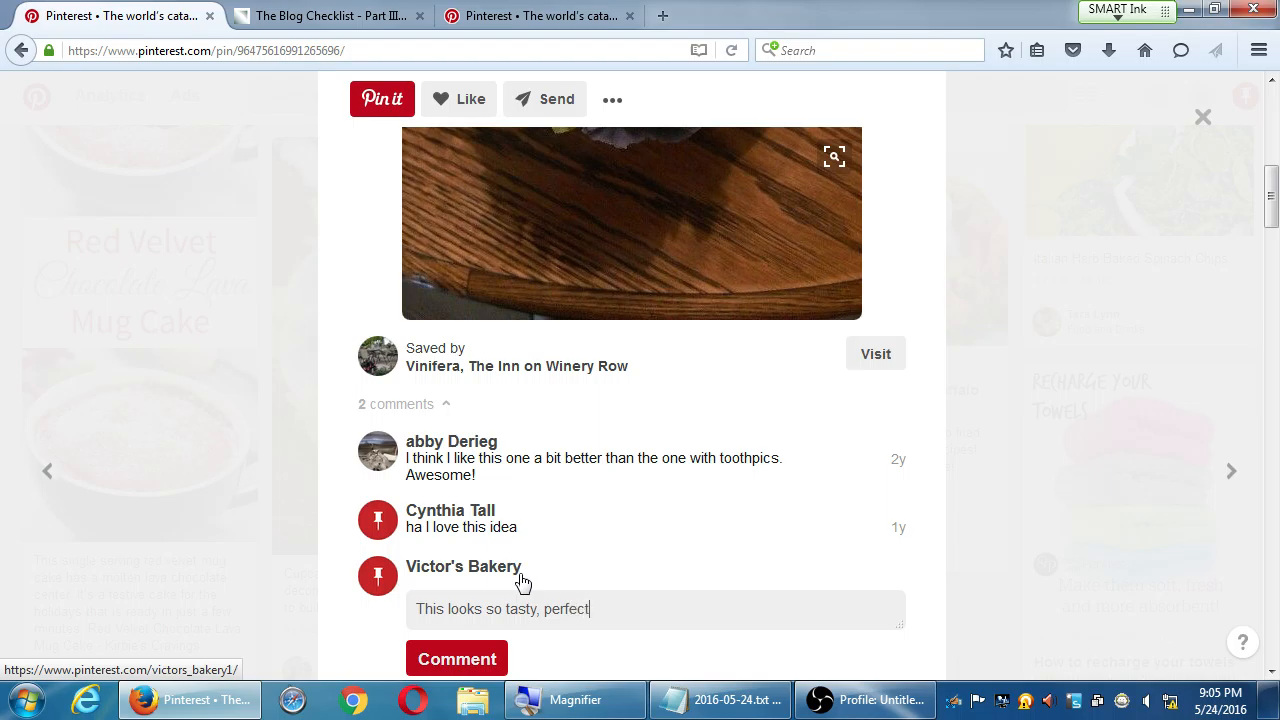
pyautogui.write('for')
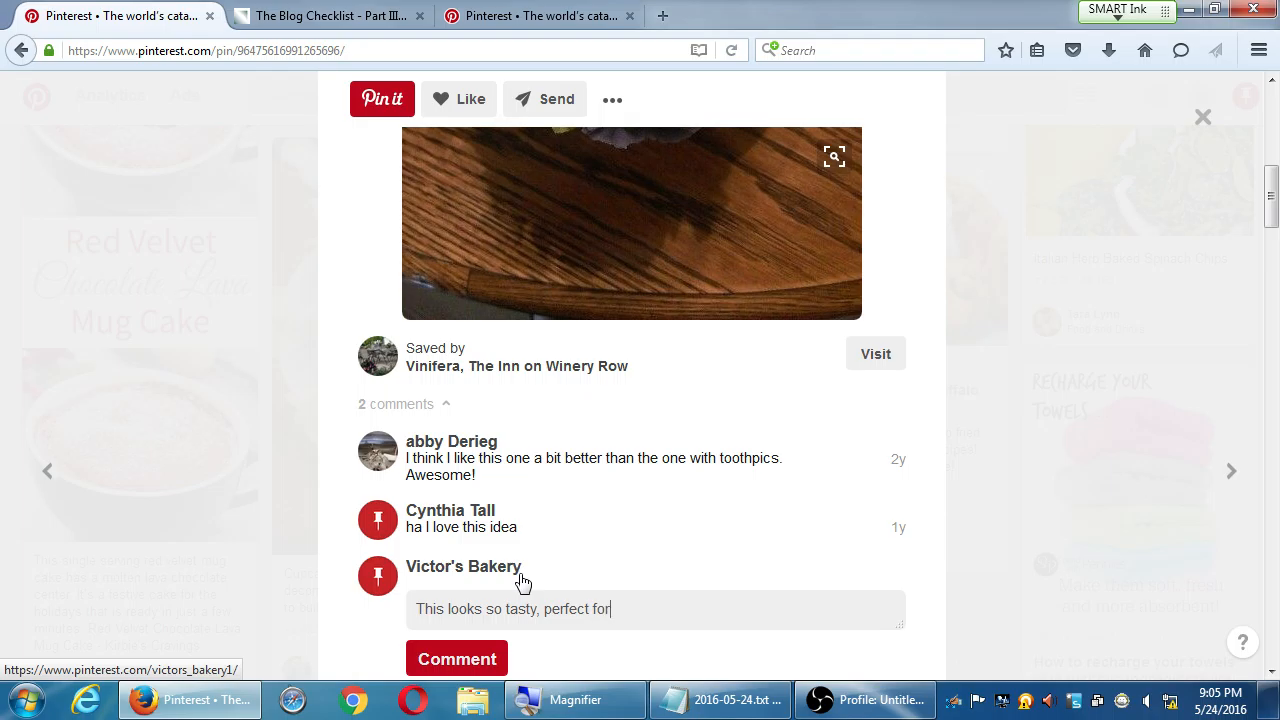
pyautogui.write('brunch.')
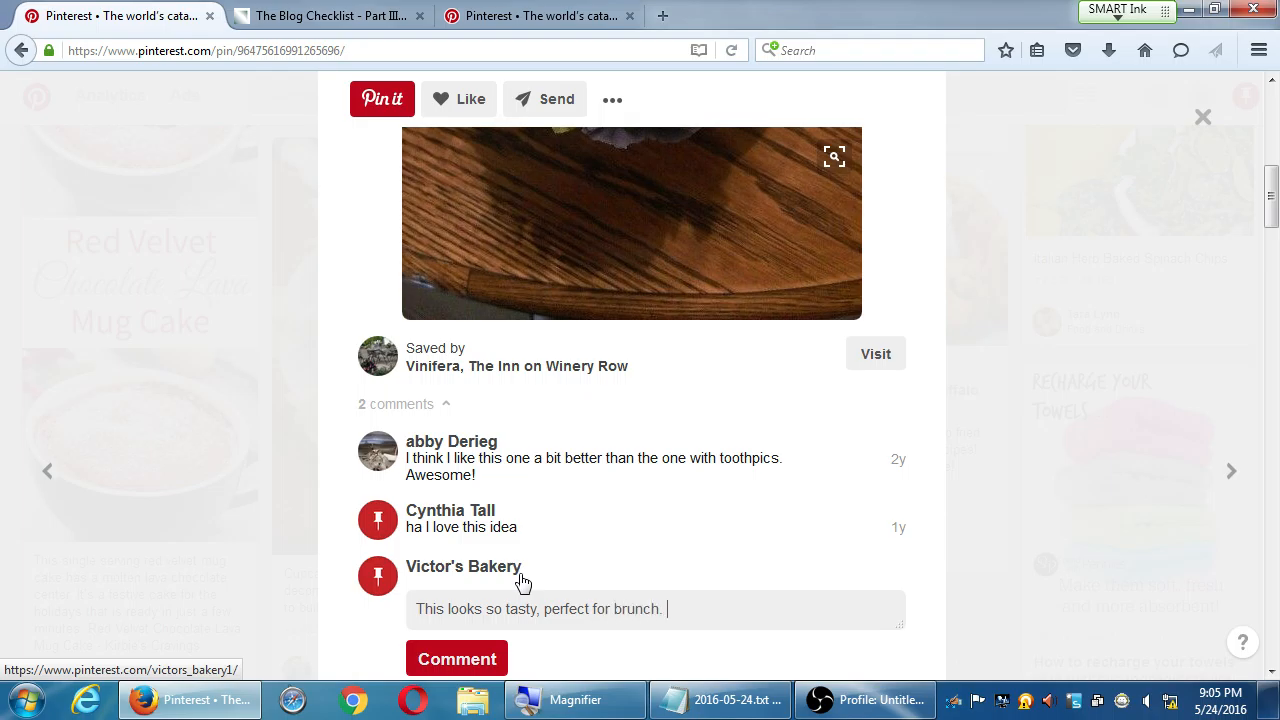
pyautogui.click(457, 658)
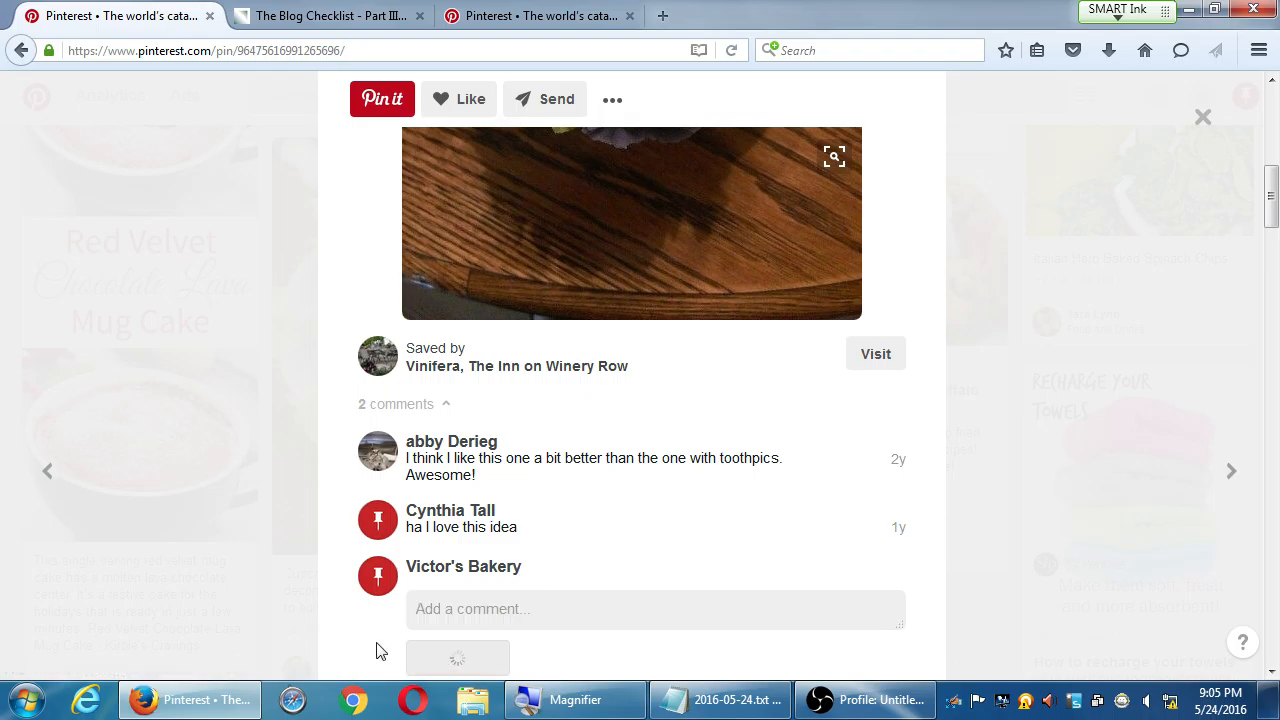
pyautogui.click(457, 658)
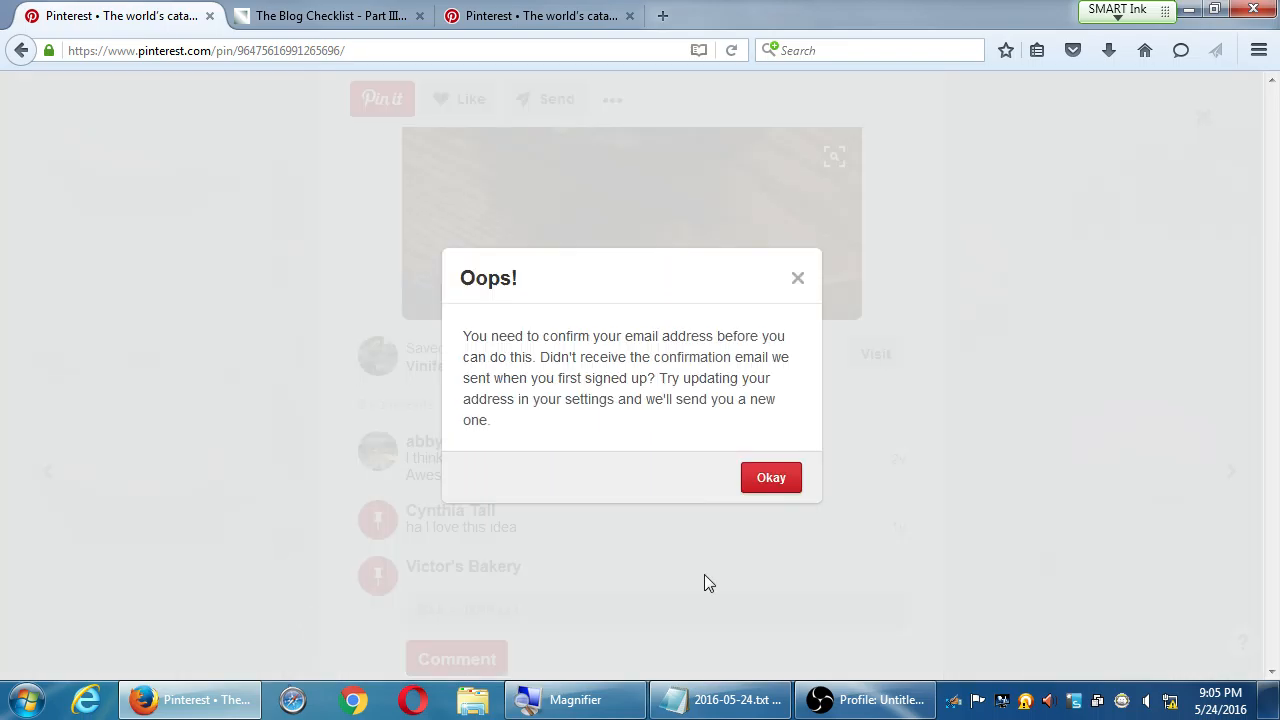
pyautogui.moveTo(600, 393)
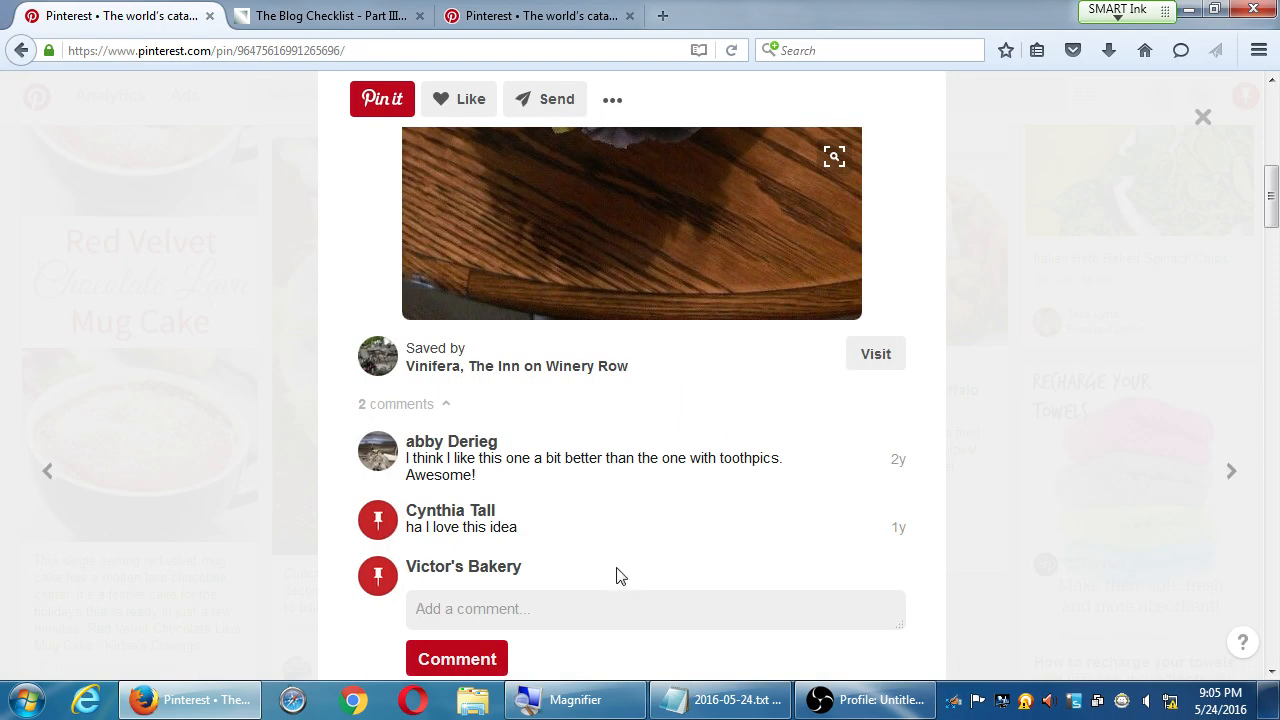
pyautogui.click(600, 608)
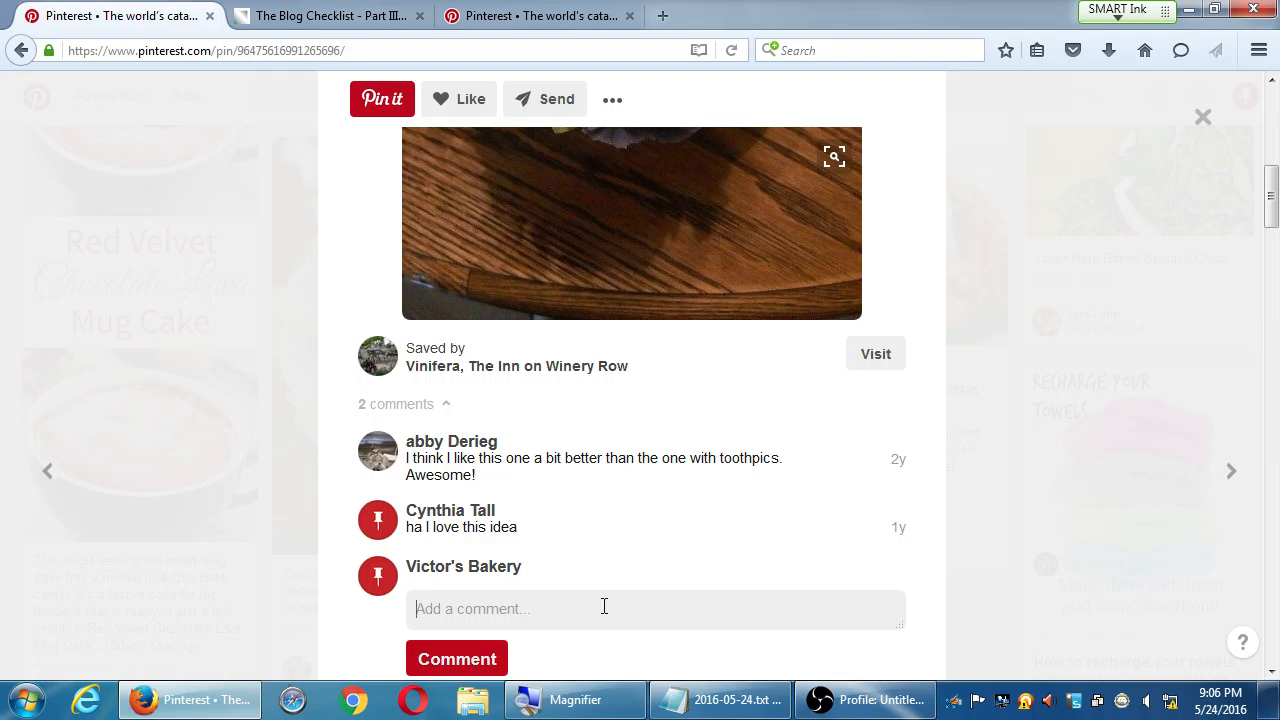
pyautogui.moveTo(449, 387)
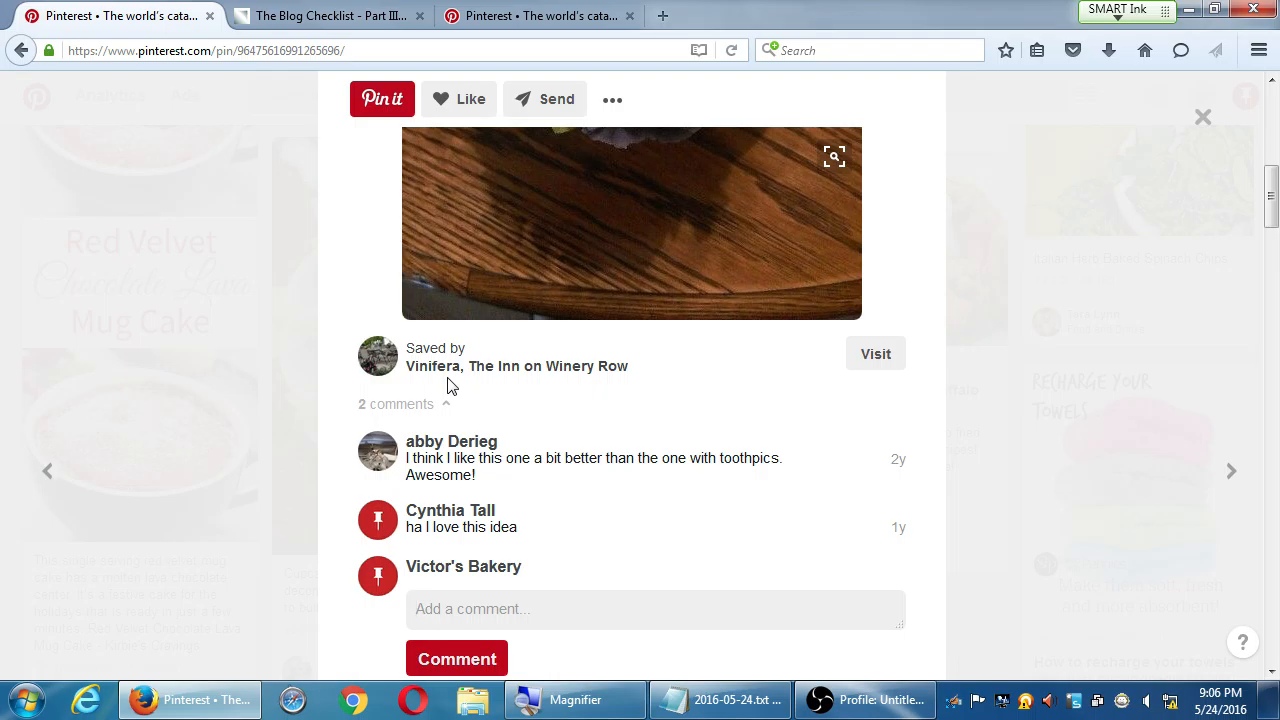
pyautogui.click(470, 608)
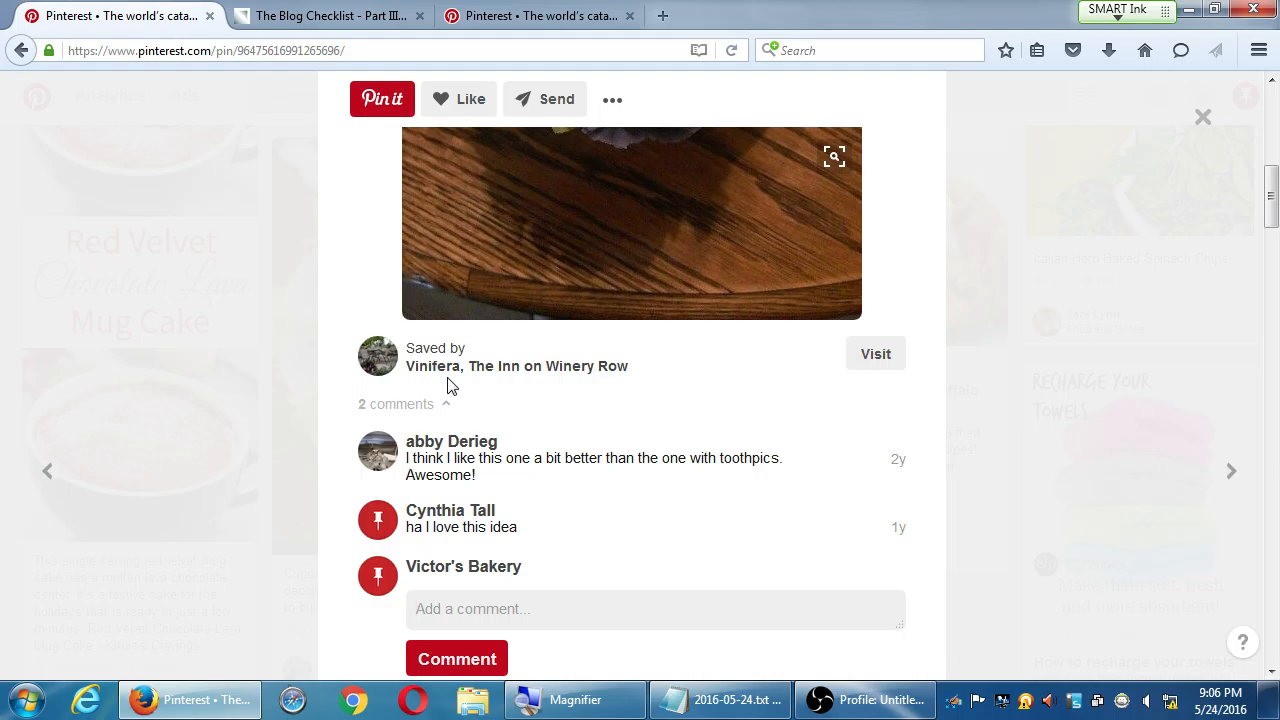
pyautogui.moveTo(518, 567)
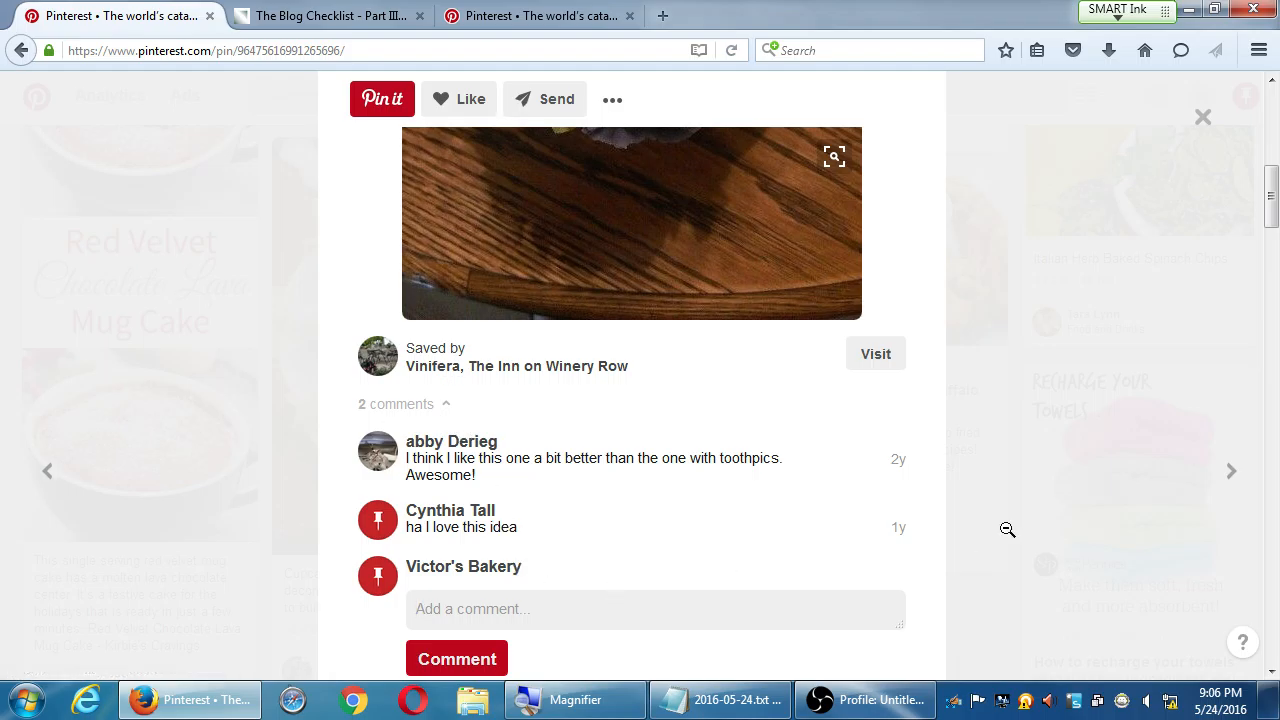
# - Close the open pin and scroll through the alternative baking methods results
pyautogui.click(20, 50)
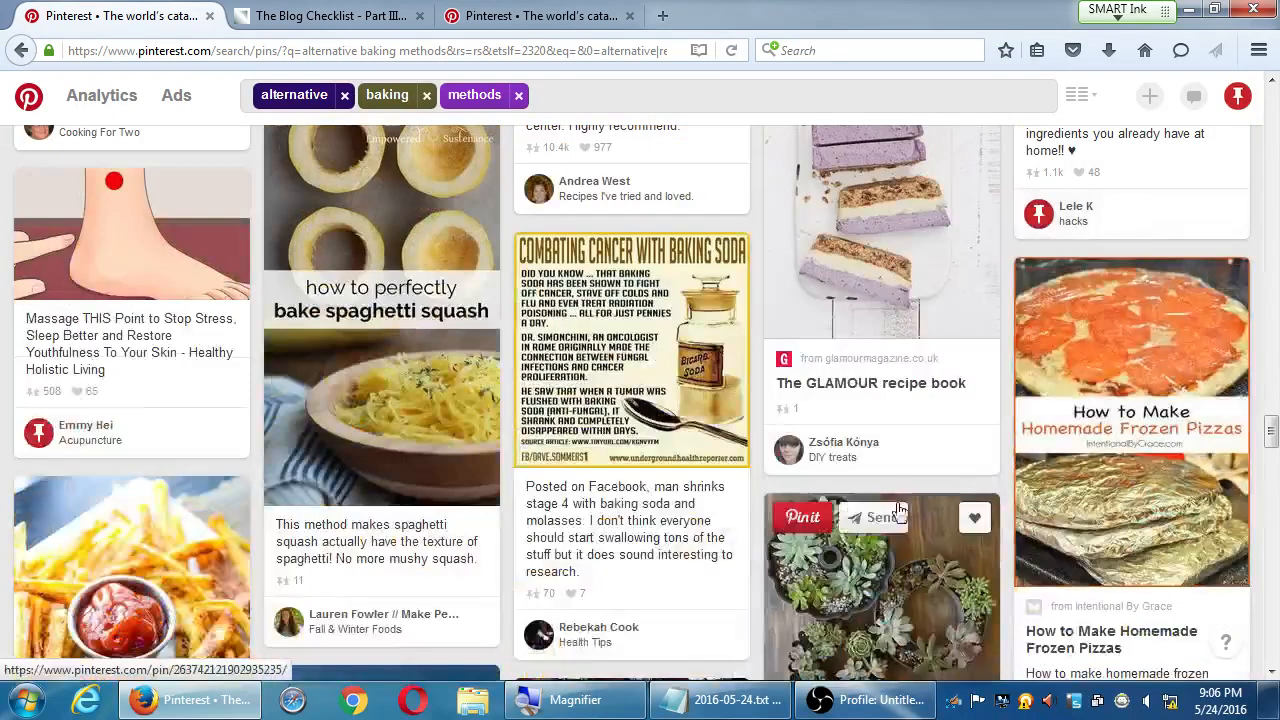
pyautogui.scroll(-3)
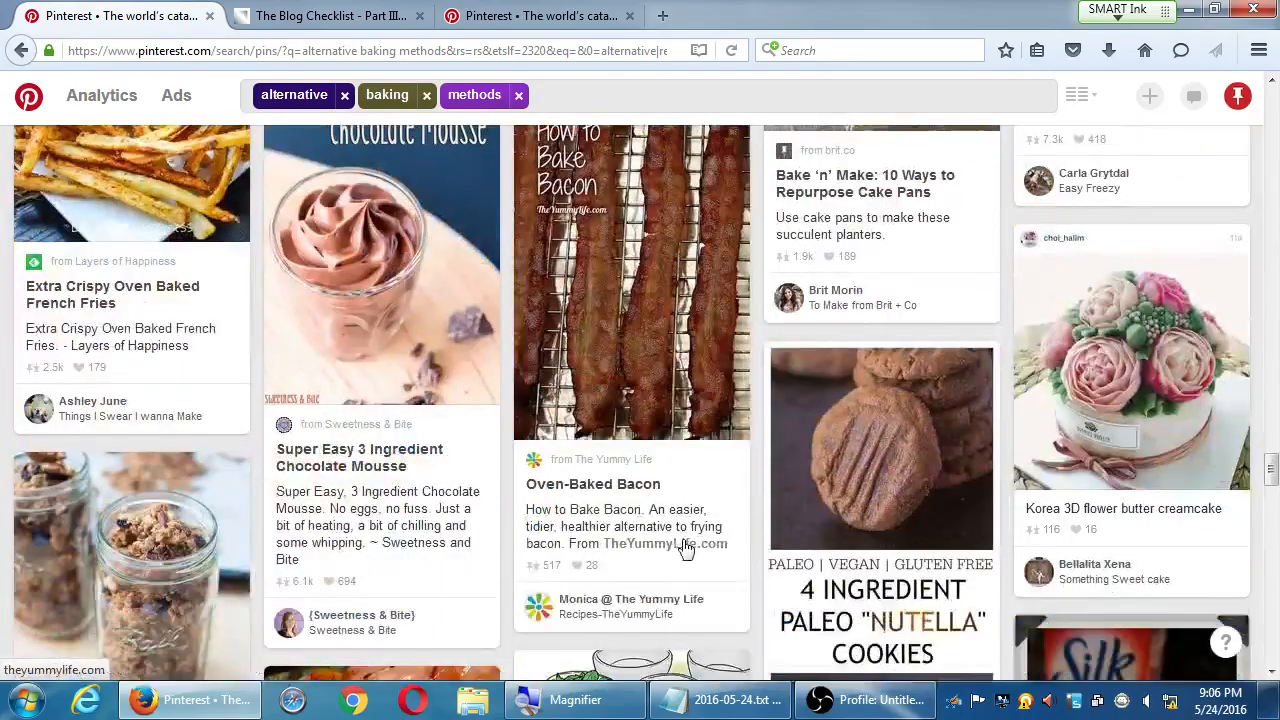
pyautogui.scroll(-3)
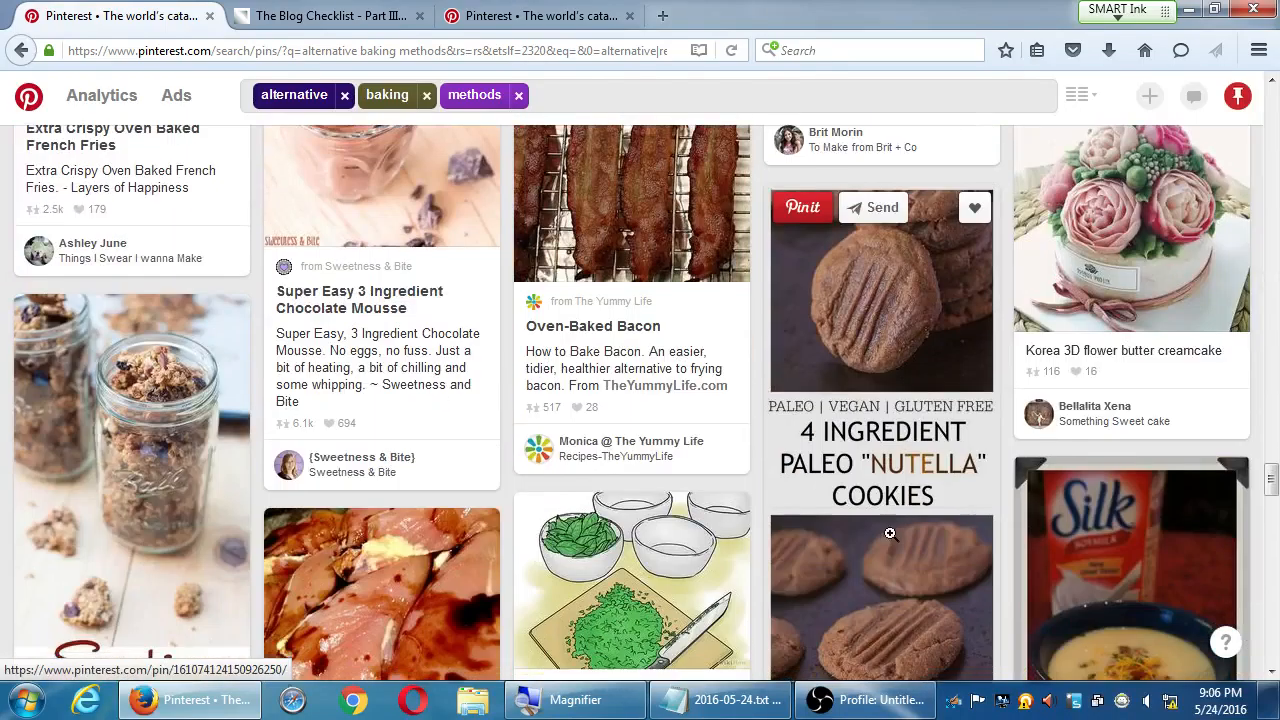
pyautogui.moveTo(866, 487)
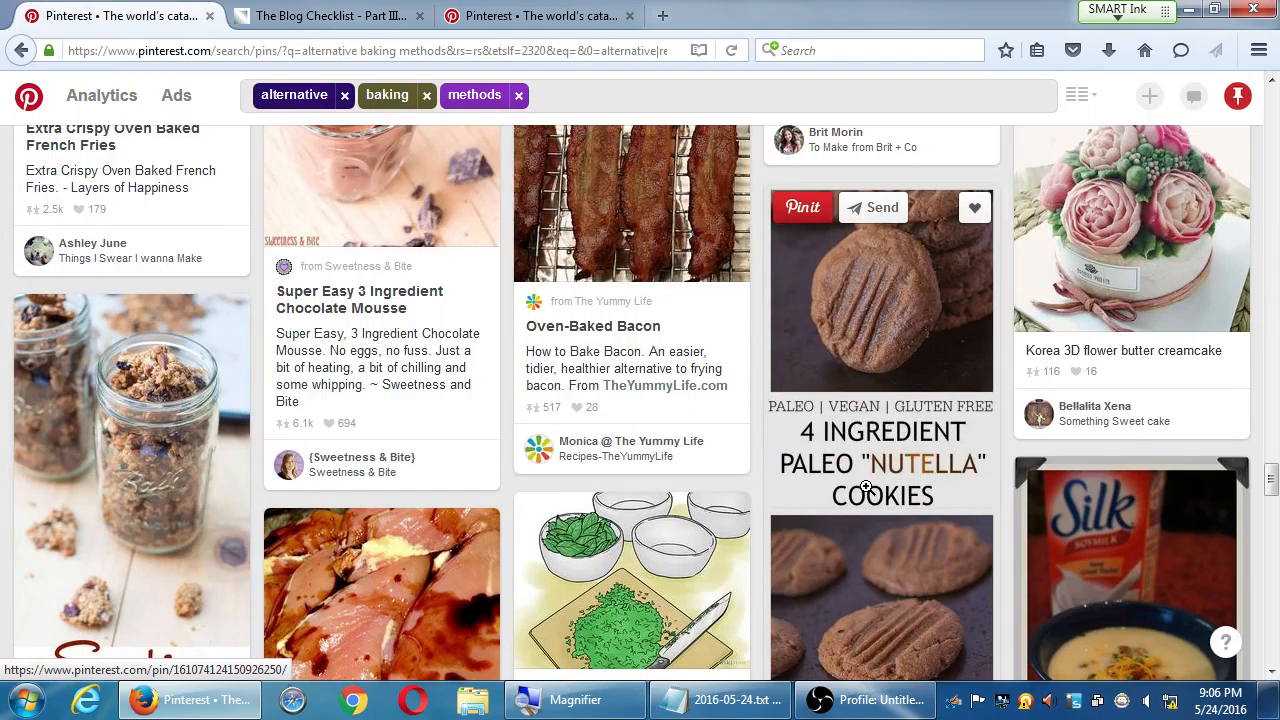
pyautogui.scroll(-3)
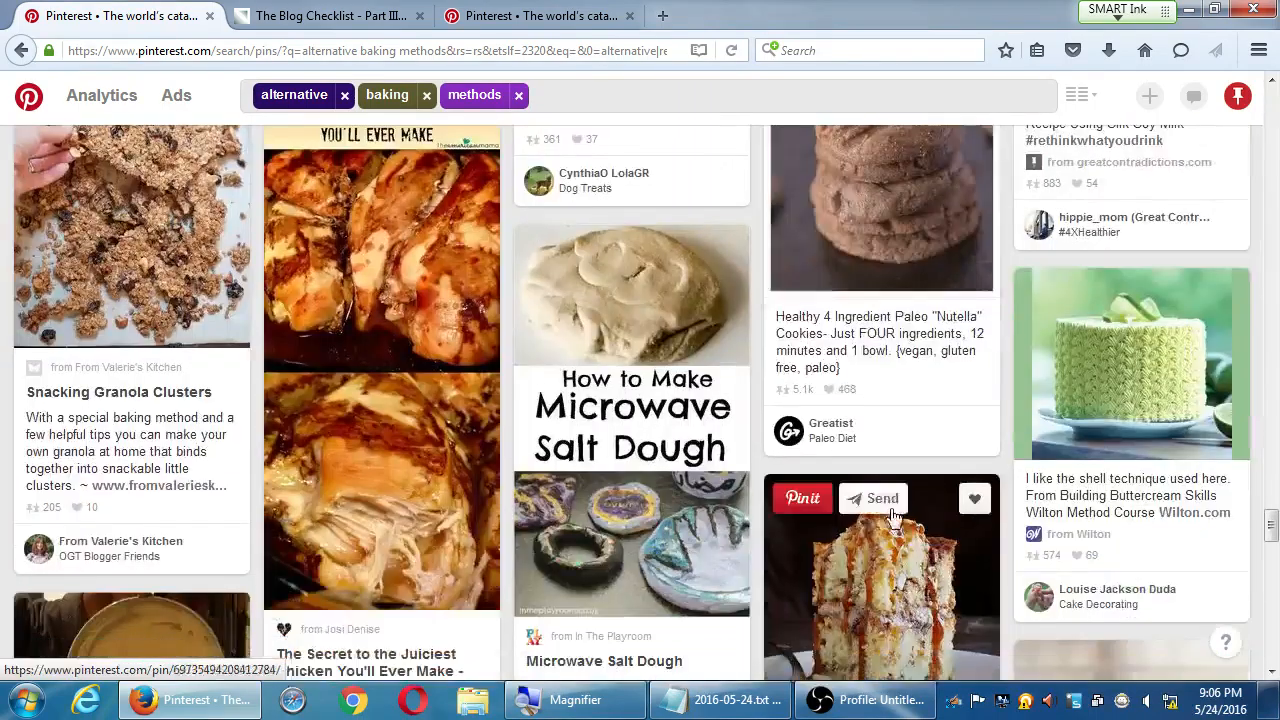
# - Look through the 4 Ingredient Paleo Nutella Cookies pin, then close it back to results
pyautogui.click(881, 210)
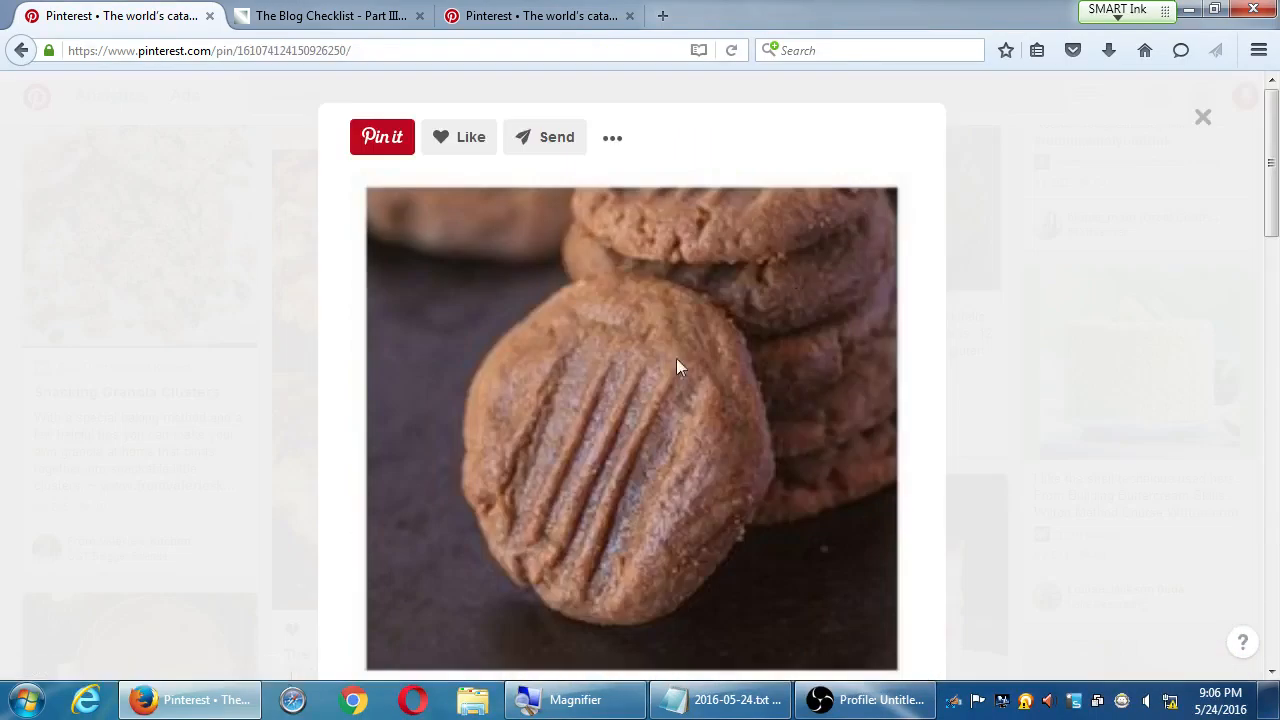
pyautogui.scroll(-3)
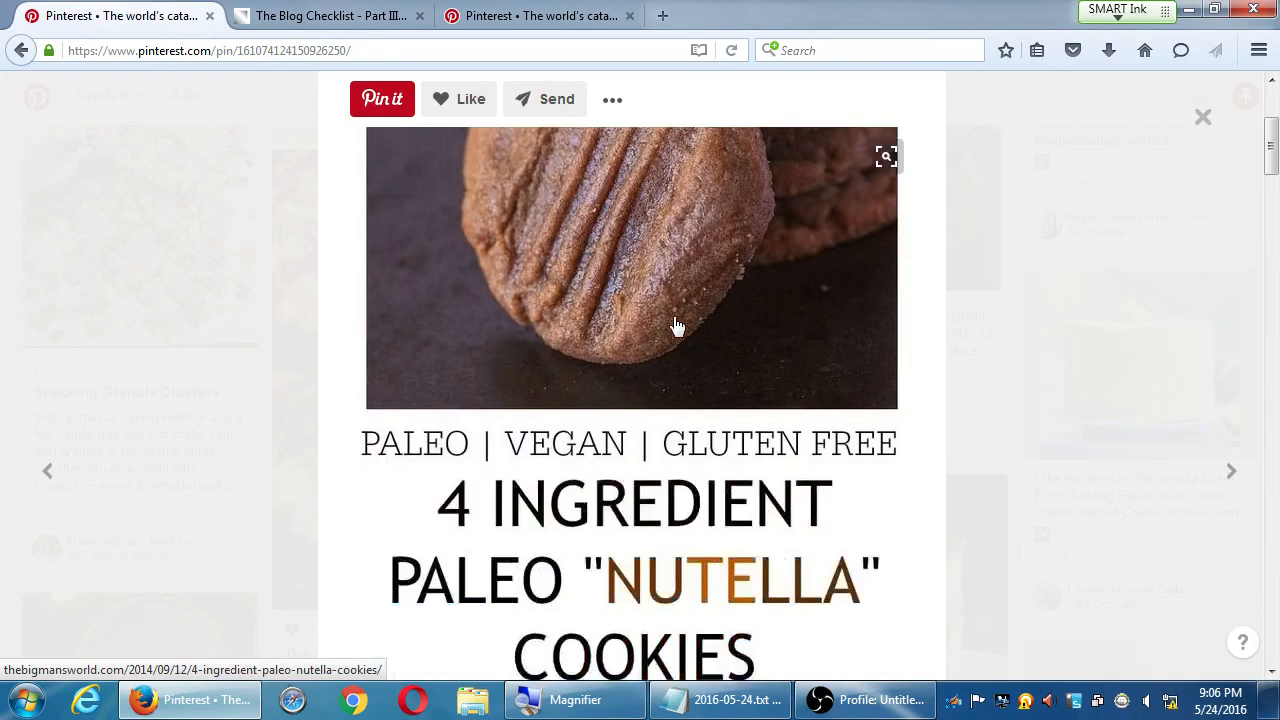
pyautogui.scroll(-3)
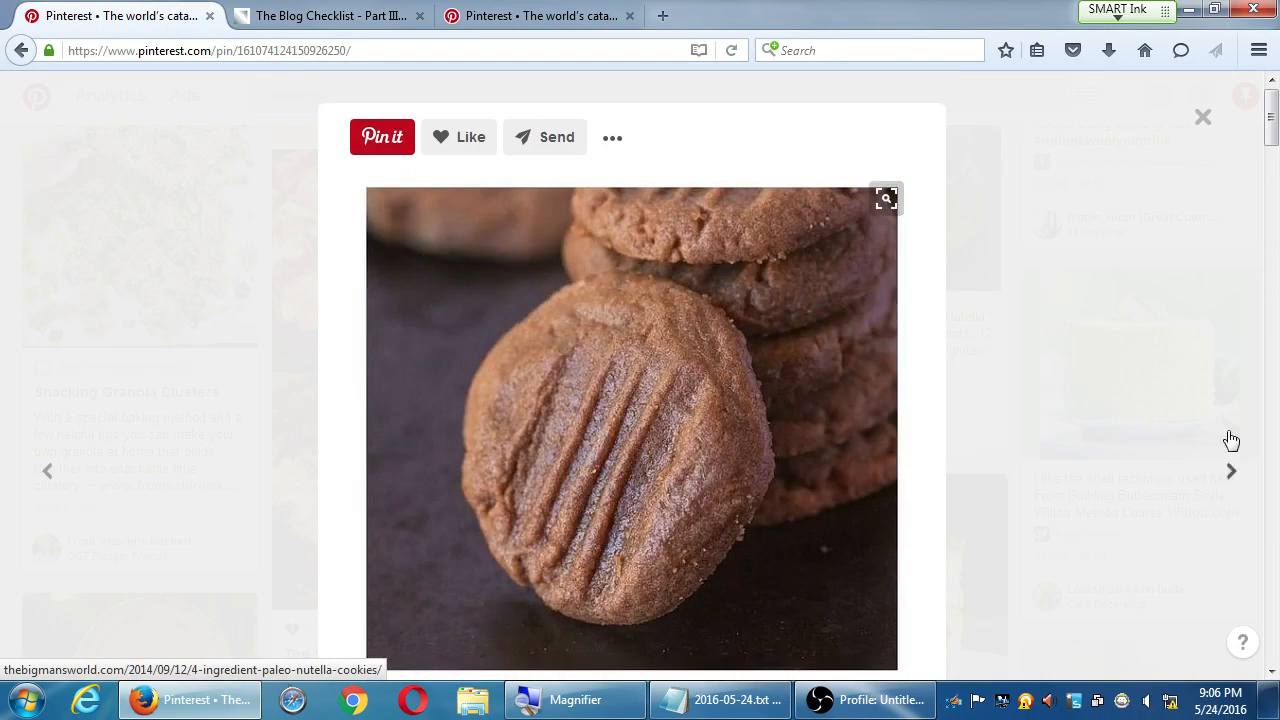
pyautogui.click(1203, 116)
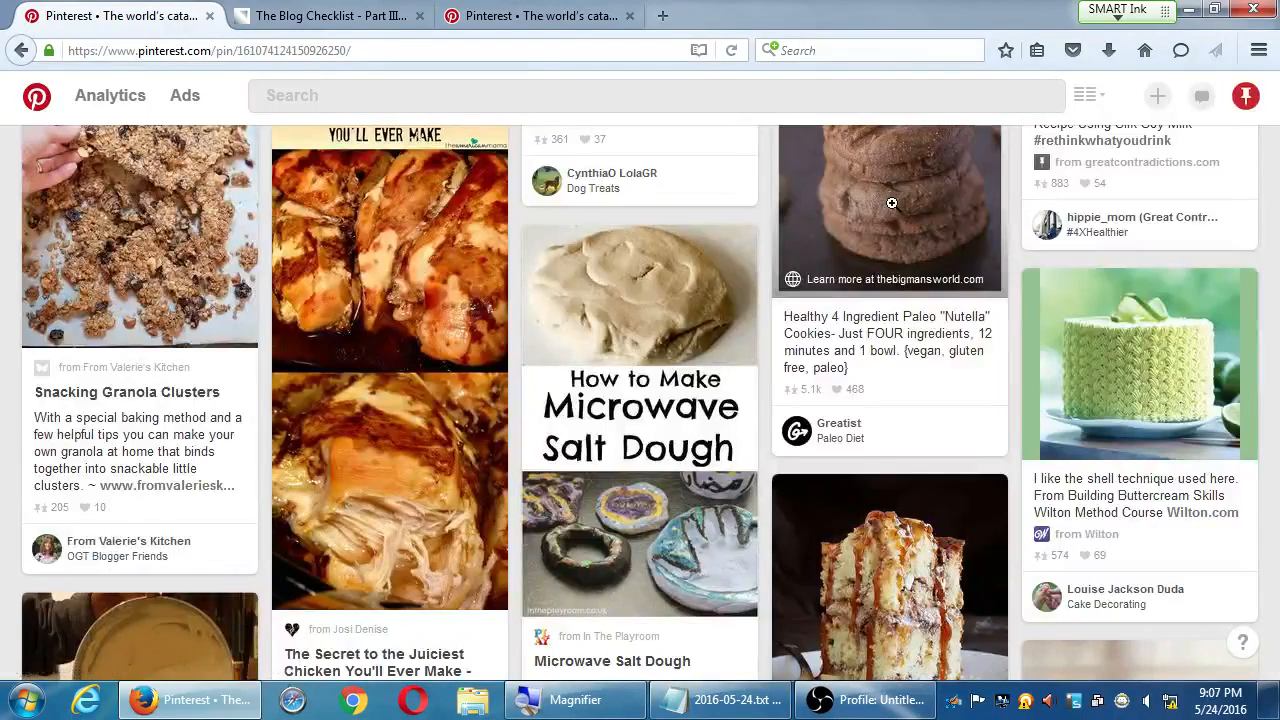
pyautogui.click(889, 204)
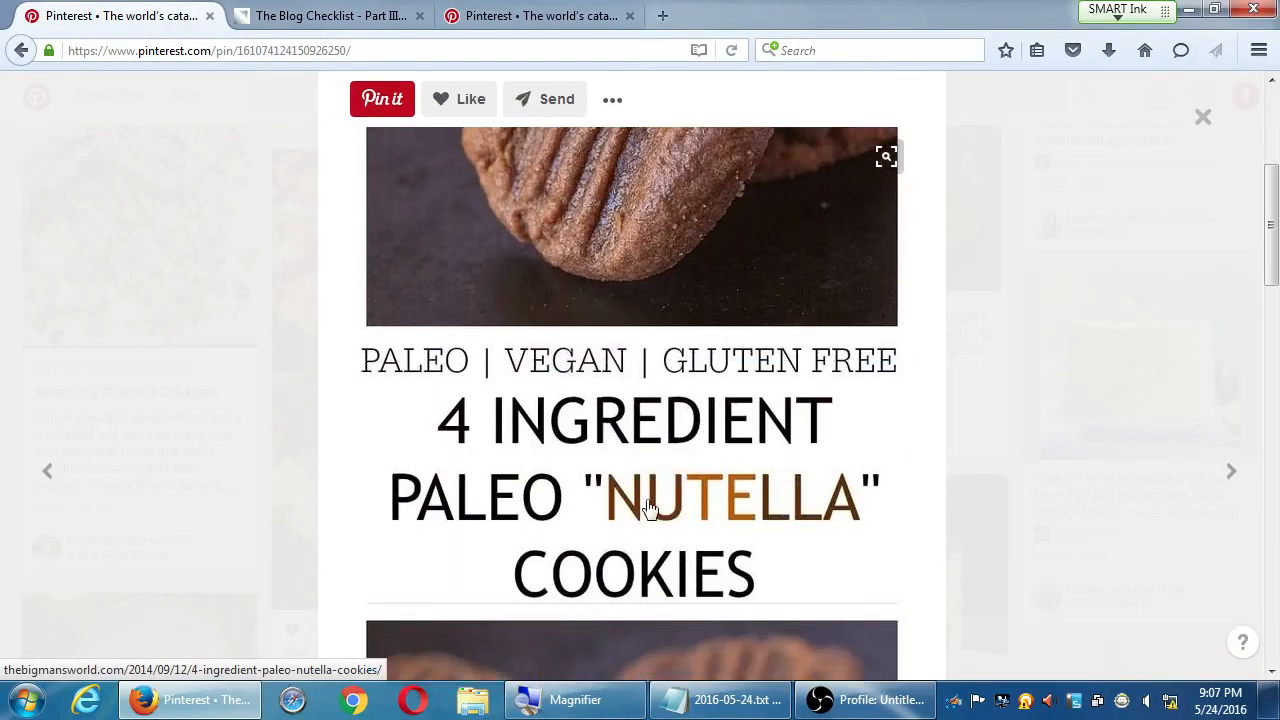
pyautogui.scroll(-3)
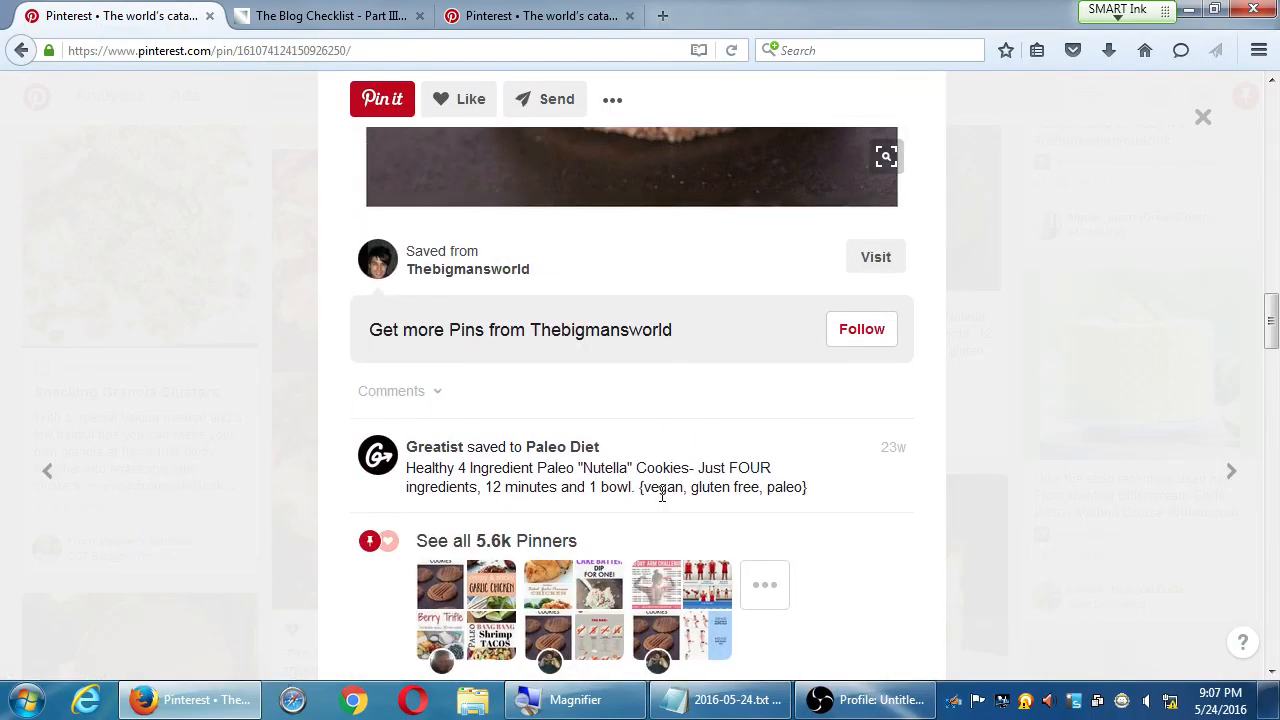
pyautogui.moveTo(638, 389)
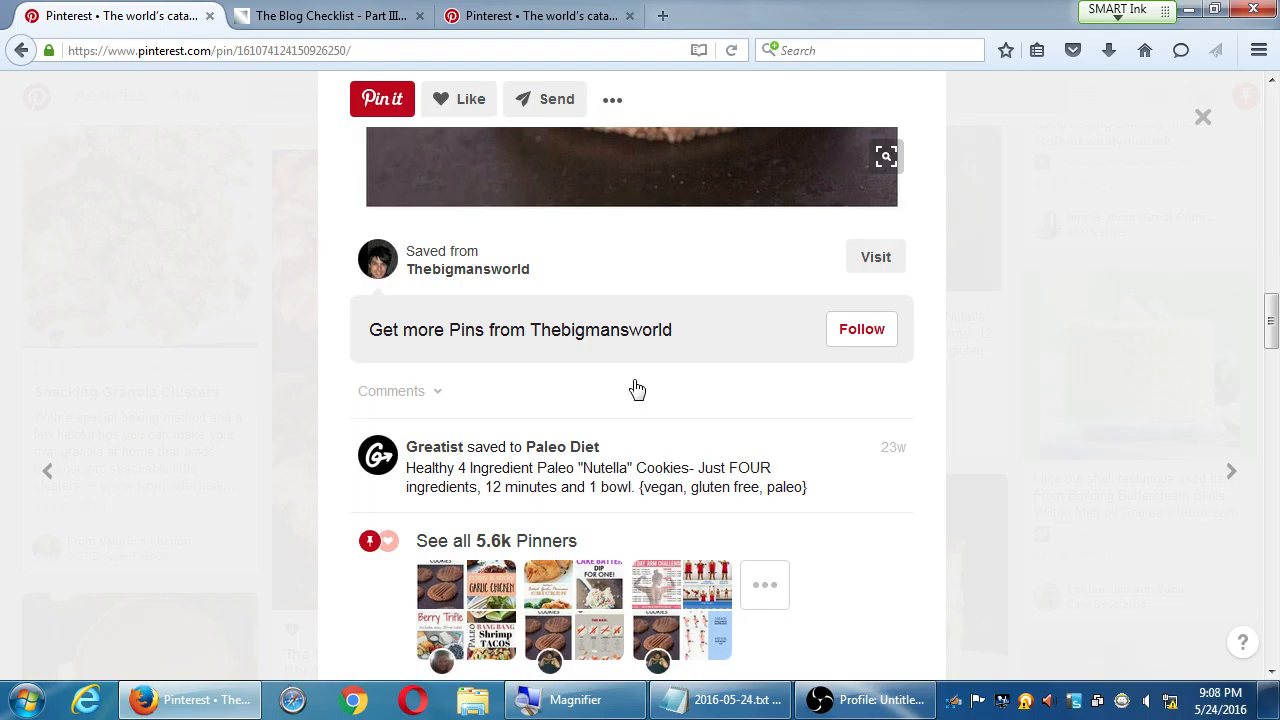
pyautogui.moveTo(1018, 301)
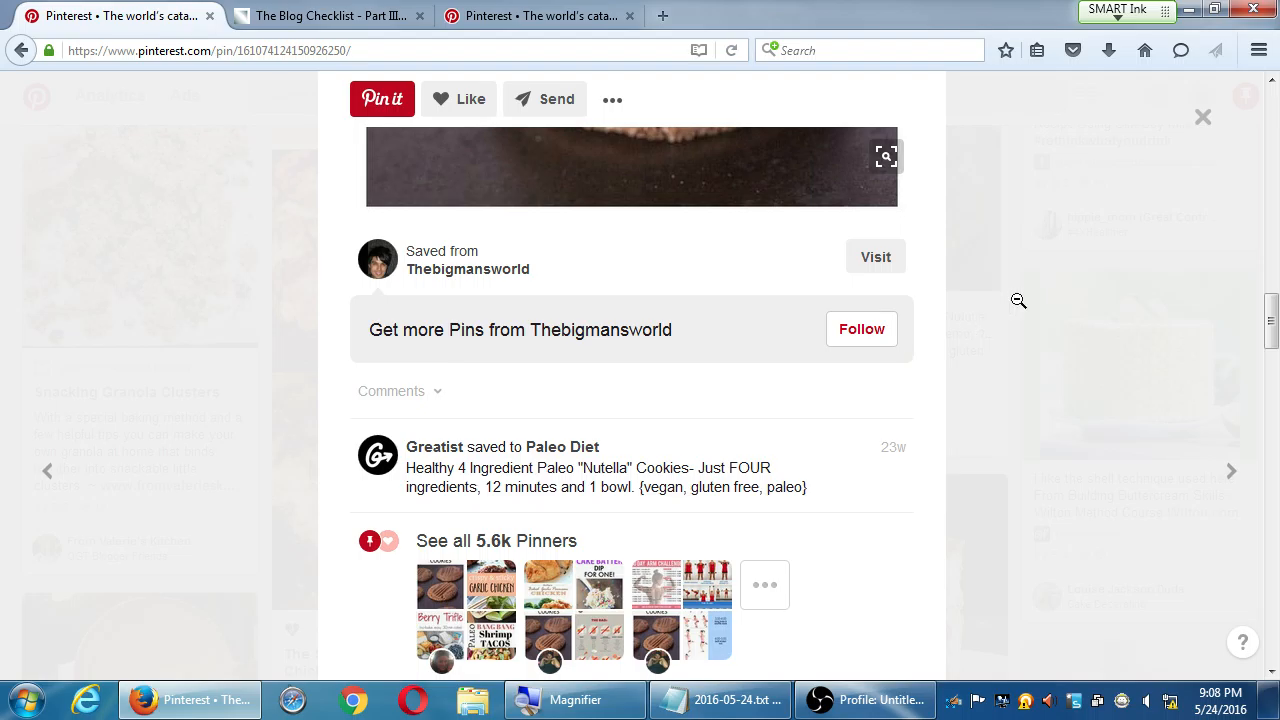
pyautogui.moveTo(1031, 278)
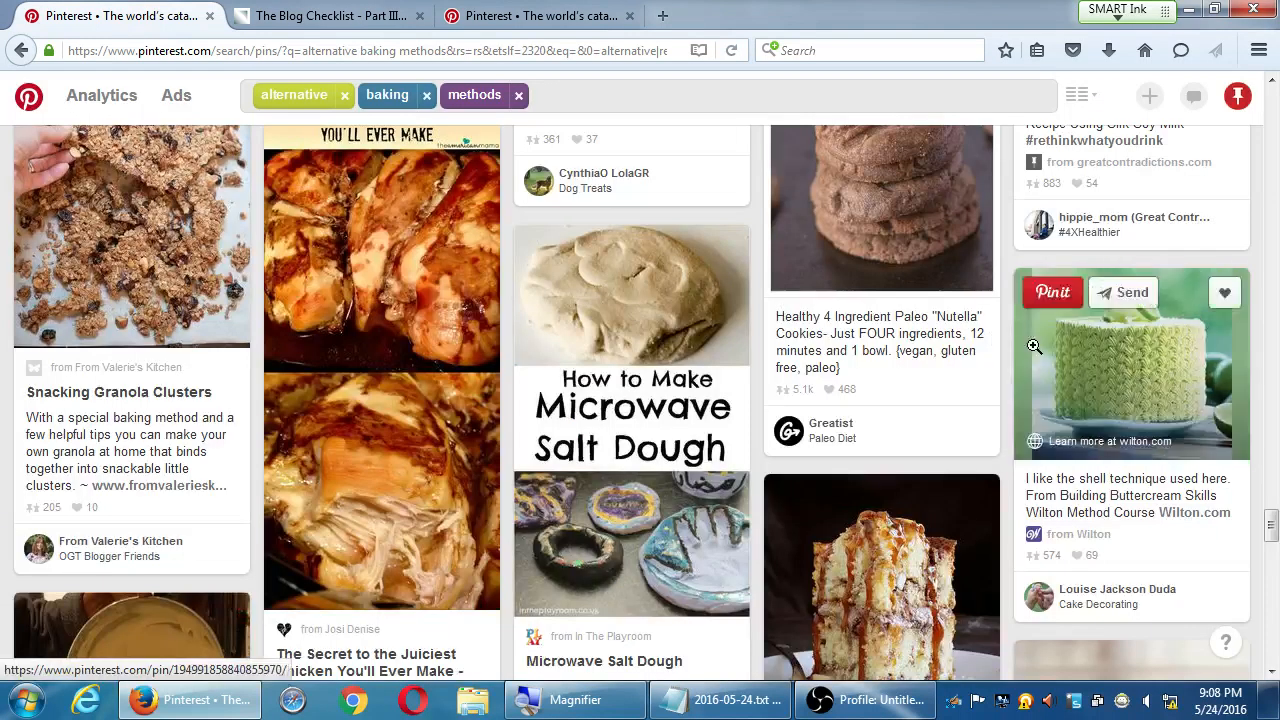
# - Open the cupcake bouquet pin and view its image at full size
pyautogui.click(630, 300)
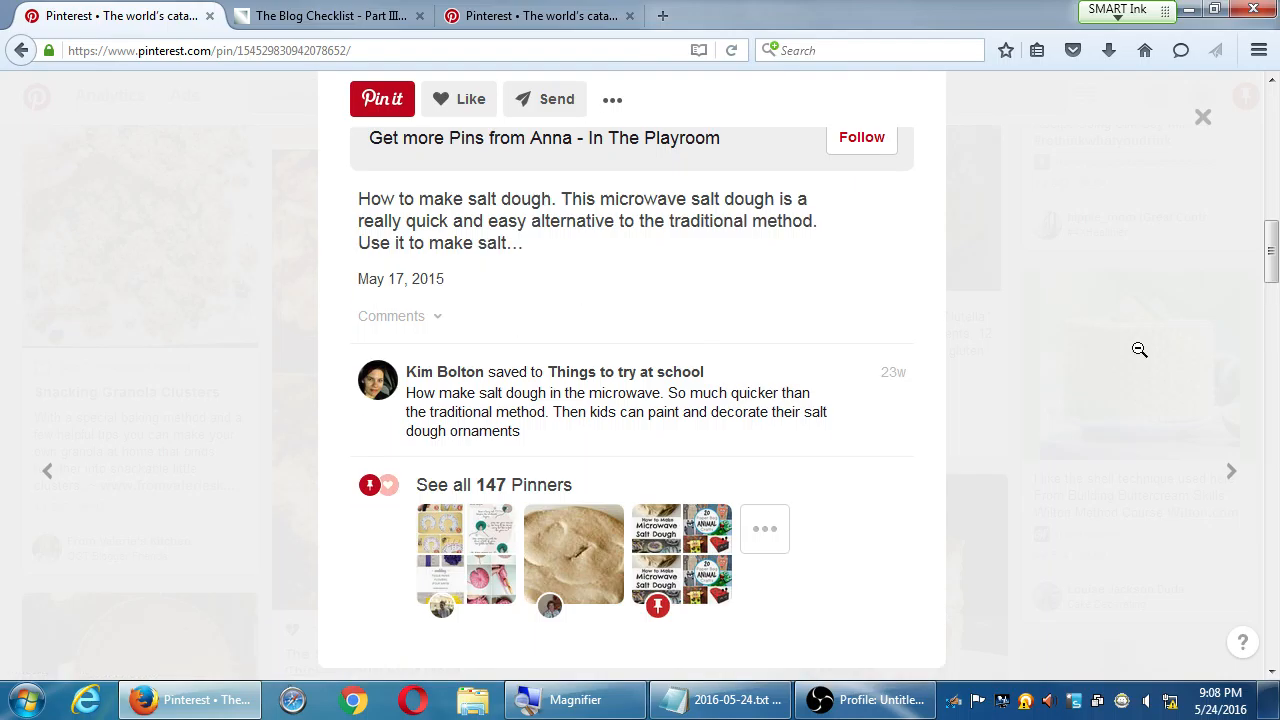
pyautogui.click(398, 316)
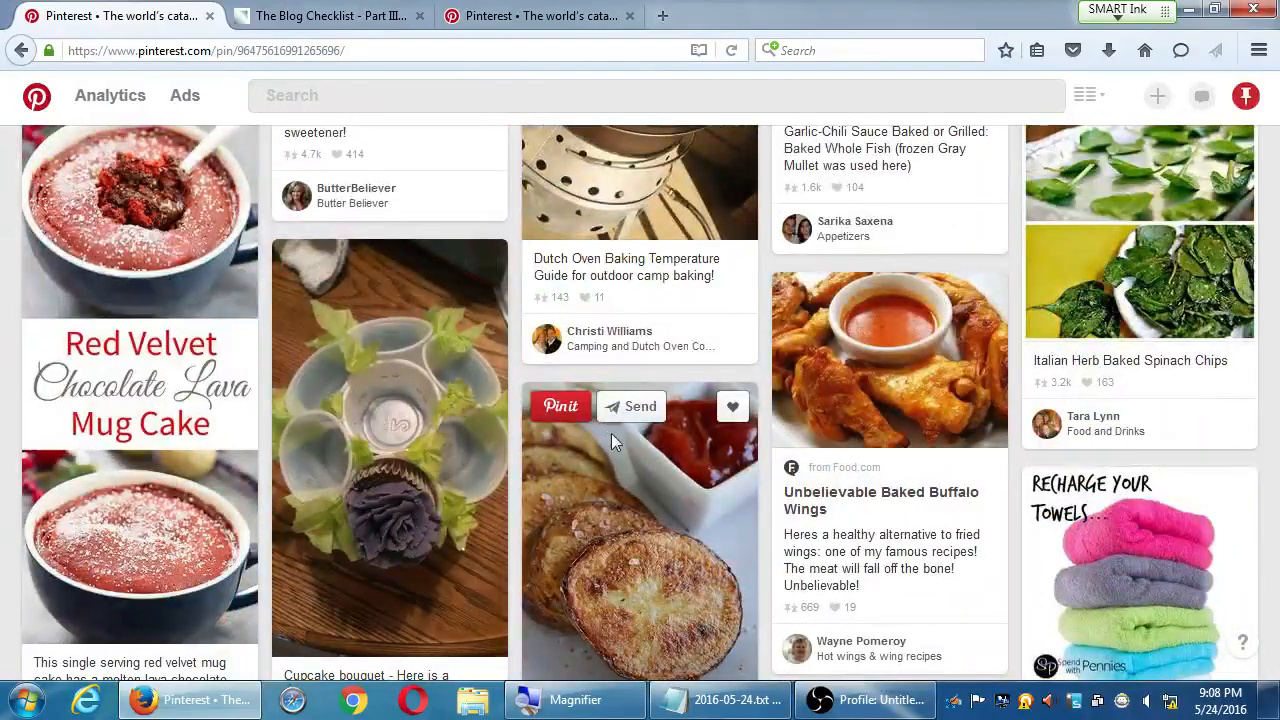
pyautogui.click(390, 450)
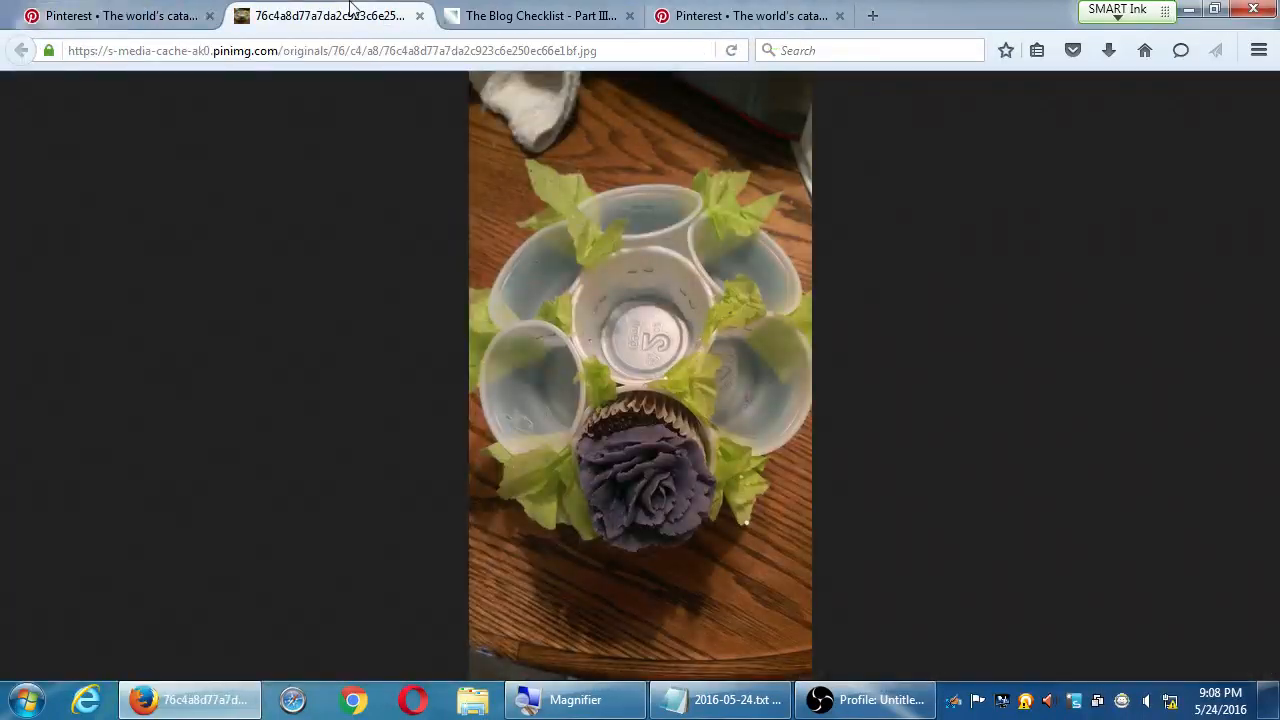
pyautogui.click(22, 50)
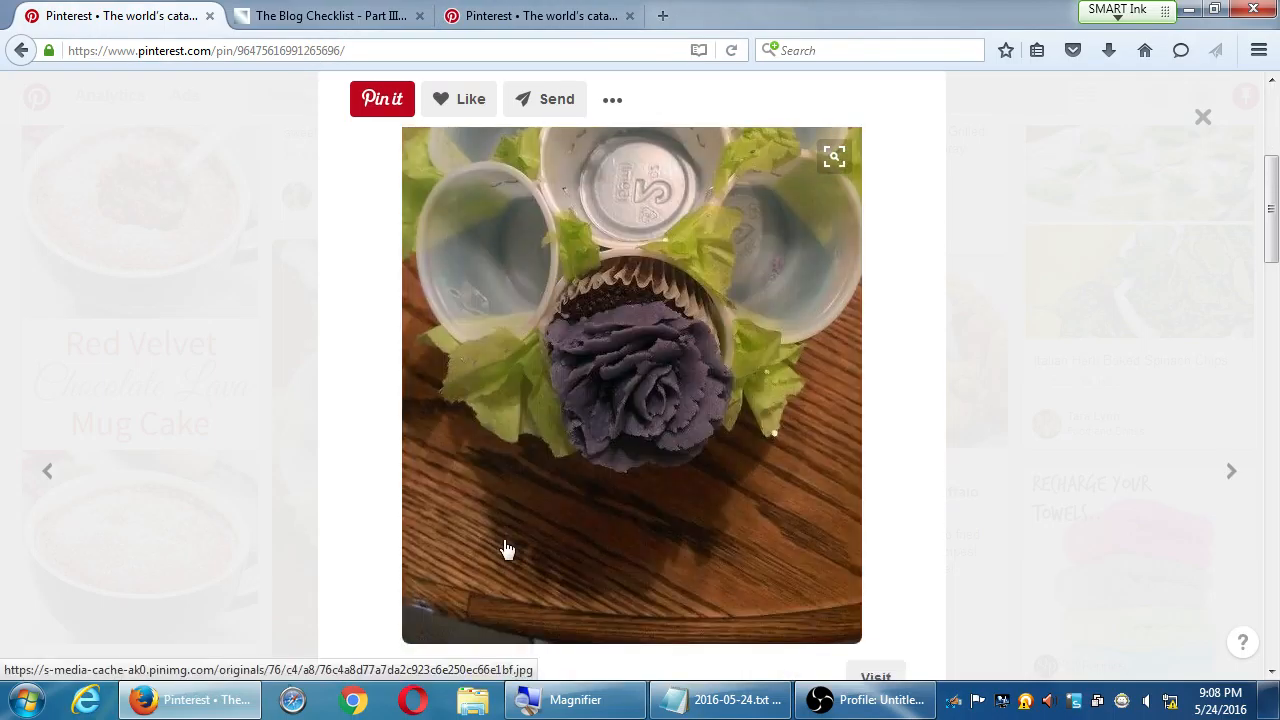
# - Visit the second commenter's profile, then return and expand the pin's two comments again
pyautogui.scroll(-3)
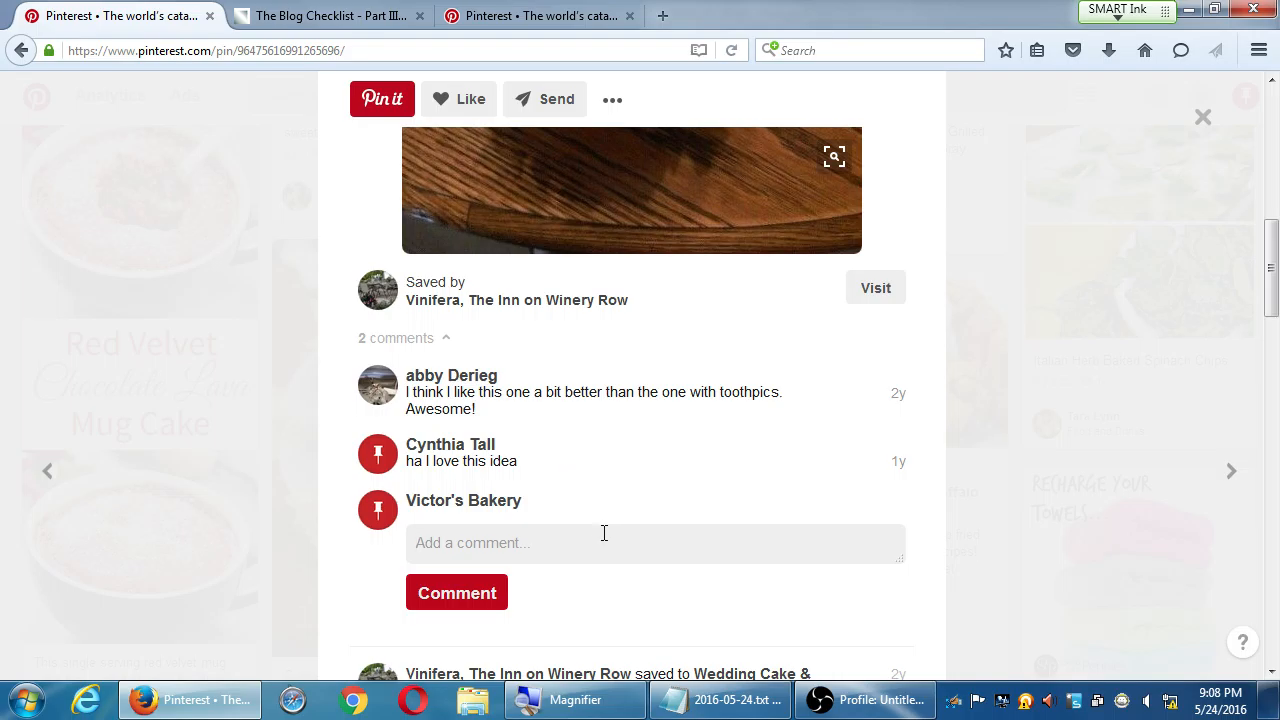
pyautogui.write('@cy')
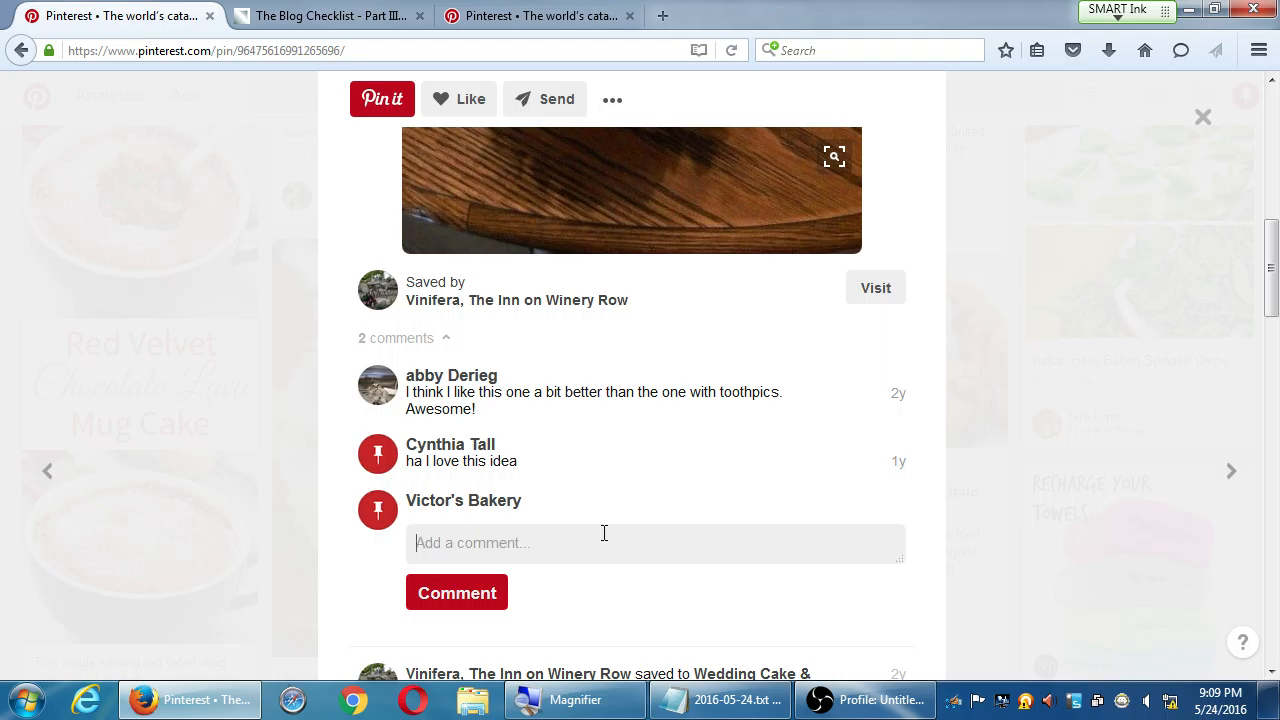
pyautogui.moveTo(450, 444)
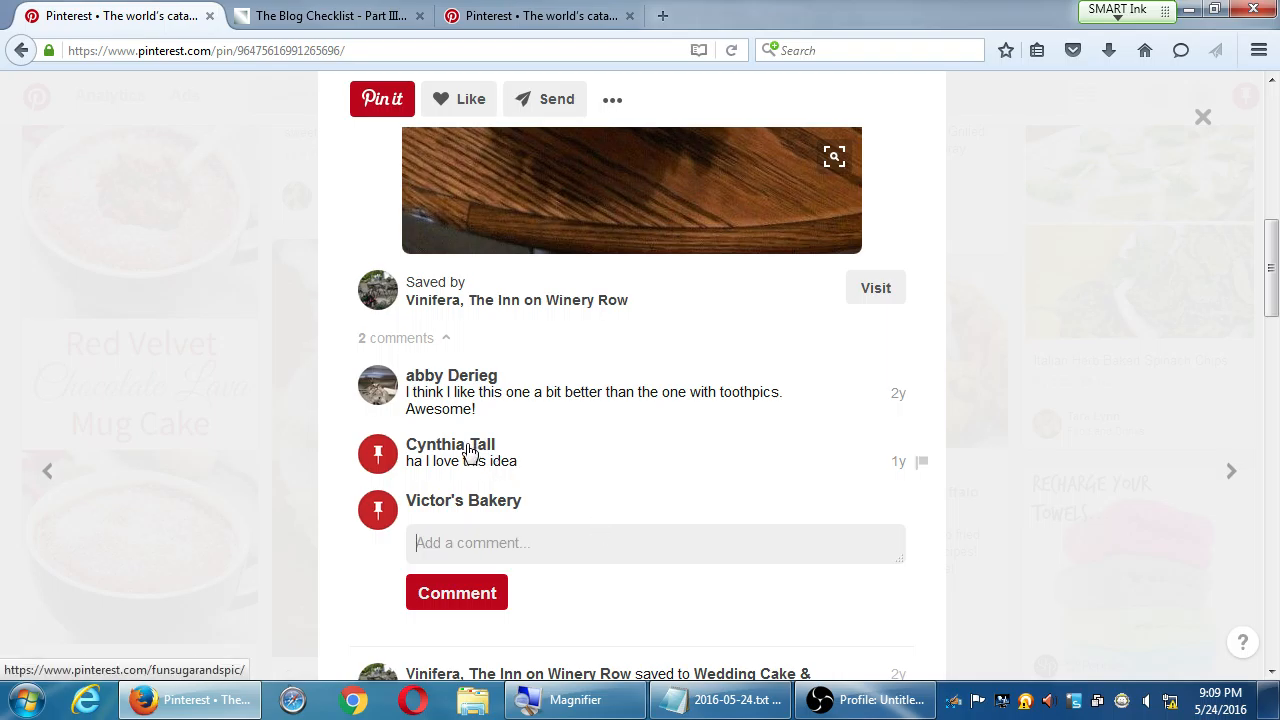
pyautogui.click(450, 444)
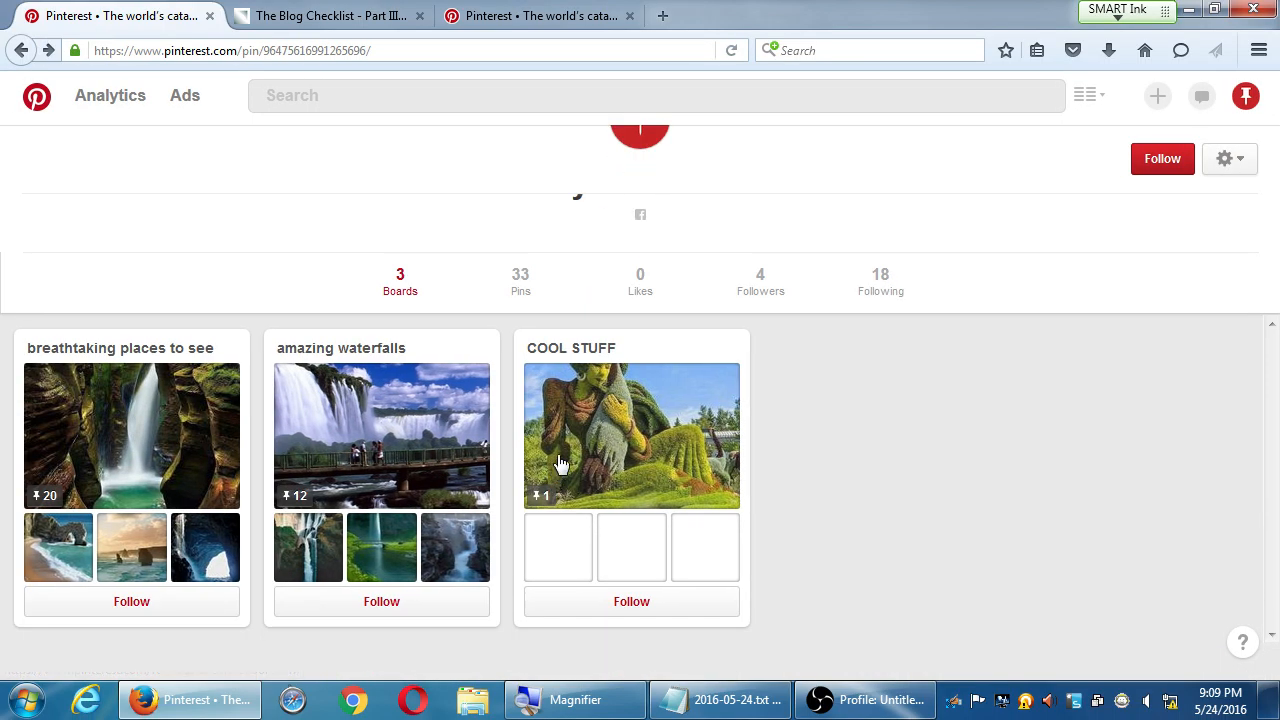
pyautogui.click(631, 435)
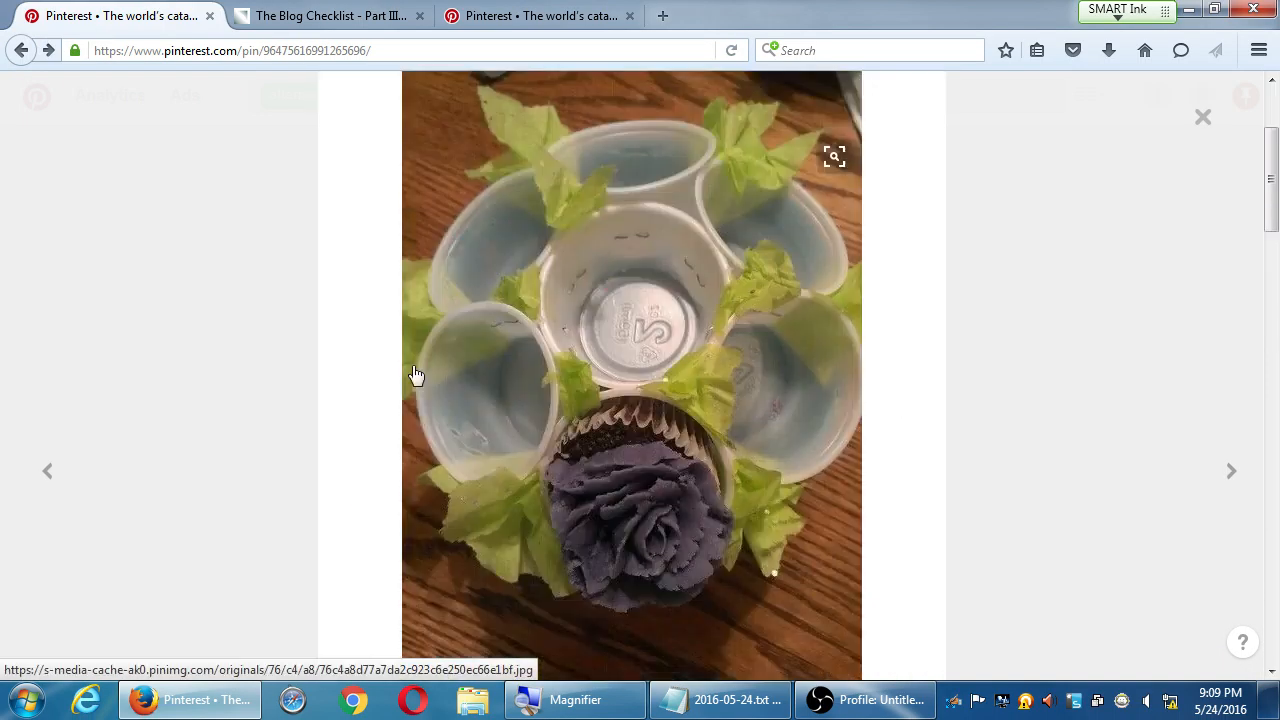
pyautogui.scroll(-3)
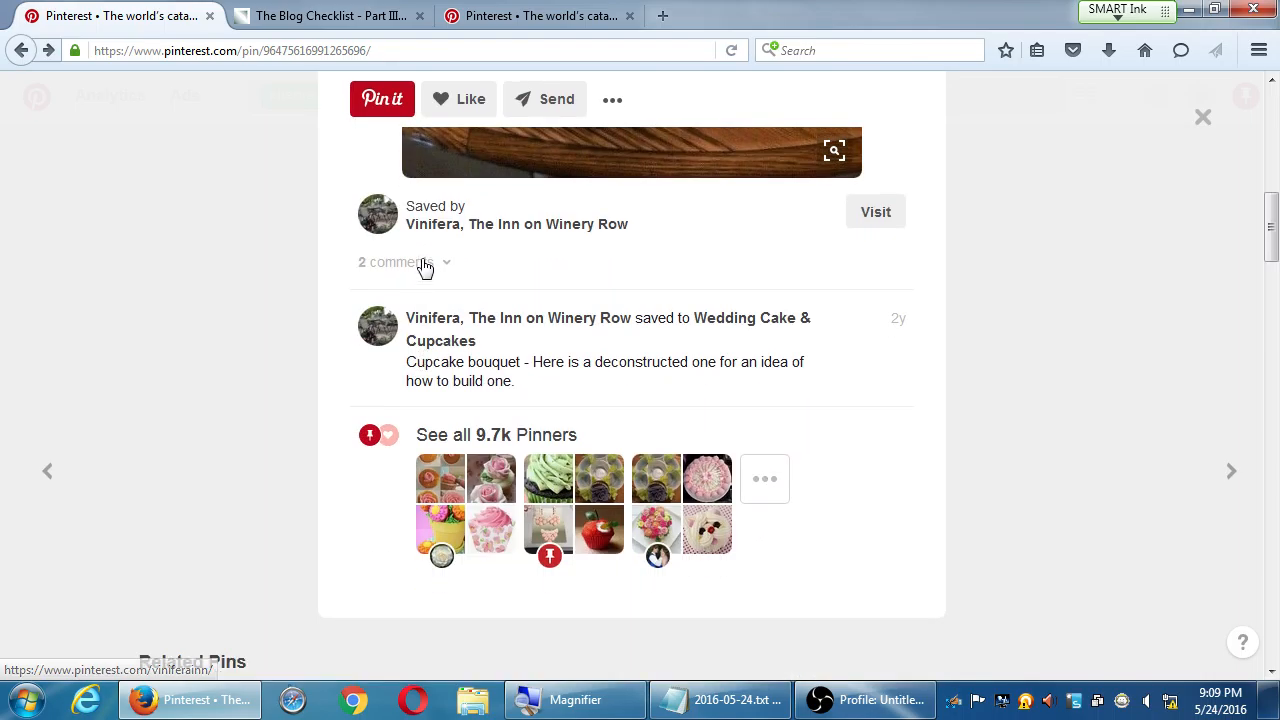
pyautogui.click(395, 262)
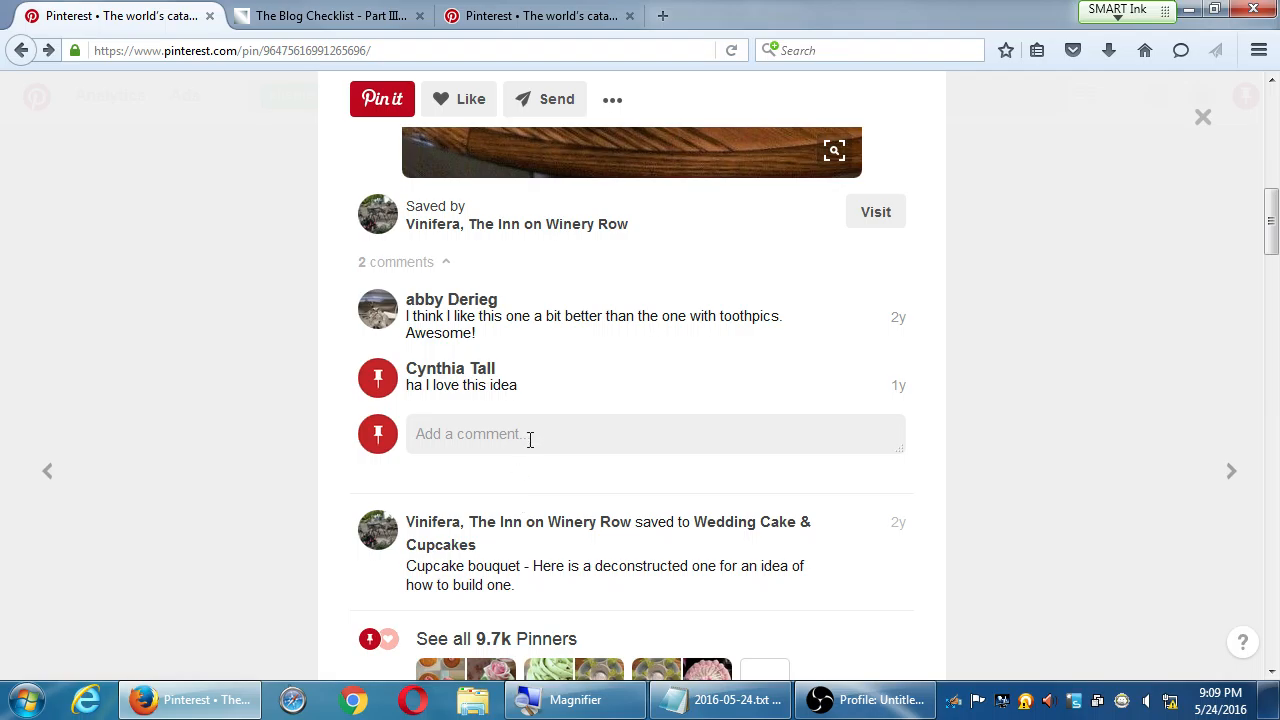
pyautogui.moveTo(337, 485)
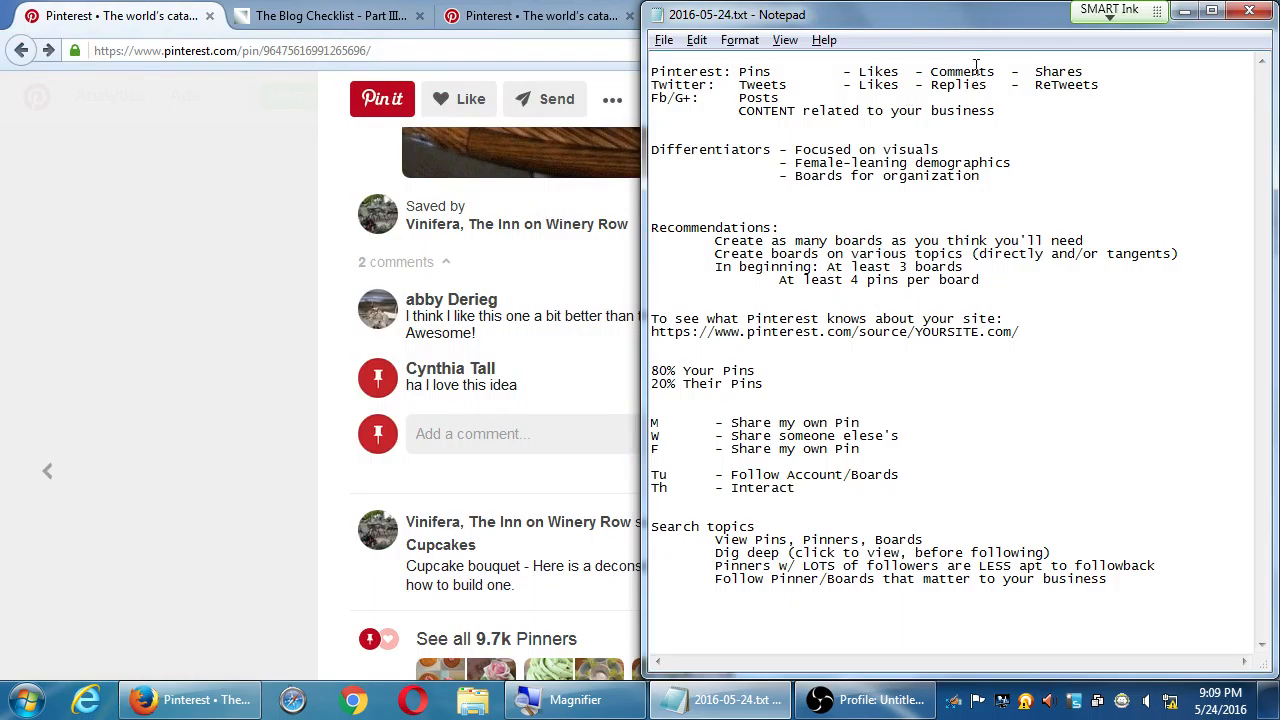
pyautogui.doubleClick(961, 71)
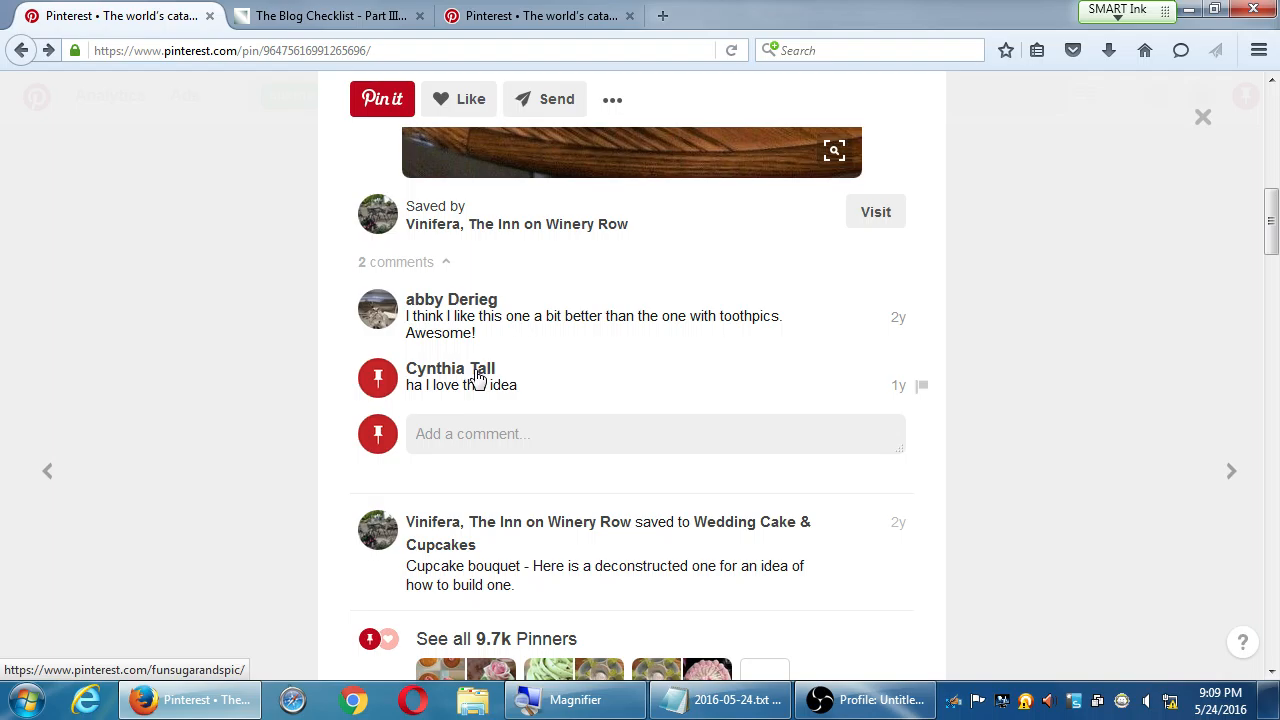
pyautogui.click(451, 299)
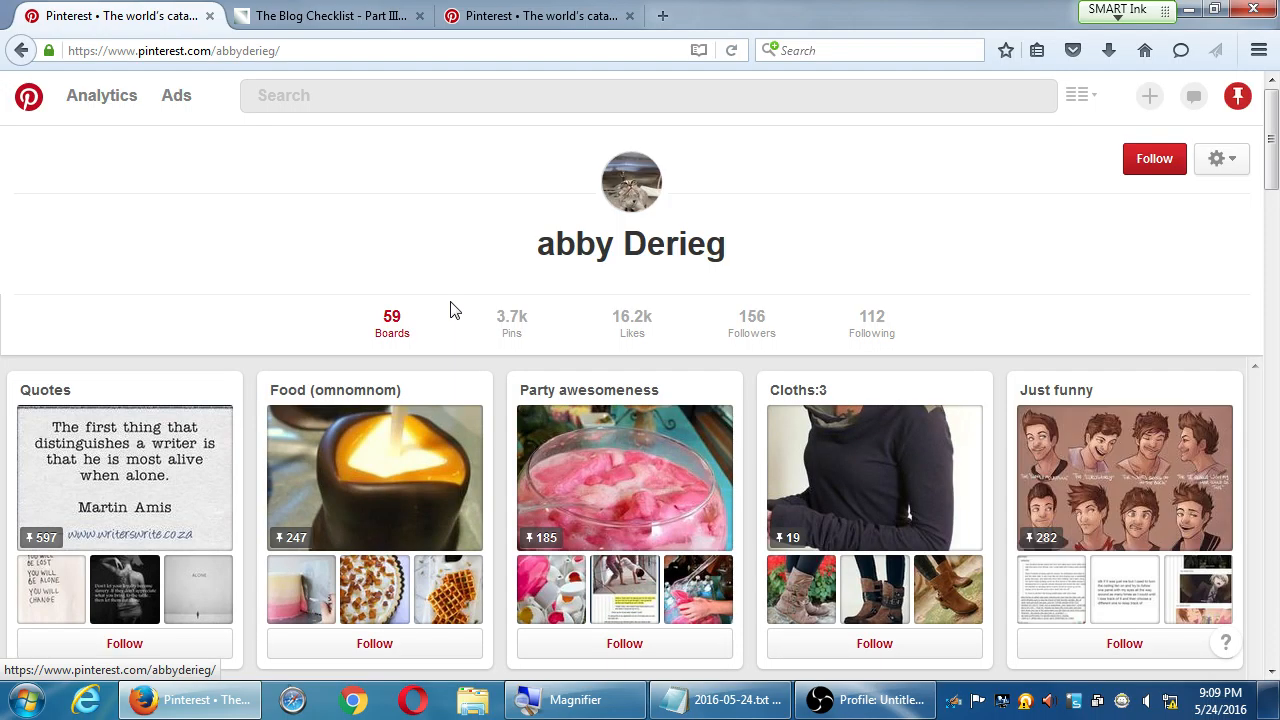
pyautogui.moveTo(645, 205)
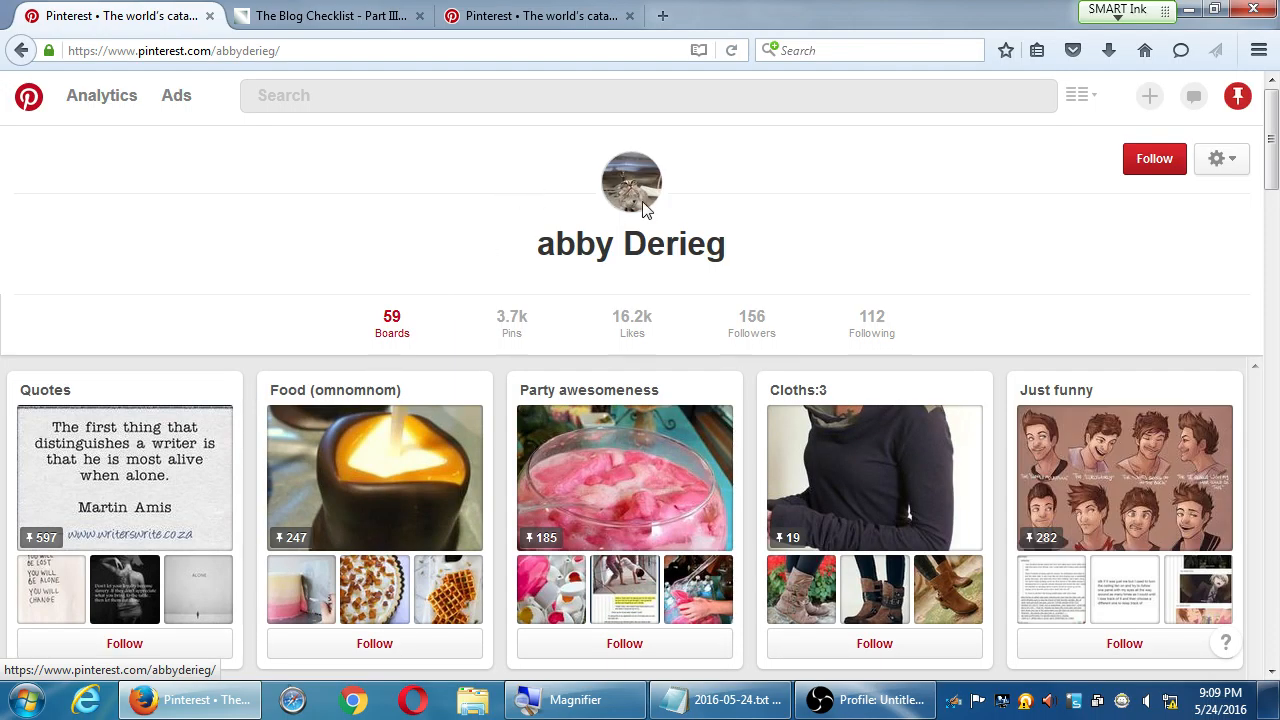
pyautogui.moveTo(511, 324)
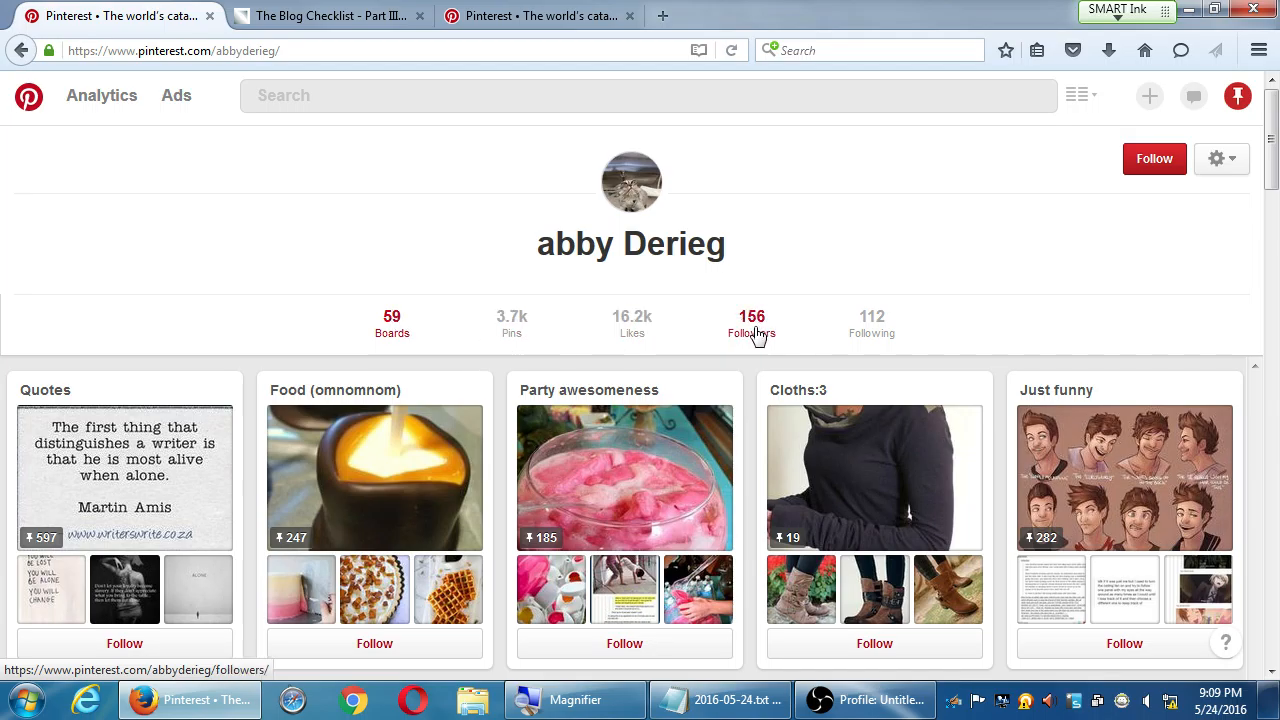
pyautogui.scroll(-3)
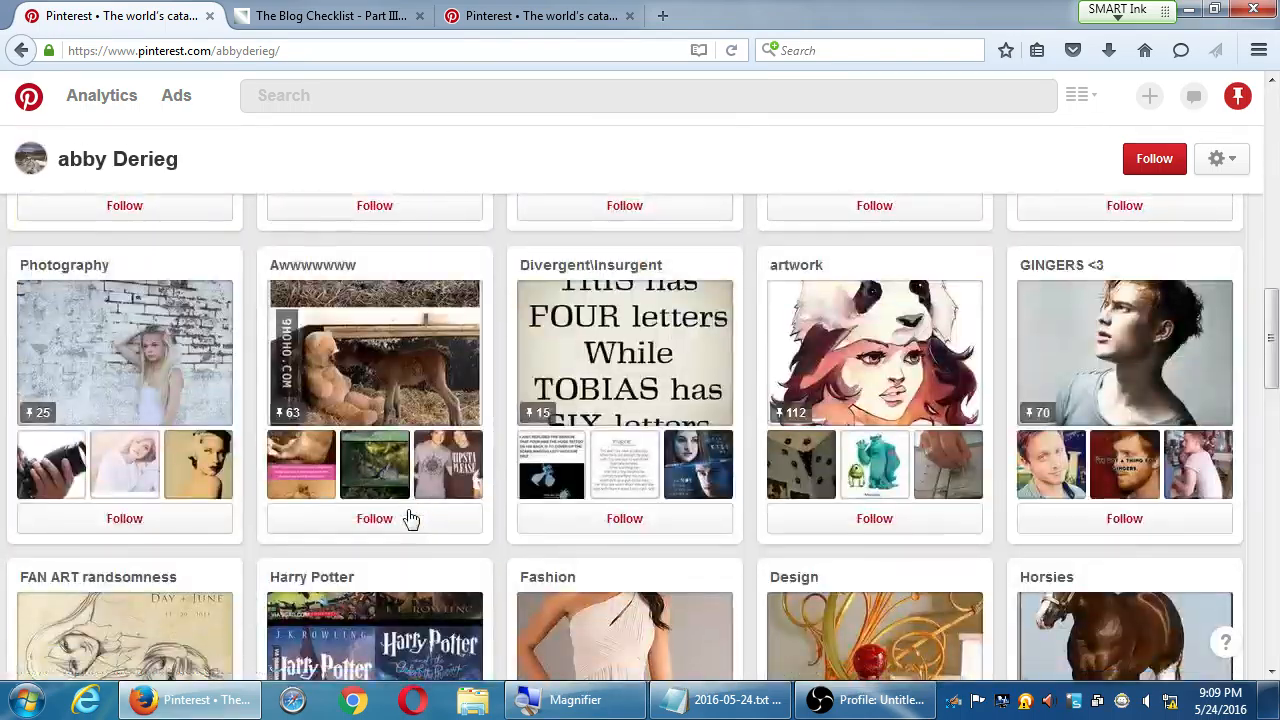
pyautogui.scroll(-3)
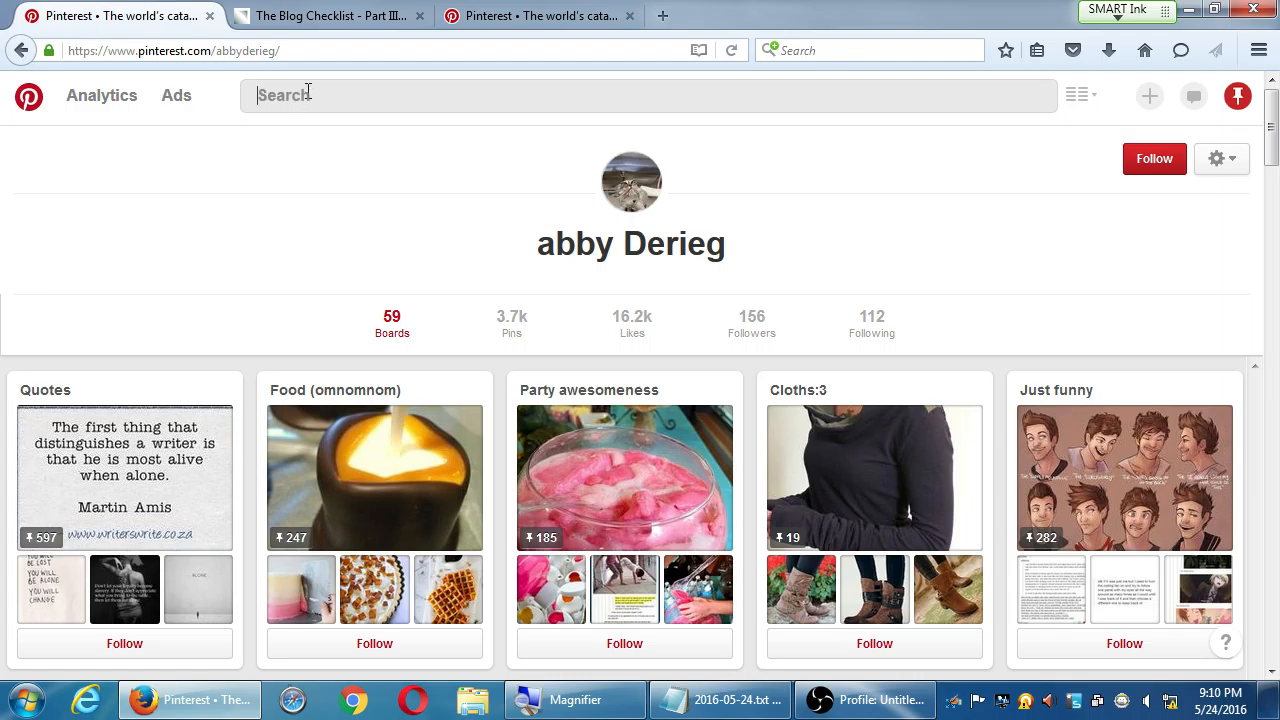
# - From the home feed, read the 3-Ingredient Peanut Butter Cups pin's ingredients and comments
pyautogui.click(101, 95)
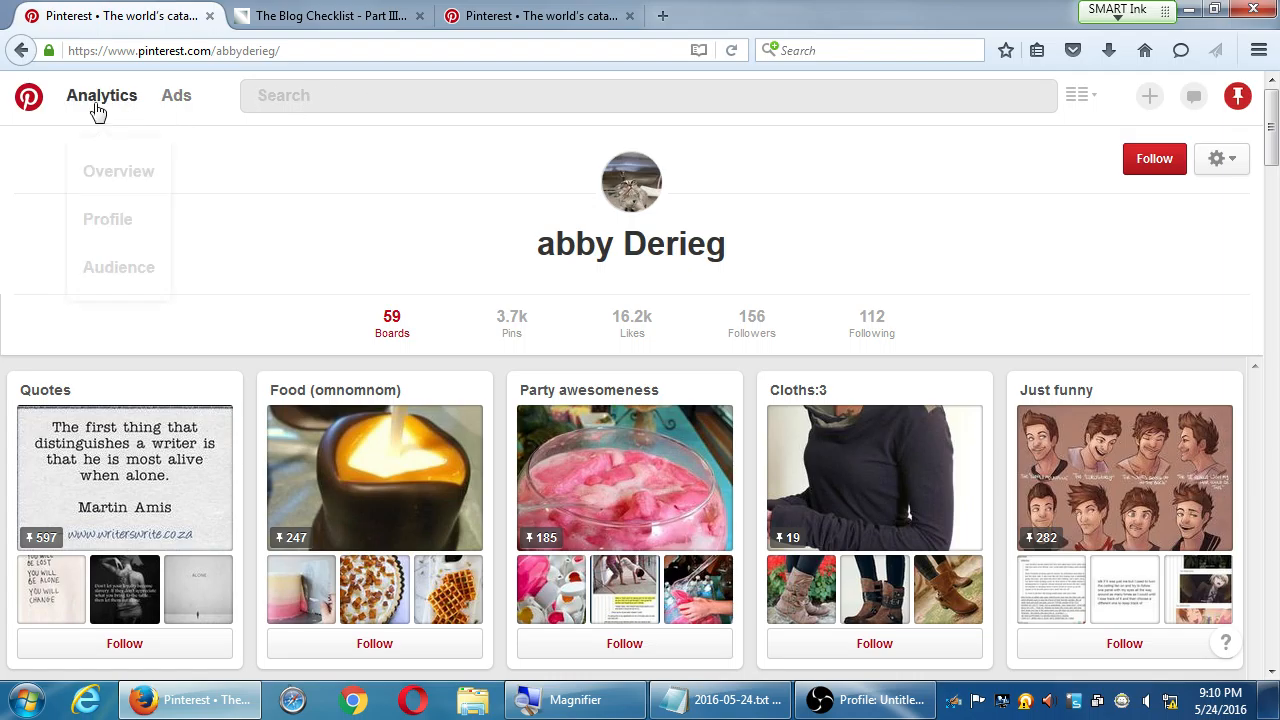
pyautogui.click(28, 96)
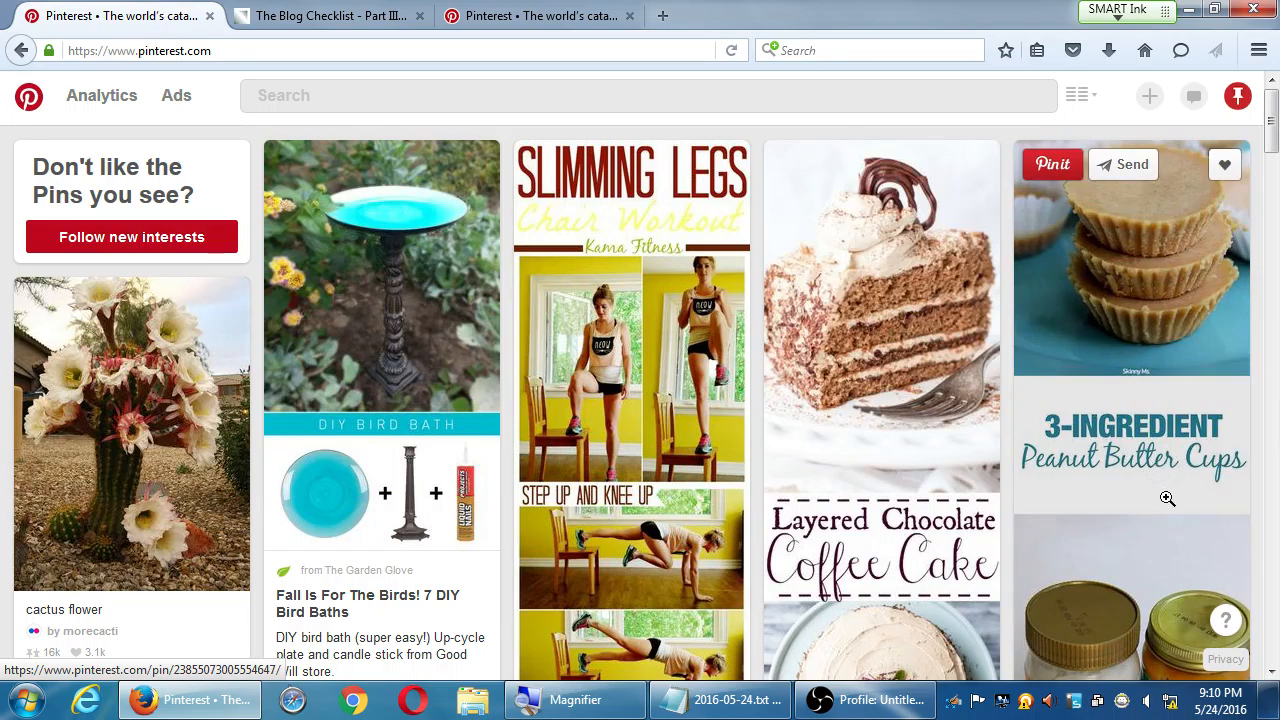
pyautogui.scroll(-3)
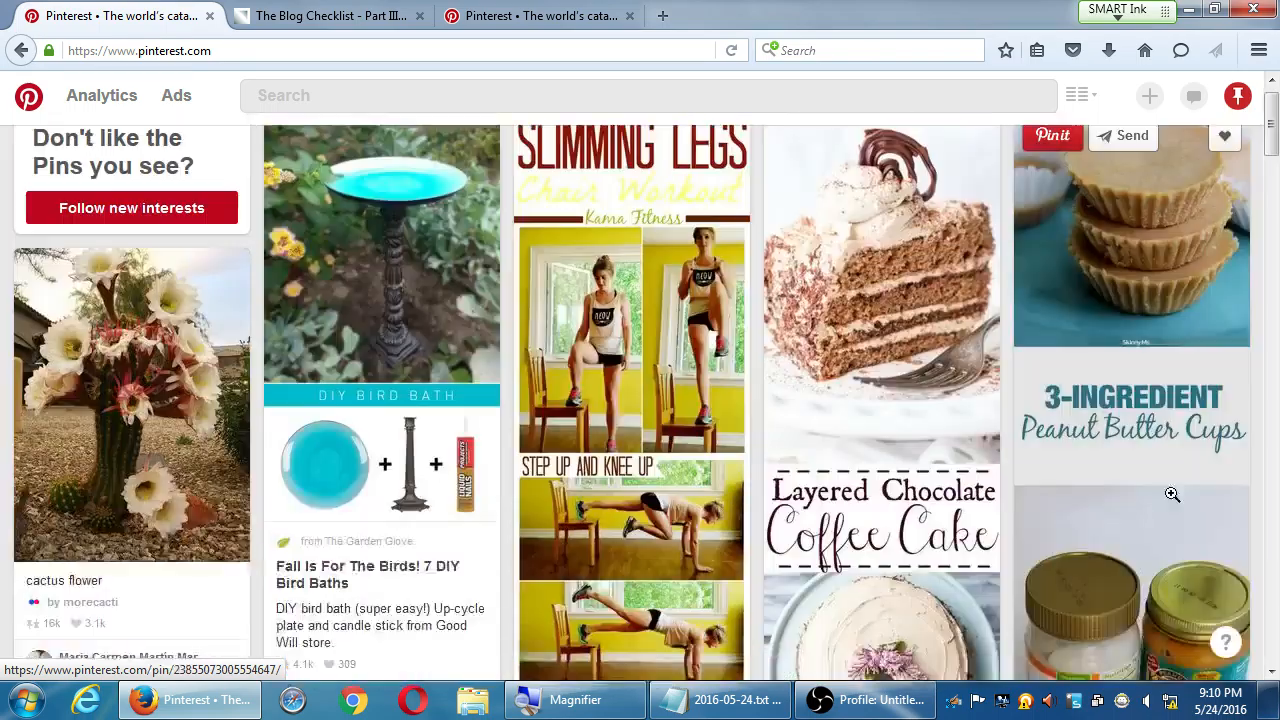
pyautogui.click(1131, 232)
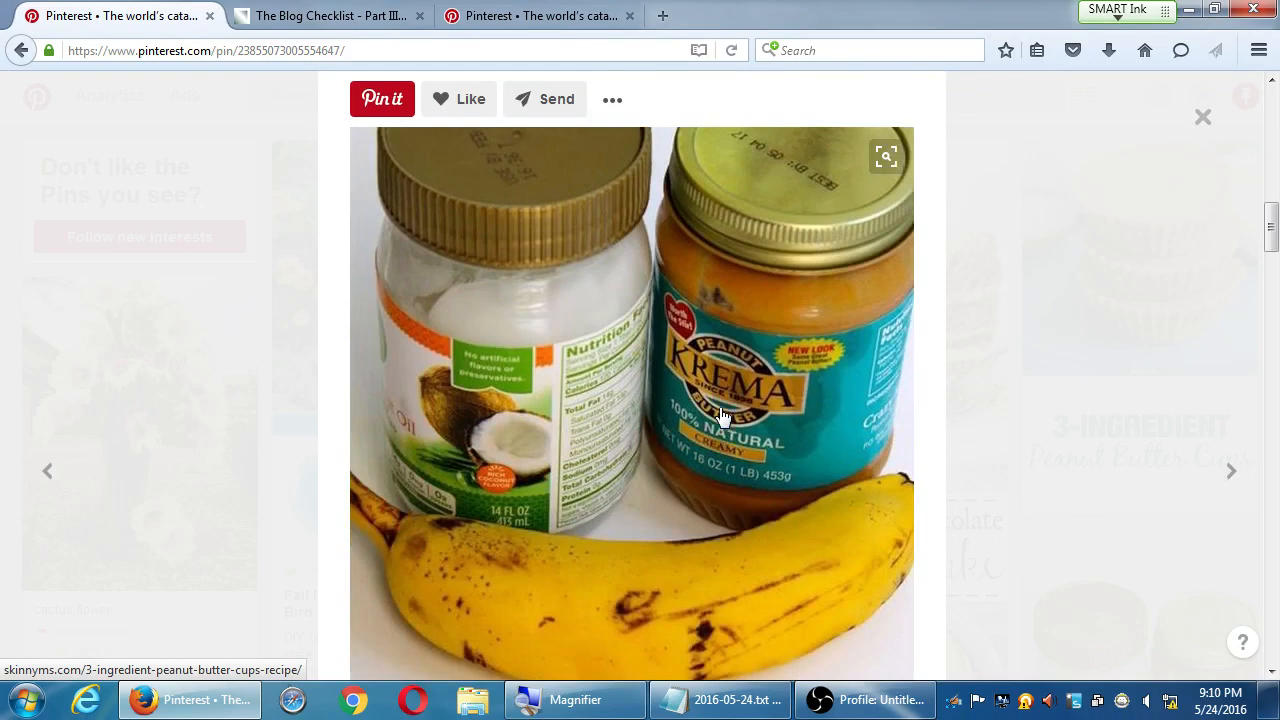
pyautogui.scroll(-3)
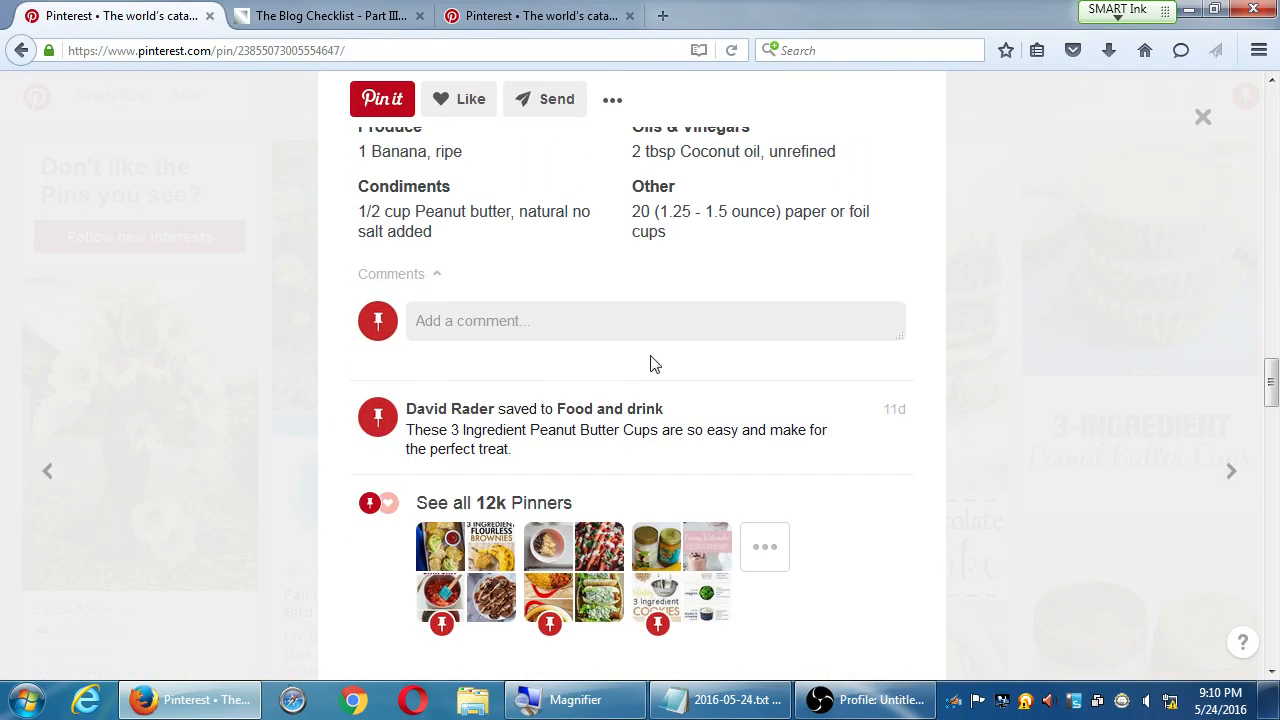
pyautogui.moveTo(776, 435)
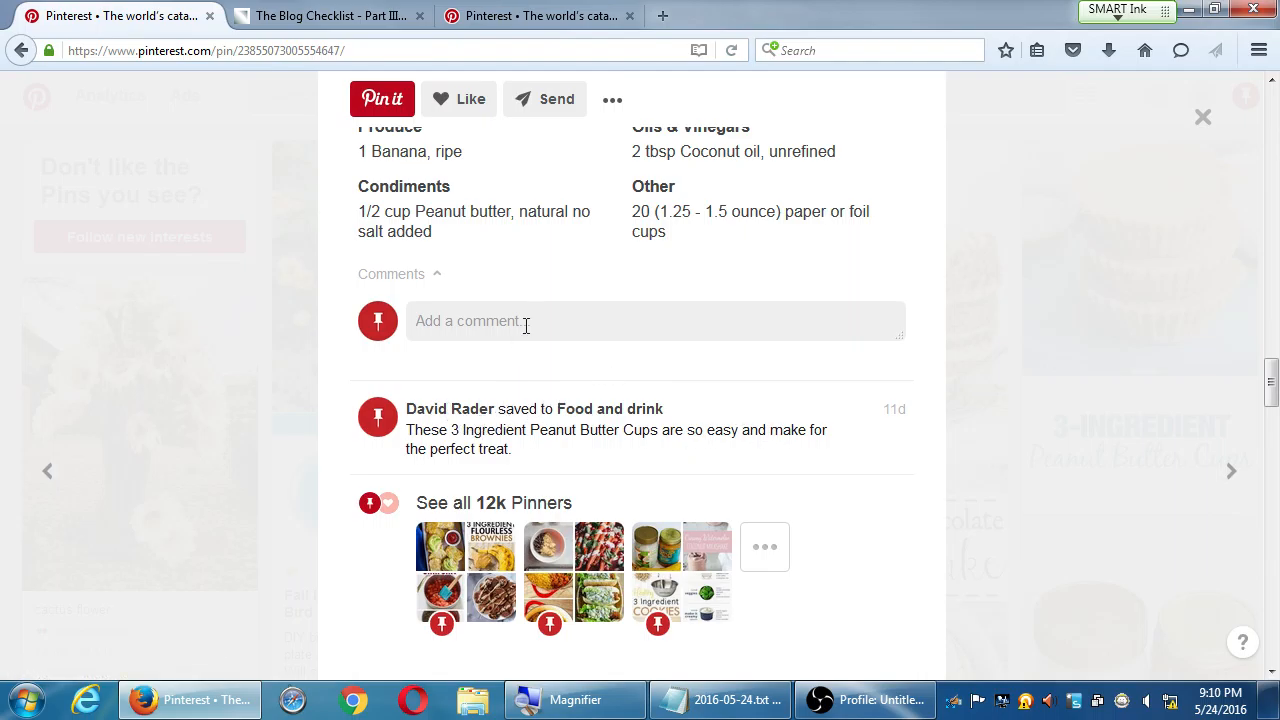
pyautogui.moveTo(449, 418)
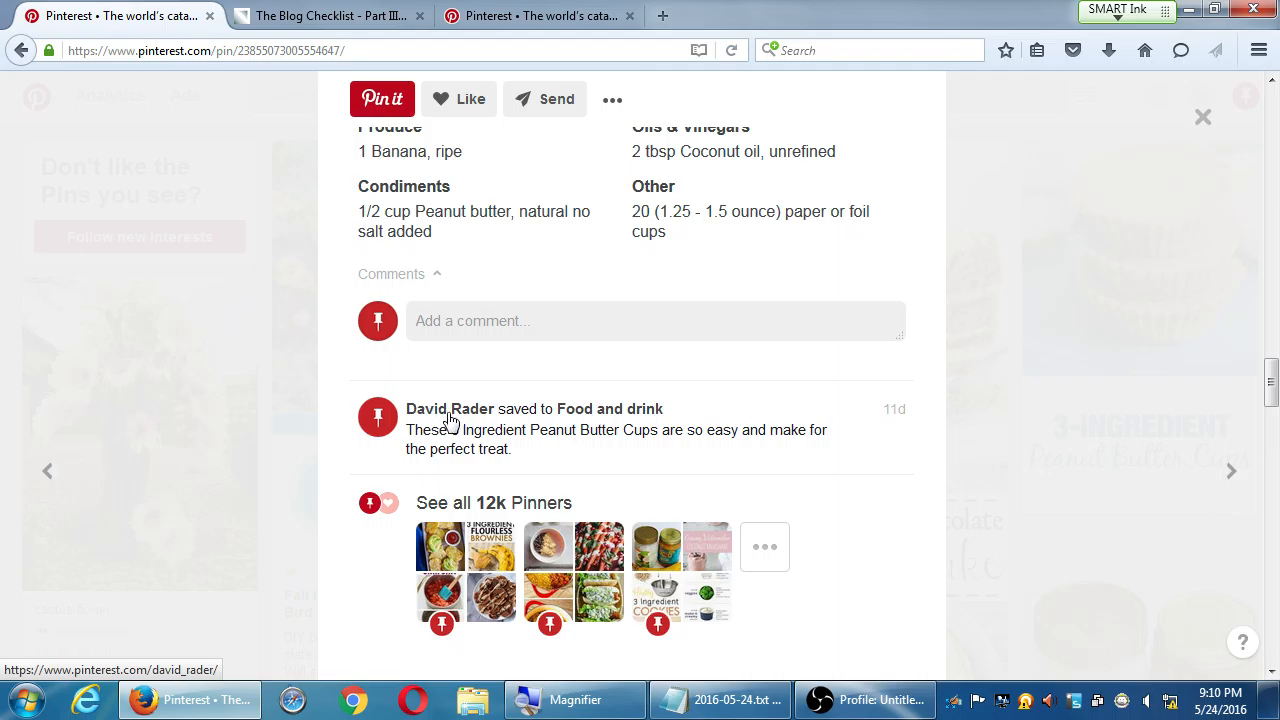
pyautogui.scroll(-3)
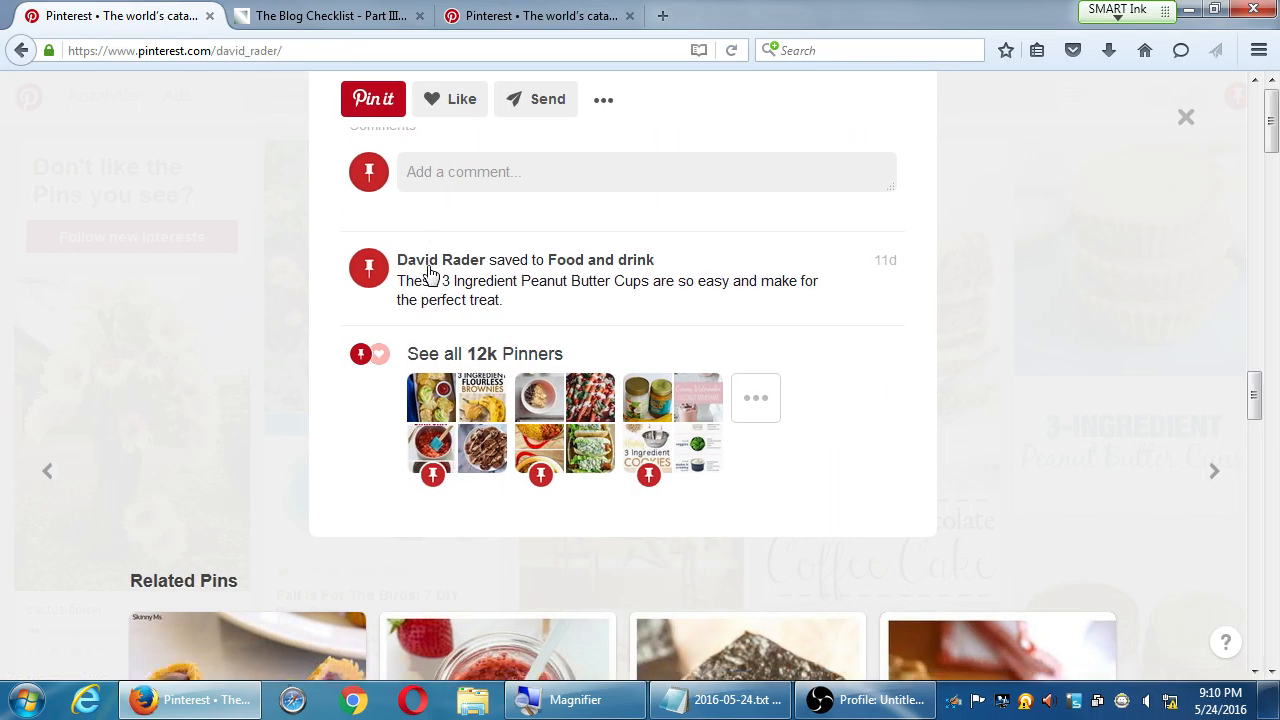
pyautogui.click(1186, 117)
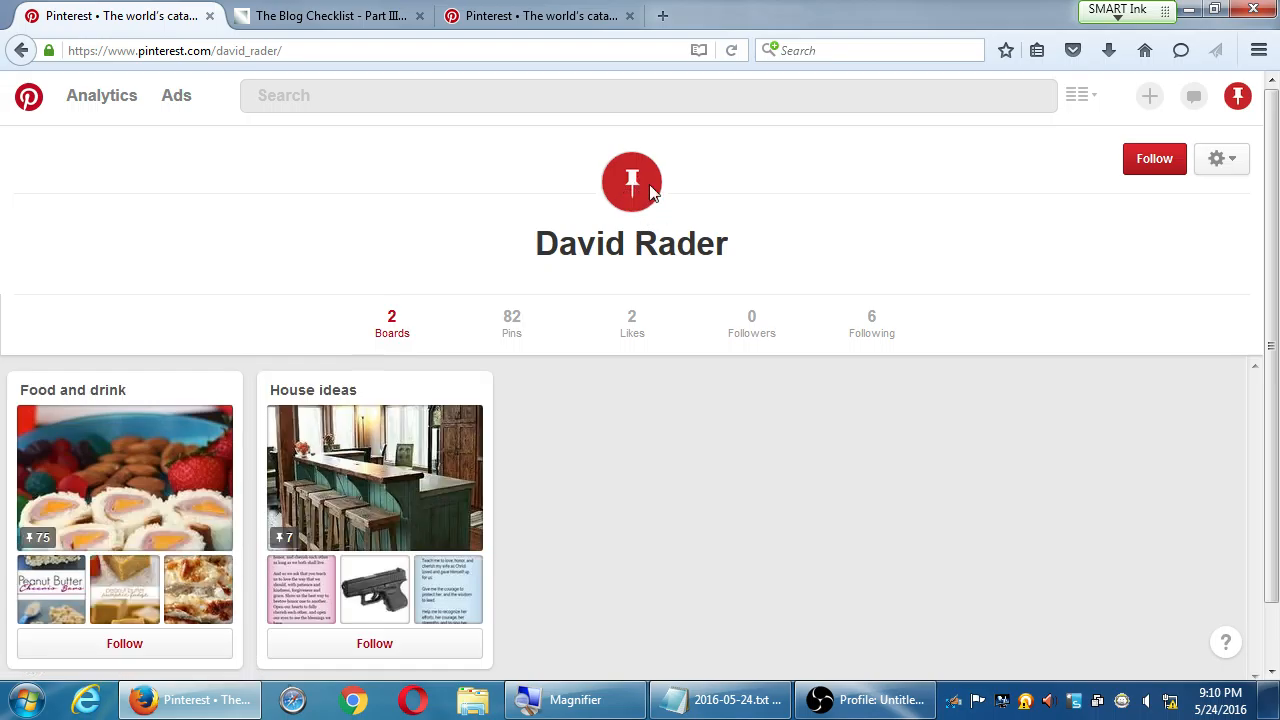
pyautogui.scroll(-3)
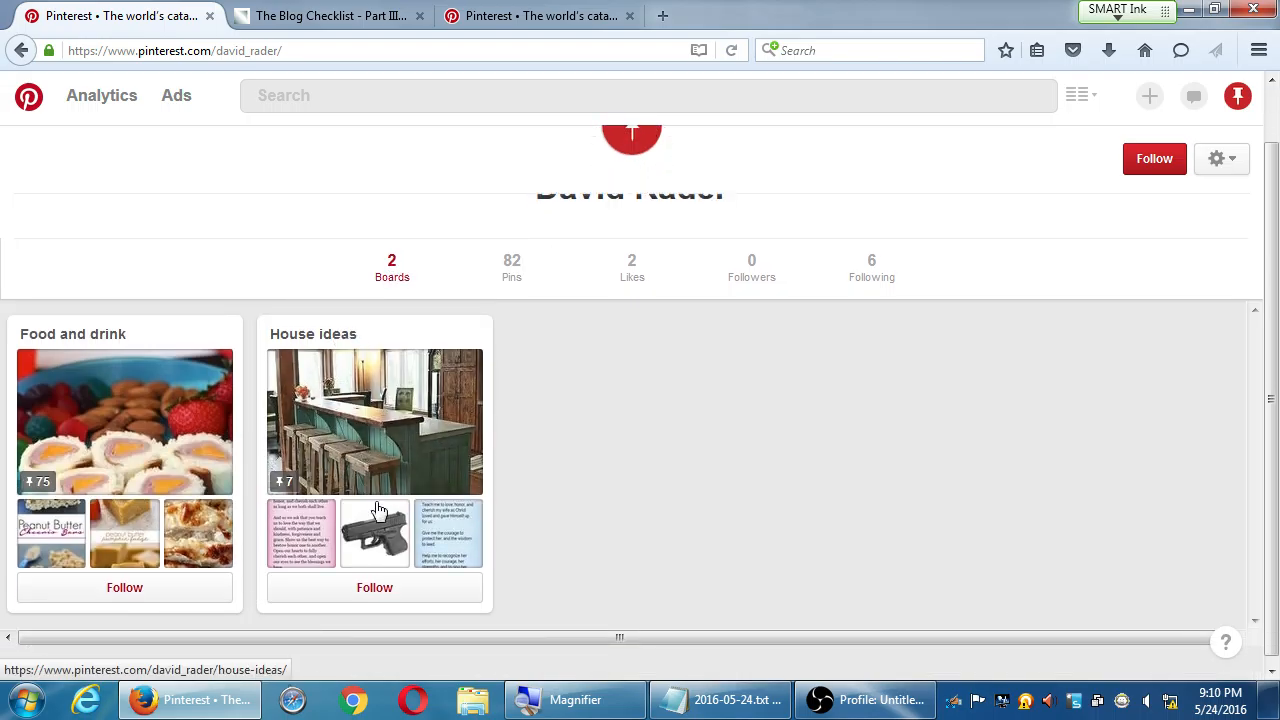
pyautogui.moveTo(511, 268)
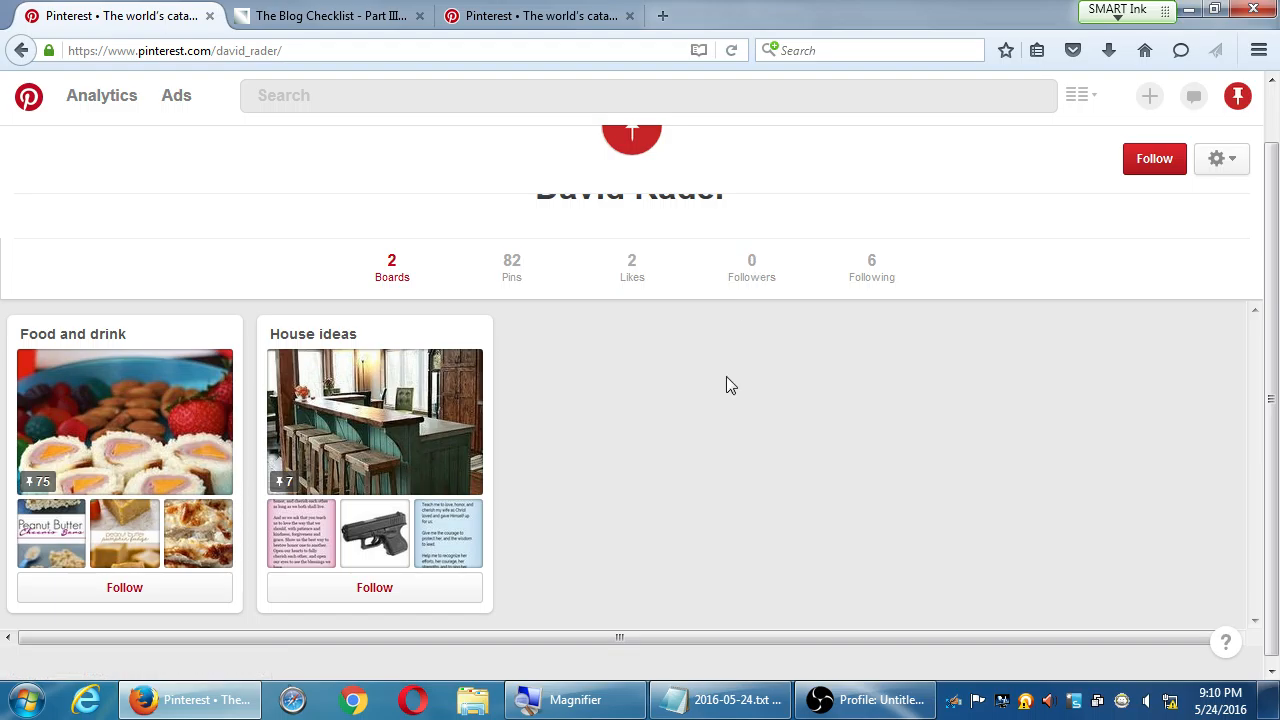
pyautogui.moveTo(737, 373)
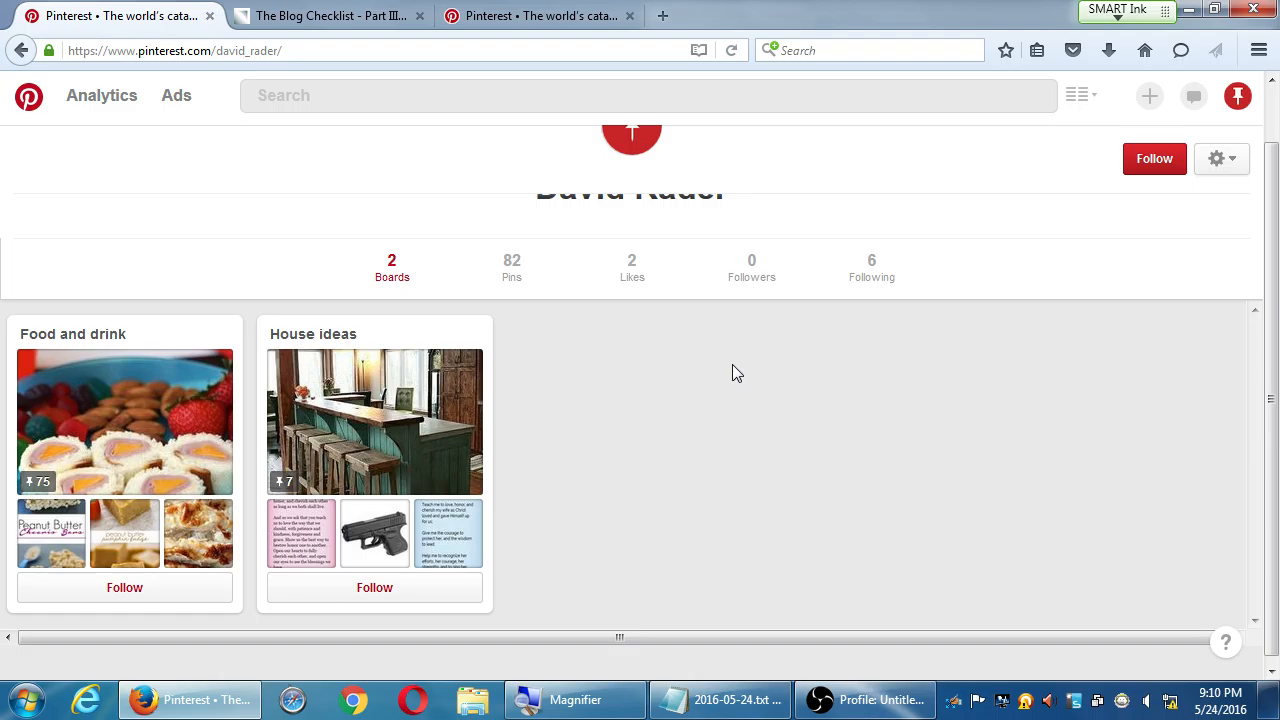
pyautogui.moveTo(100, 420)
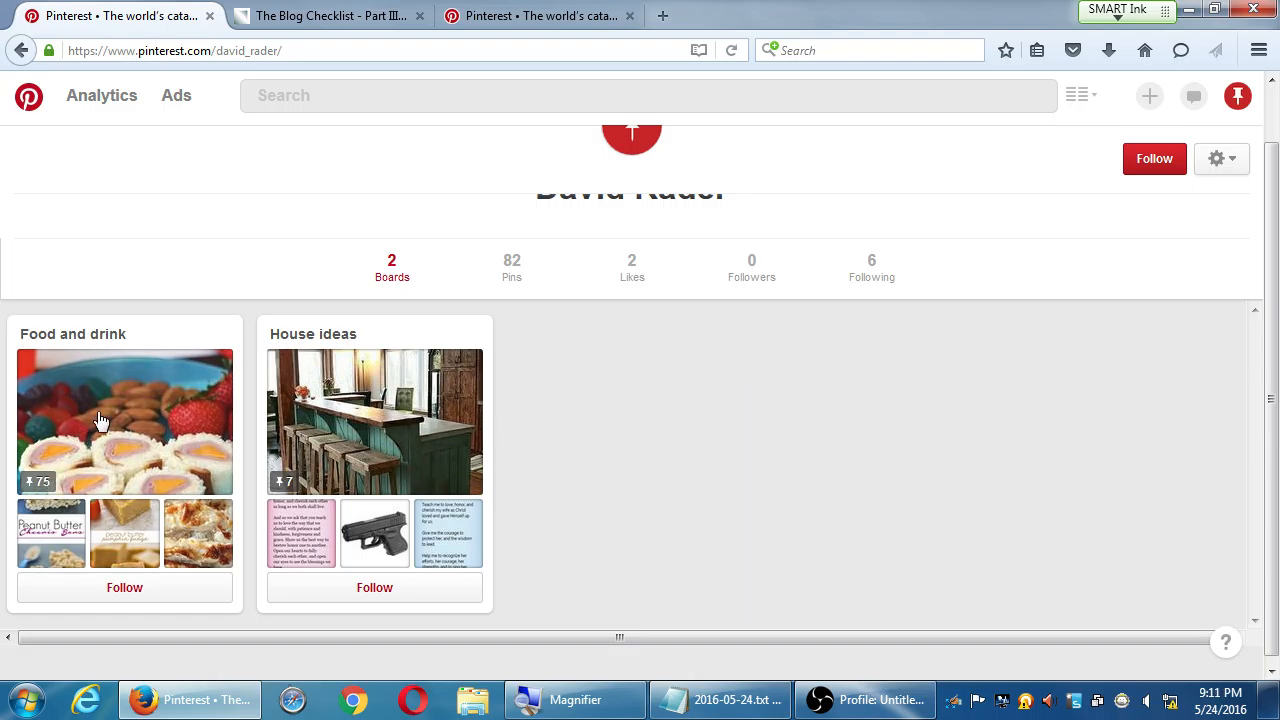
pyautogui.moveTo(113, 418)
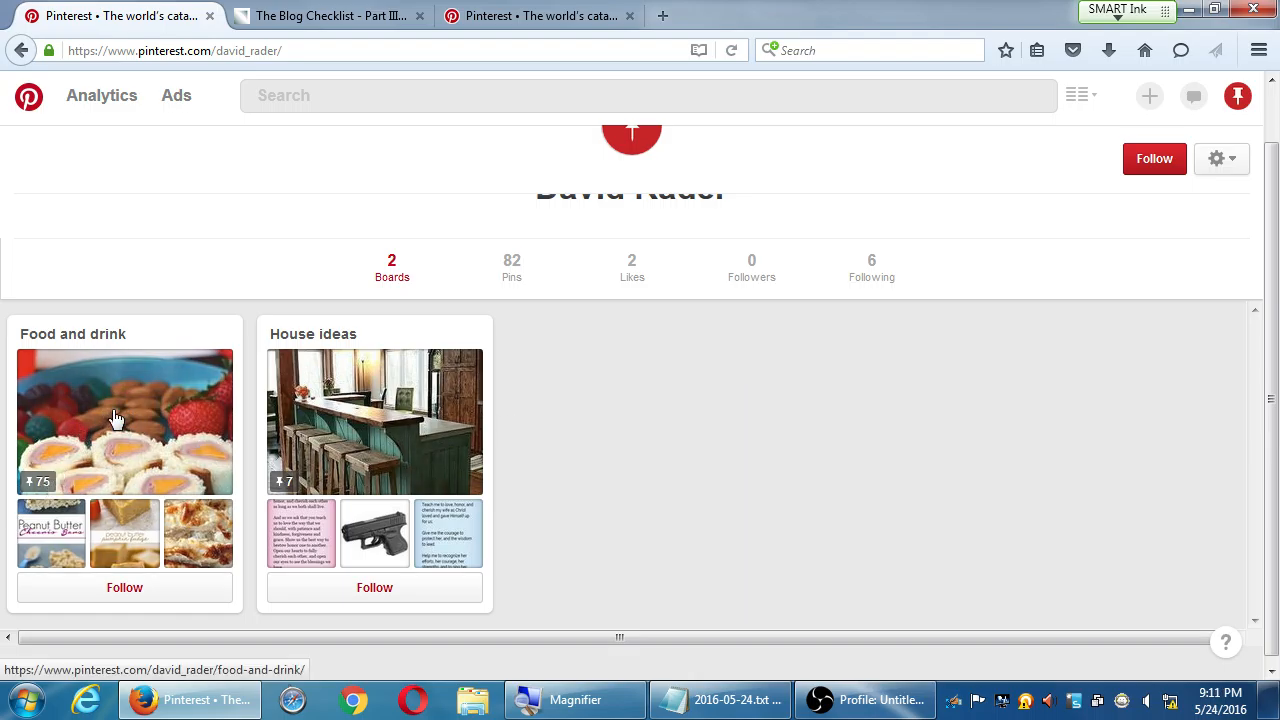
pyautogui.click(124, 421)
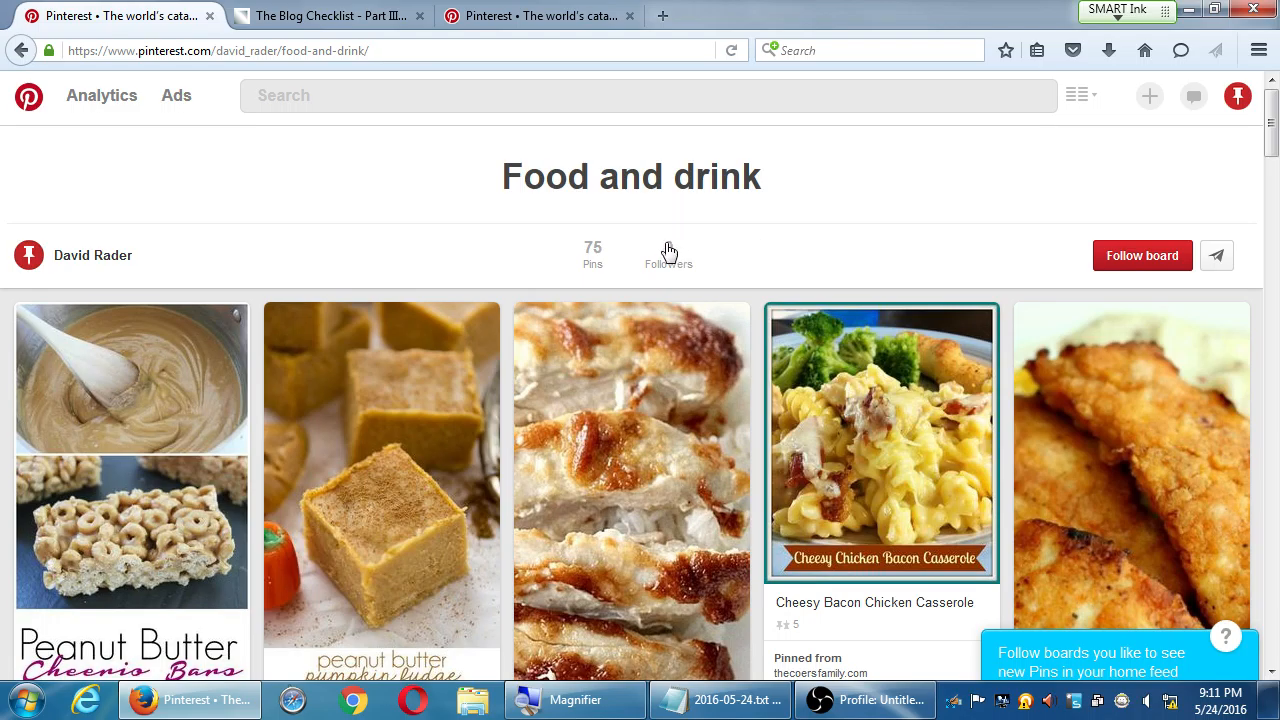
pyautogui.scroll(-3)
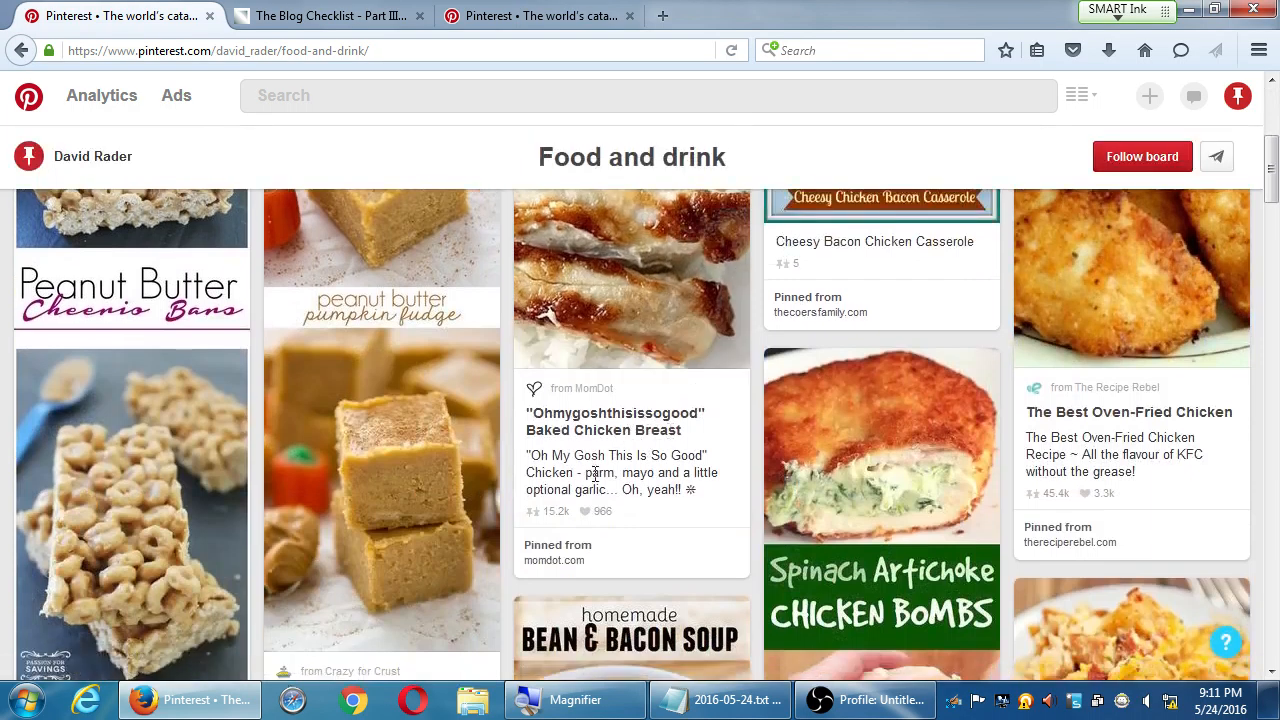
pyautogui.scroll(-3)
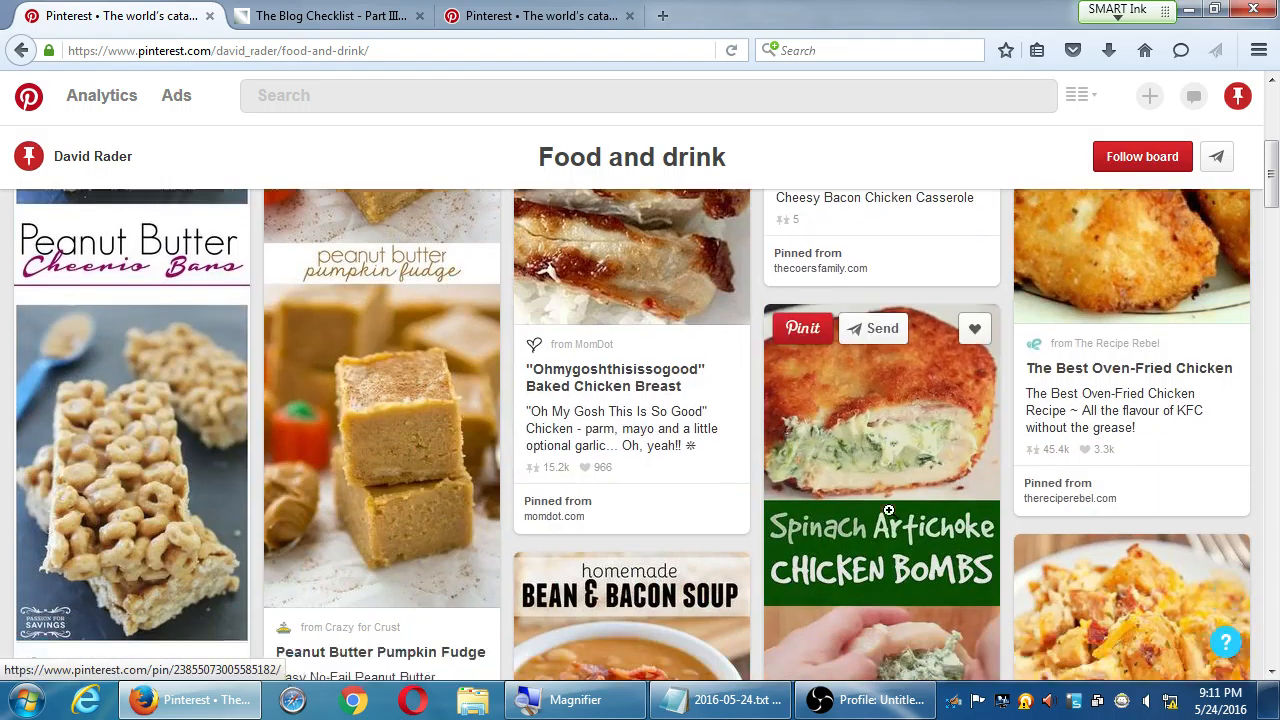
pyautogui.scroll(-3)
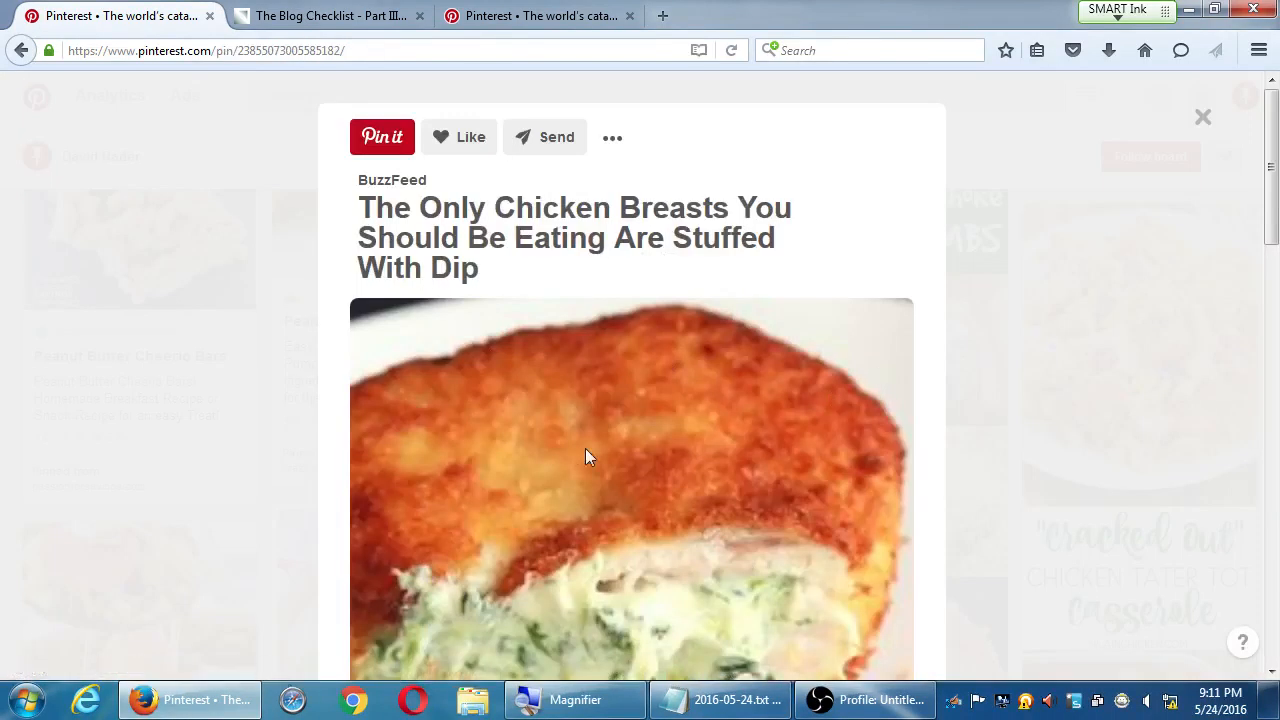
pyautogui.scroll(-3)
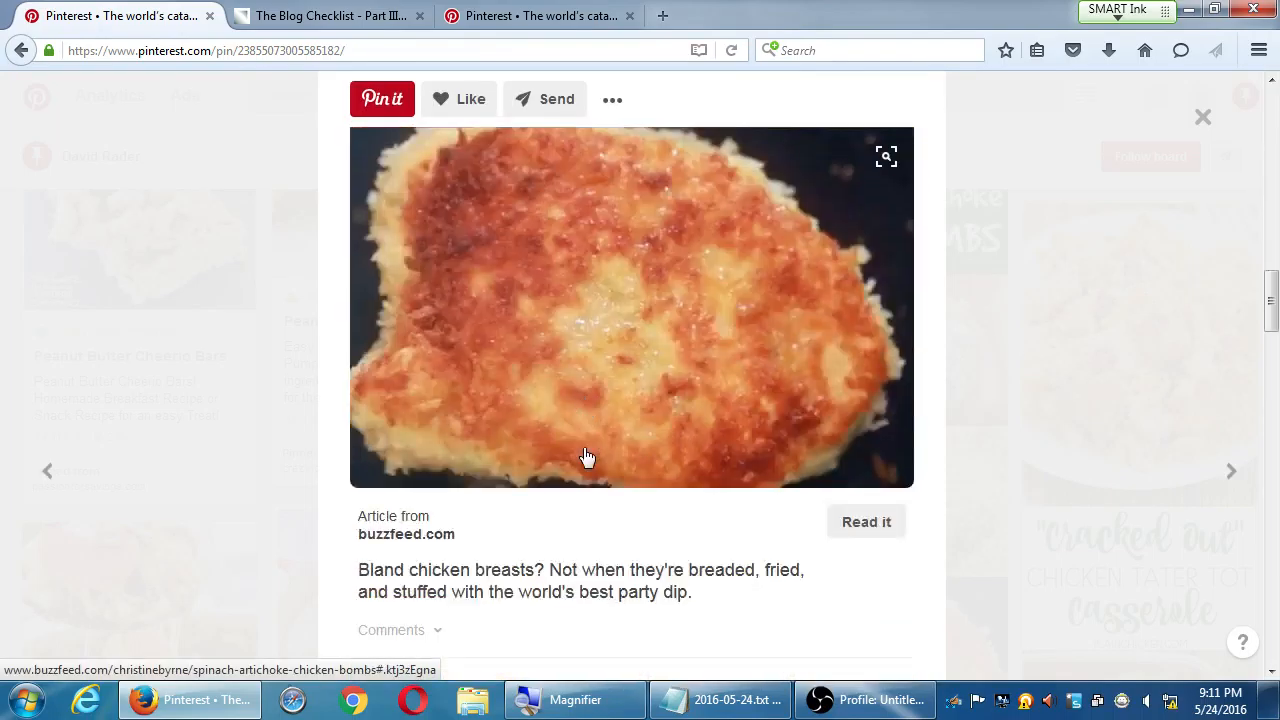
pyautogui.scroll(-3)
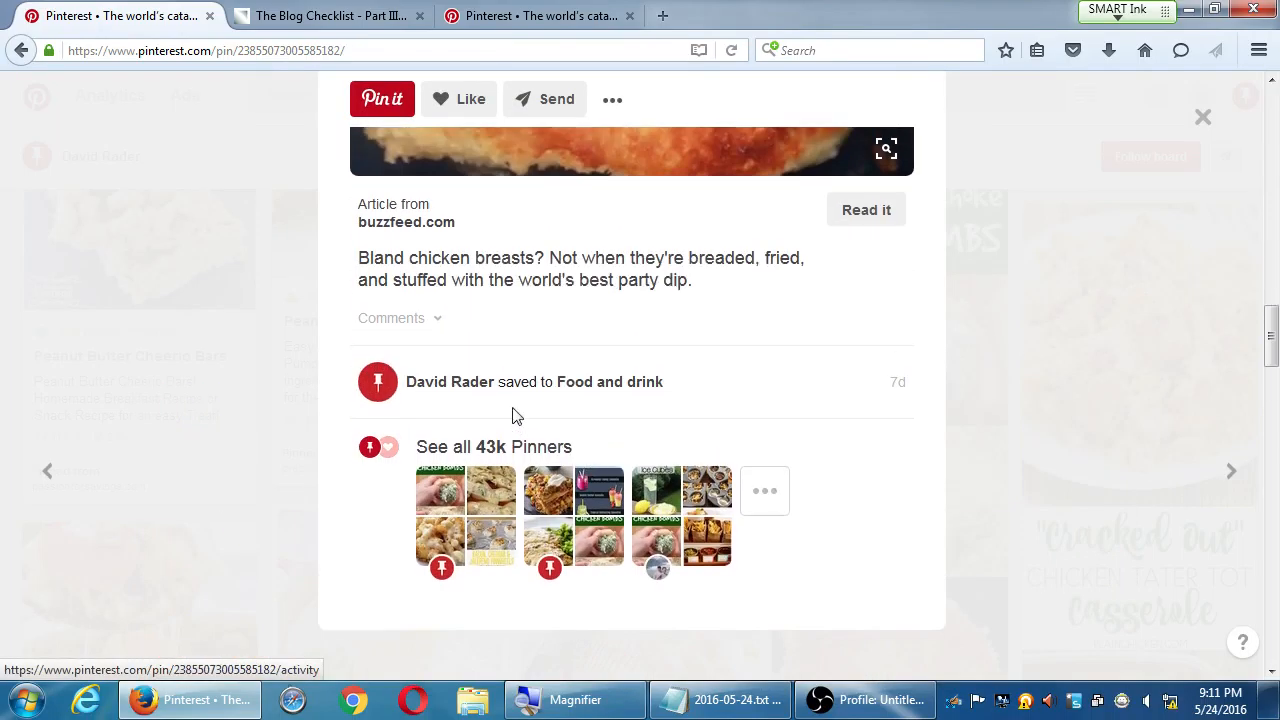
pyautogui.click(391, 318)
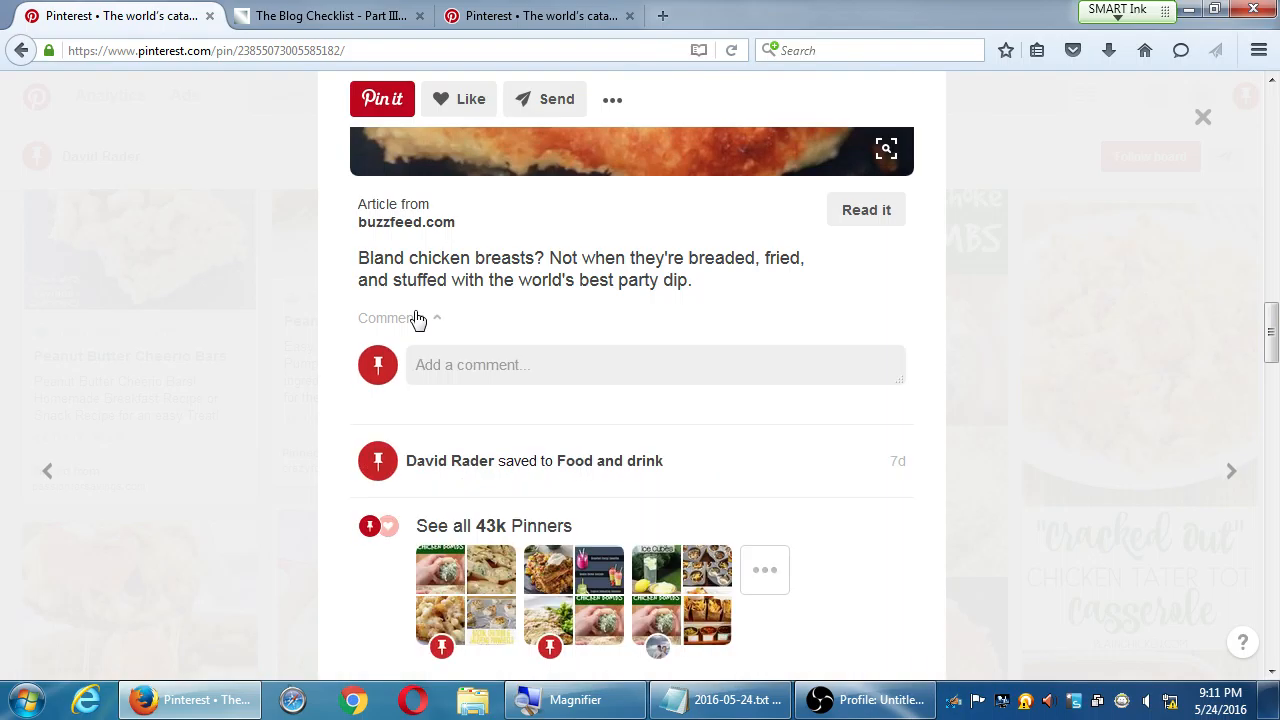
pyautogui.click(609, 461)
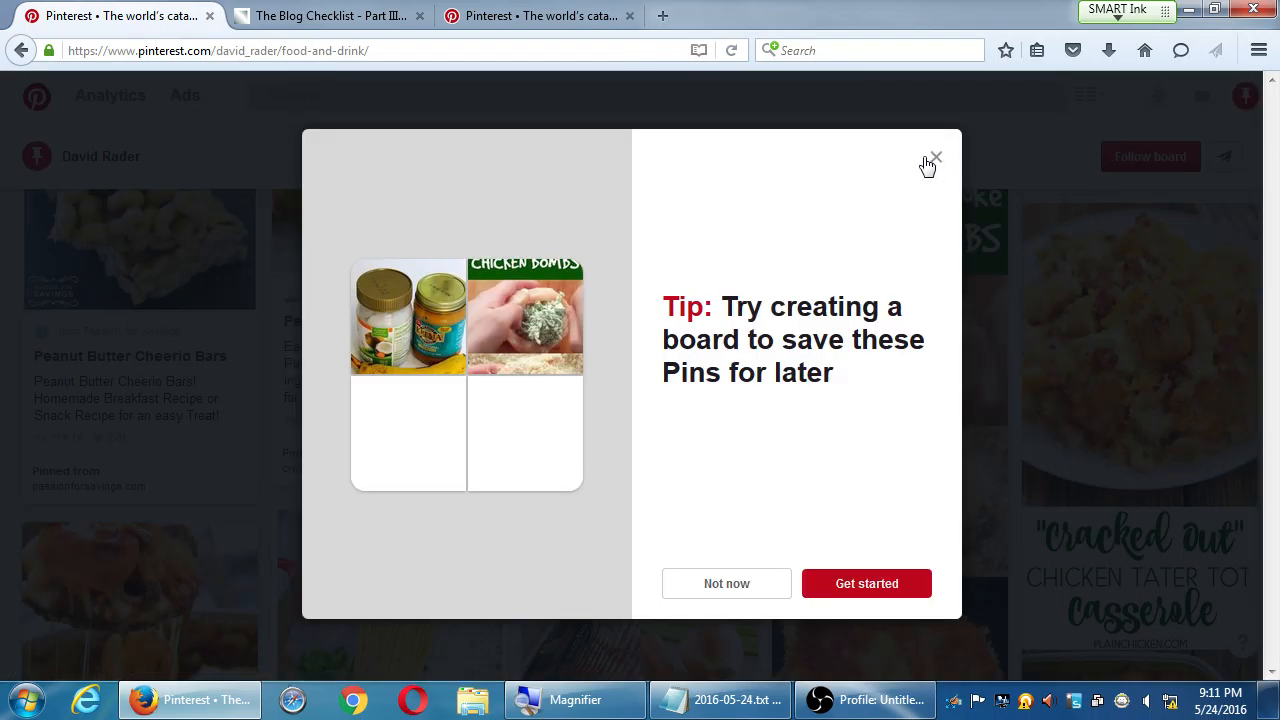
pyautogui.click(935, 158)
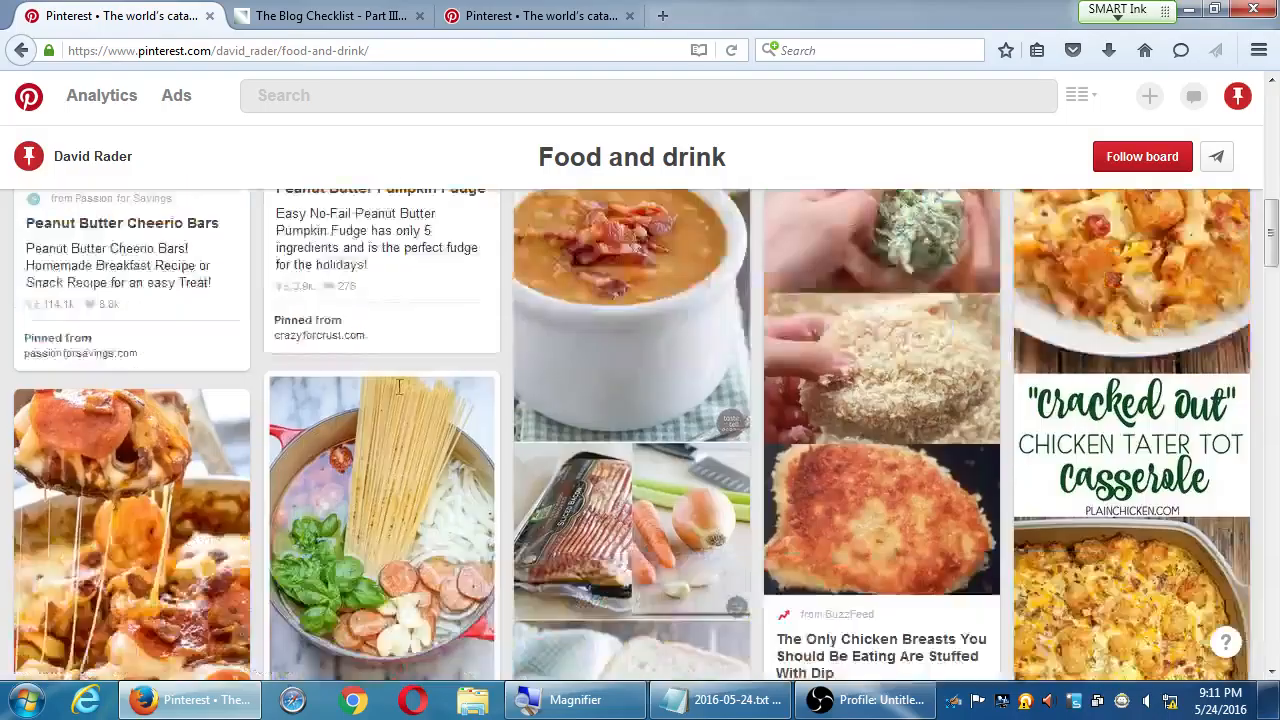
pyautogui.scroll(-3)
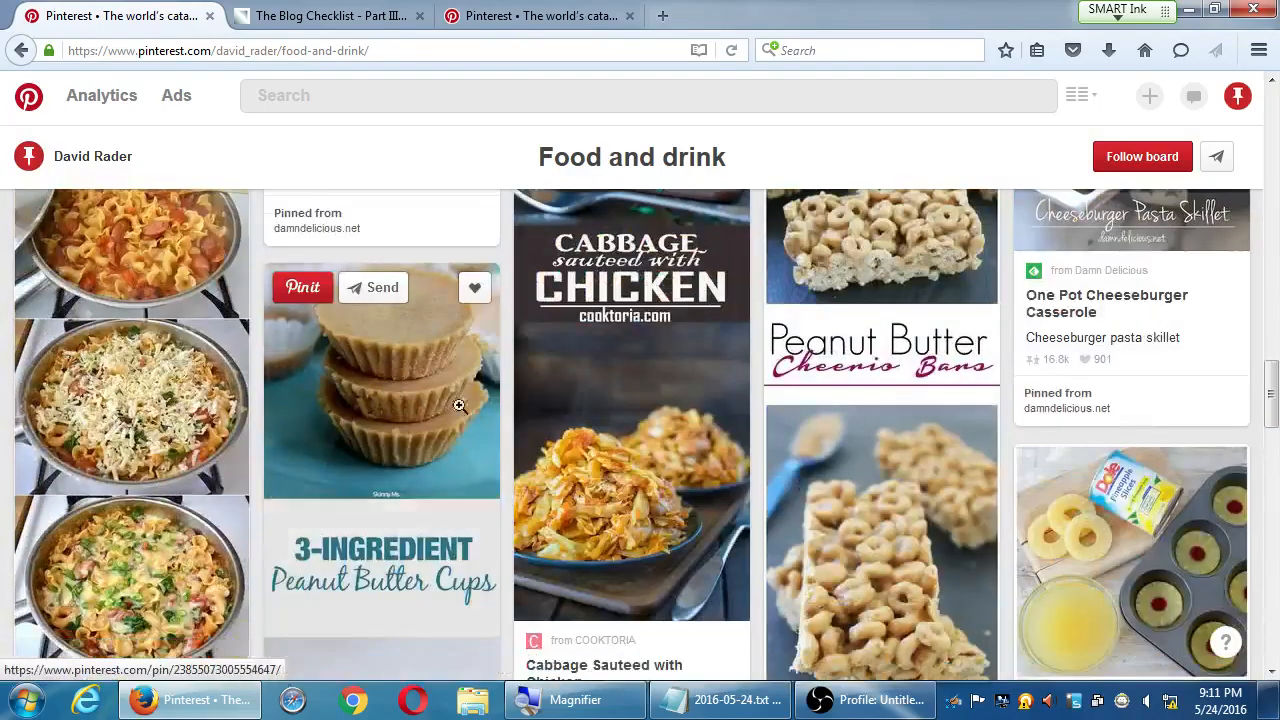
pyautogui.moveTo(768, 8)
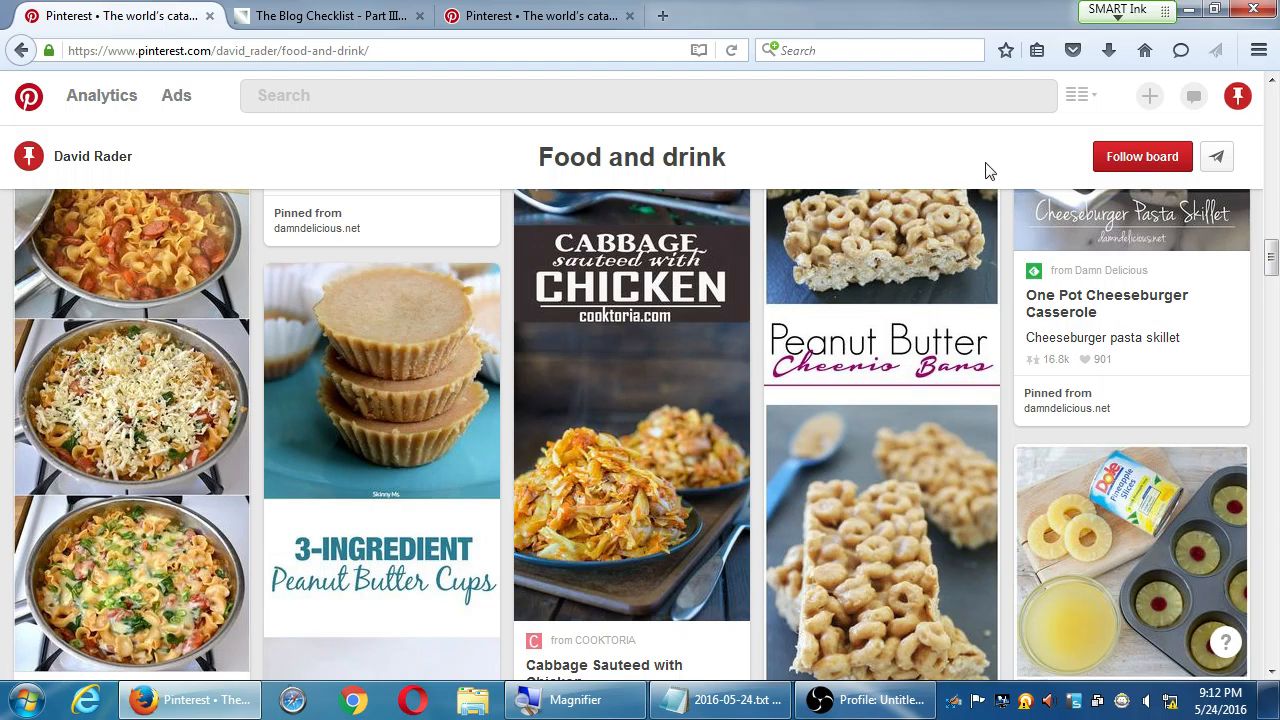
pyautogui.click(1265, 96)
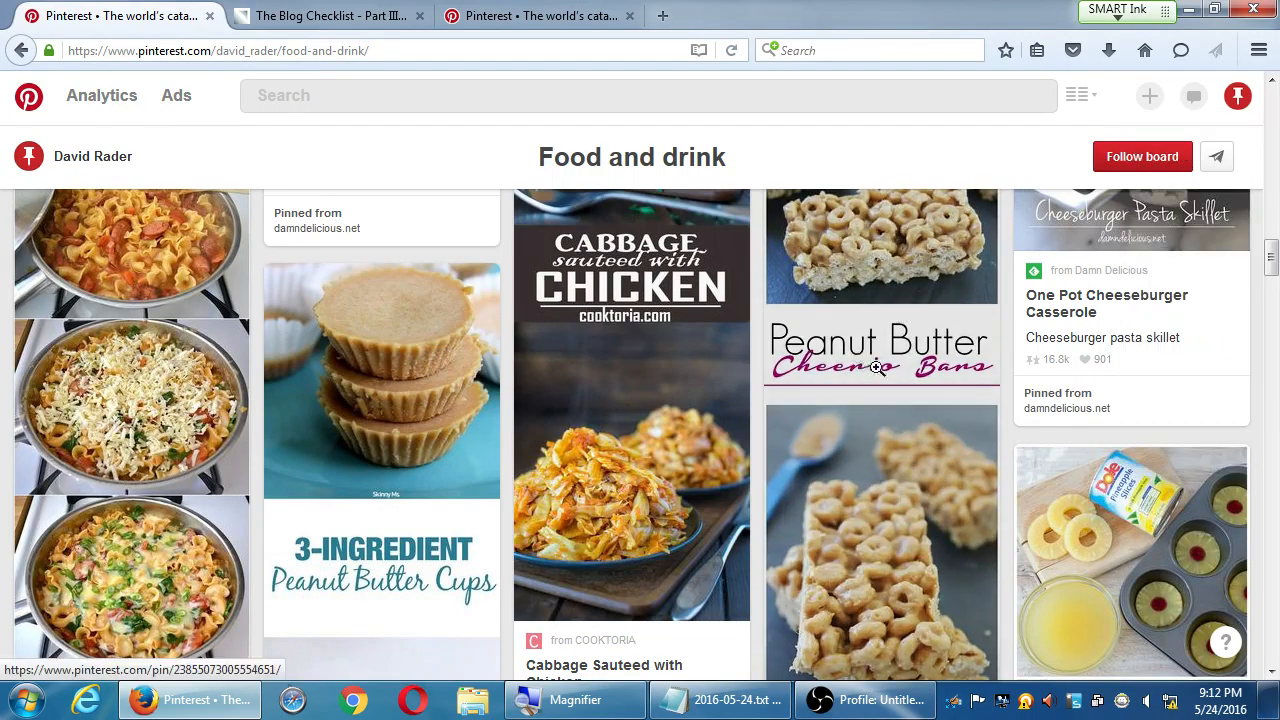
pyautogui.scroll(-3)
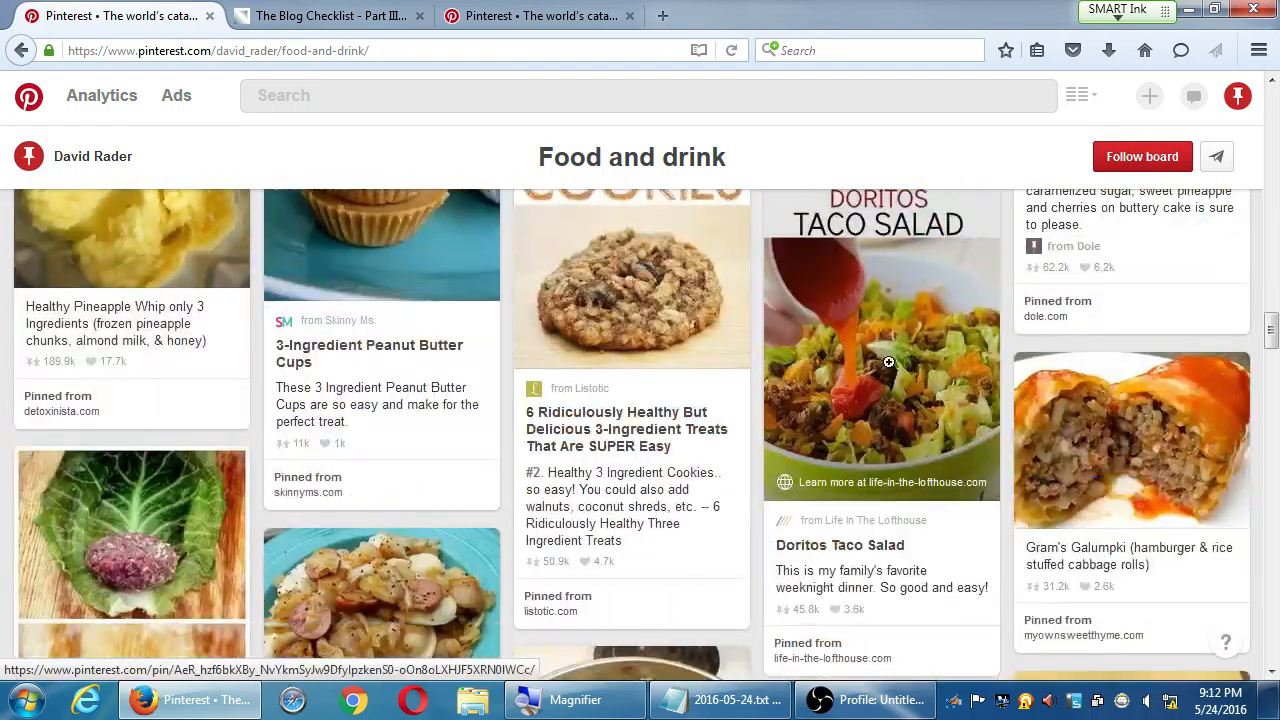
pyautogui.scroll(-3)
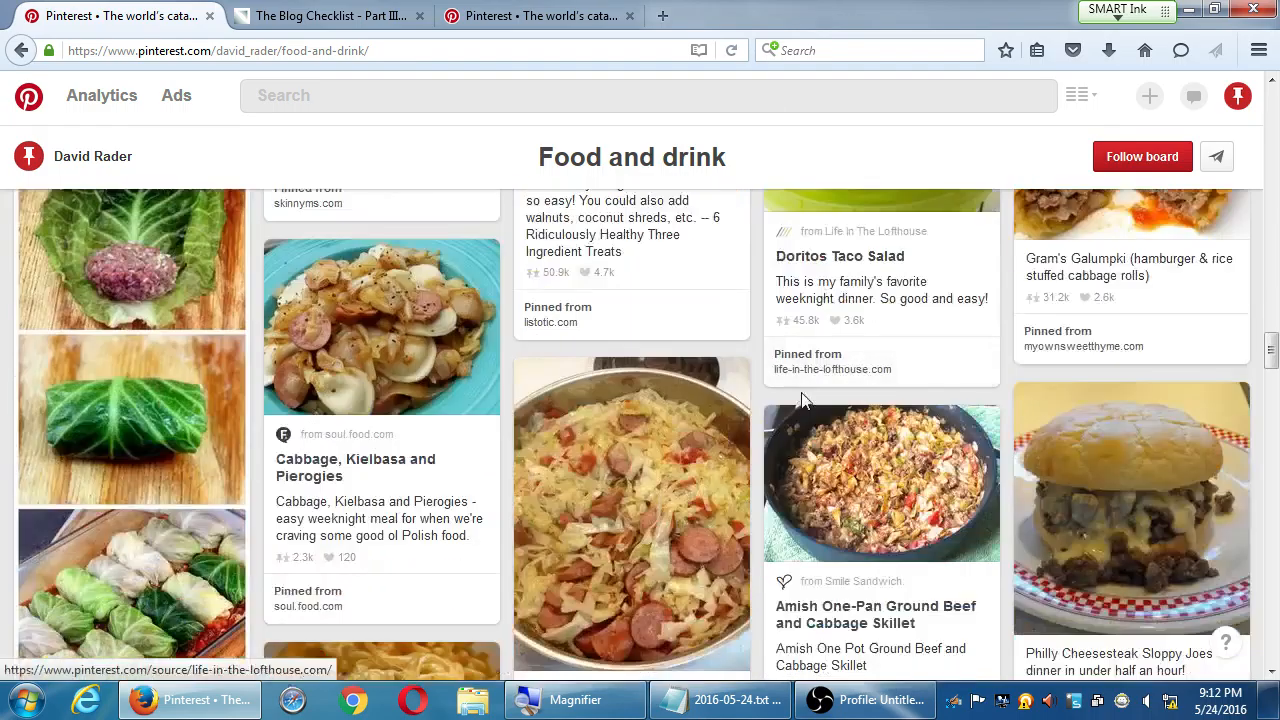
pyautogui.scroll(-3)
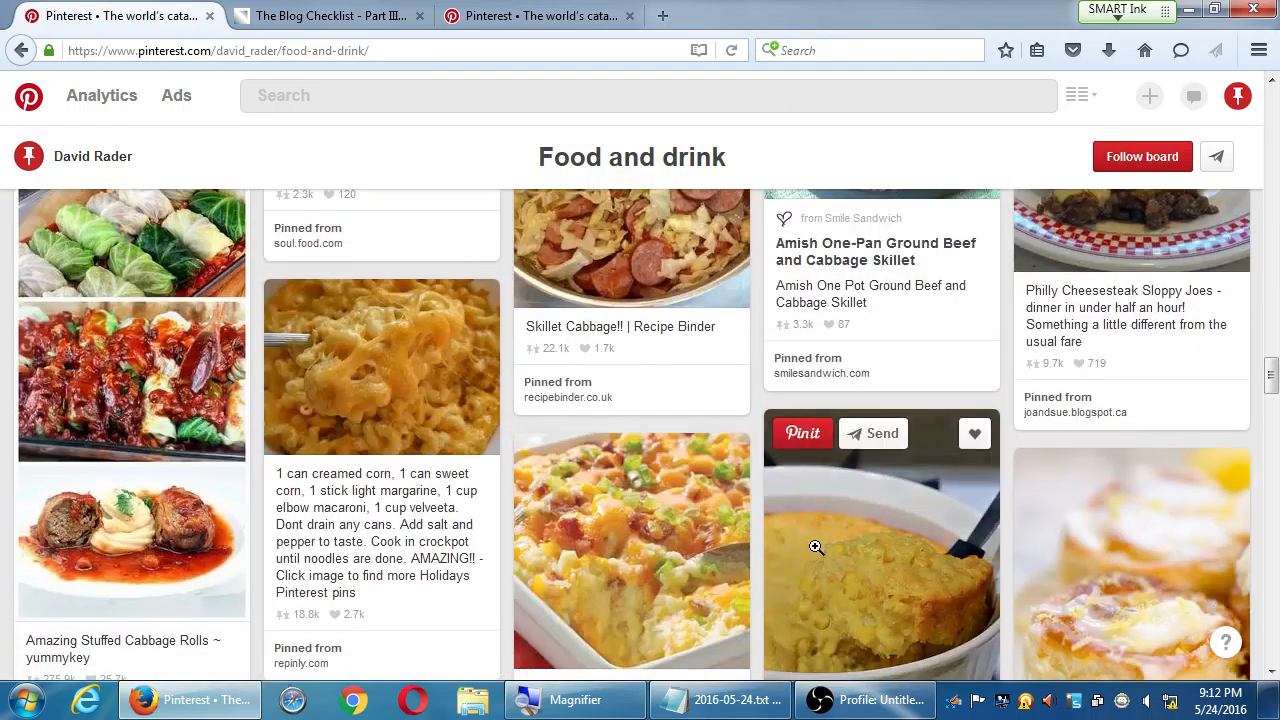
pyautogui.scroll(-3)
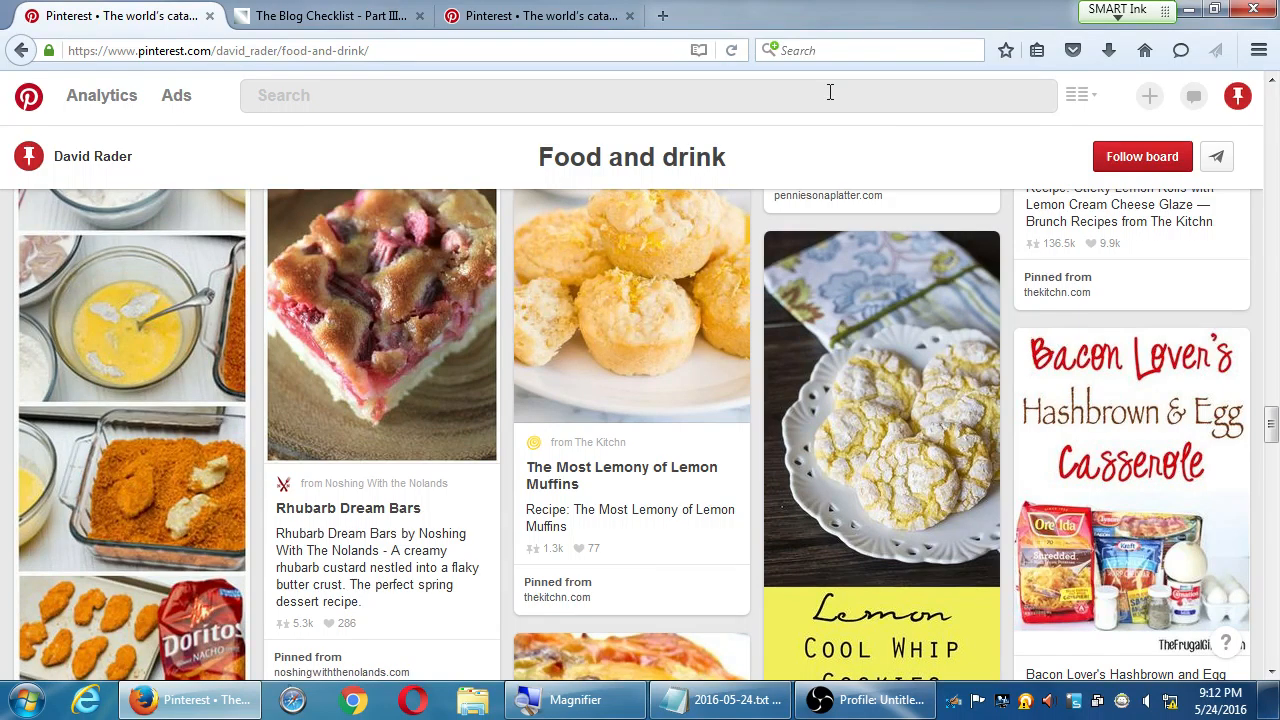
pyautogui.moveTo(1007, 260)
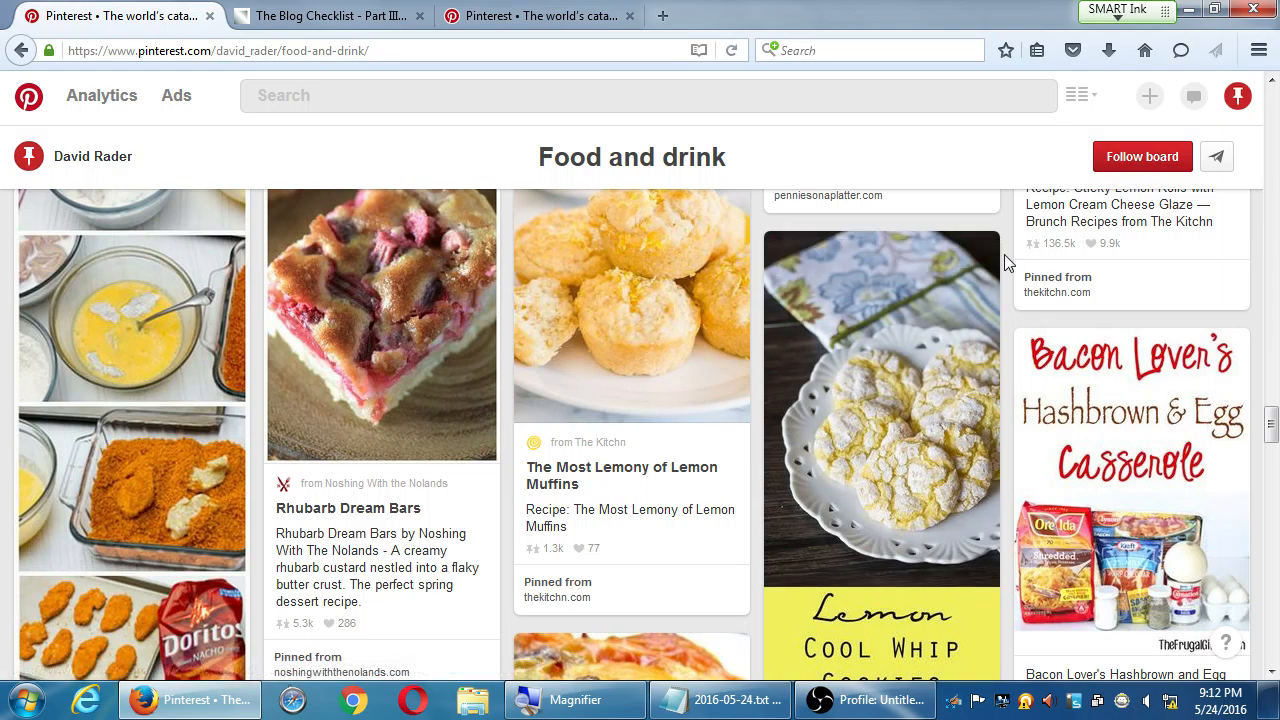
pyautogui.moveTo(411, 340)
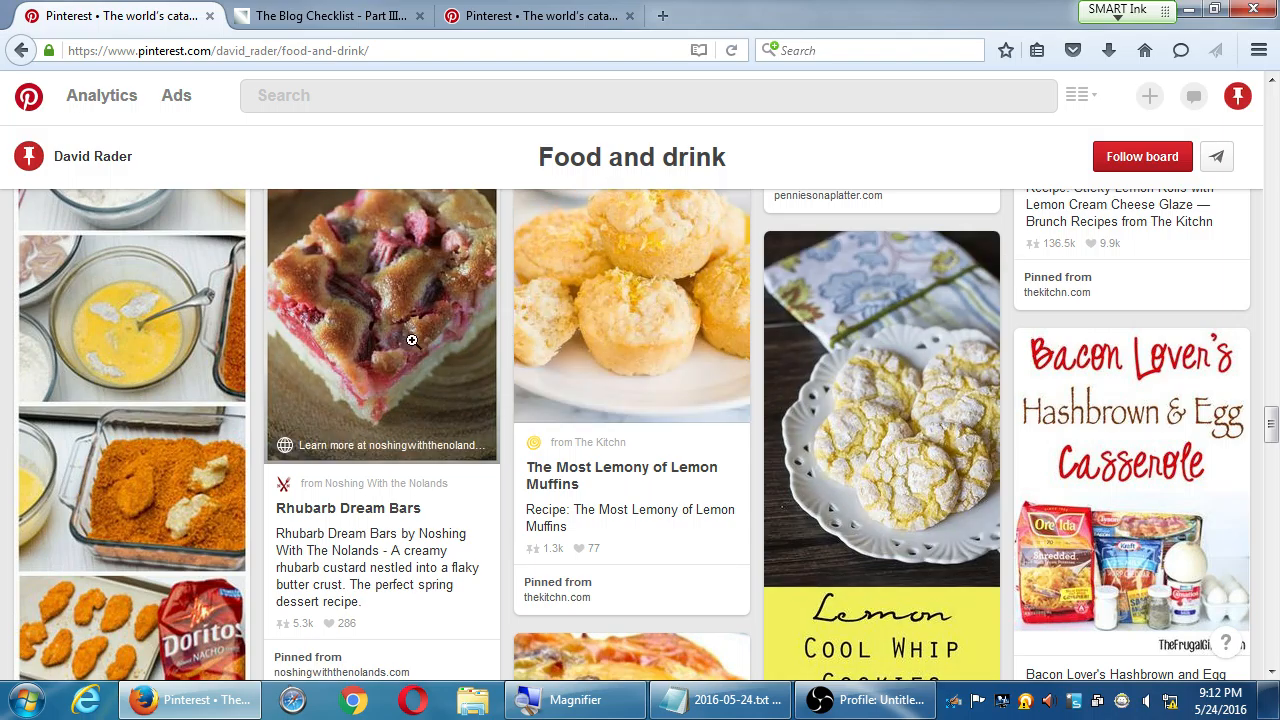
pyautogui.moveTo(431, 320)
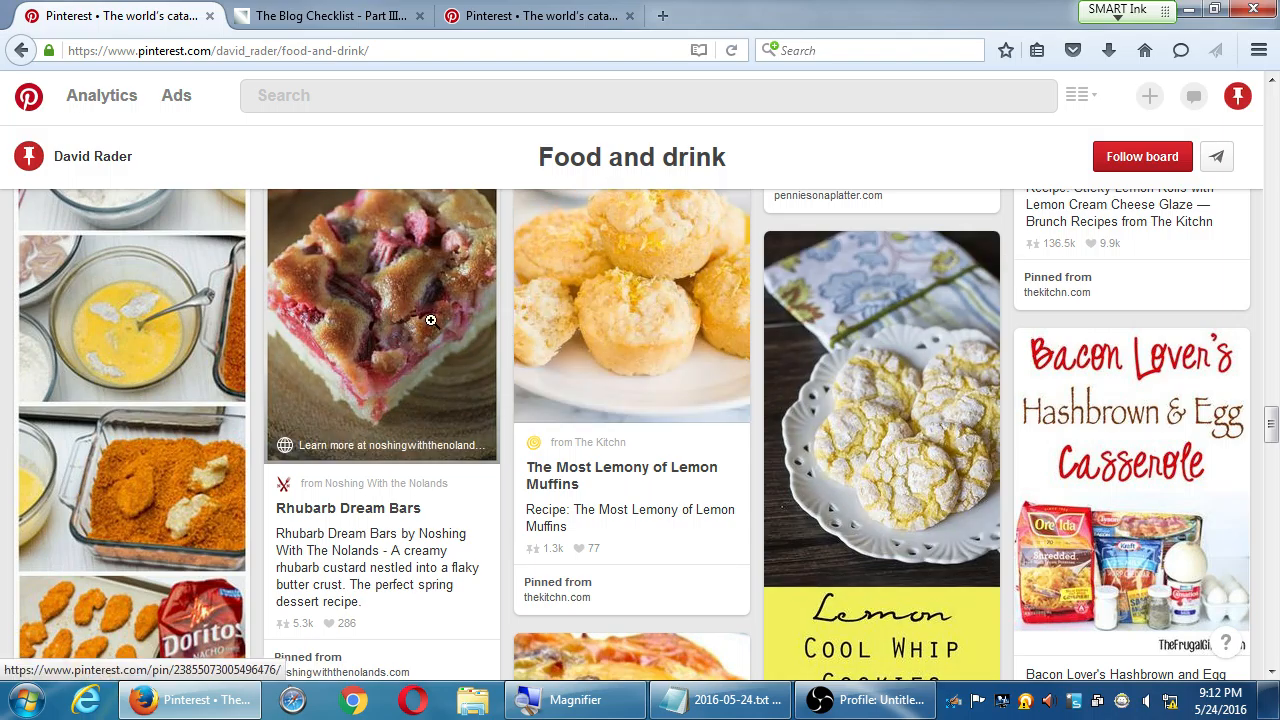
pyautogui.scroll(-3)
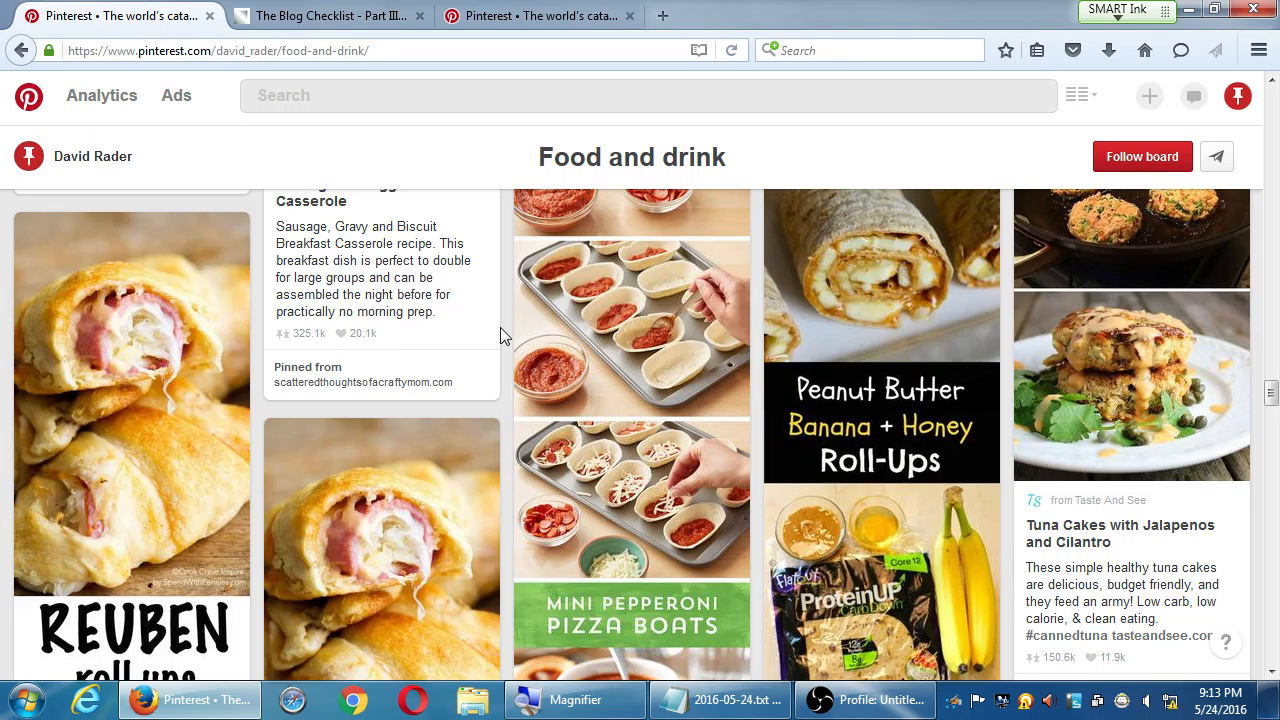
pyautogui.scroll(-3)
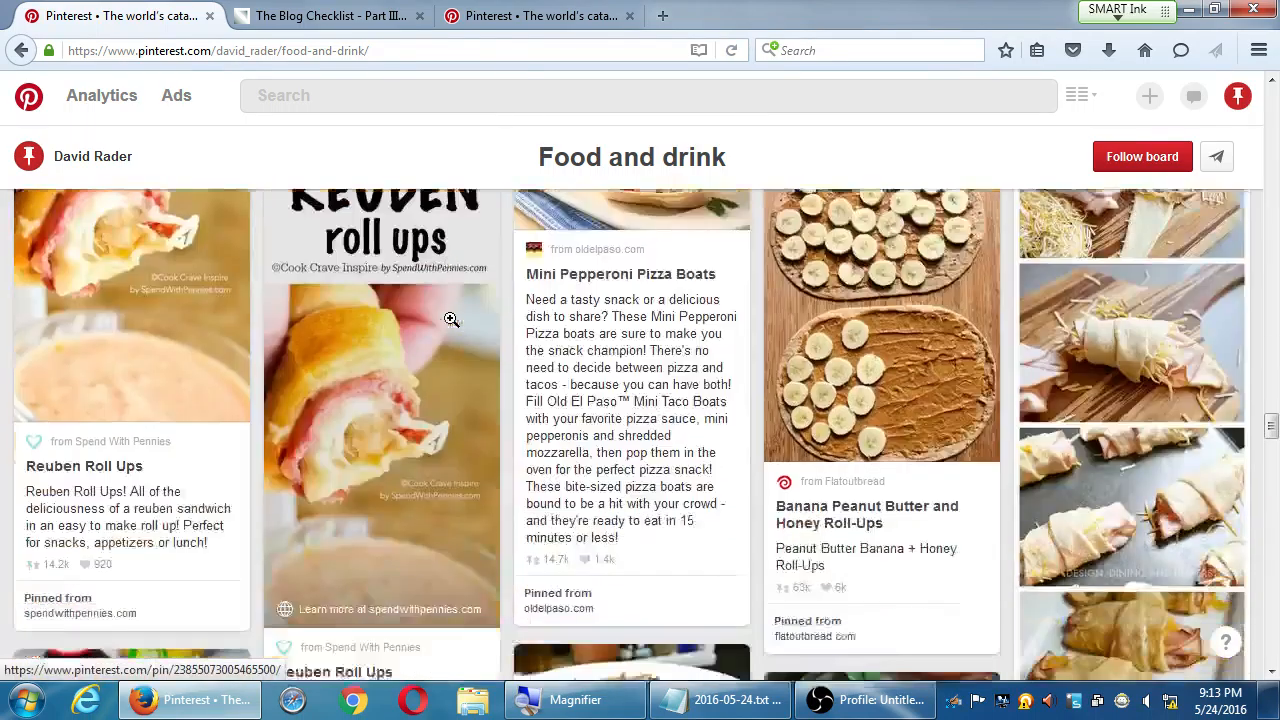
pyautogui.scroll(-3)
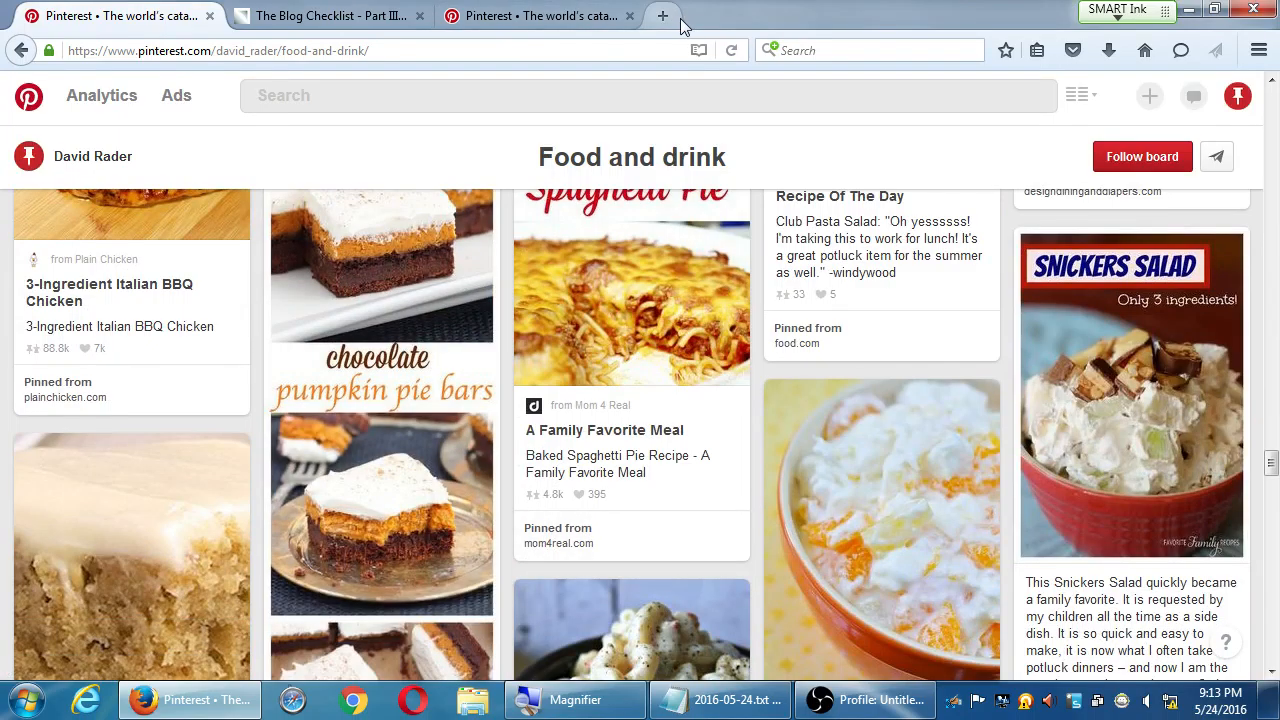
# - Load socialmediaexaminer.com in a new tab, then switch back to the Pinterest board
pyautogui.click(661, 15)
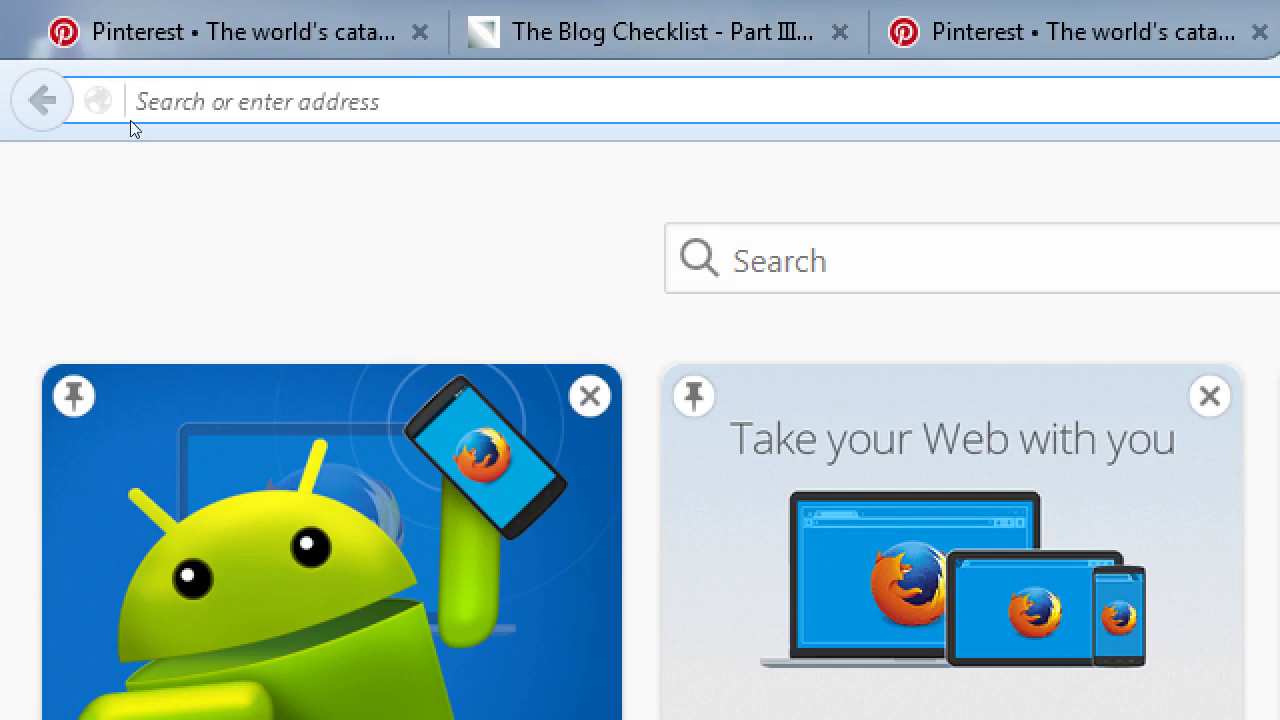
pyautogui.write('socialmediaexaminer.com')
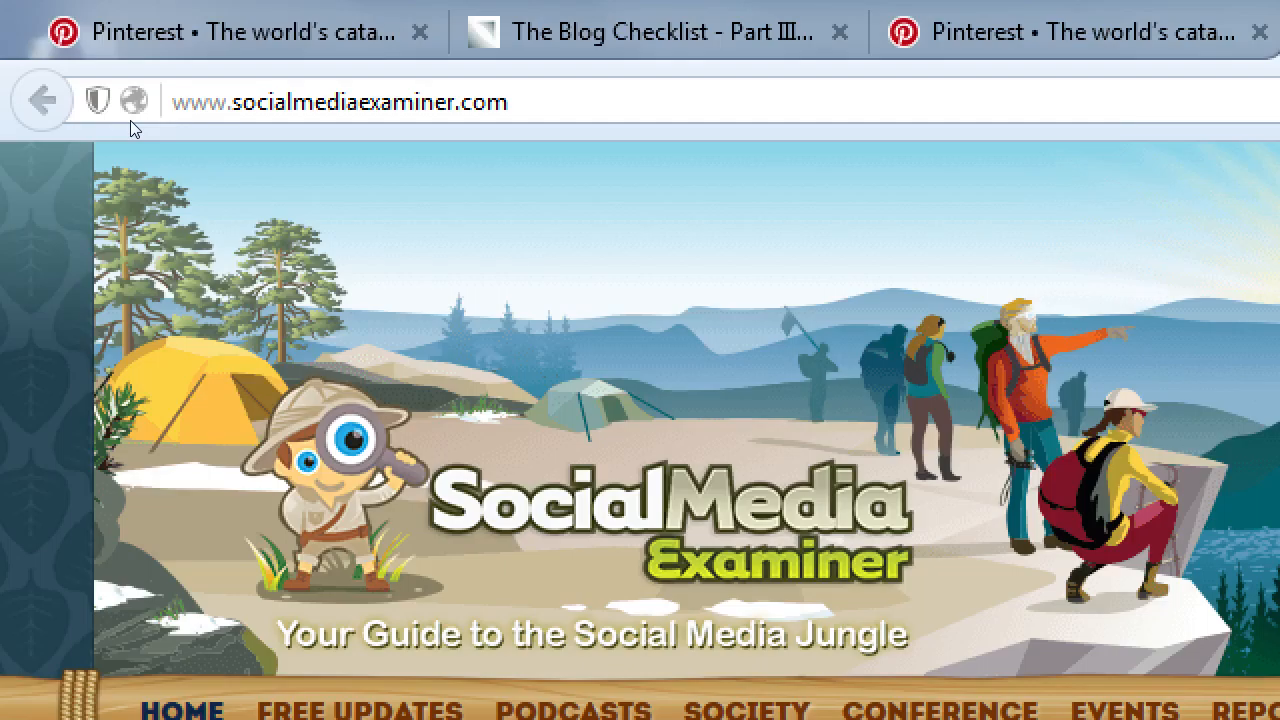
pyautogui.click(120, 31)
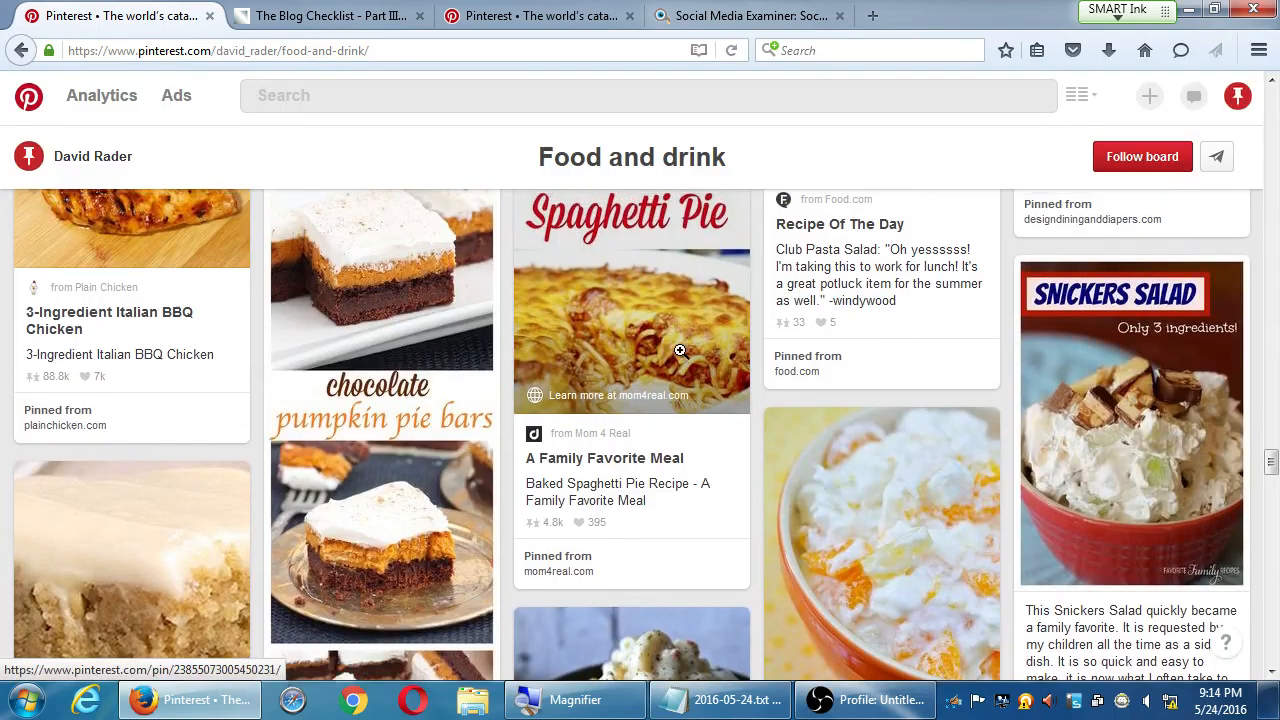
pyautogui.scroll(-3)
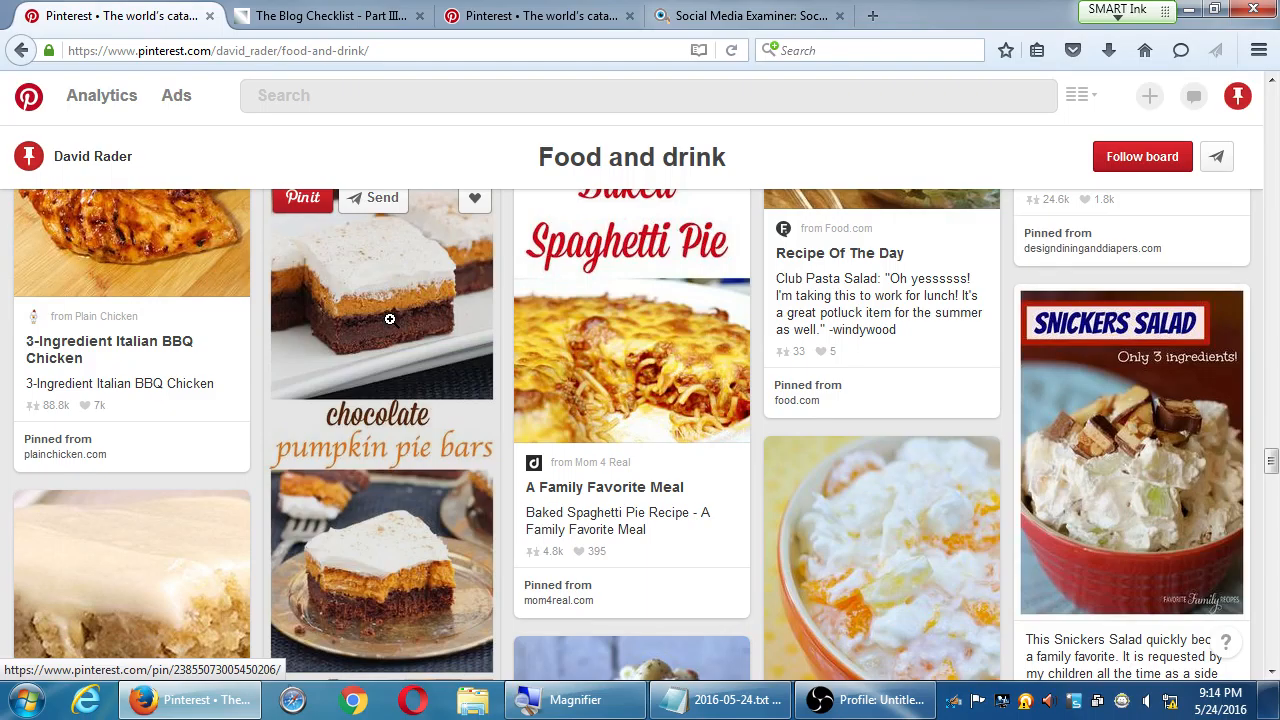
pyautogui.scroll(-3)
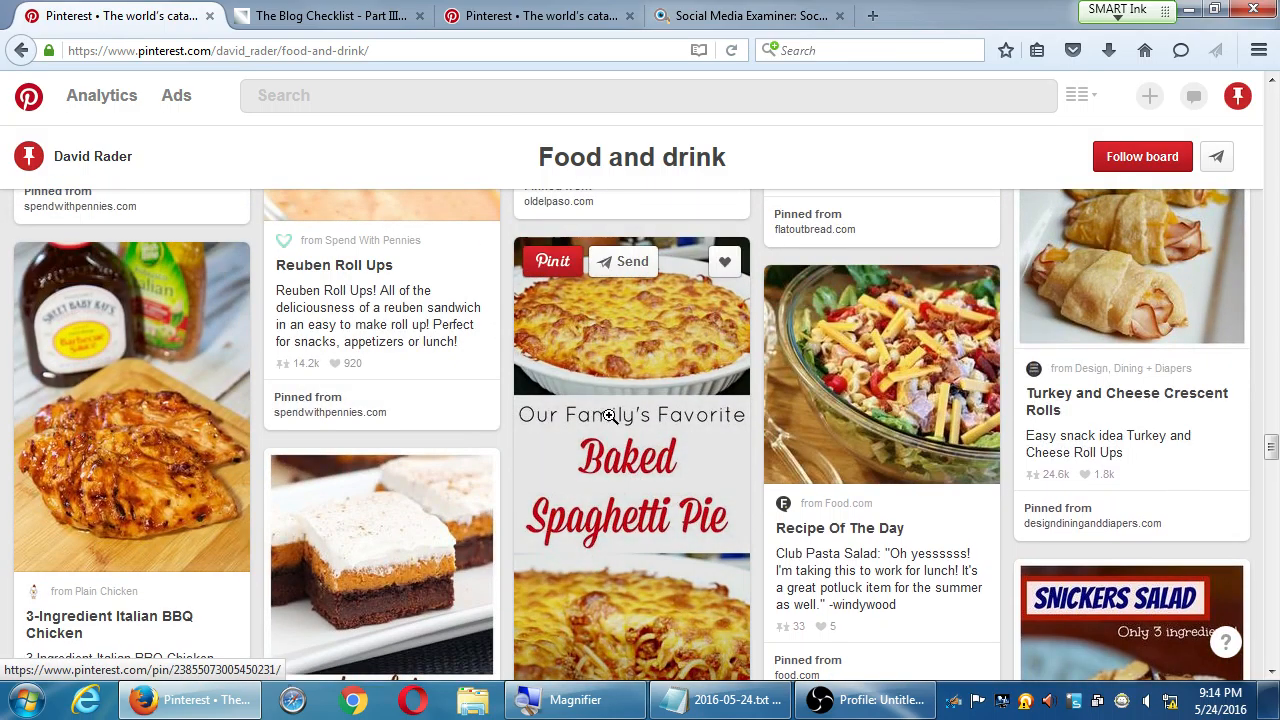
pyautogui.scroll(-3)
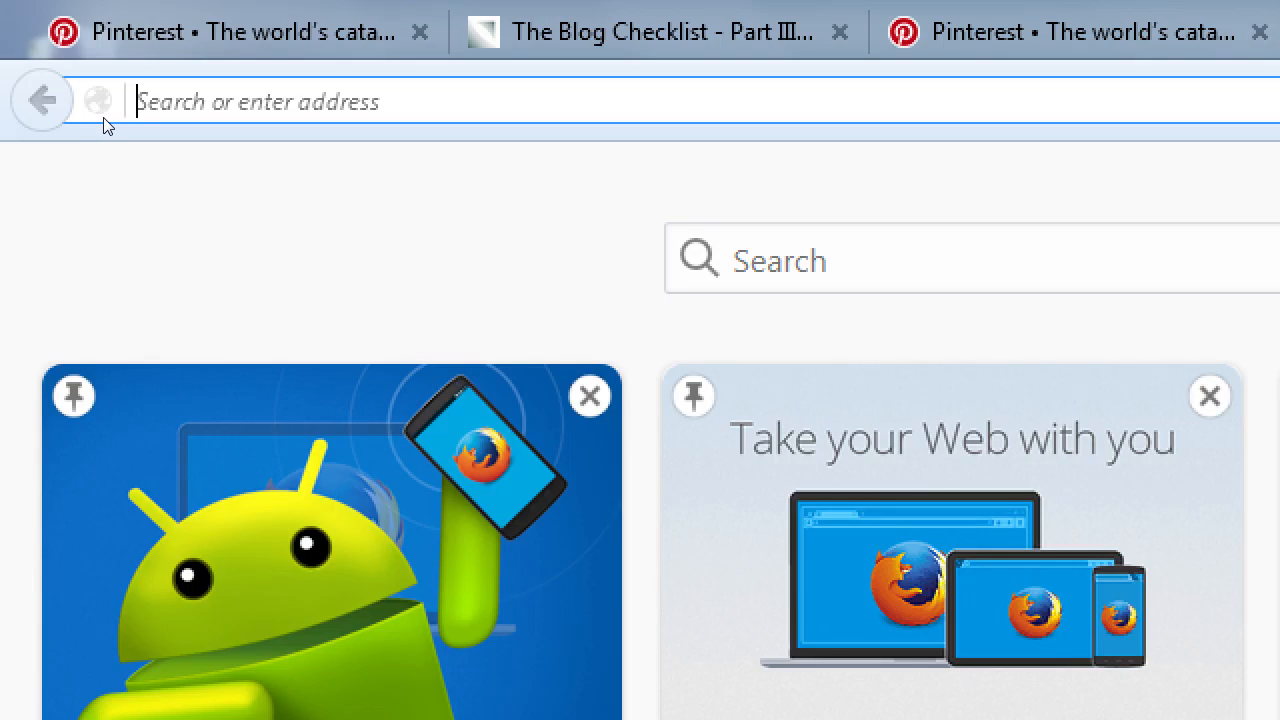
# - Go to pixlr.com and scroll past the Pixlr Editor and Pixlr Express sections
pyautogui.write('pixlr.com')
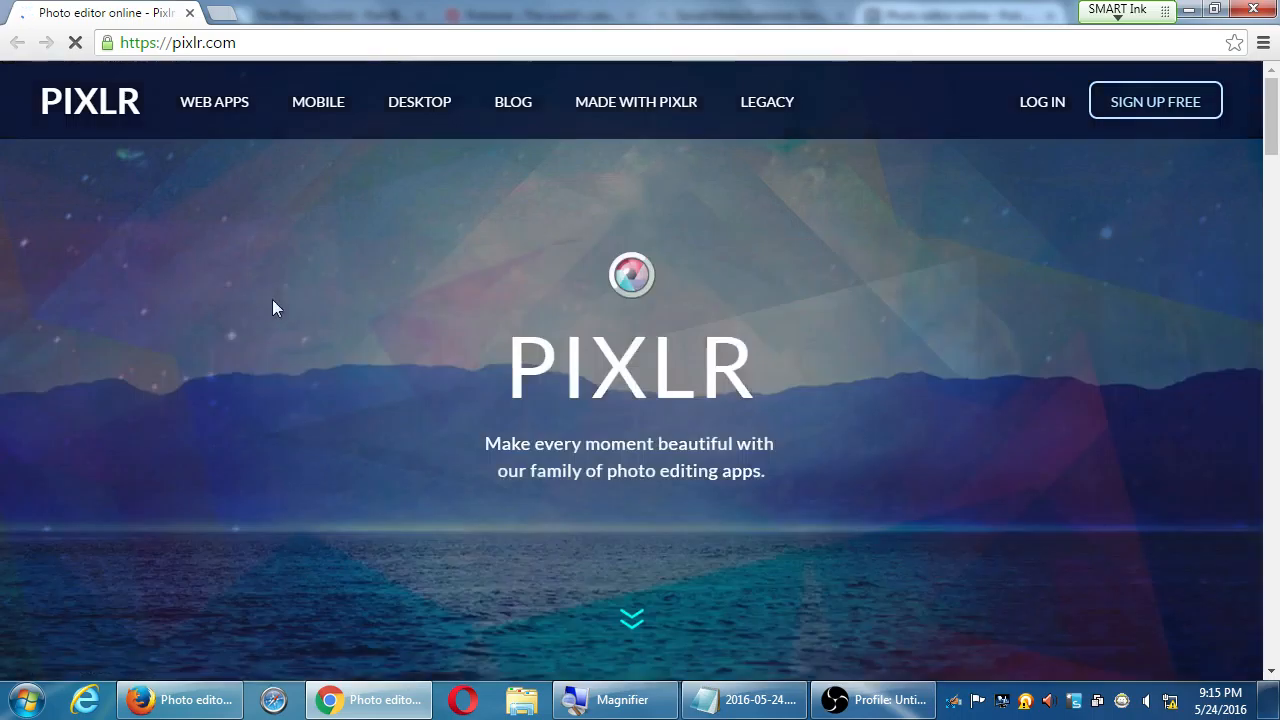
pyautogui.scroll(-3)
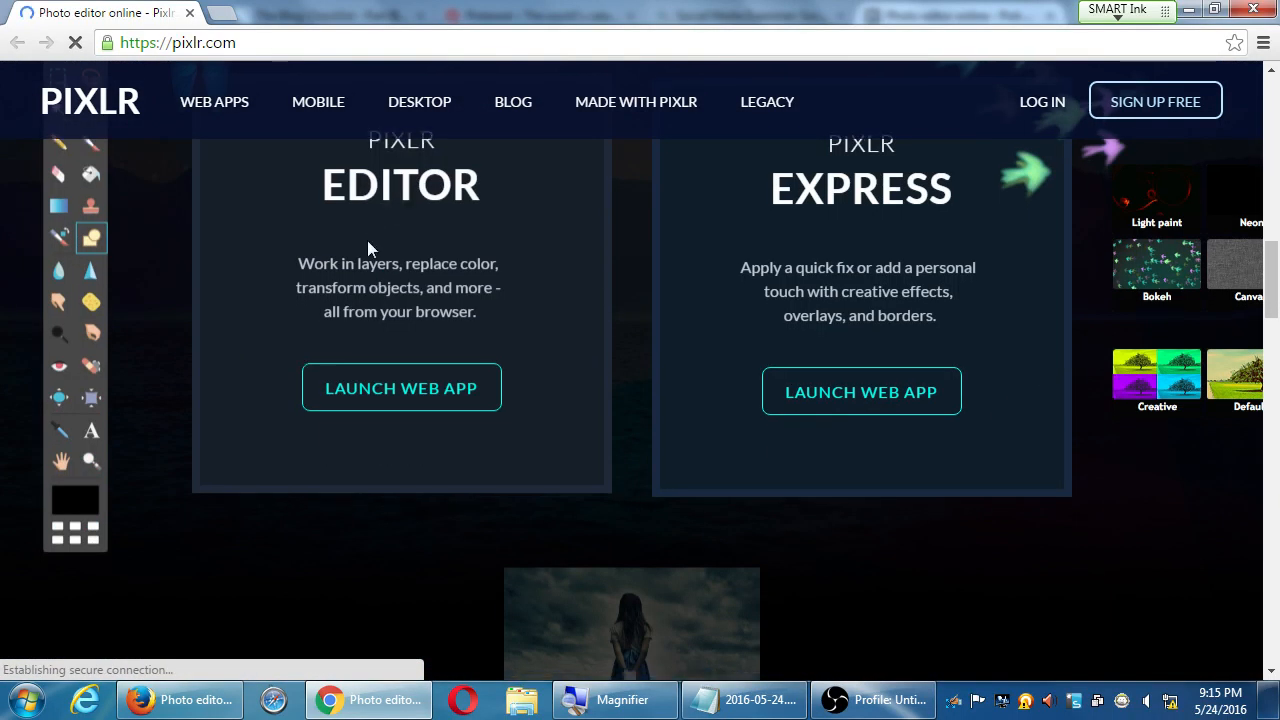
pyautogui.scroll(-3)
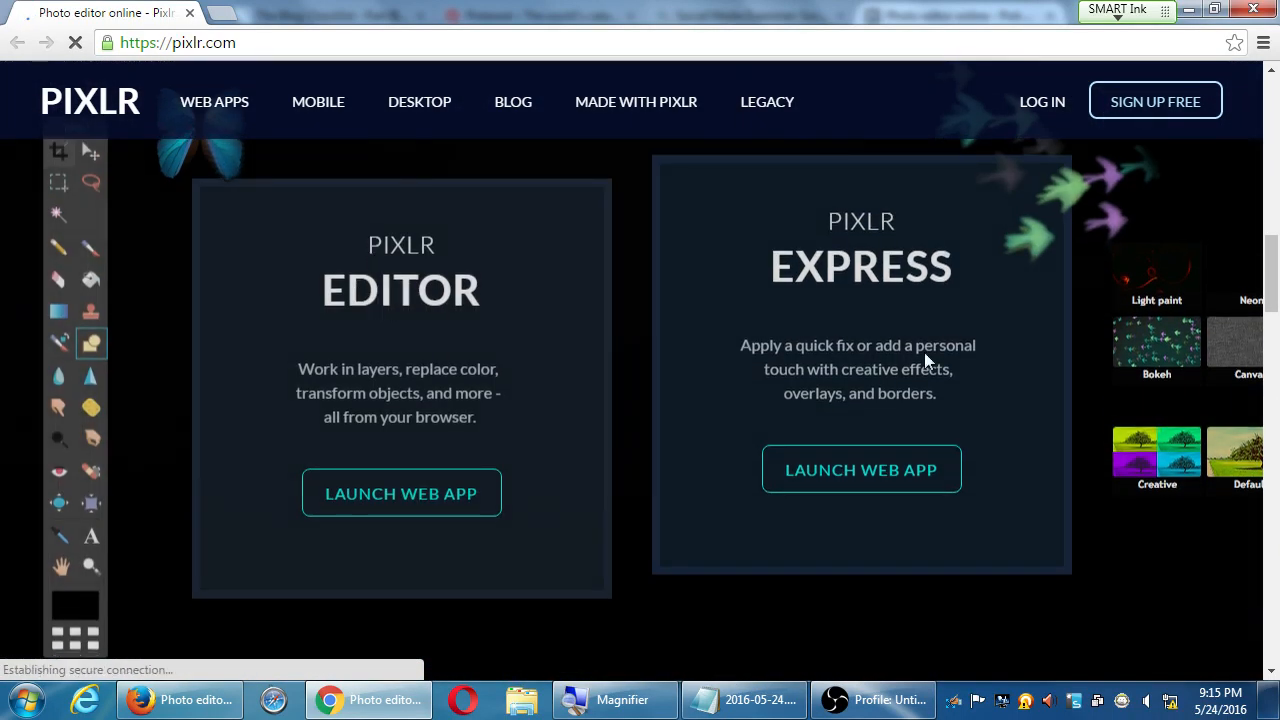
pyautogui.scroll(-3)
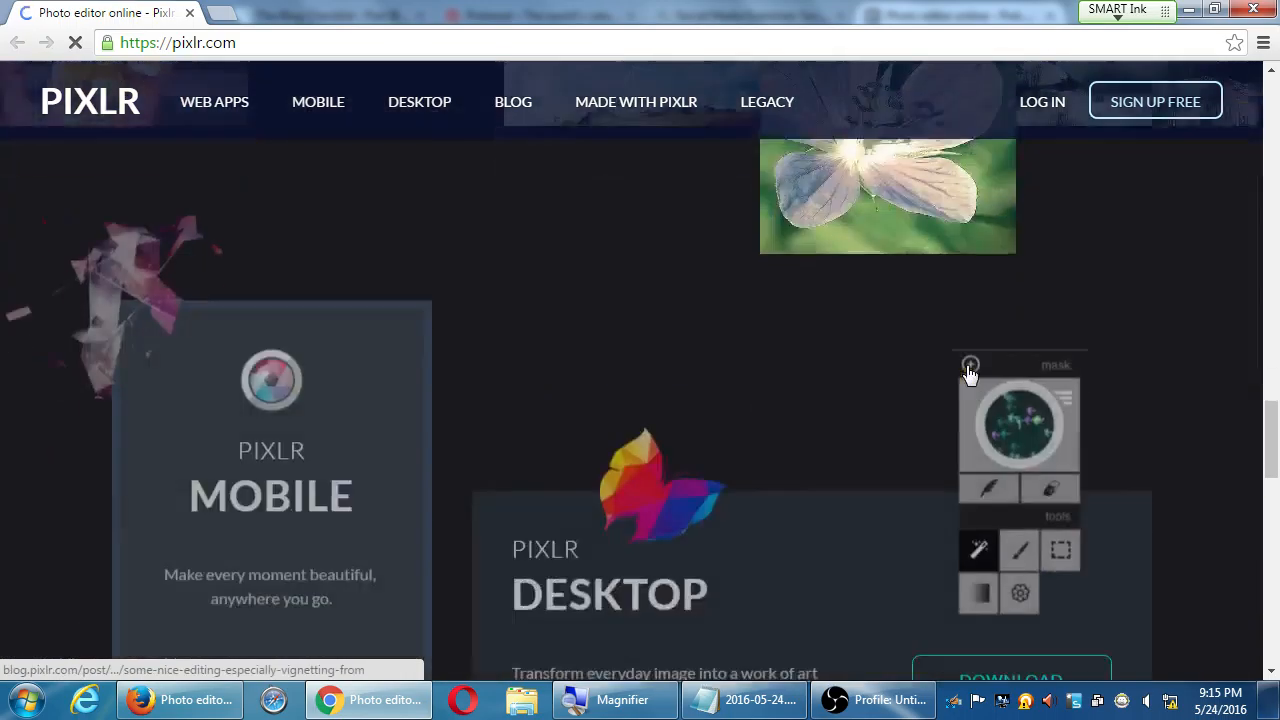
pyautogui.scroll(-3)
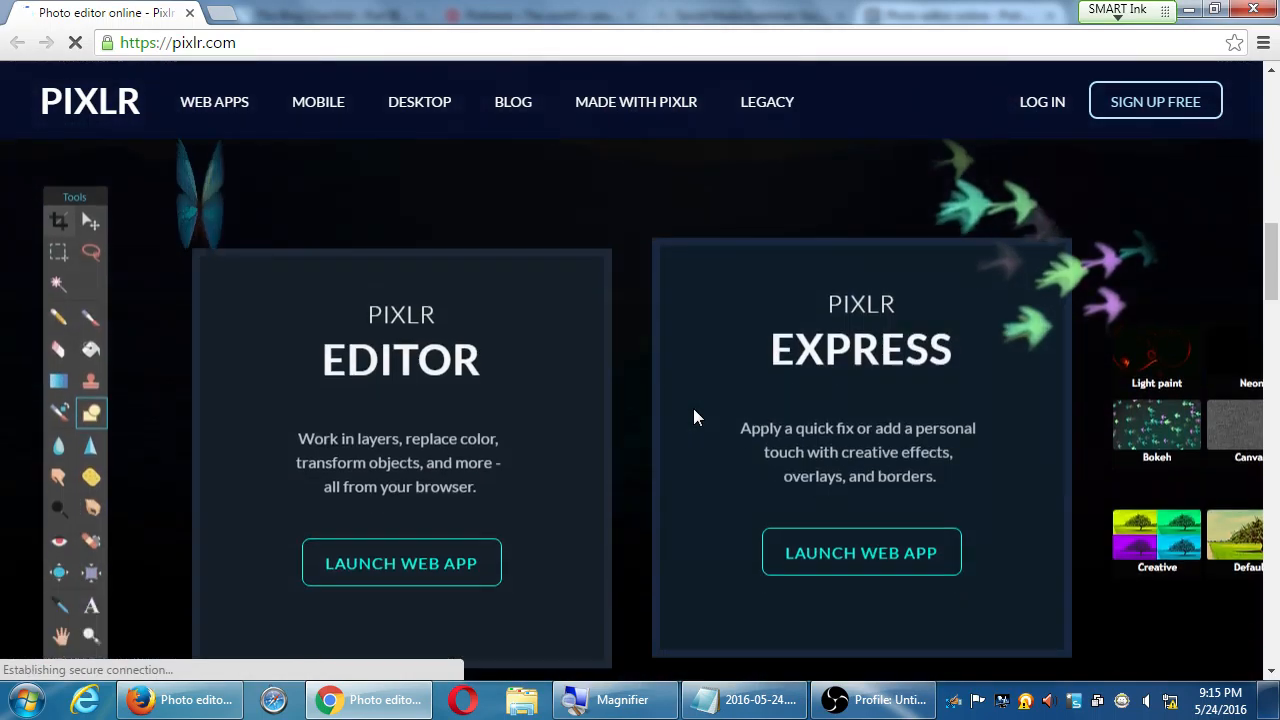
pyautogui.moveTo(907, 374)
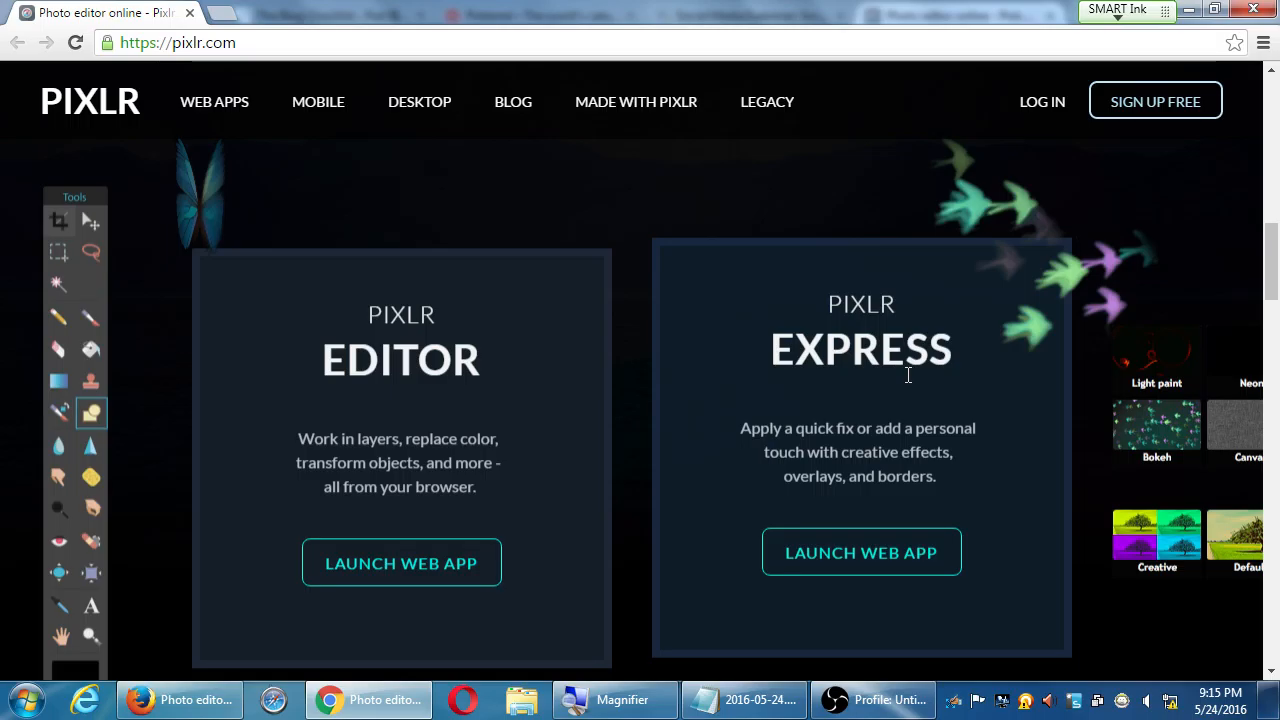
pyautogui.moveTo(391, 590)
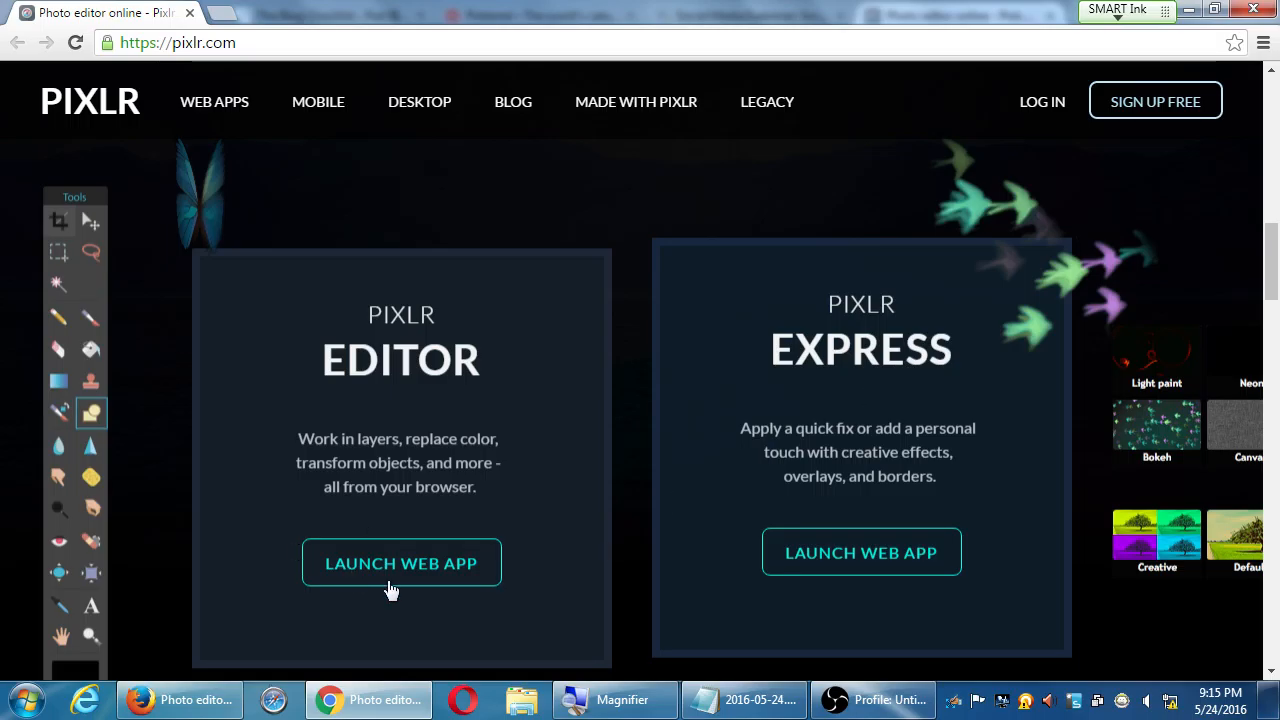
# - Launch Pixlr Editor and open the Koala photo from Pictures > Sample Pictures
pyautogui.click(401, 562)
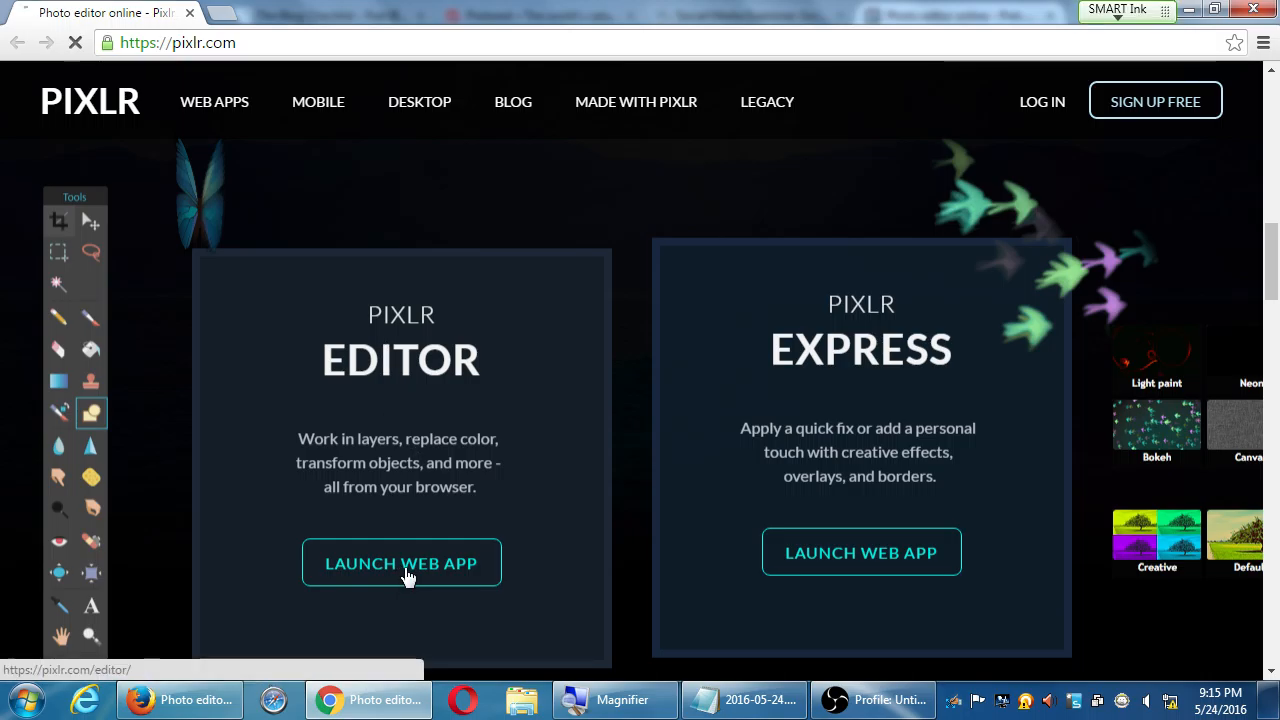
pyautogui.click(401, 562)
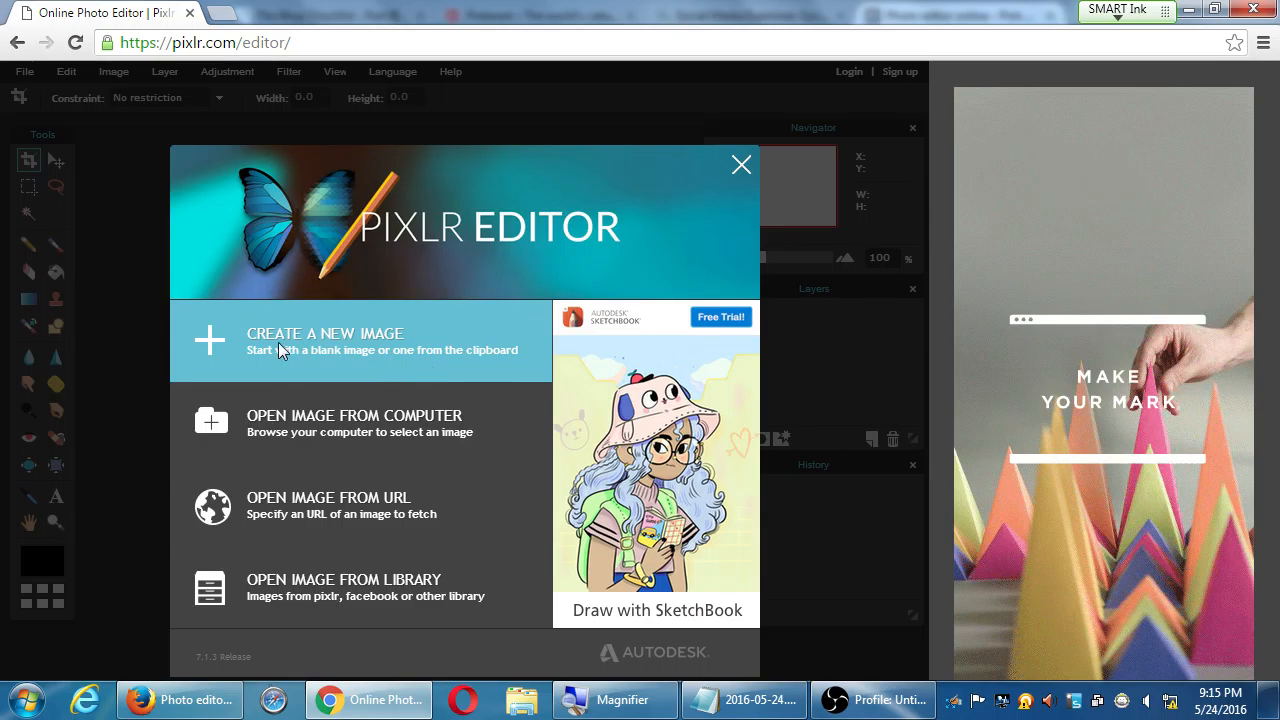
pyautogui.moveTo(370, 519)
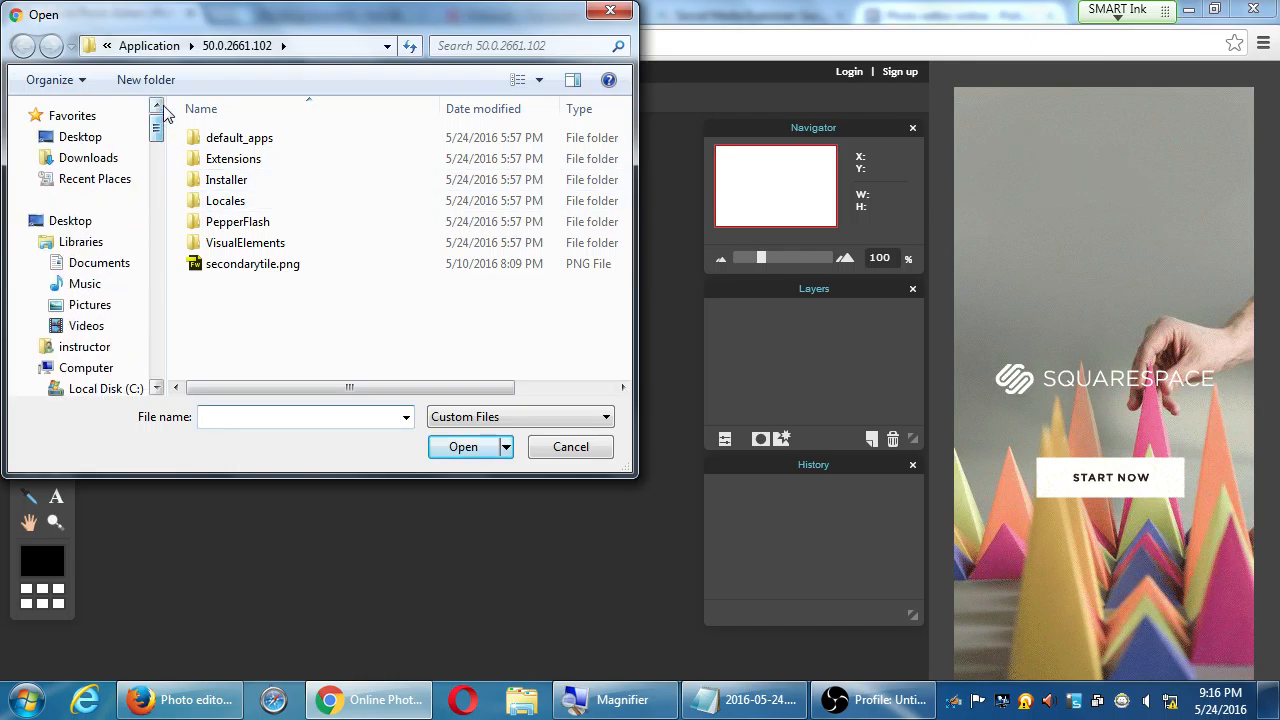
pyautogui.click(90, 304)
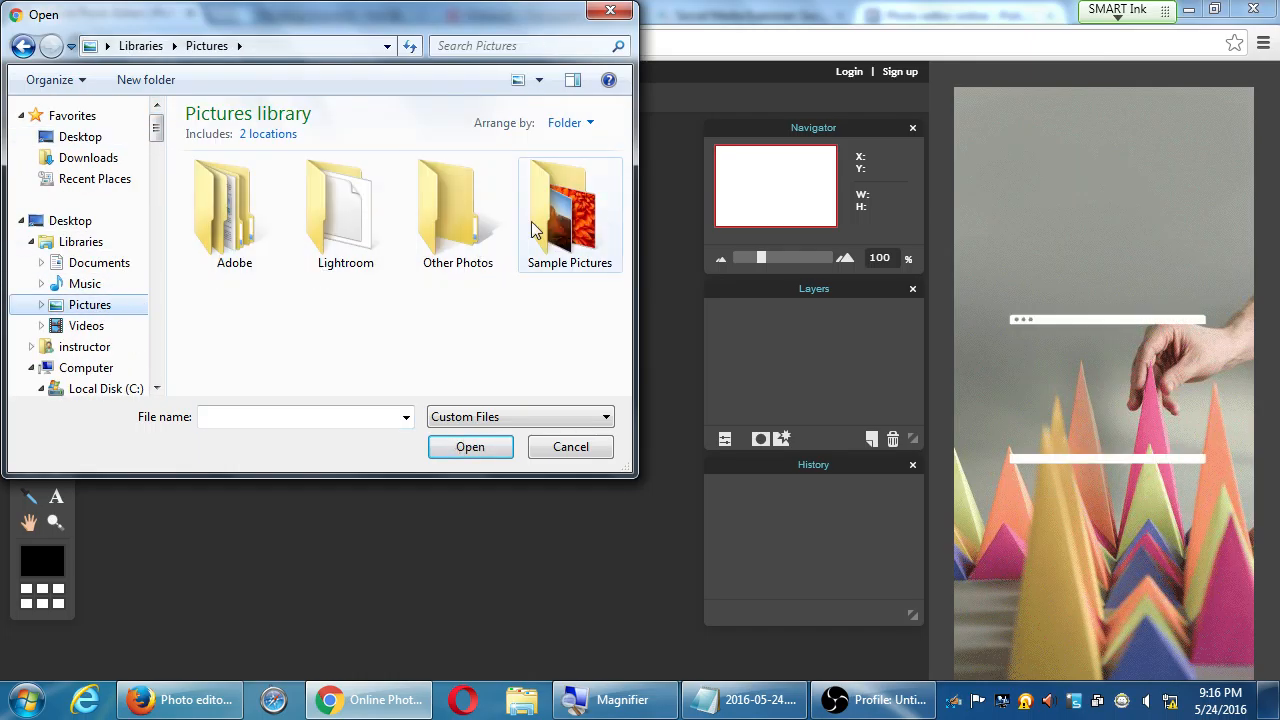
pyautogui.click(570, 446)
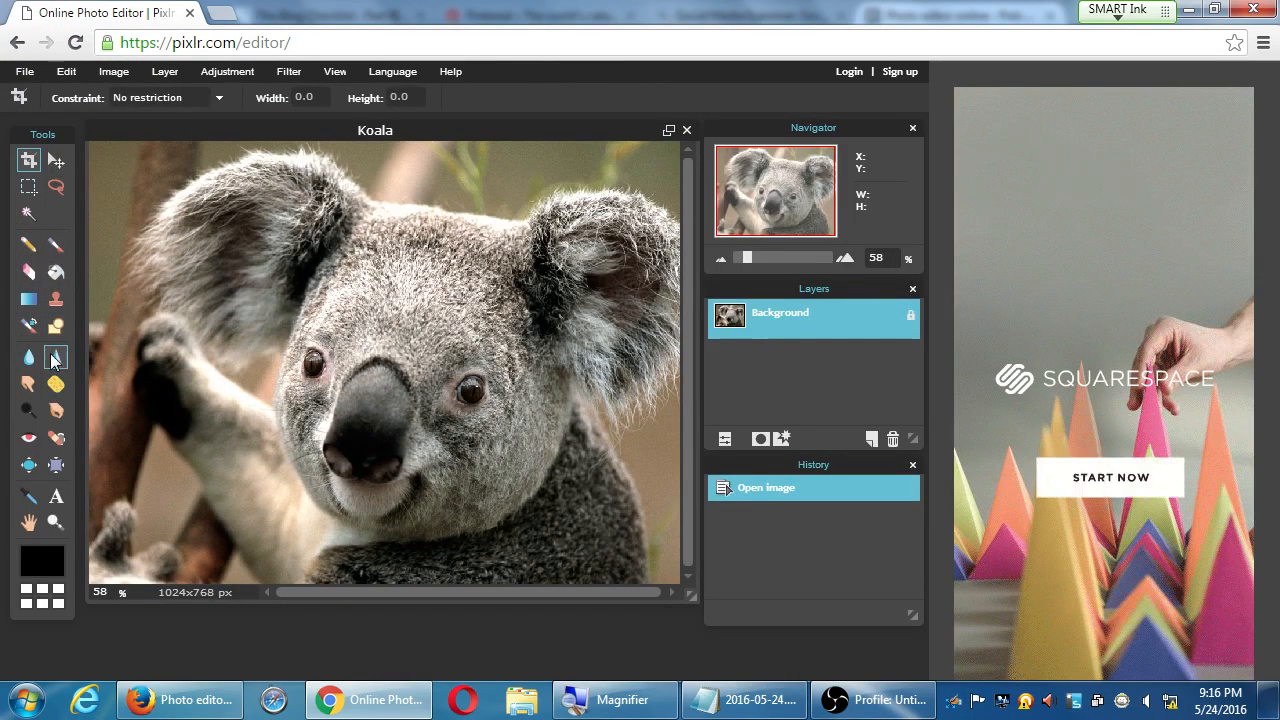
# - Add large text reading 'Sale! Use Coupon Koala25' near the koala photo's top left
pyautogui.click(57, 497)
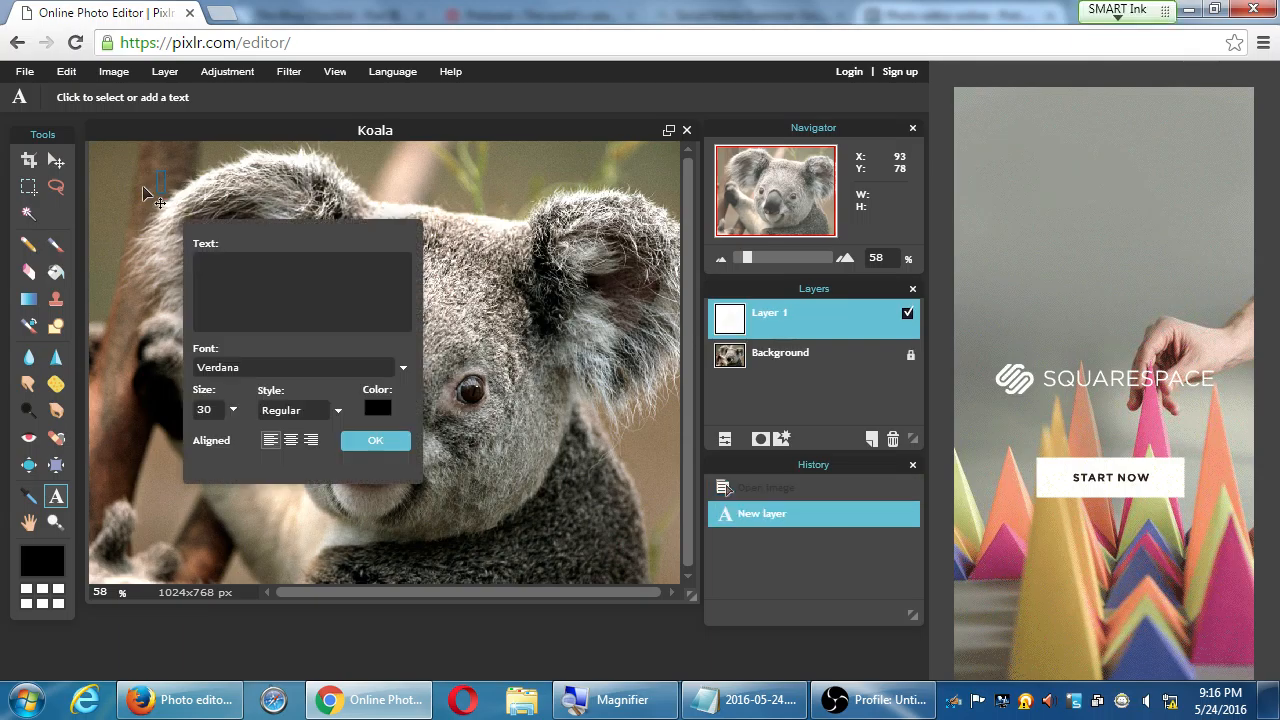
pyautogui.write('Sale! Use Coupo')
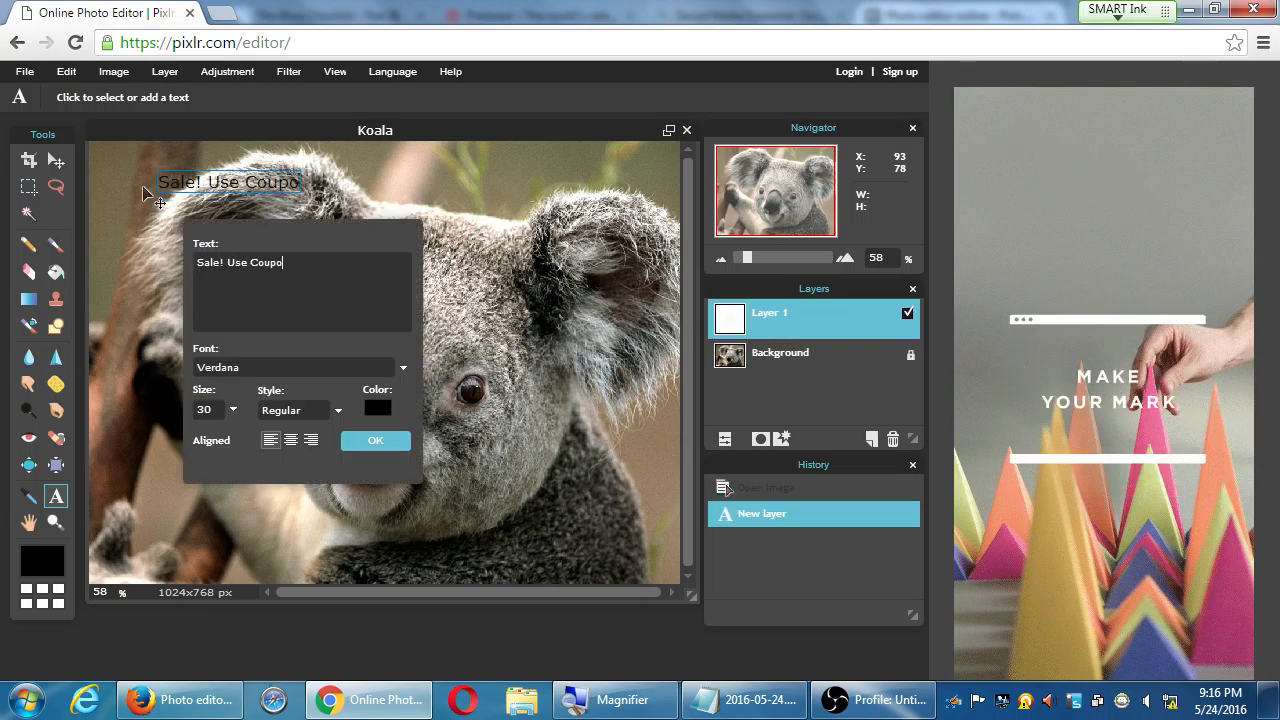
pyautogui.write('n')
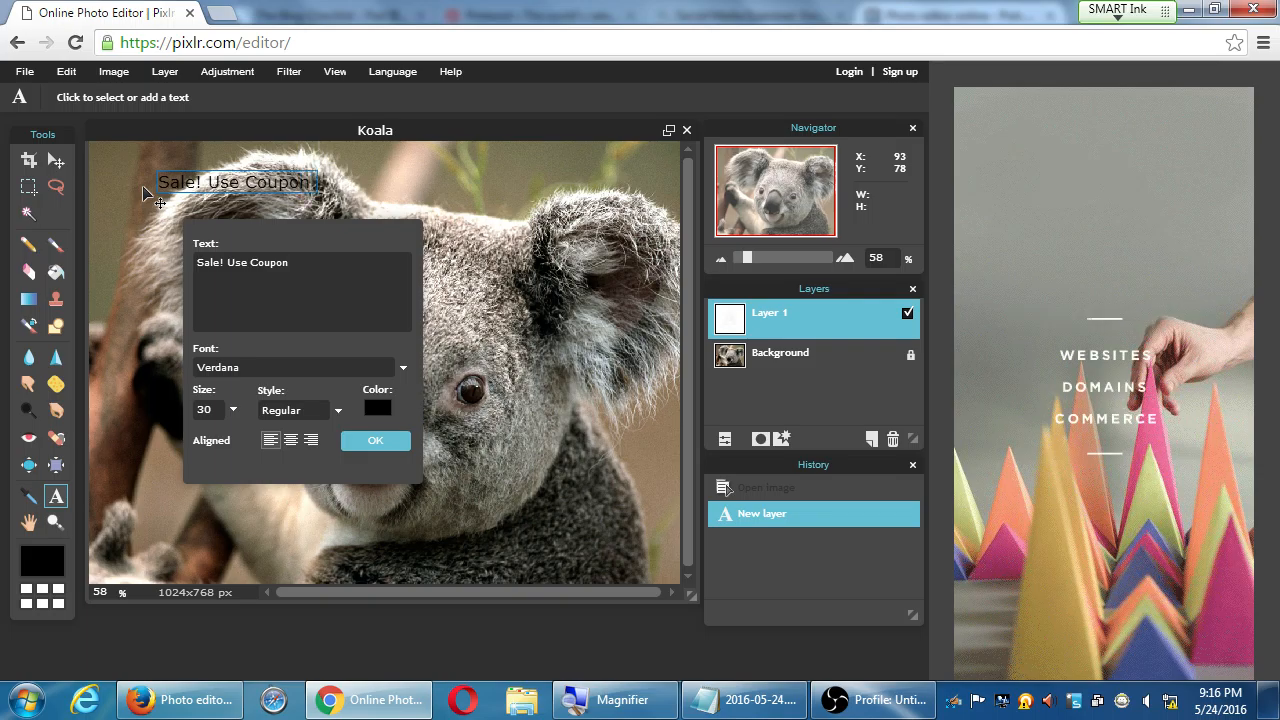
pyautogui.write('Koala')
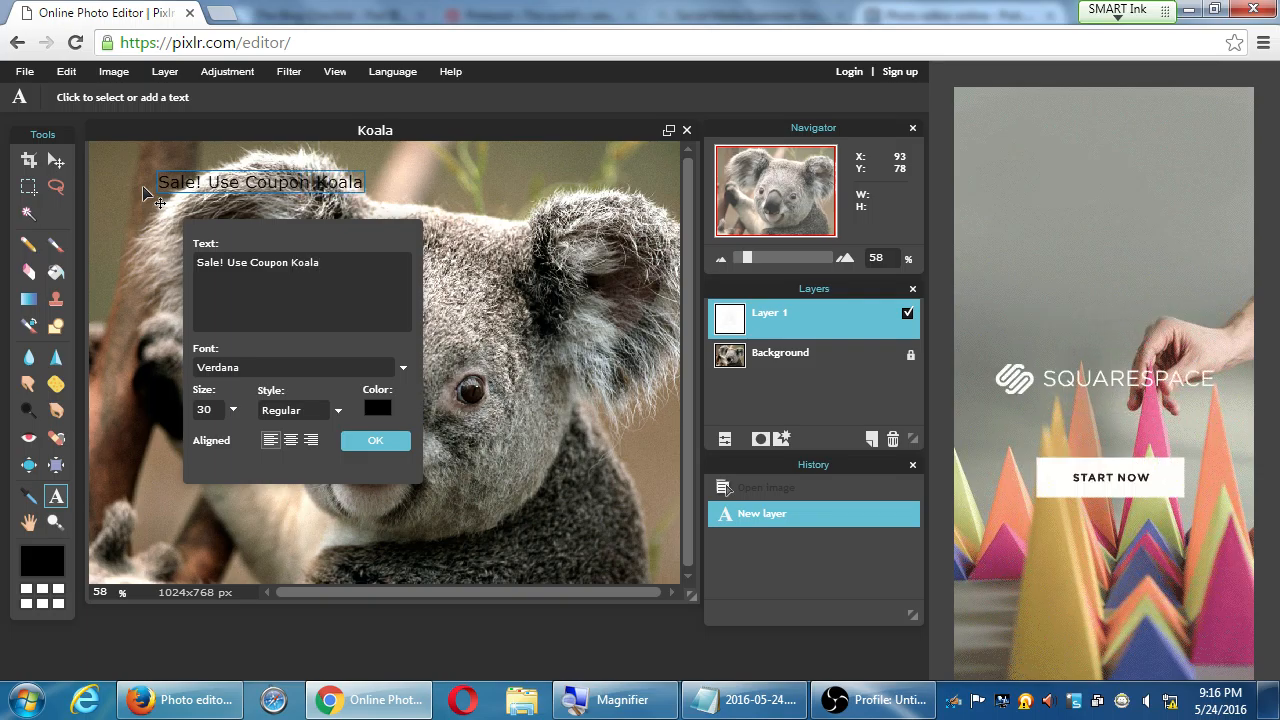
pyautogui.write('25')
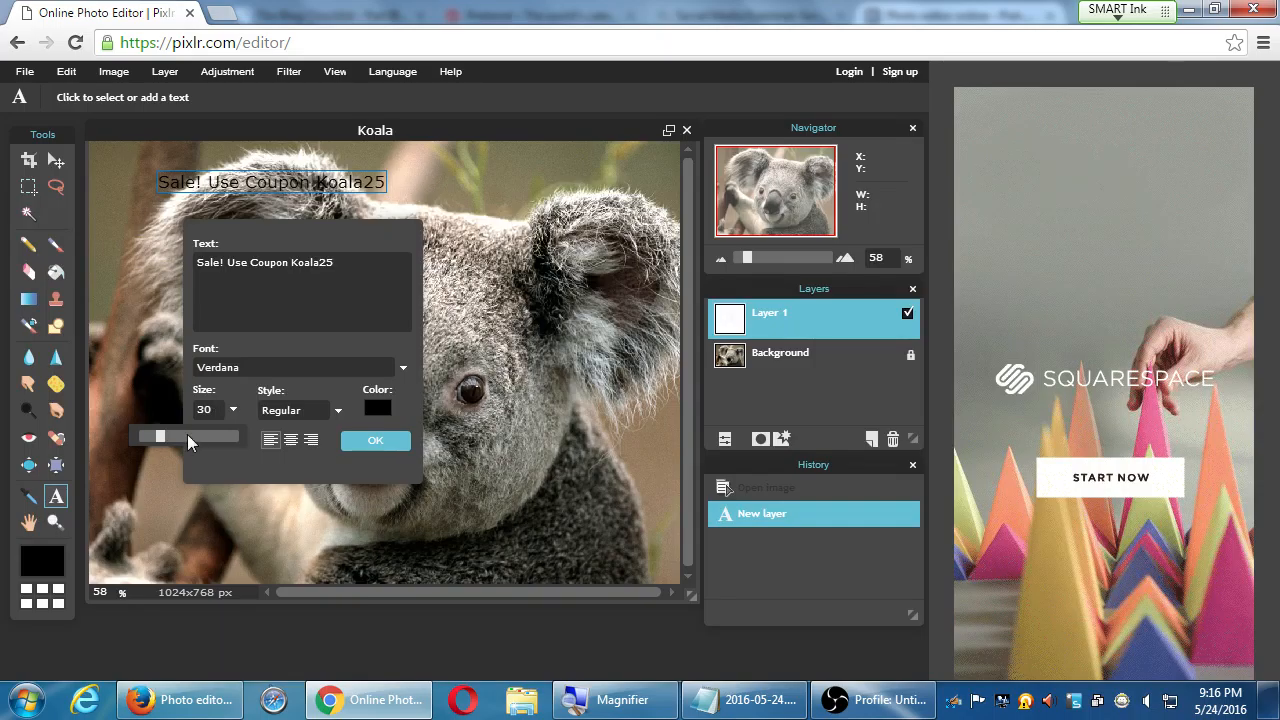
pyautogui.click(375, 440)
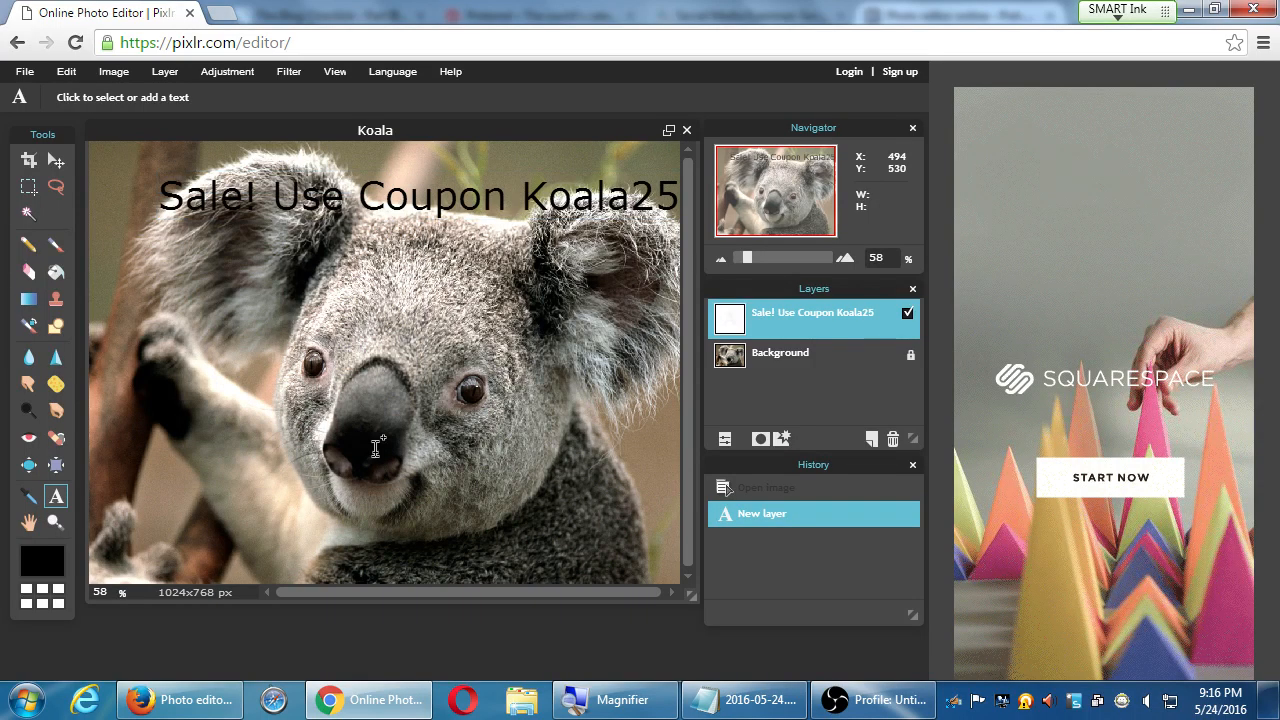
# - Drag the coupon text further left toward the corner, then search Google for 'meme generator'
pyautogui.click(57, 160)
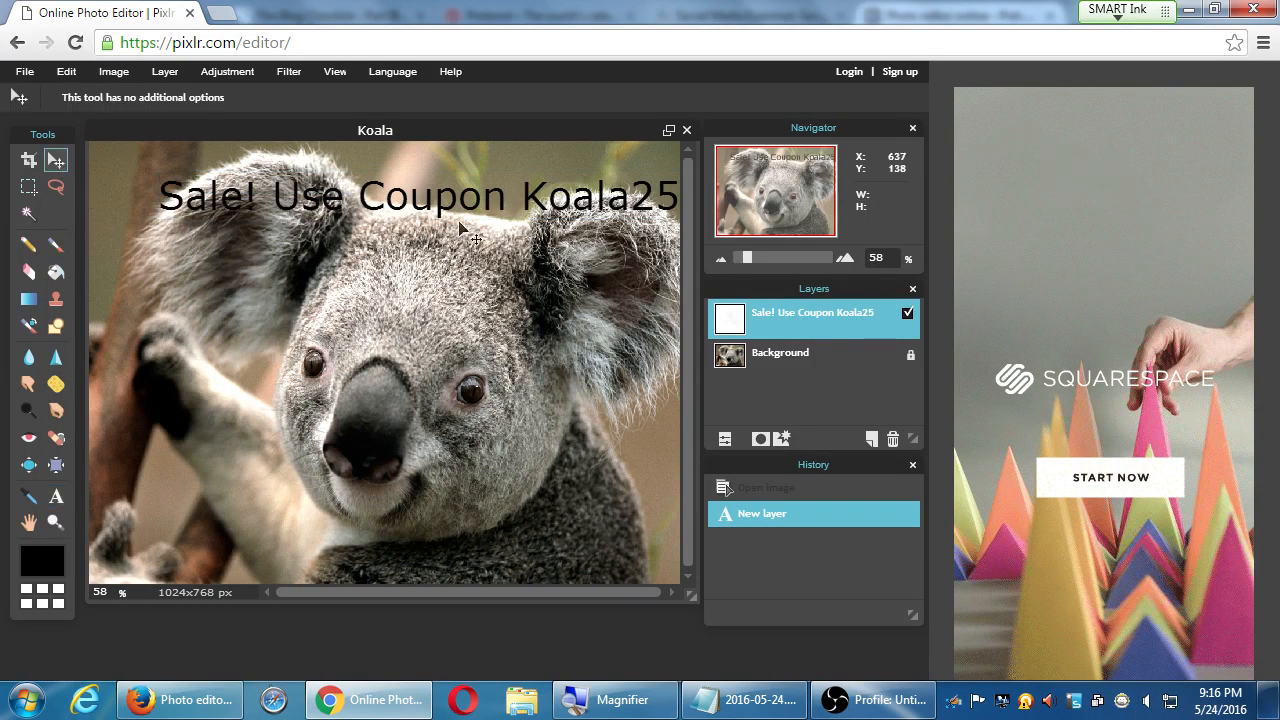
pyautogui.moveTo(460, 229); pyautogui.dragTo(425, 212)
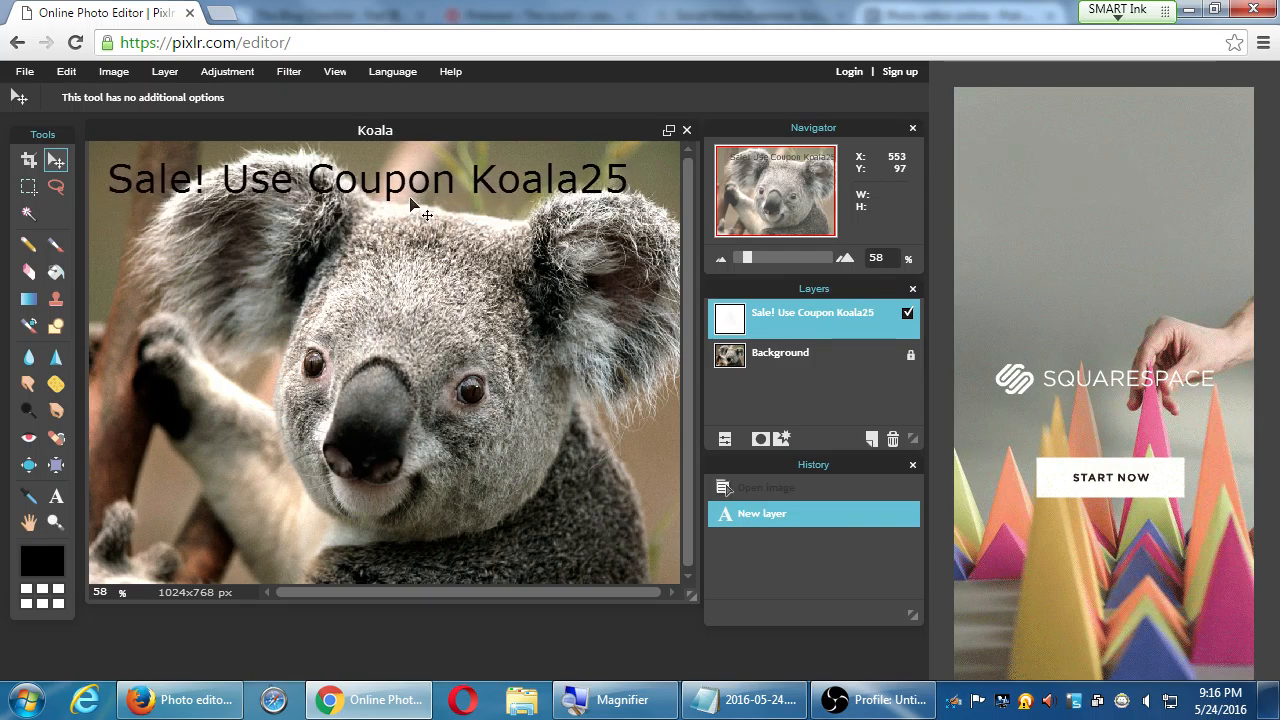
pyautogui.moveTo(400, 180); pyautogui.dragTo(400, 185)
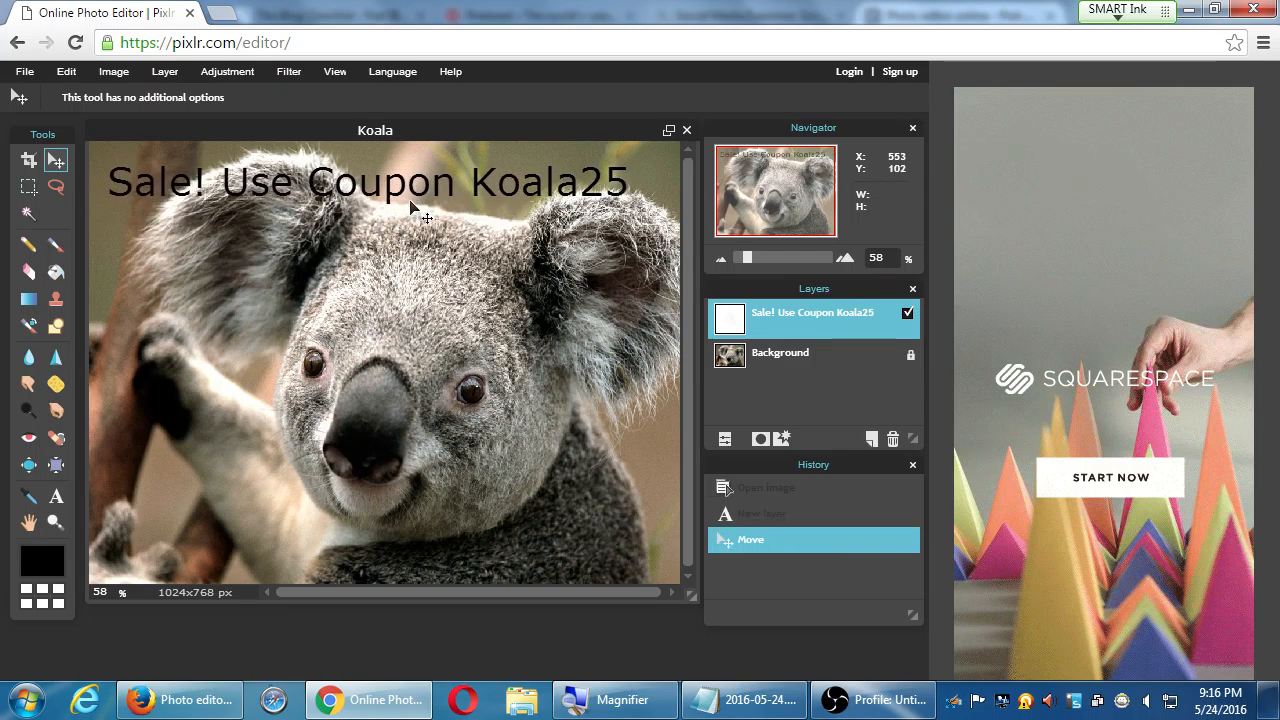
pyautogui.write('meme generator')
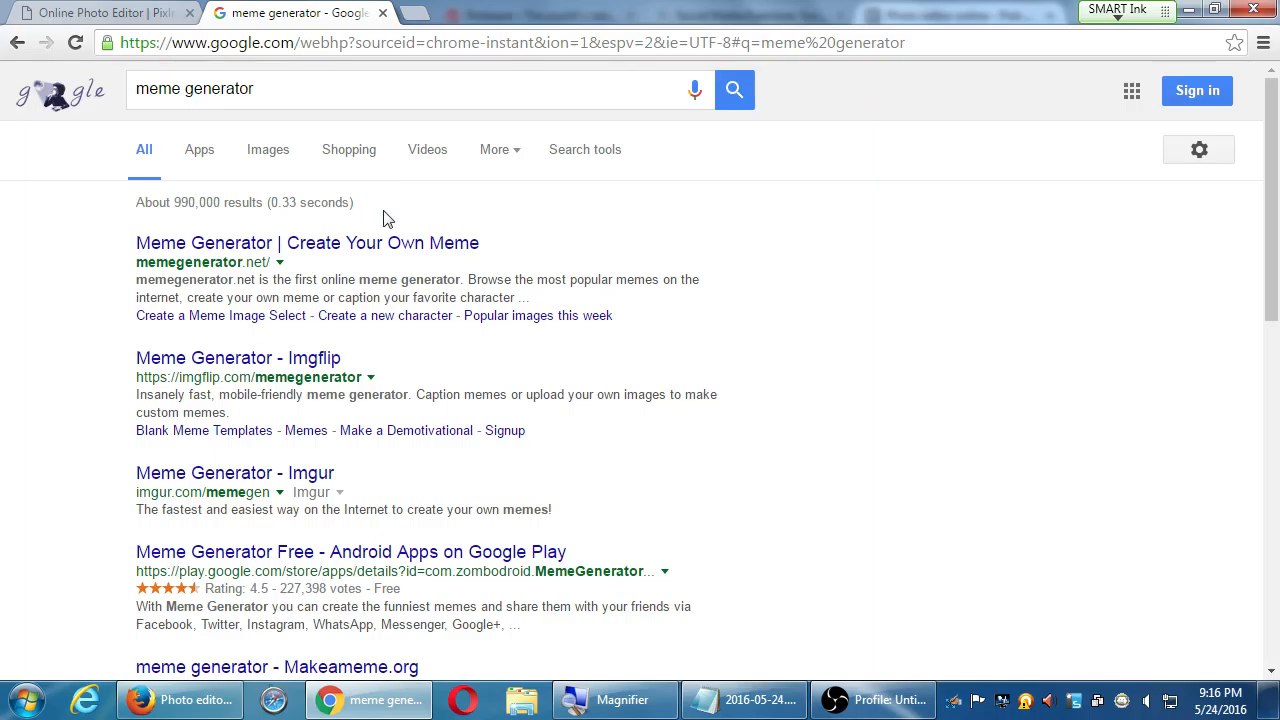
pyautogui.moveTo(330, 250)
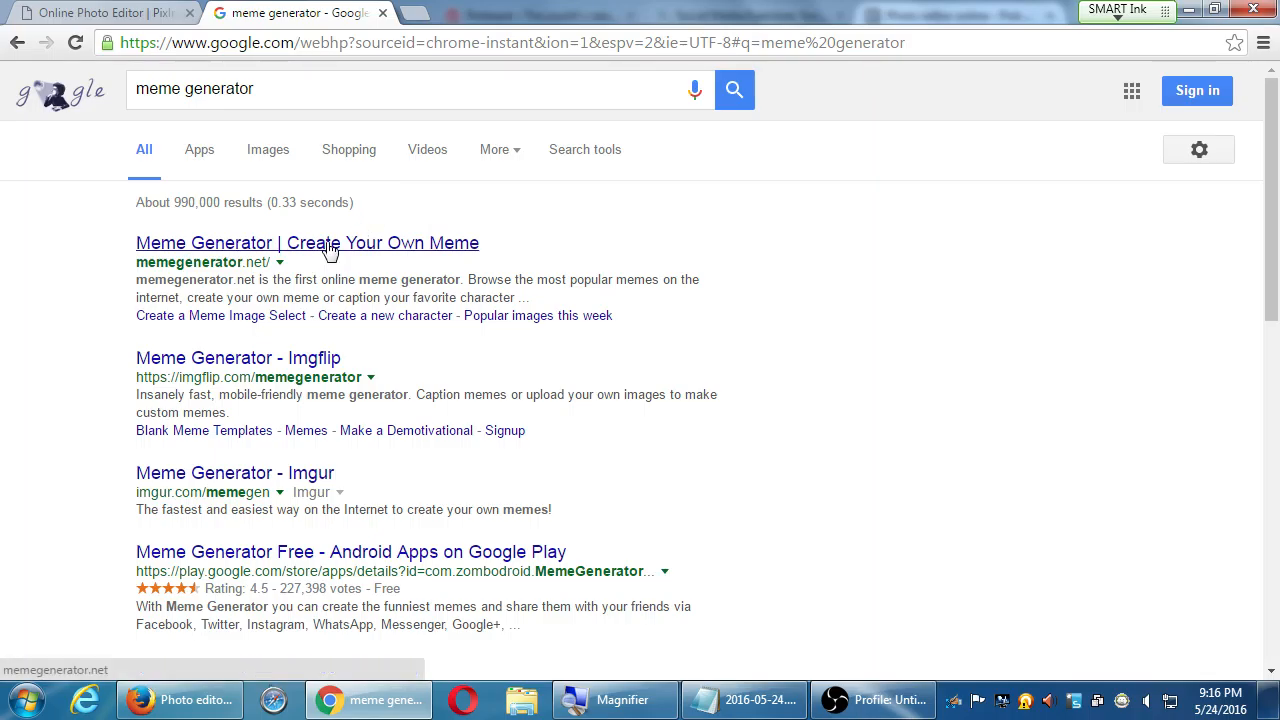
# - Browse the memegenerator.net popular memes gallery, then return to the Pixlr koala image
pyautogui.click(307, 243)
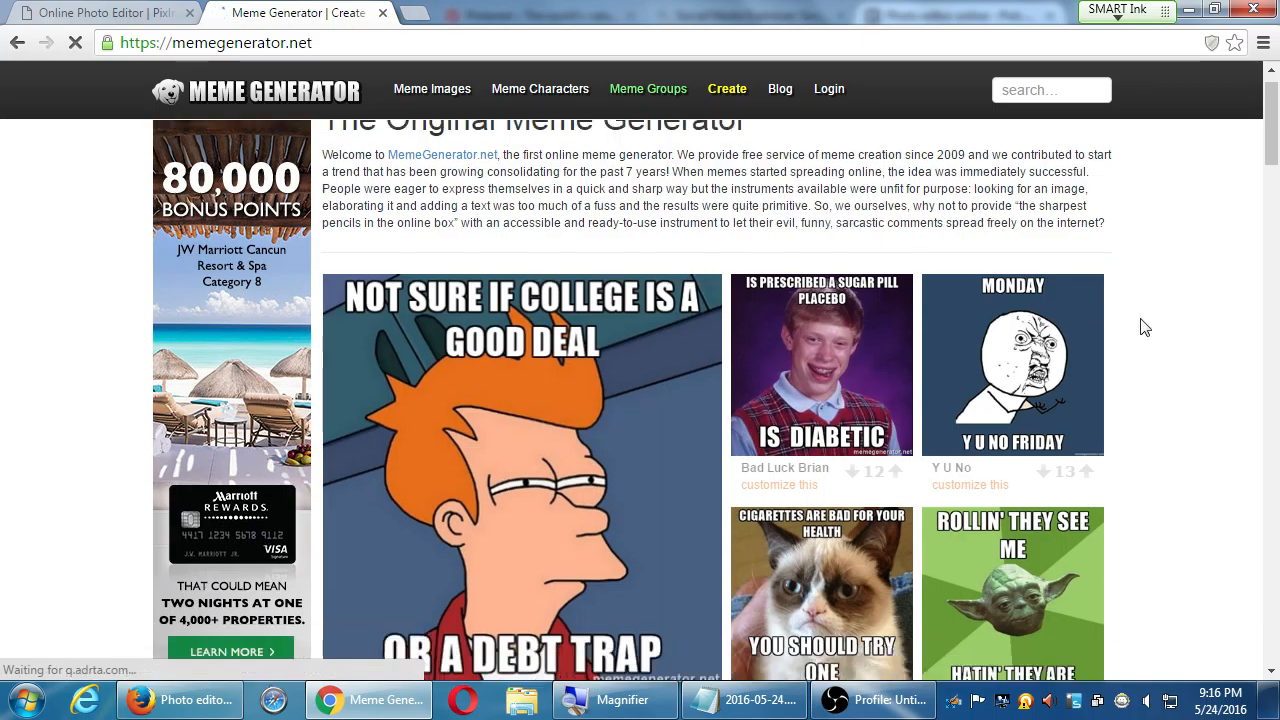
pyautogui.scroll(-3)
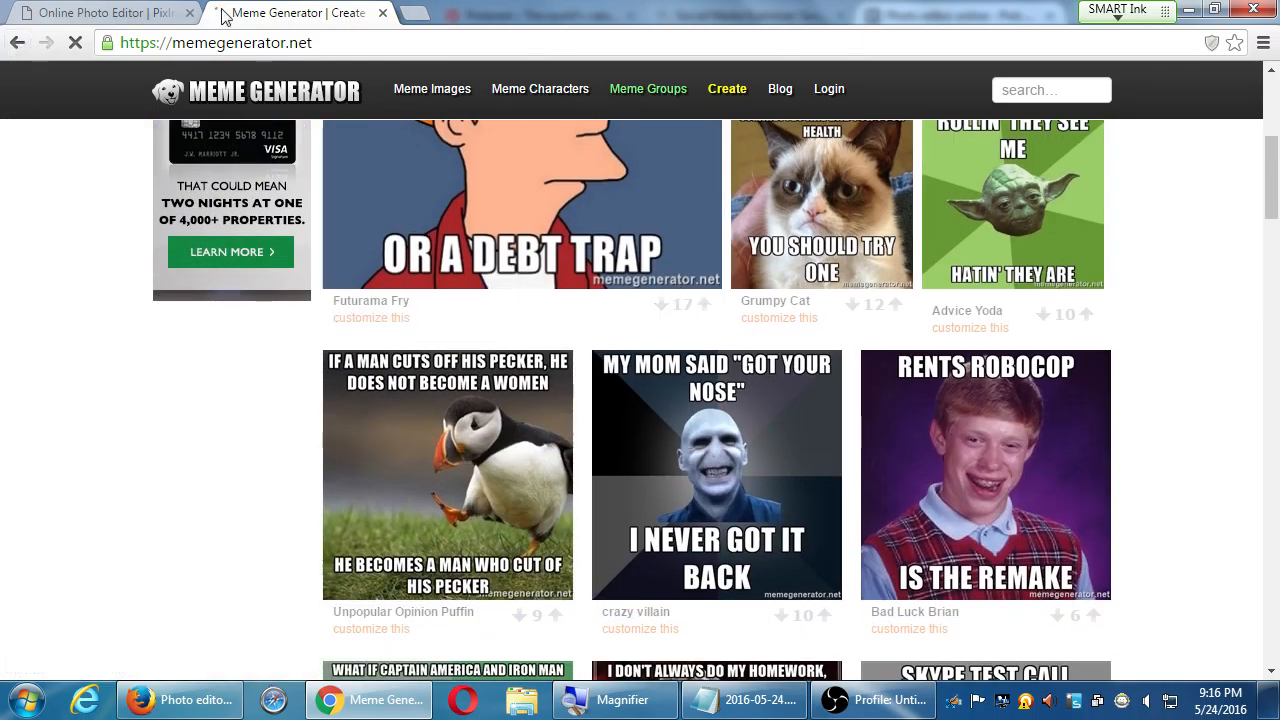
pyautogui.click(100, 12)
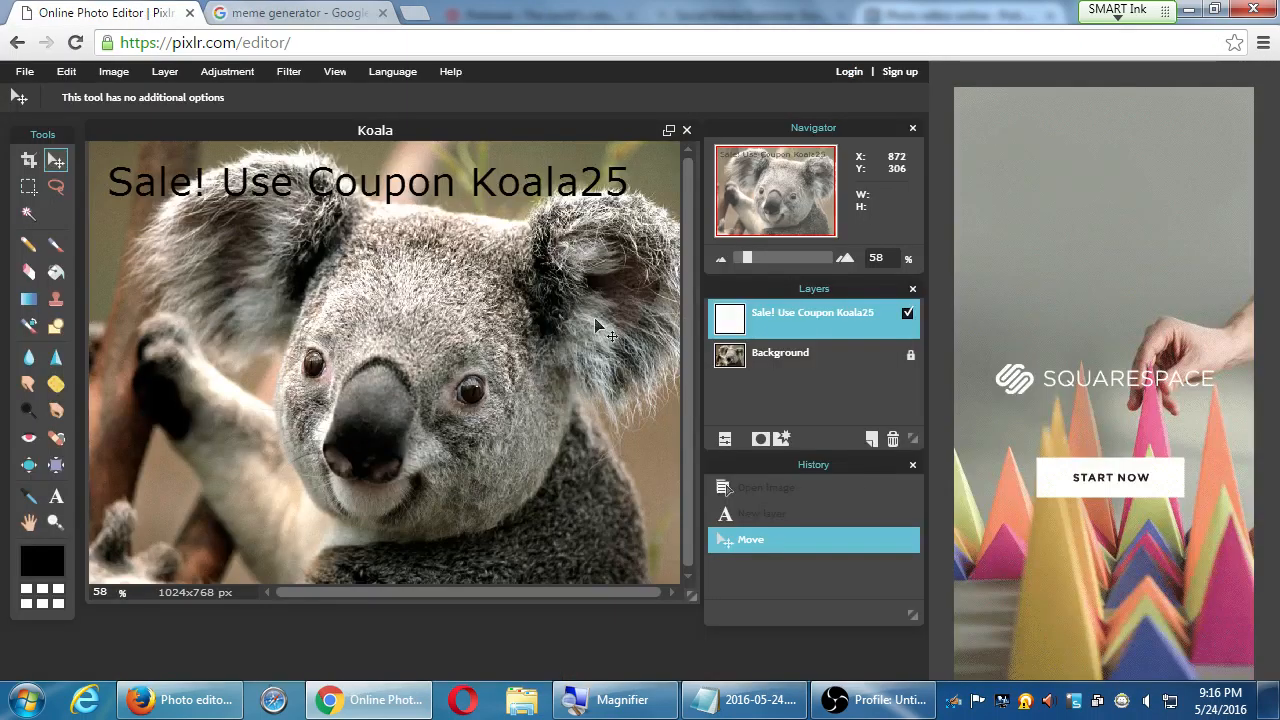
# - Bring the Firefox window with Pinterest's Food and drink board to the front
pyautogui.moveTo(595, 335); pyautogui.dragTo(358, 540)
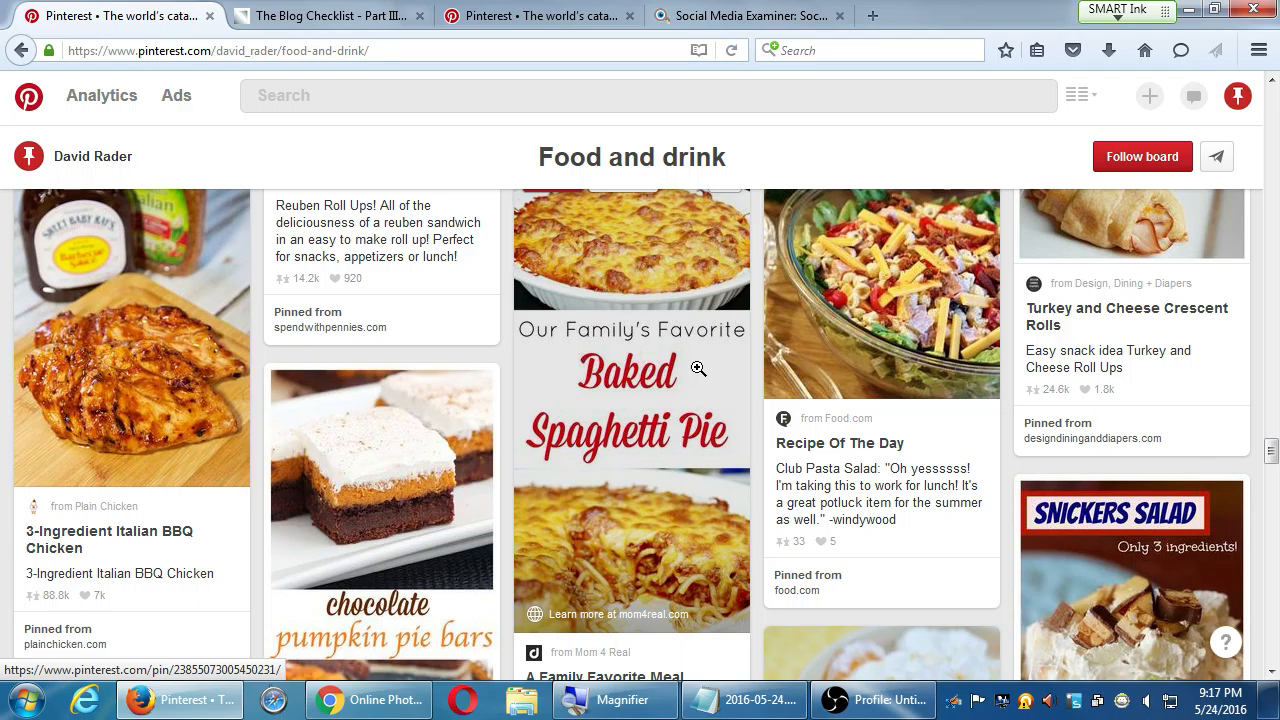
pyautogui.click(101, 95)
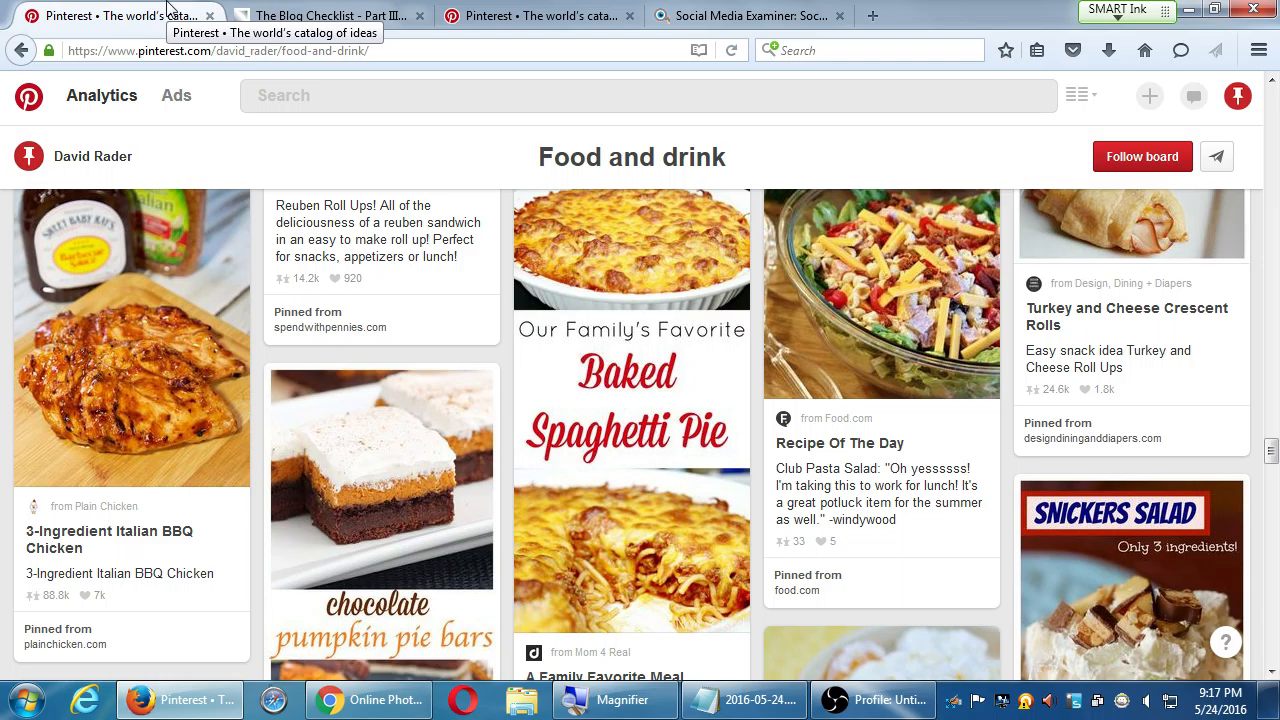
pyautogui.moveTo(1131, 225)
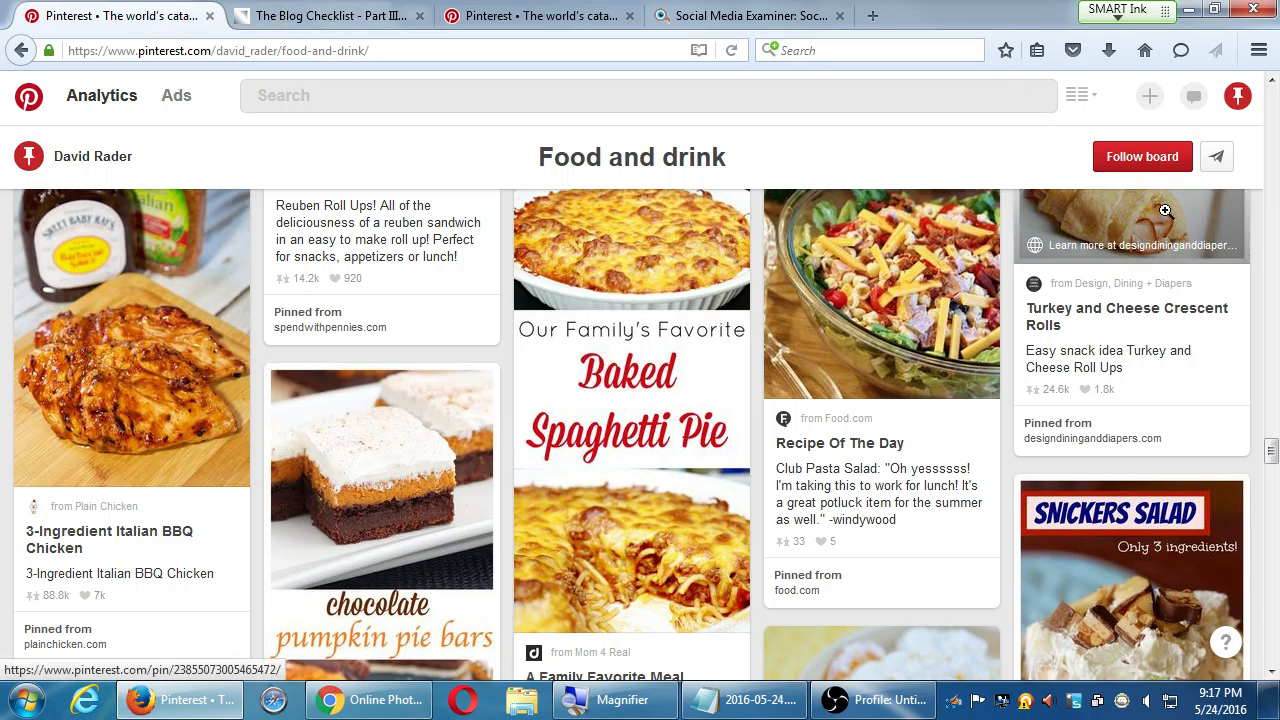
# - Open Settings from the profile menu, retry the failed page, and scroll to the Account options
pyautogui.click(1245, 96)
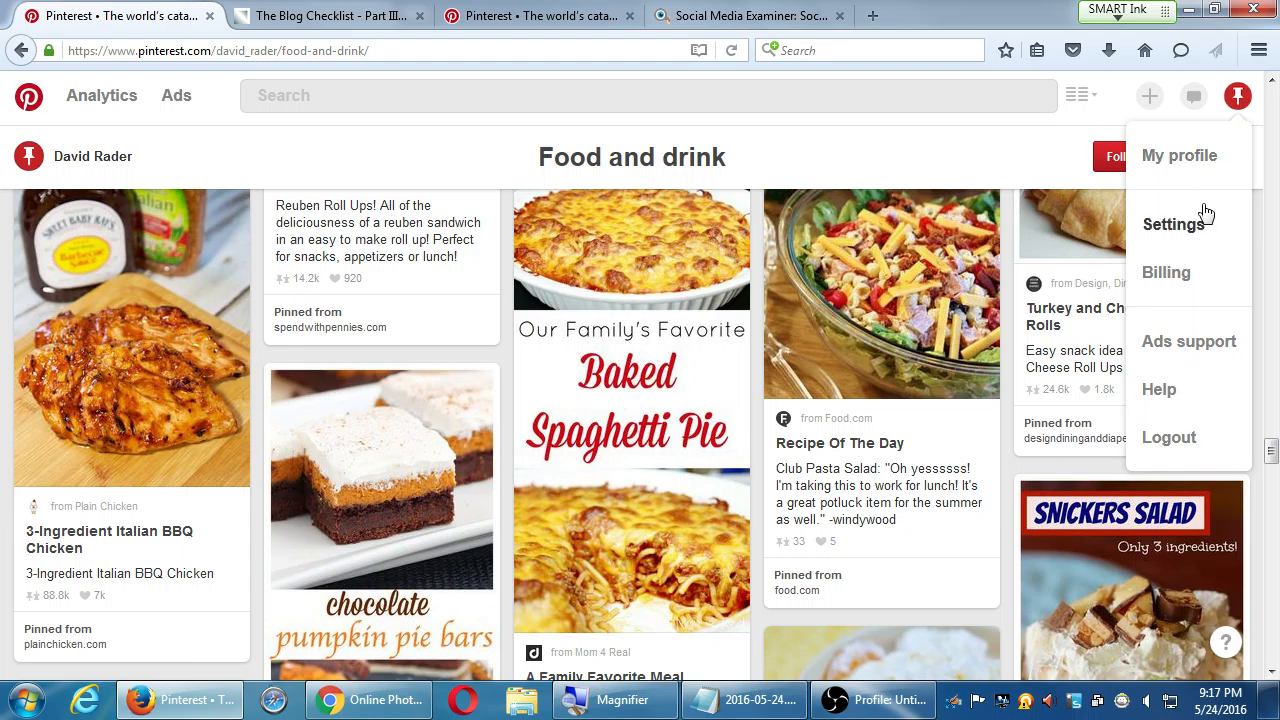
pyautogui.click(1172, 223)
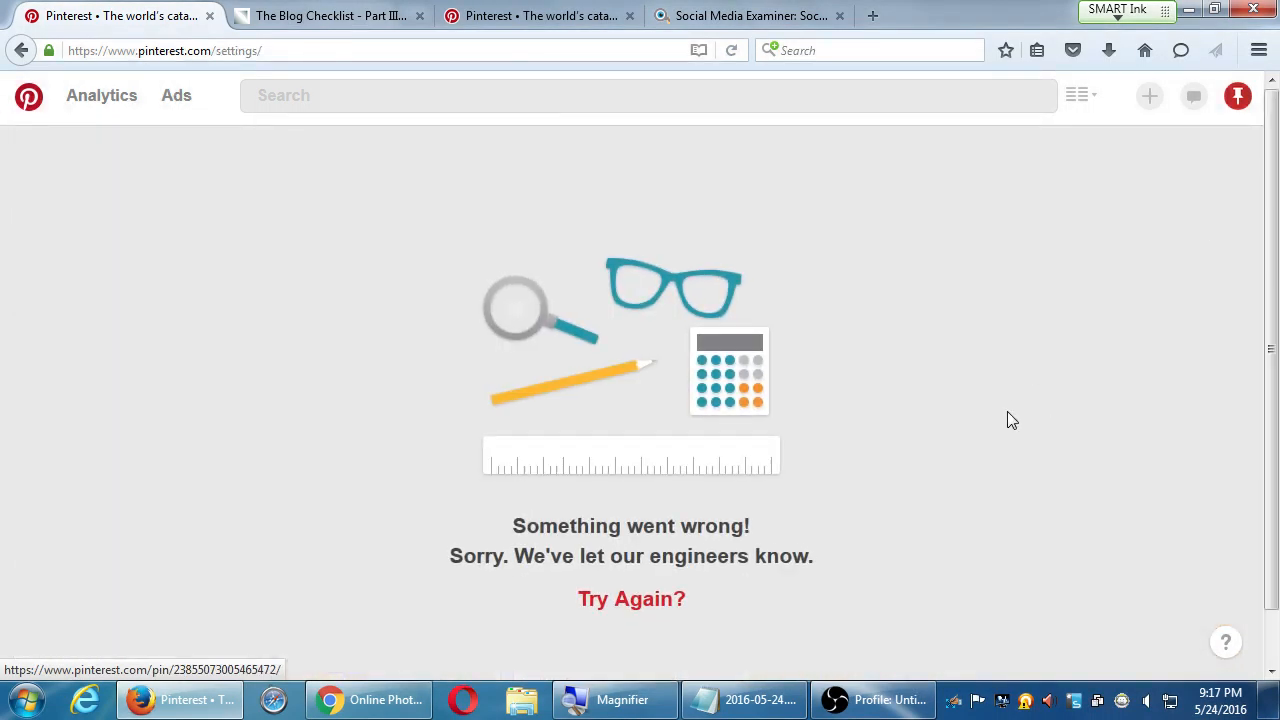
pyautogui.click(631, 598)
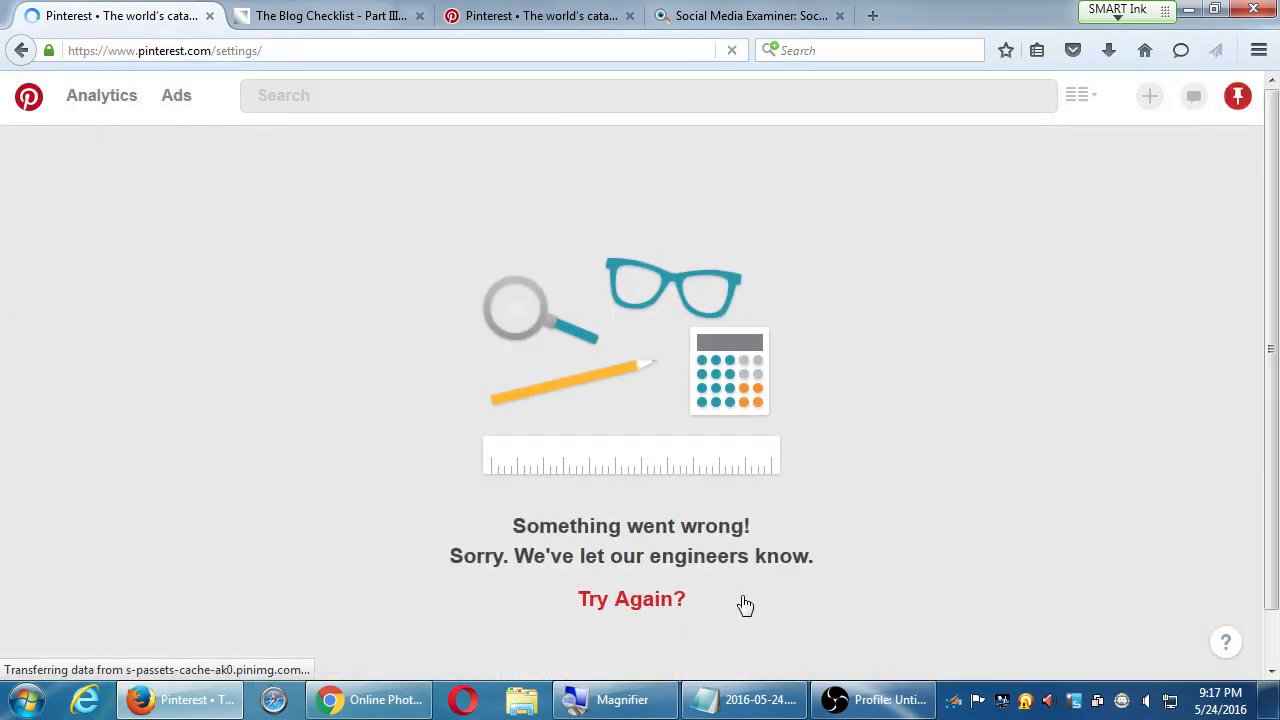
pyautogui.click(631, 598)
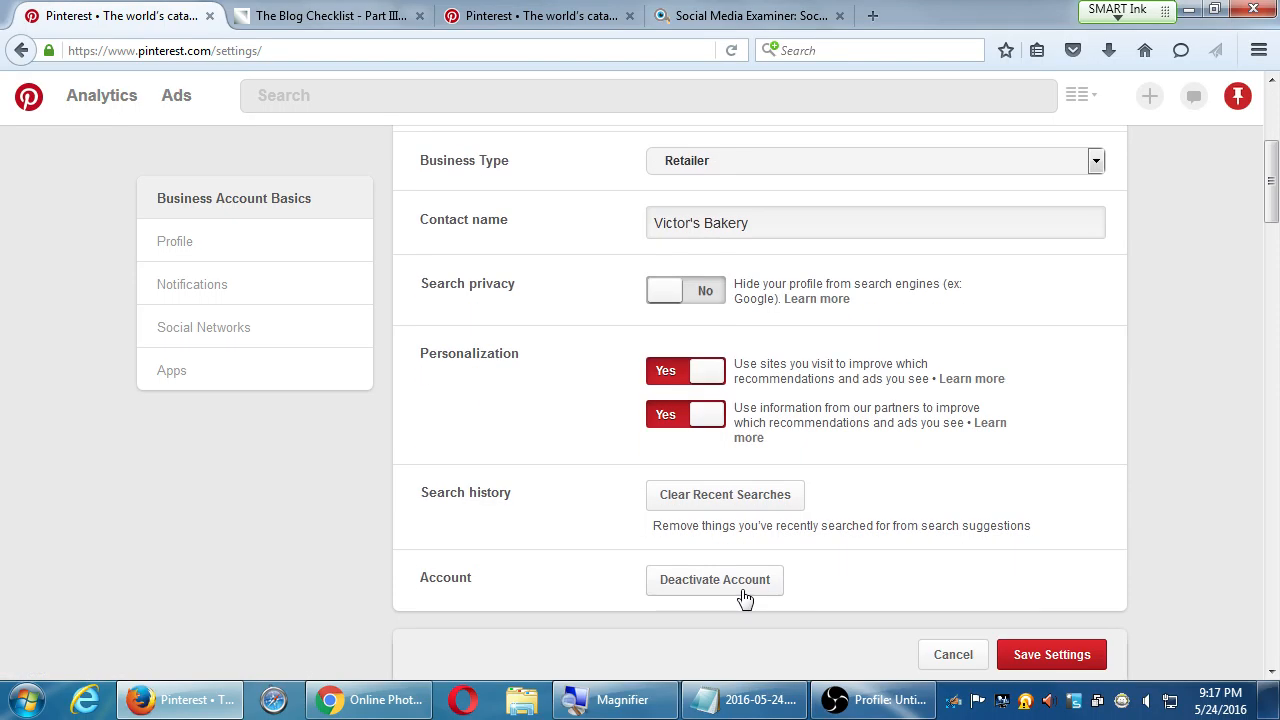
pyautogui.scroll(-3)
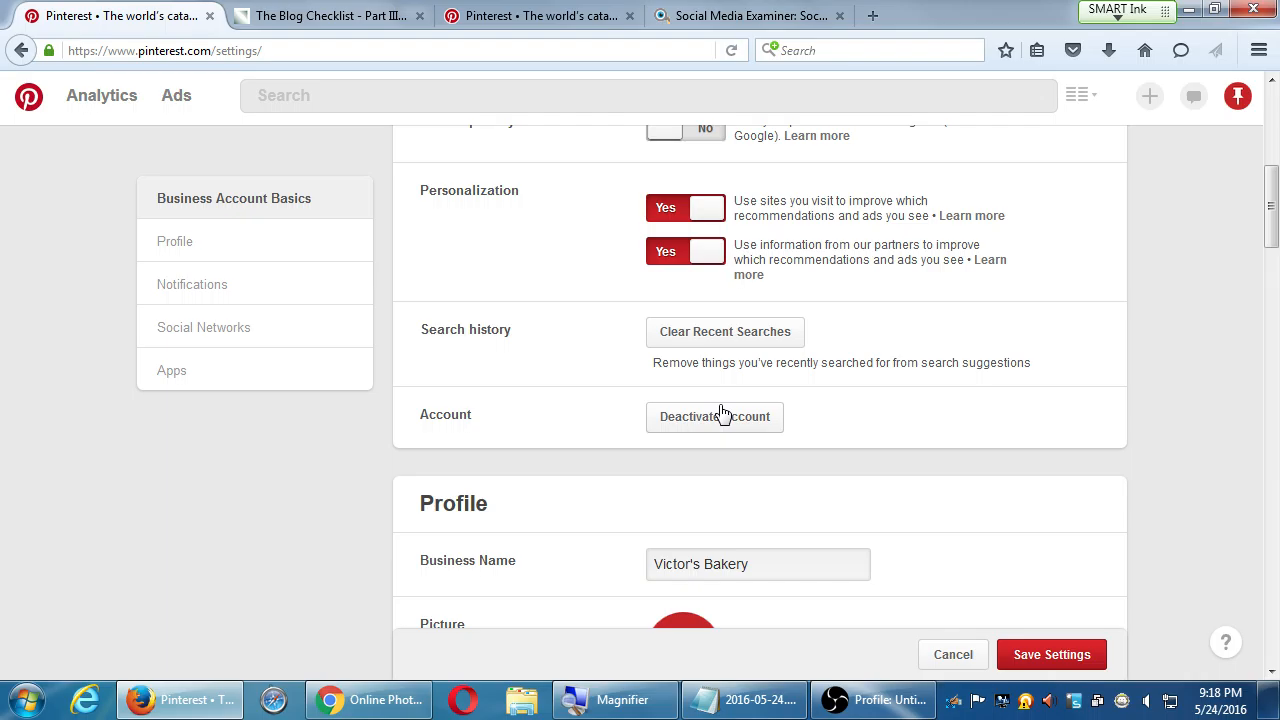
pyautogui.moveTo(1115, 409)
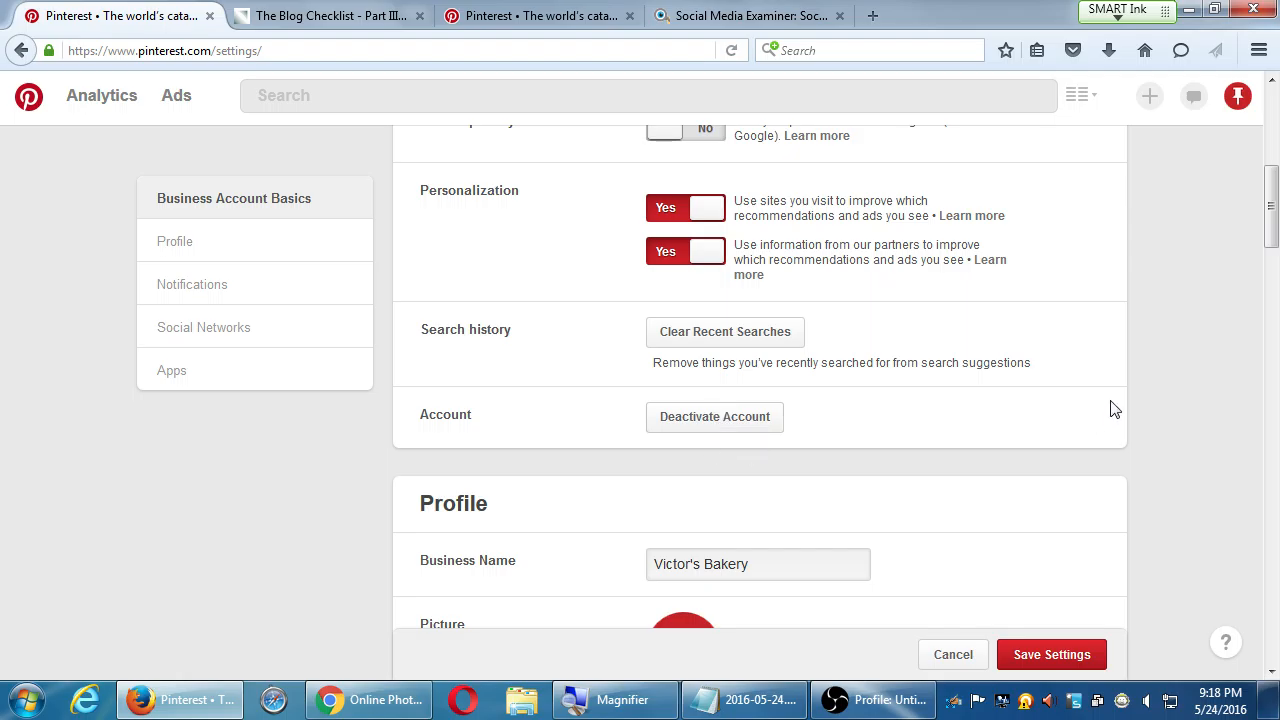
pyautogui.moveTo(1118, 402)
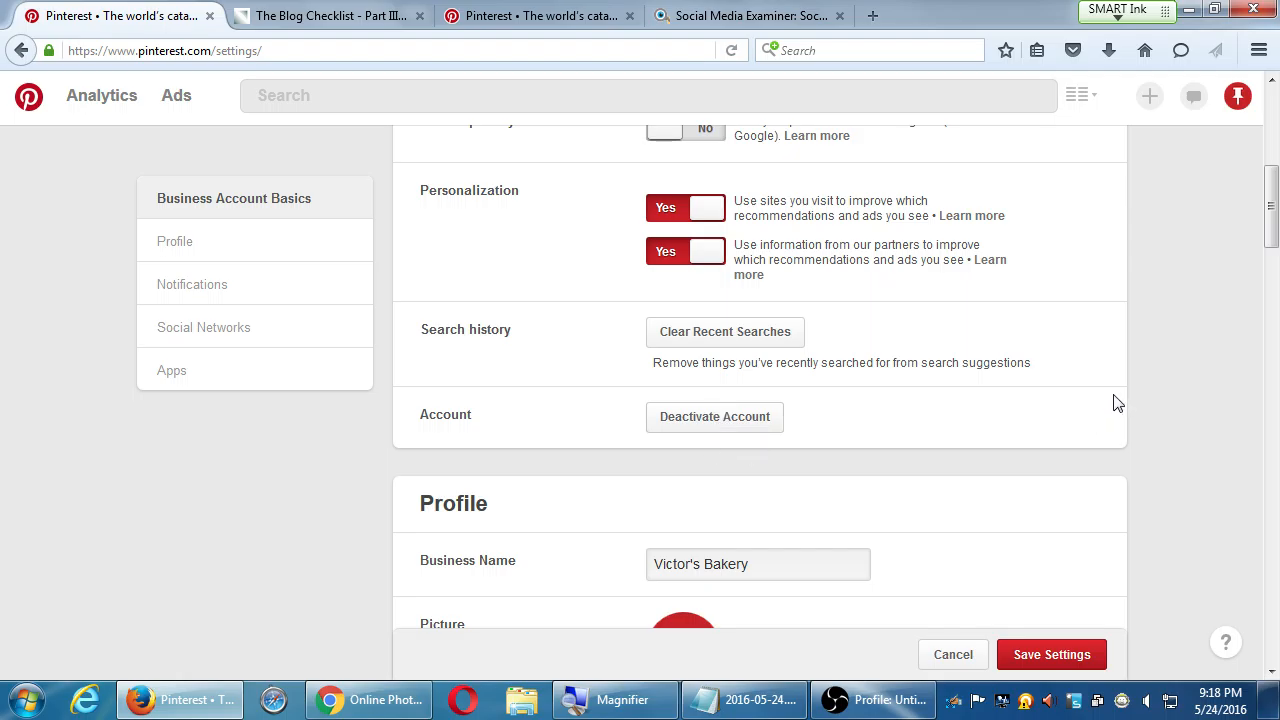